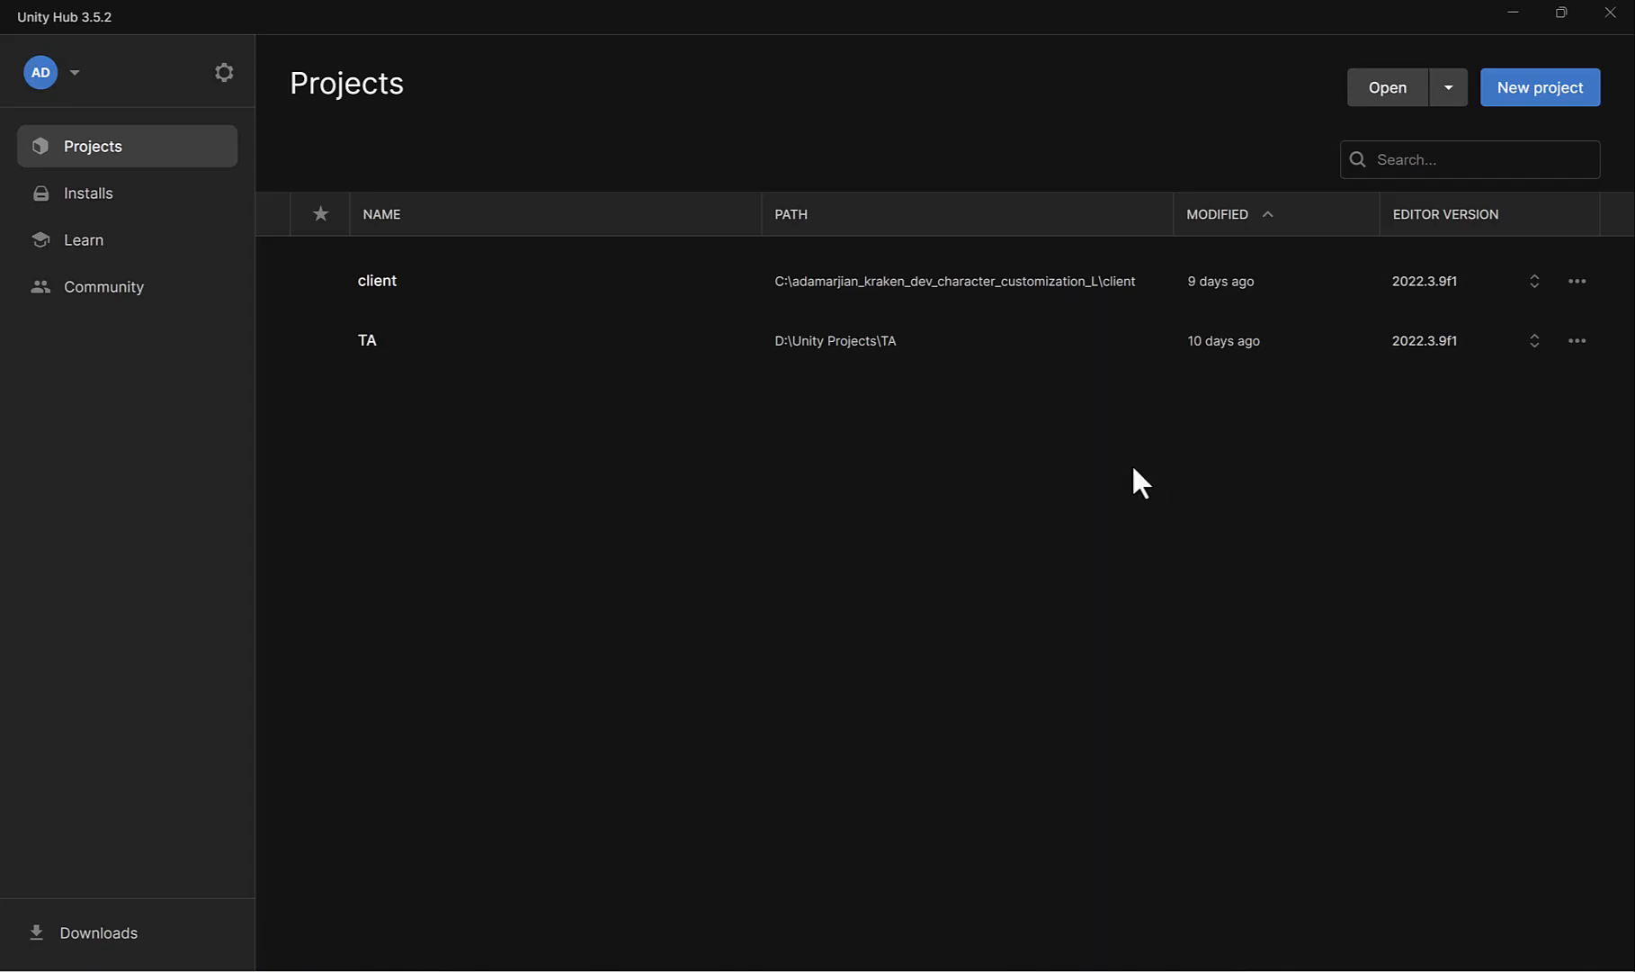
mouse_move(1220, 428)
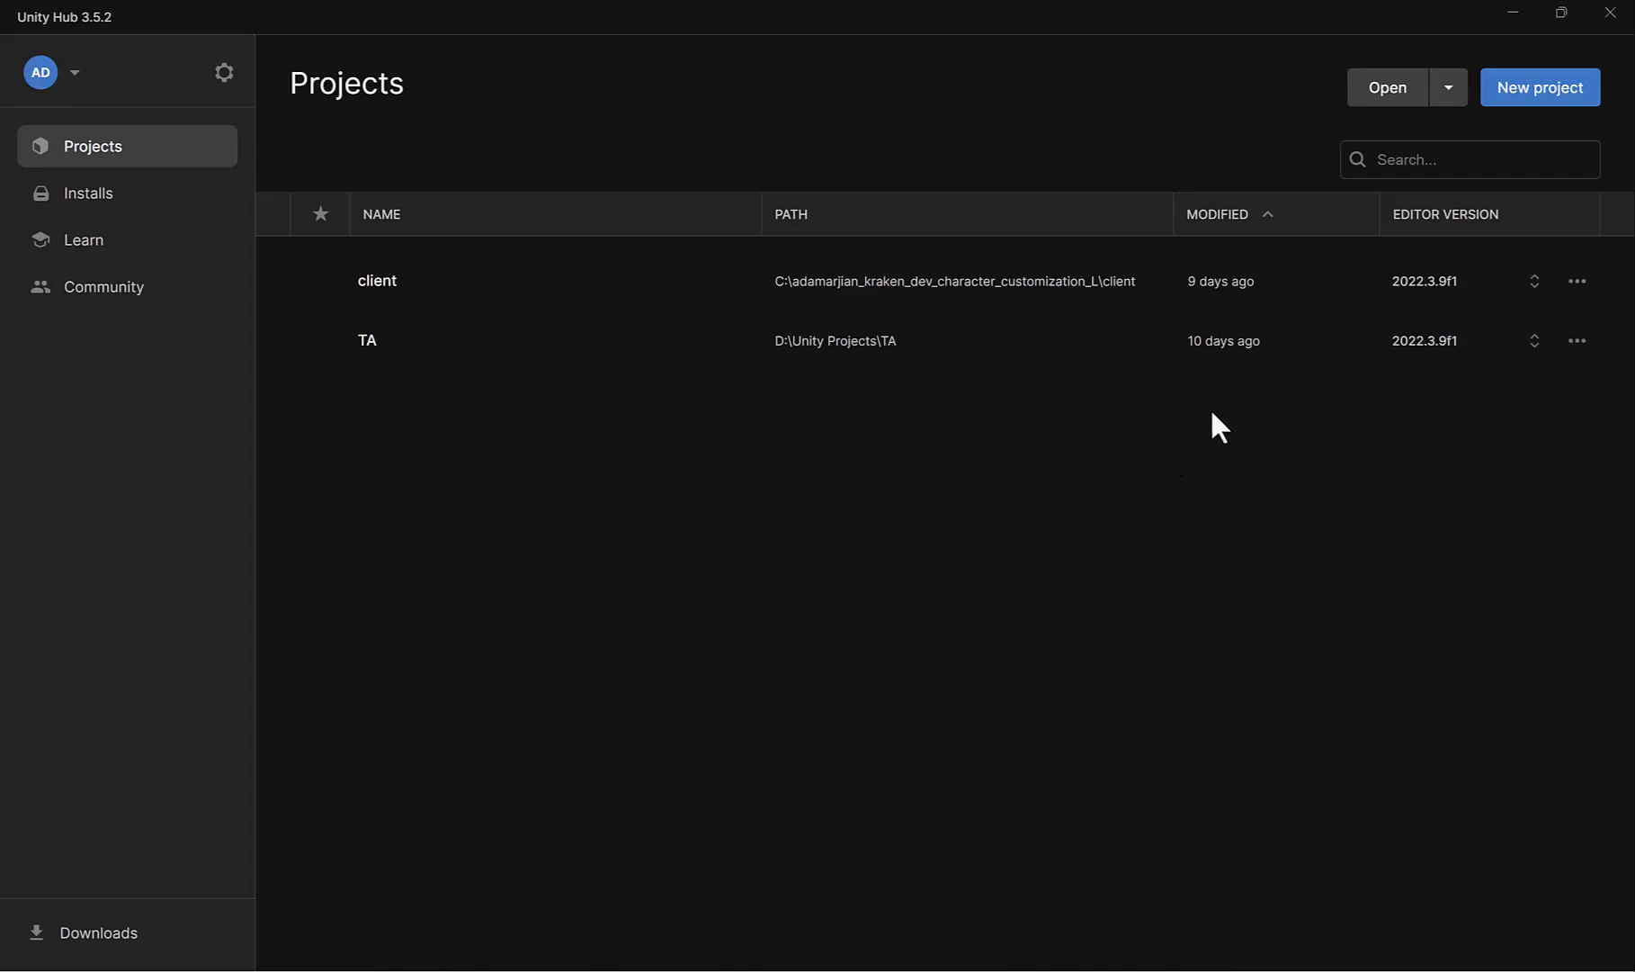
Start a new Unity Hub project using the 3D (URP) template
left_click(1540, 87)
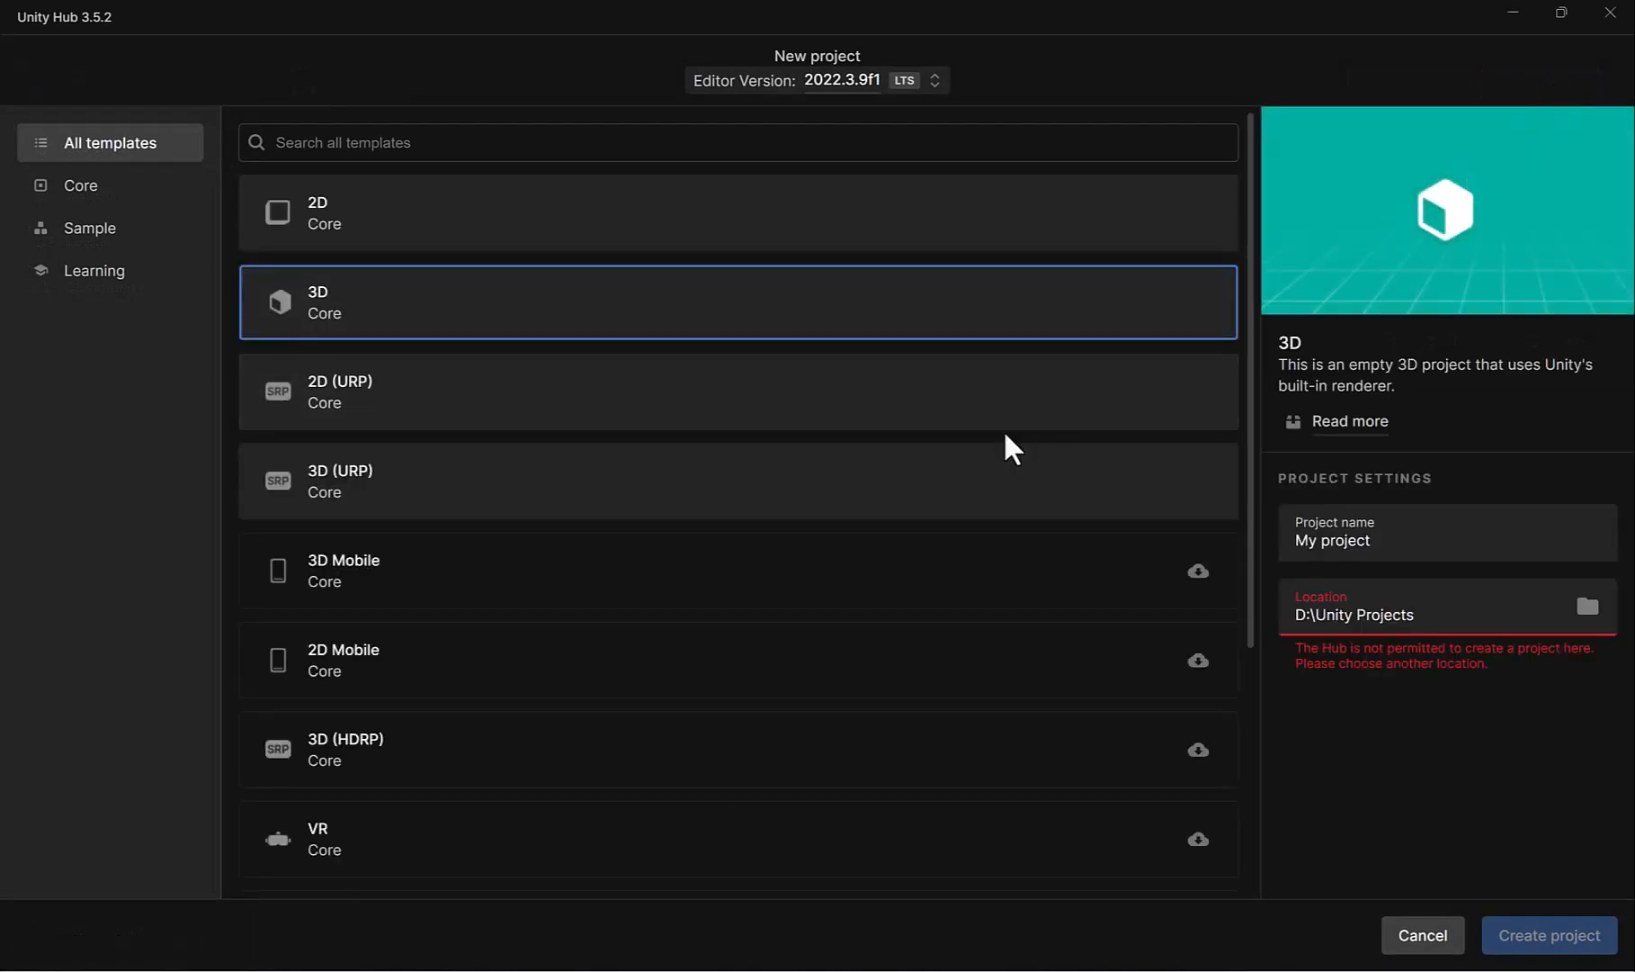
left_click(736, 480)
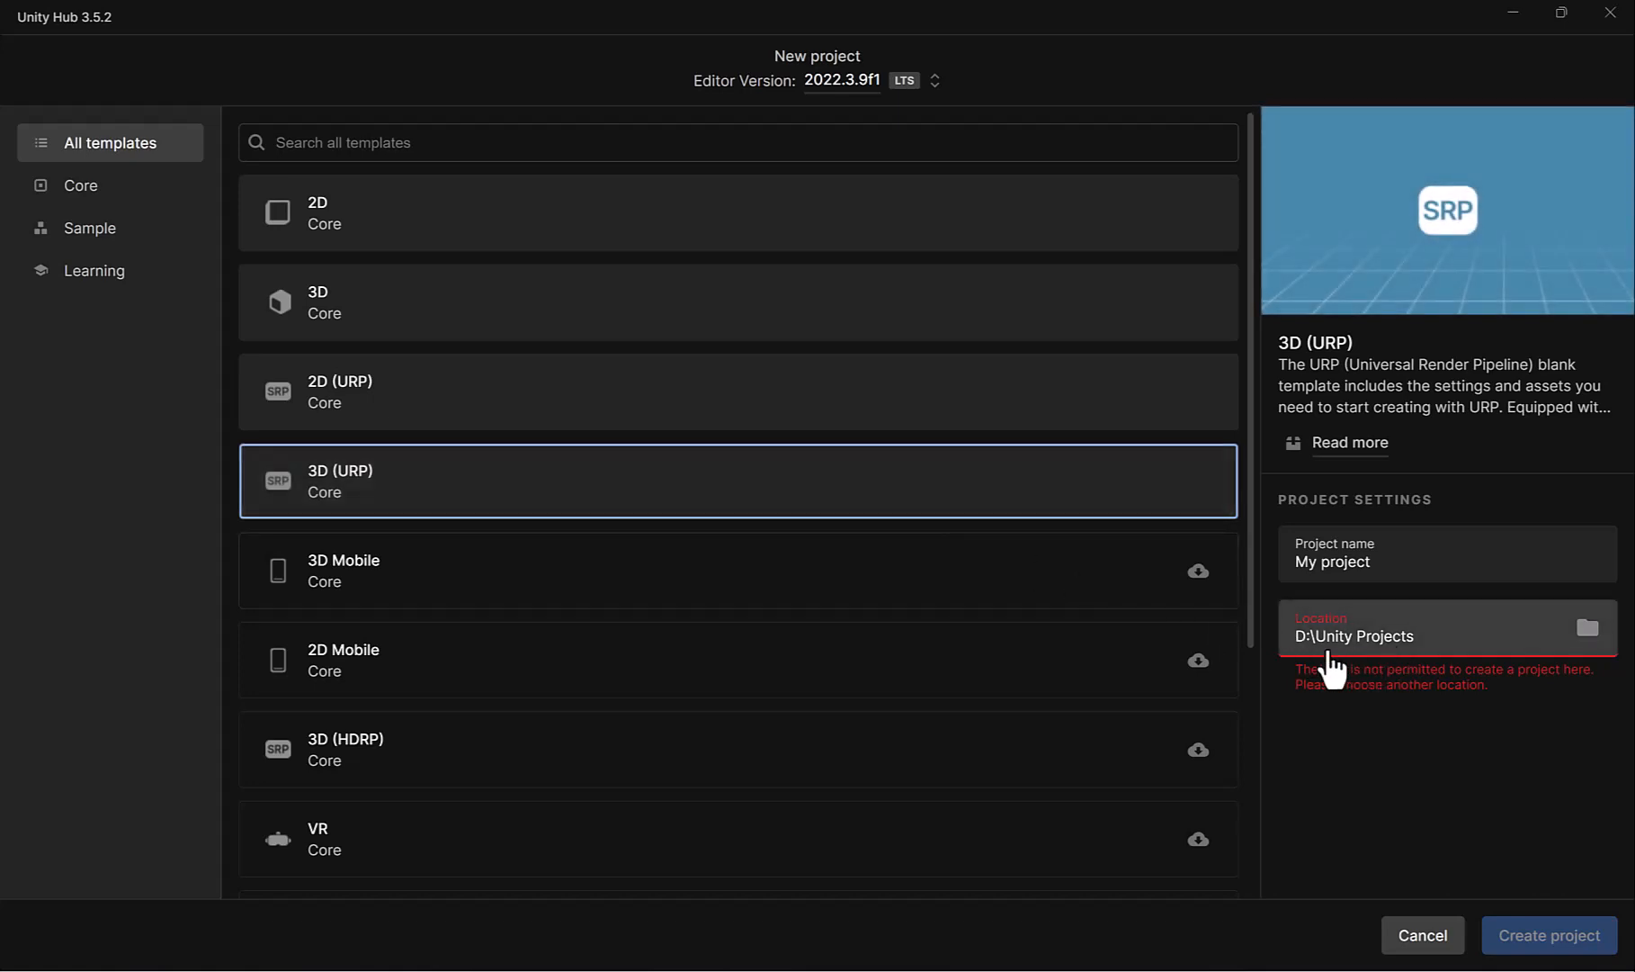
Set the project location to a new Unity Projects folder inside Documents
left_click(1587, 628)
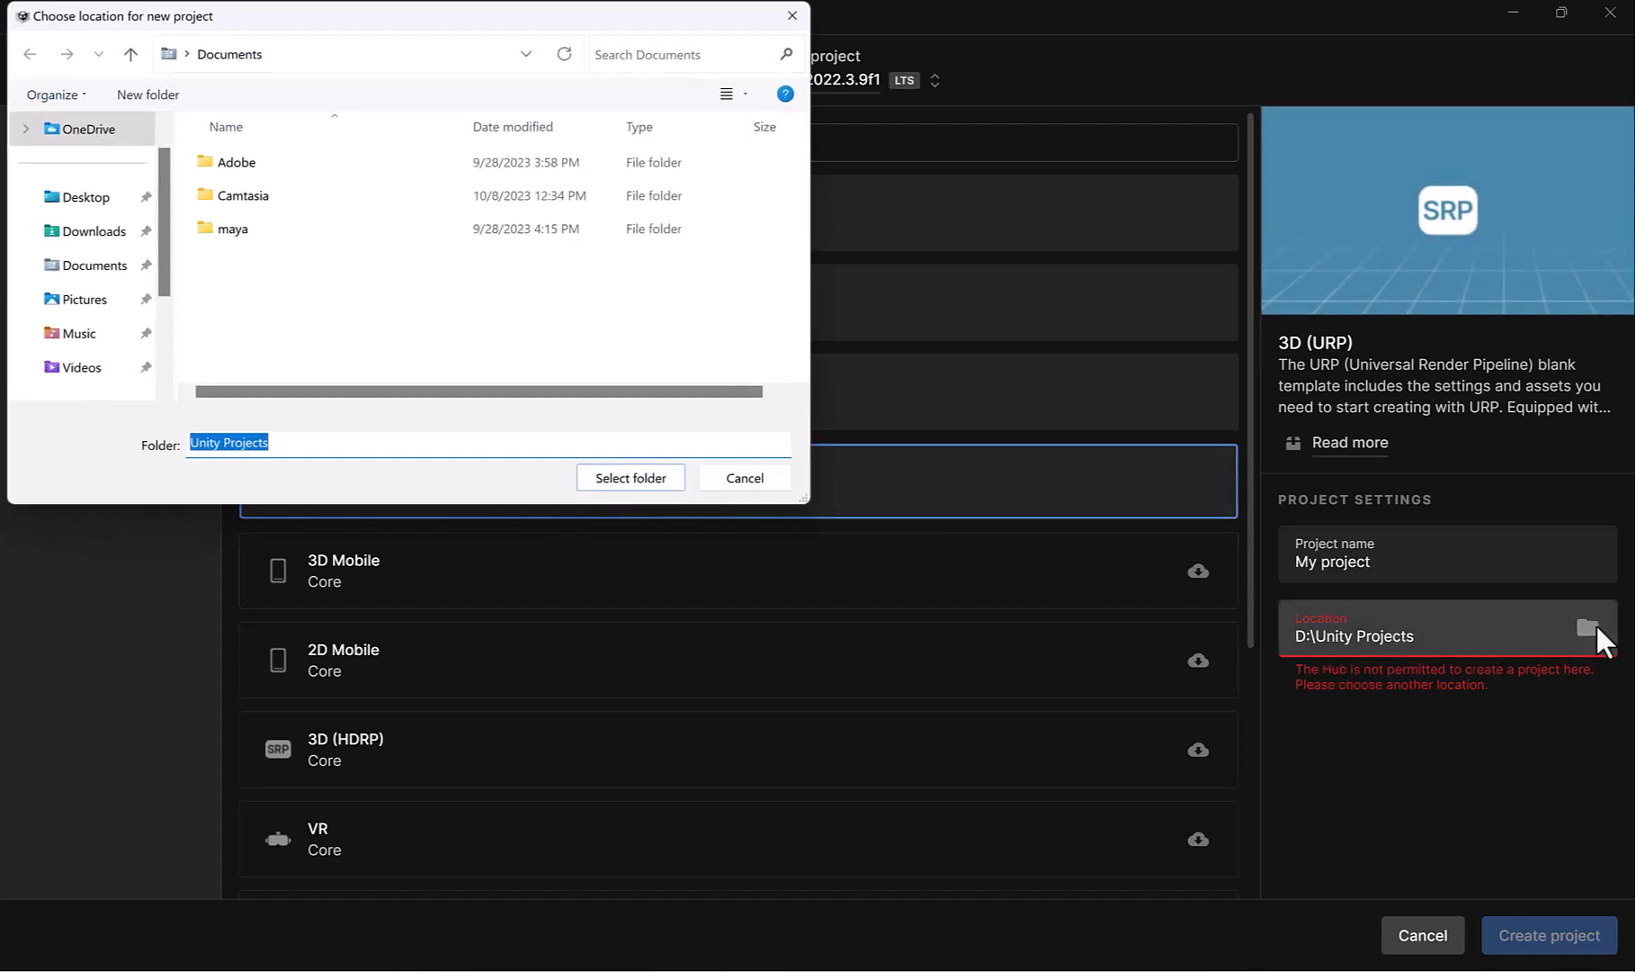
left_click(92, 265)
type("Unity Projects")
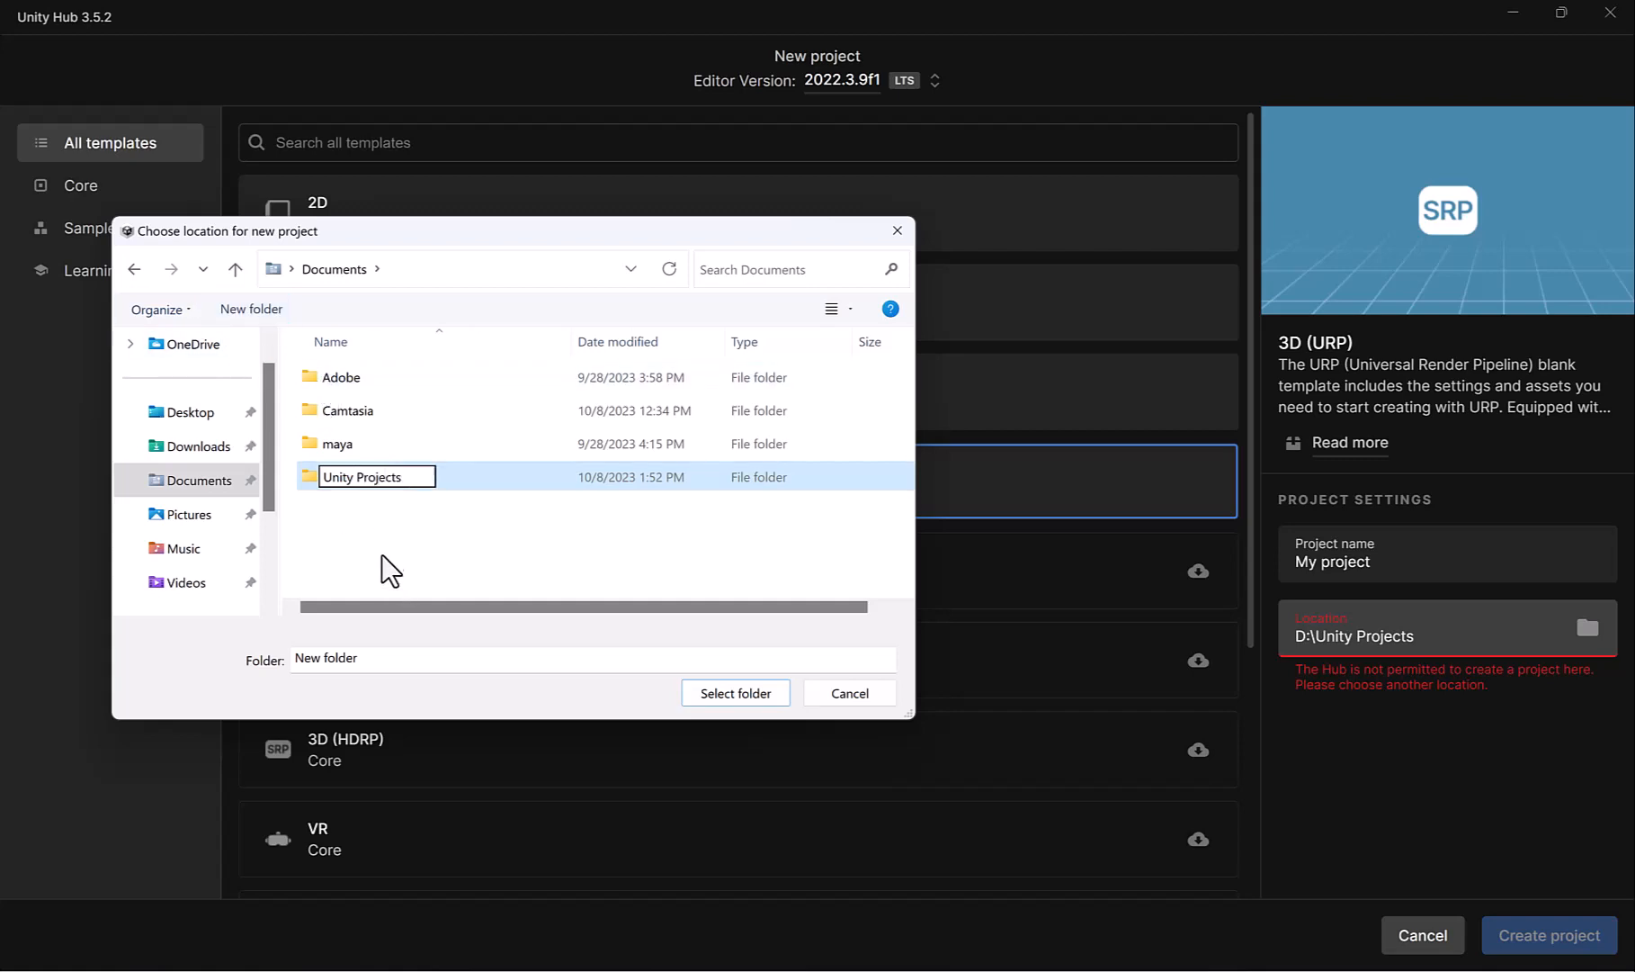
left_click(736, 692)
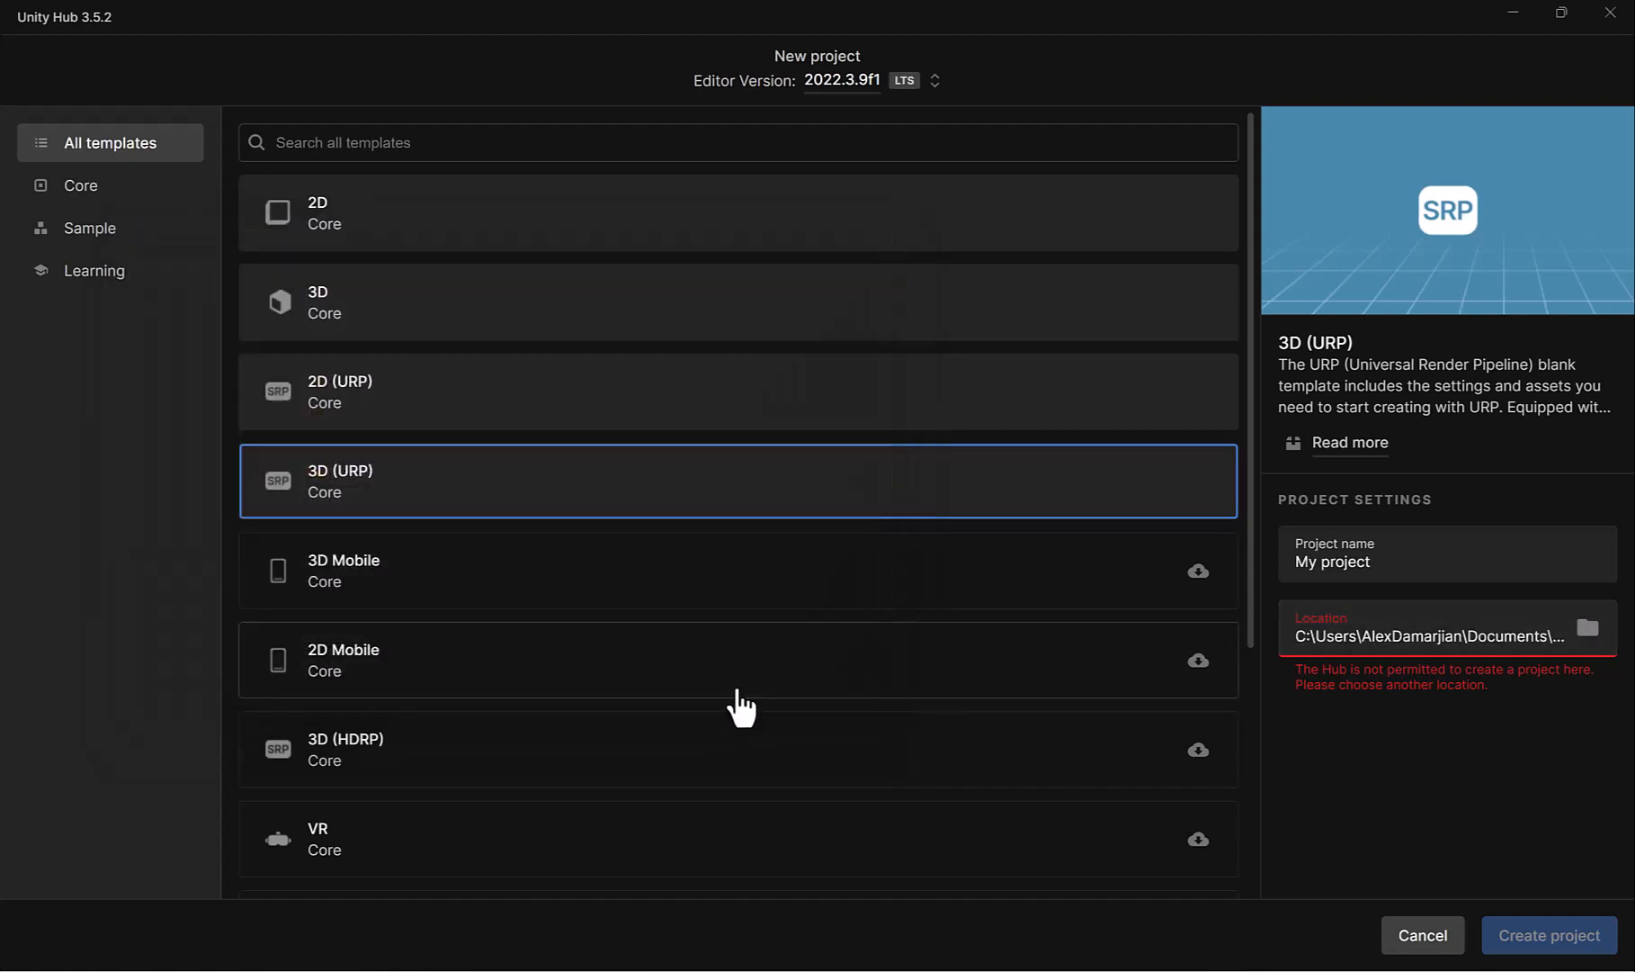
Replace the default project name with Environment
left_click(1445, 561)
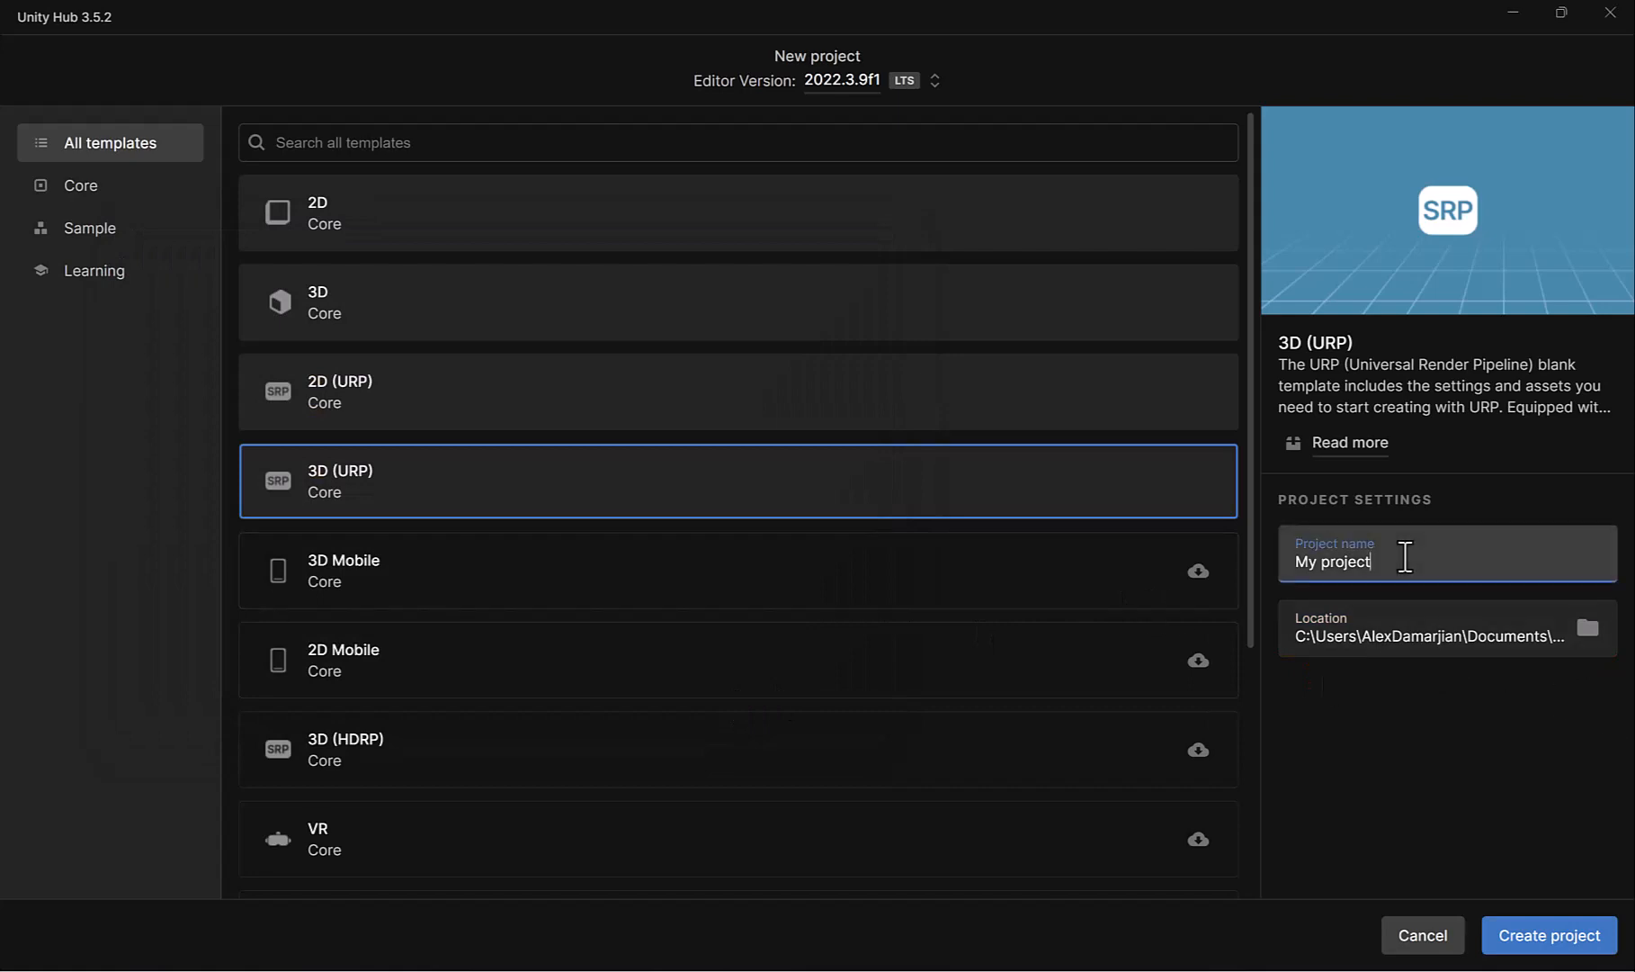
key("ctrl+a")
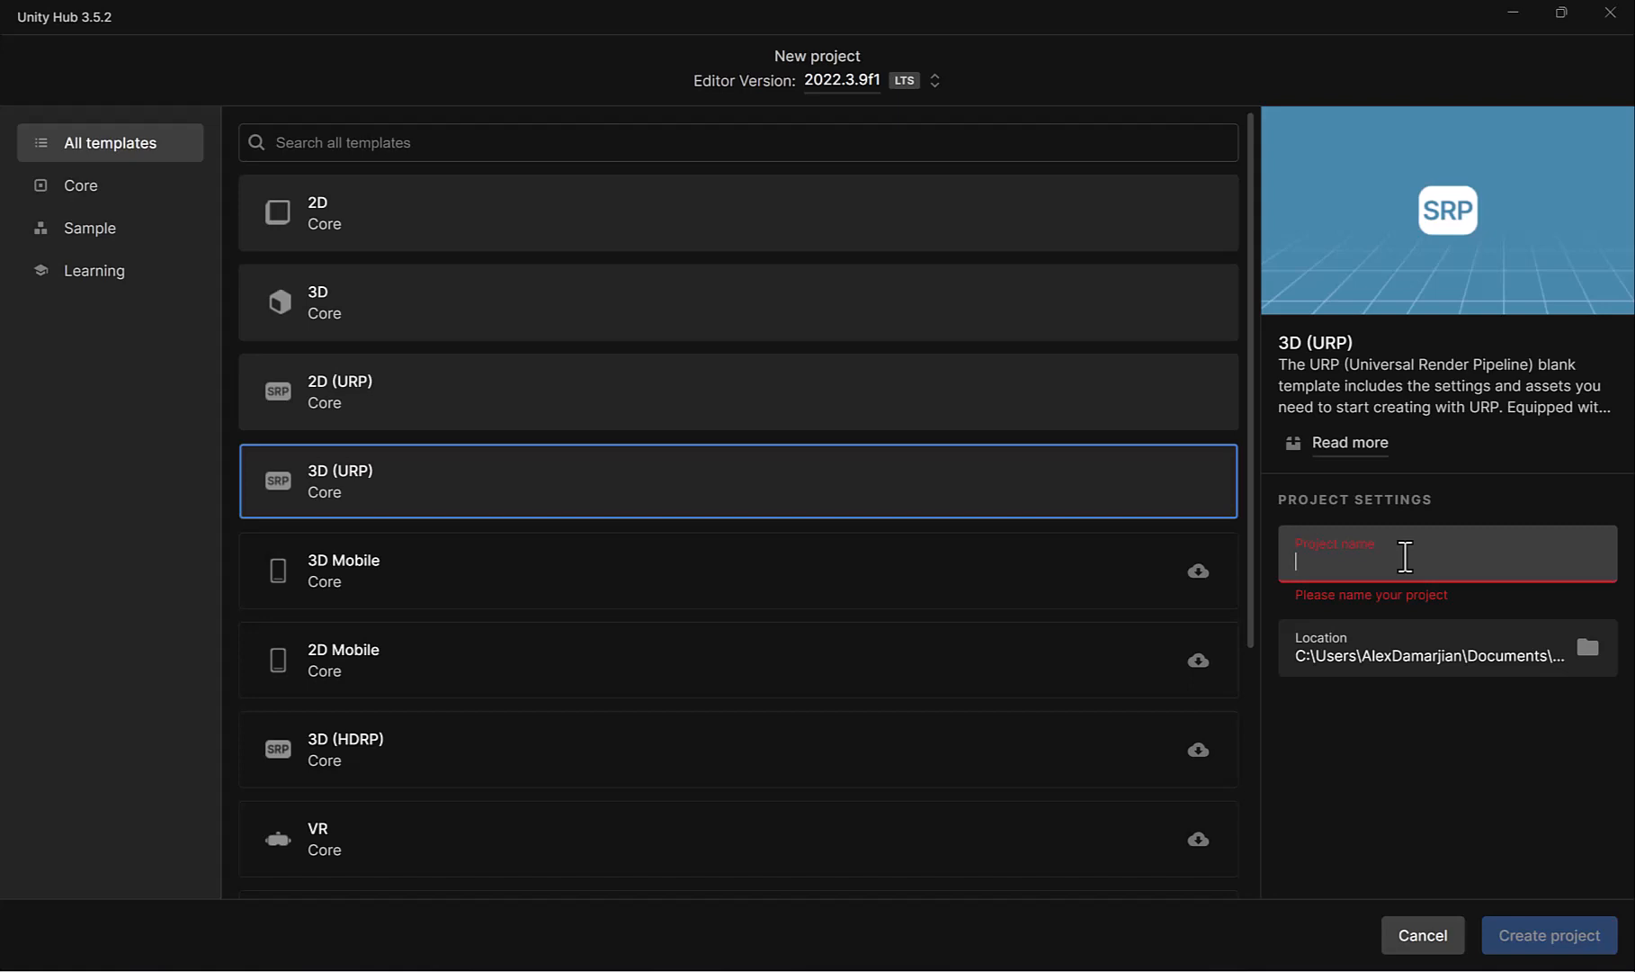
type("Environment")
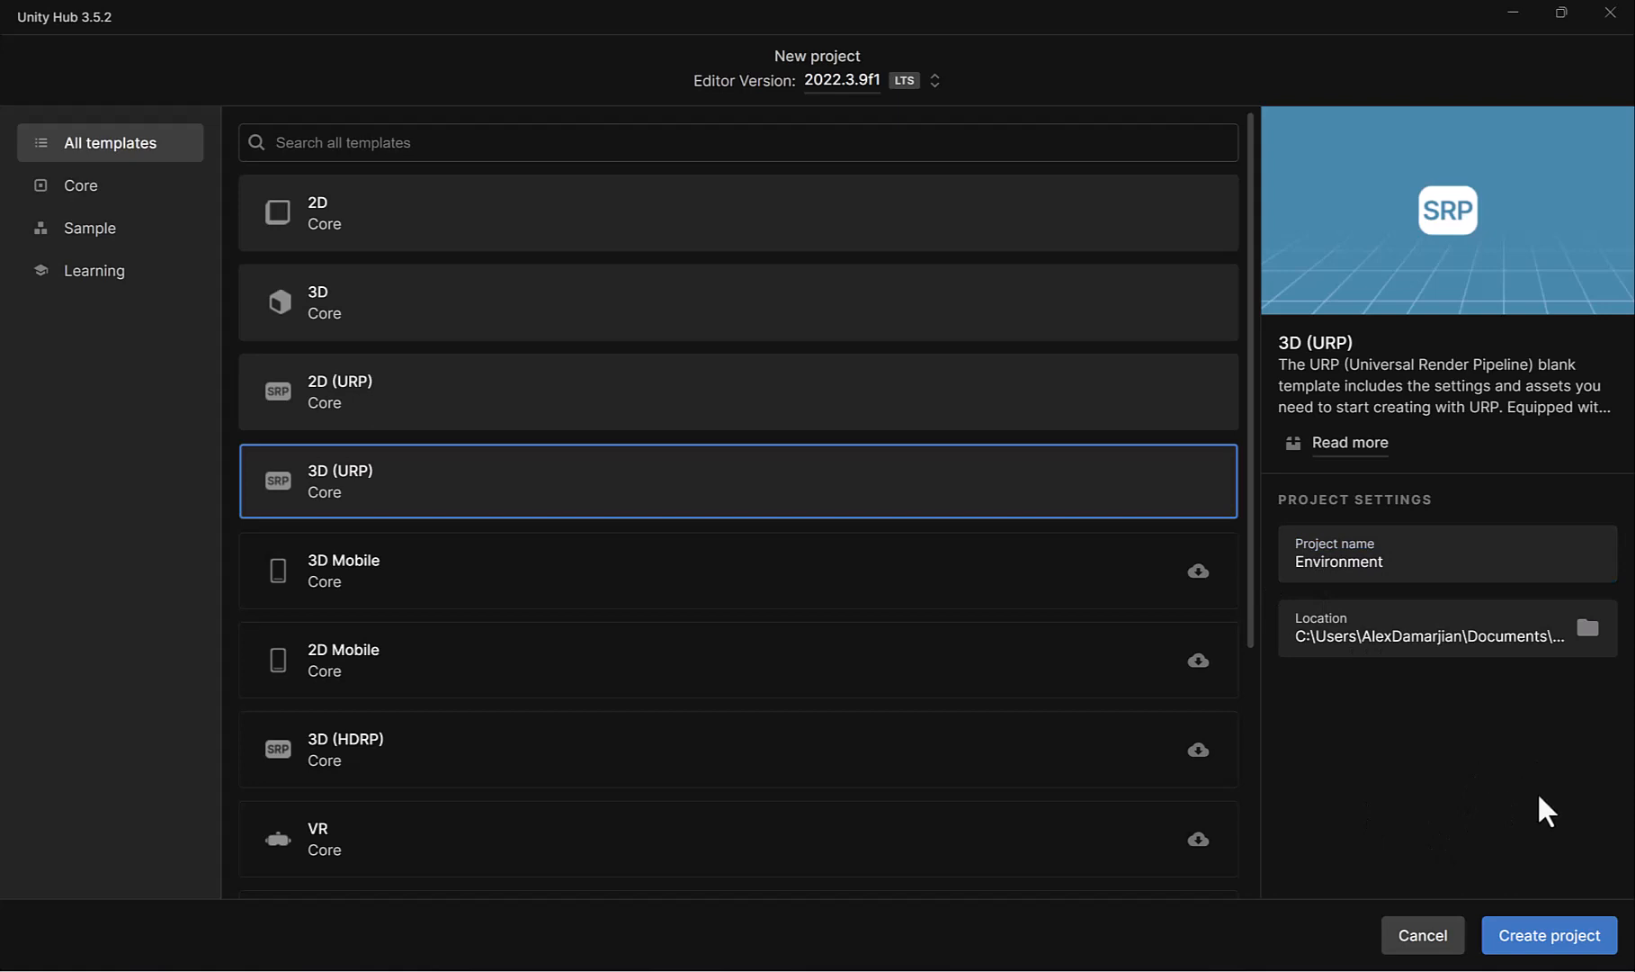
mouse_move(1259, 696)
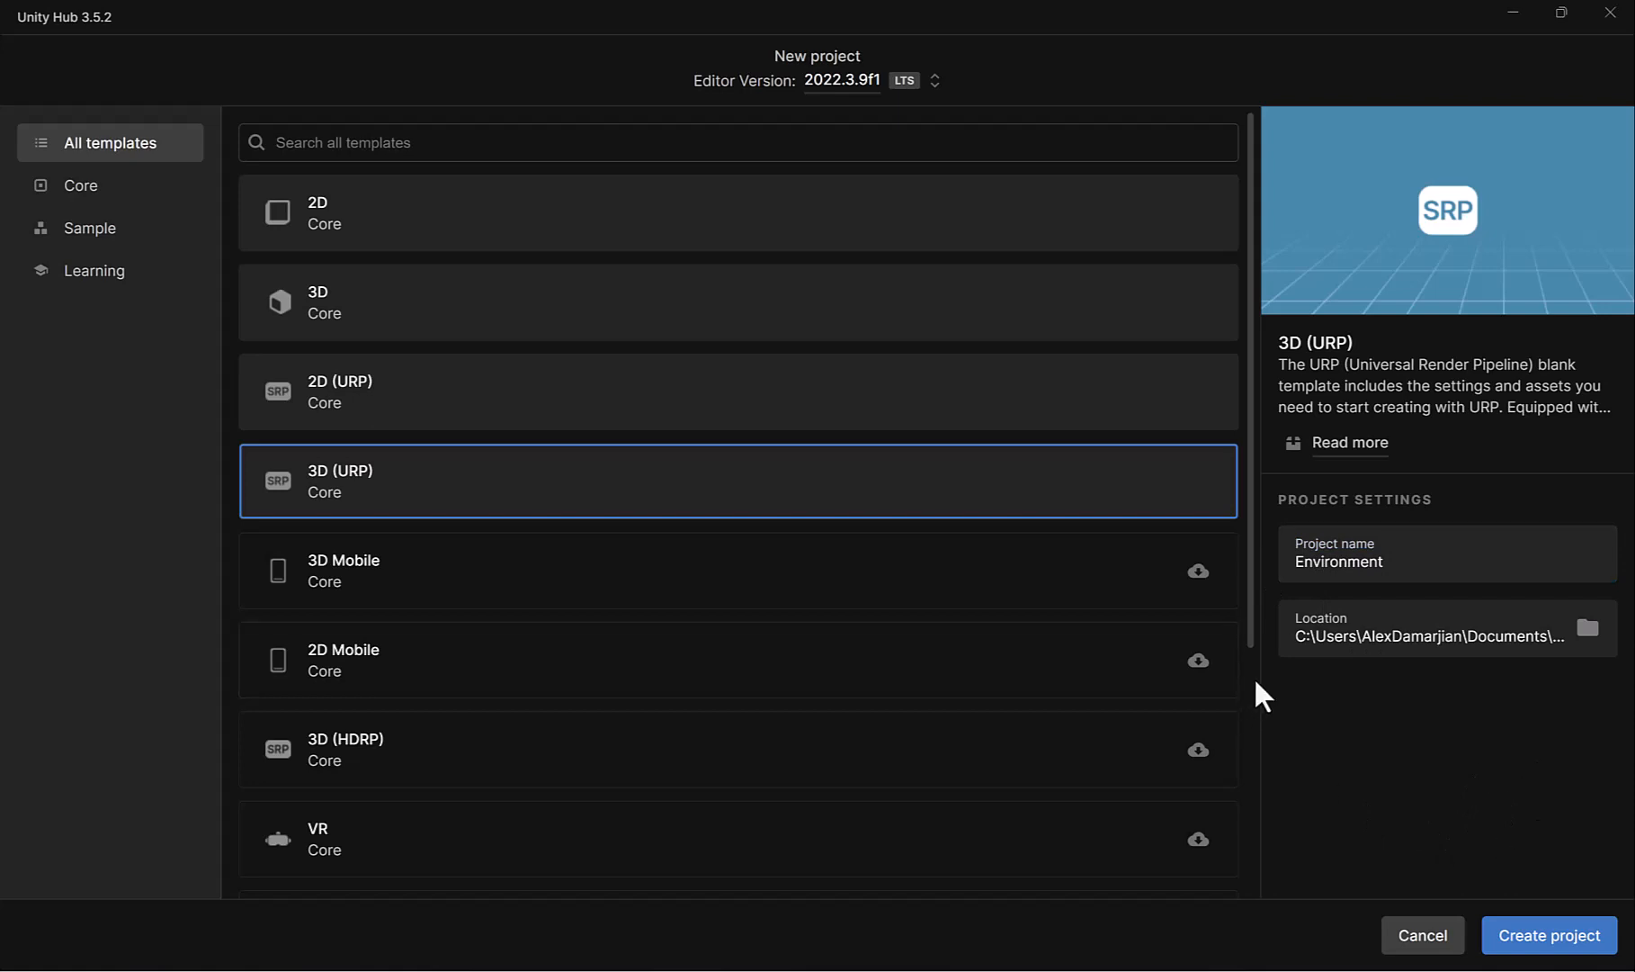
mouse_move(1437, 850)
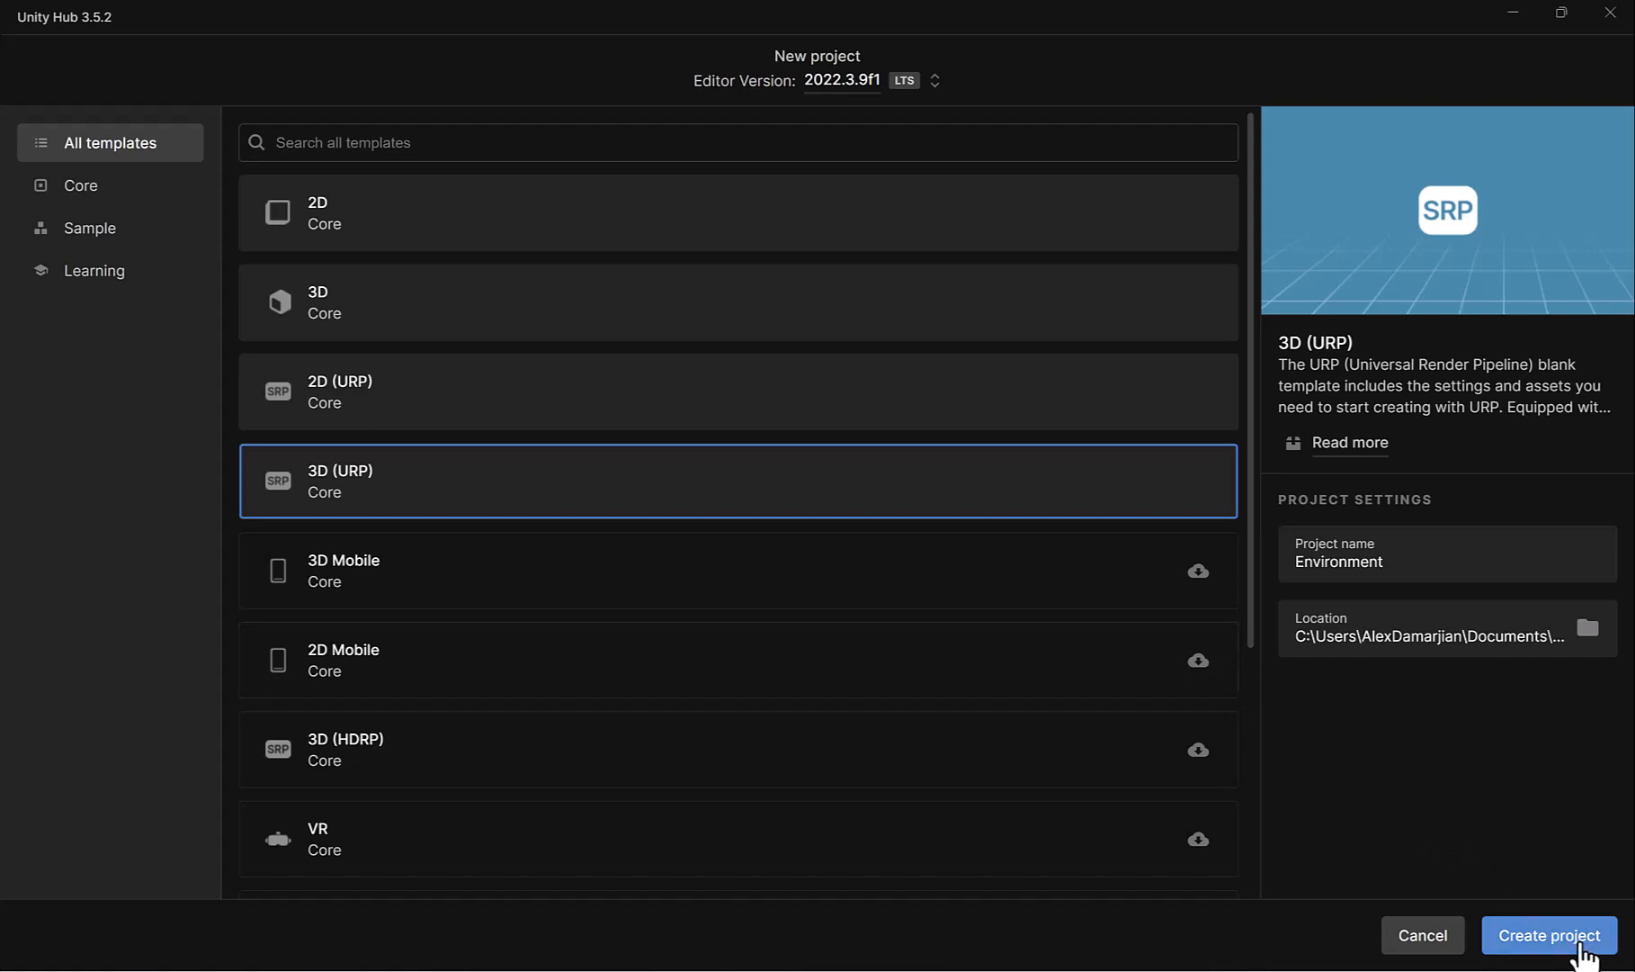
Create the Environment project so it opens in the Unity editor
left_click(1548, 934)
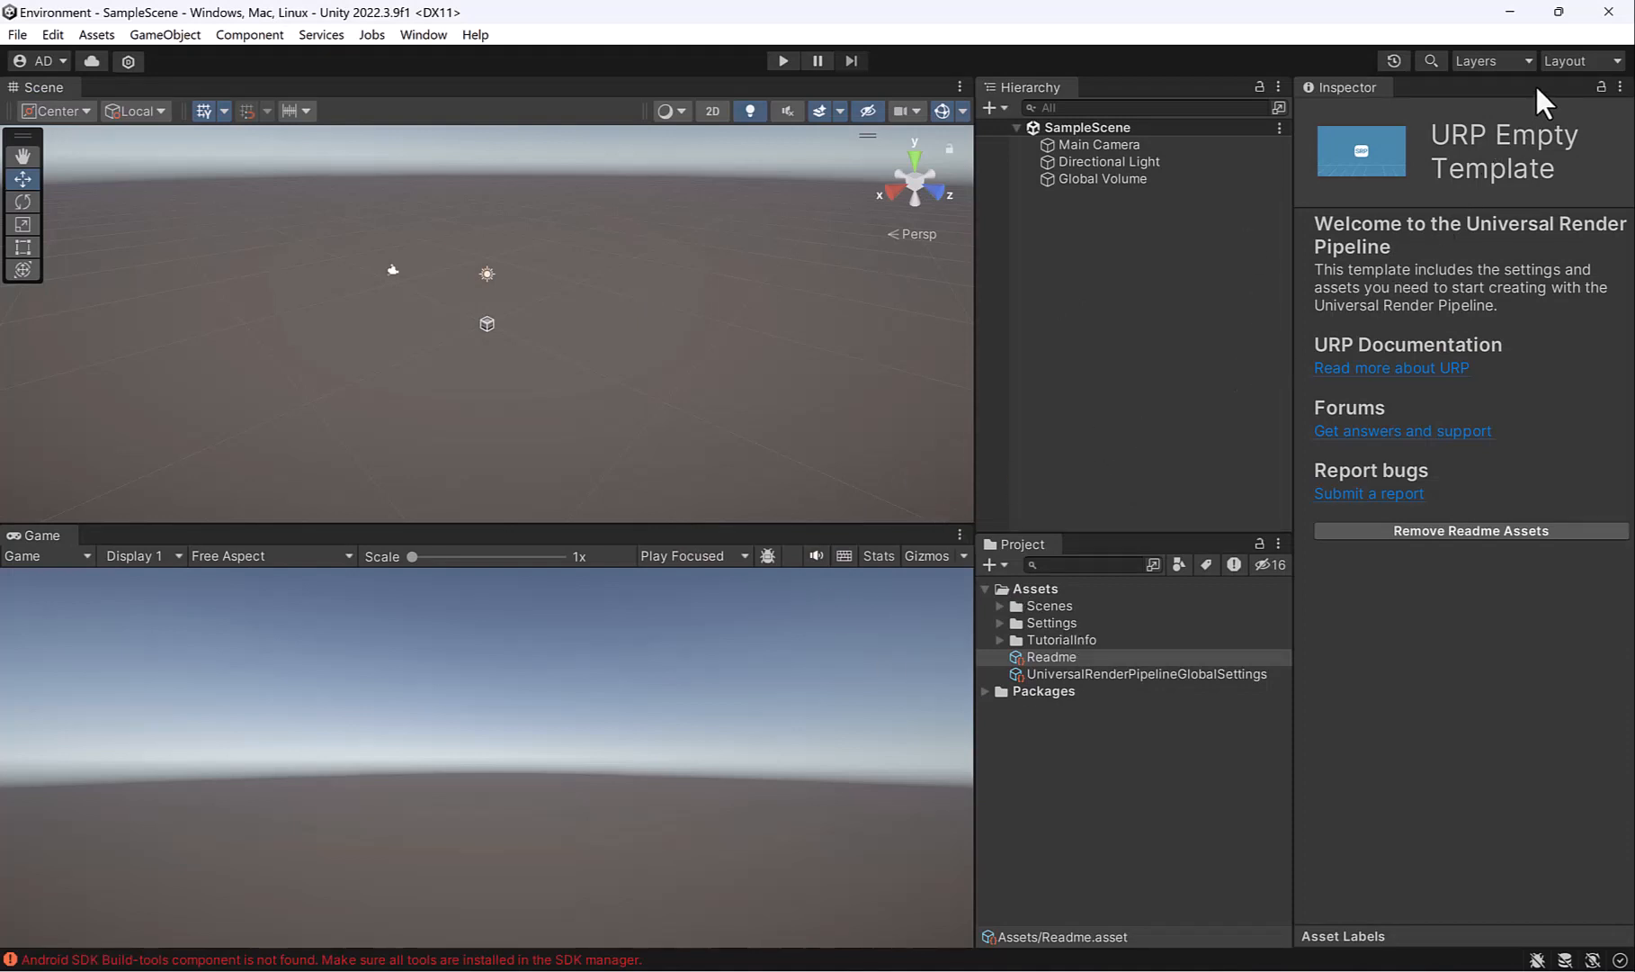
Switch the editor to the 2 by 3 layout with the Project panel in One Column Layout
left_click(1578, 61)
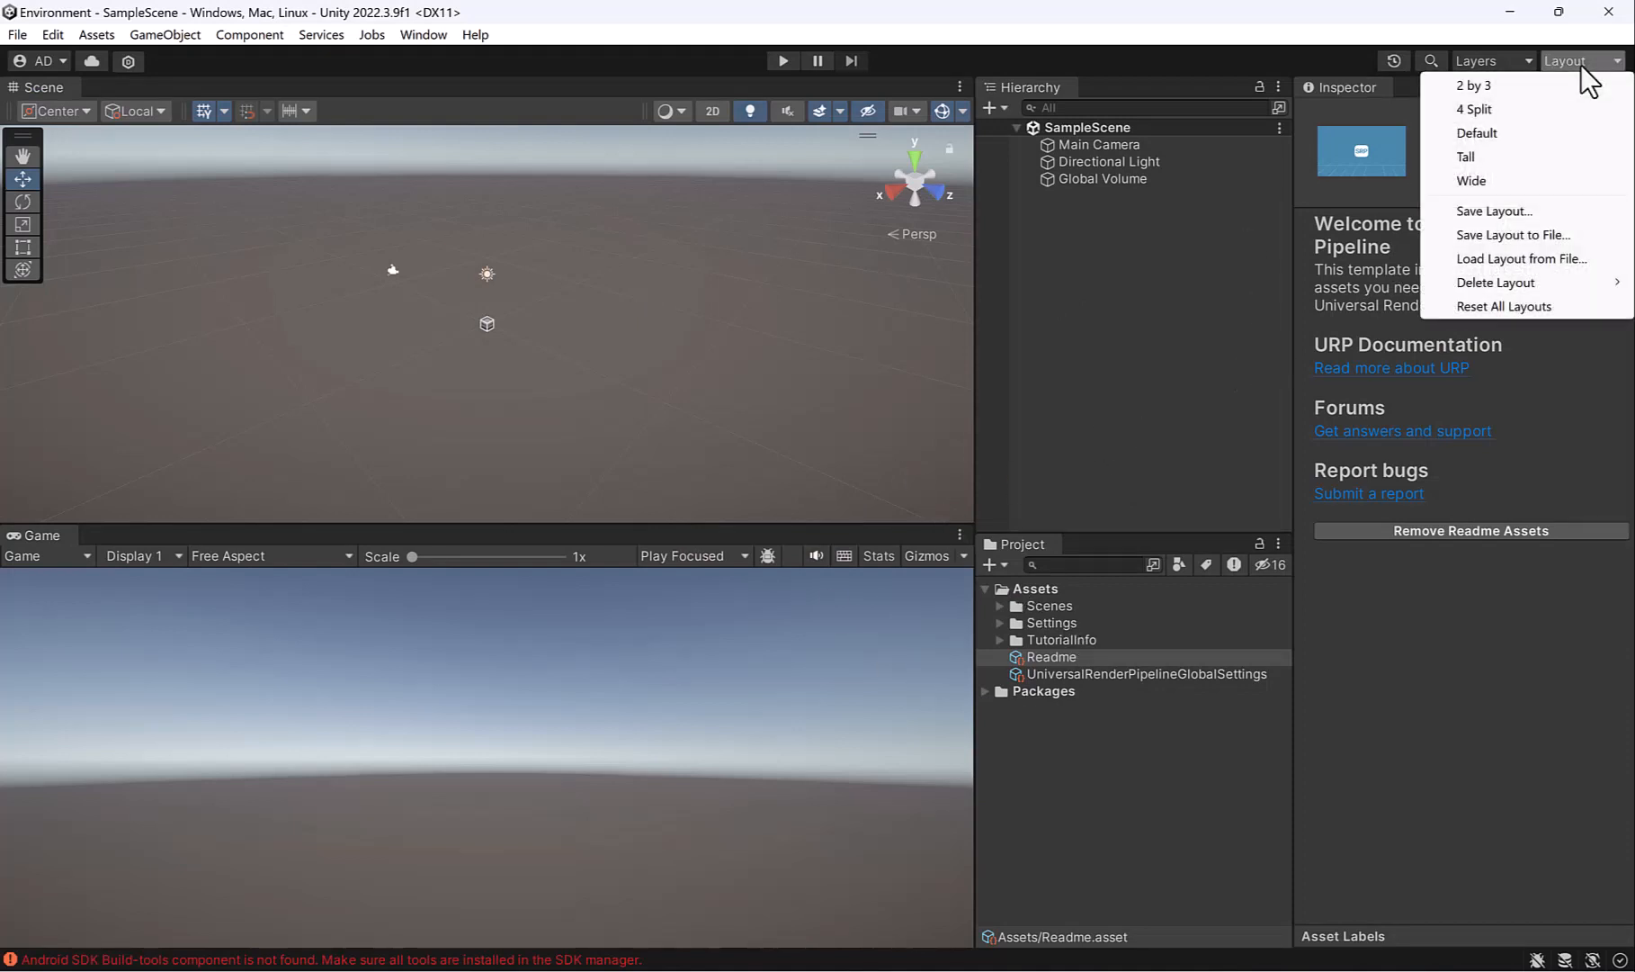
left_click(1474, 87)
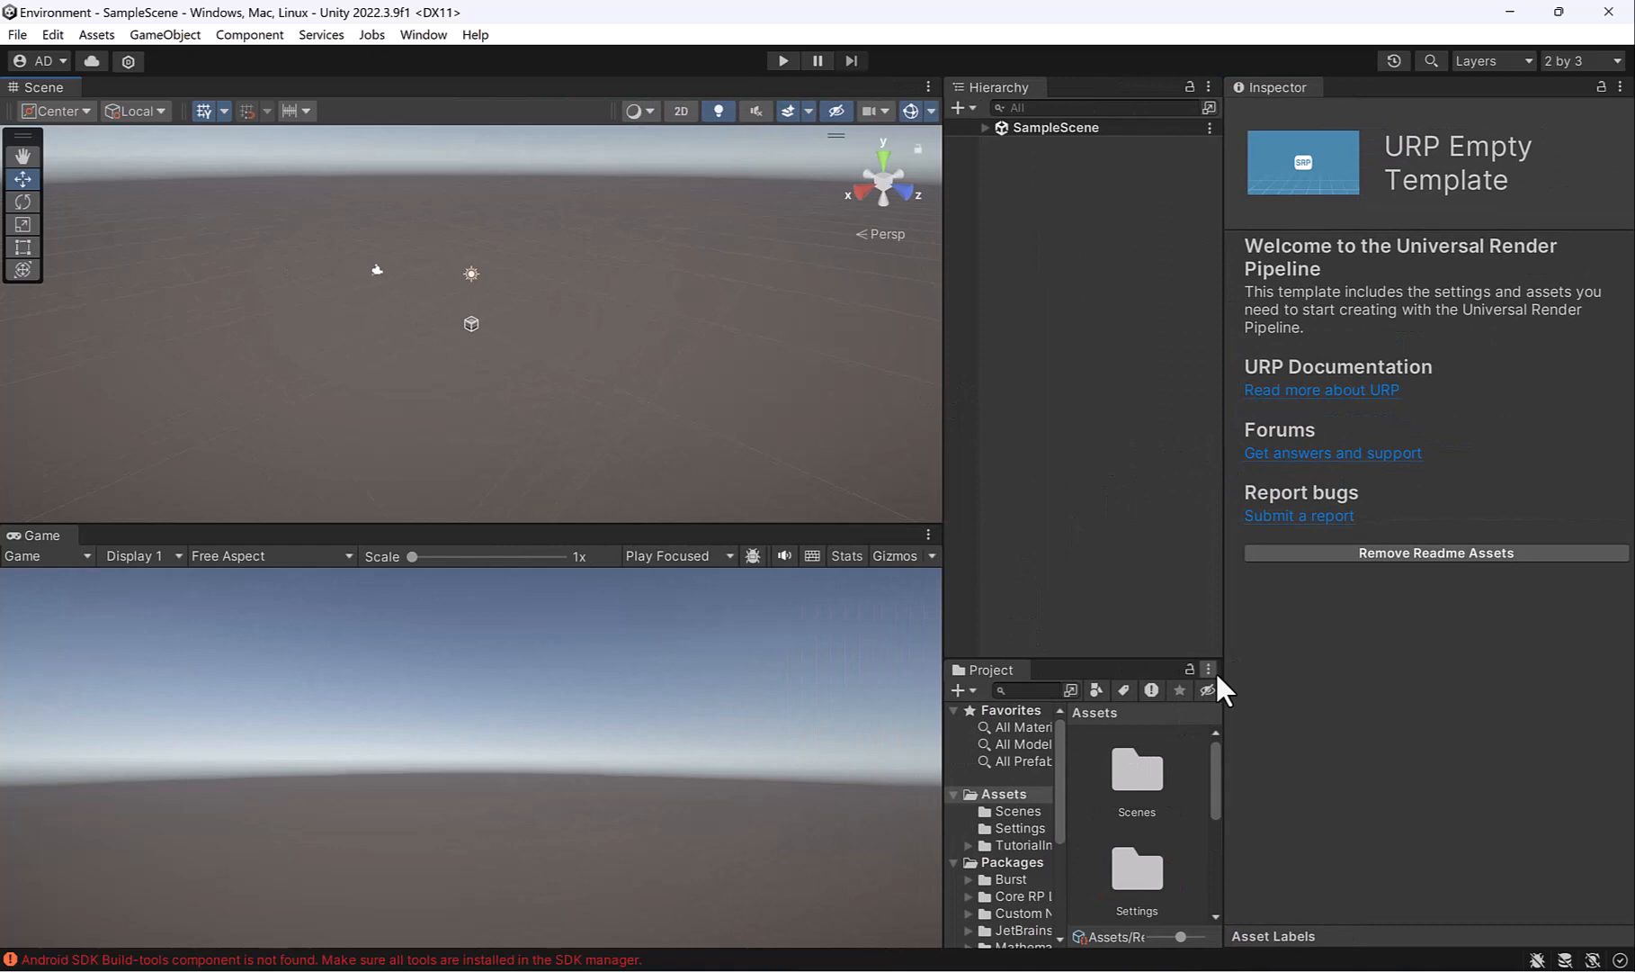
left_click(1209, 669)
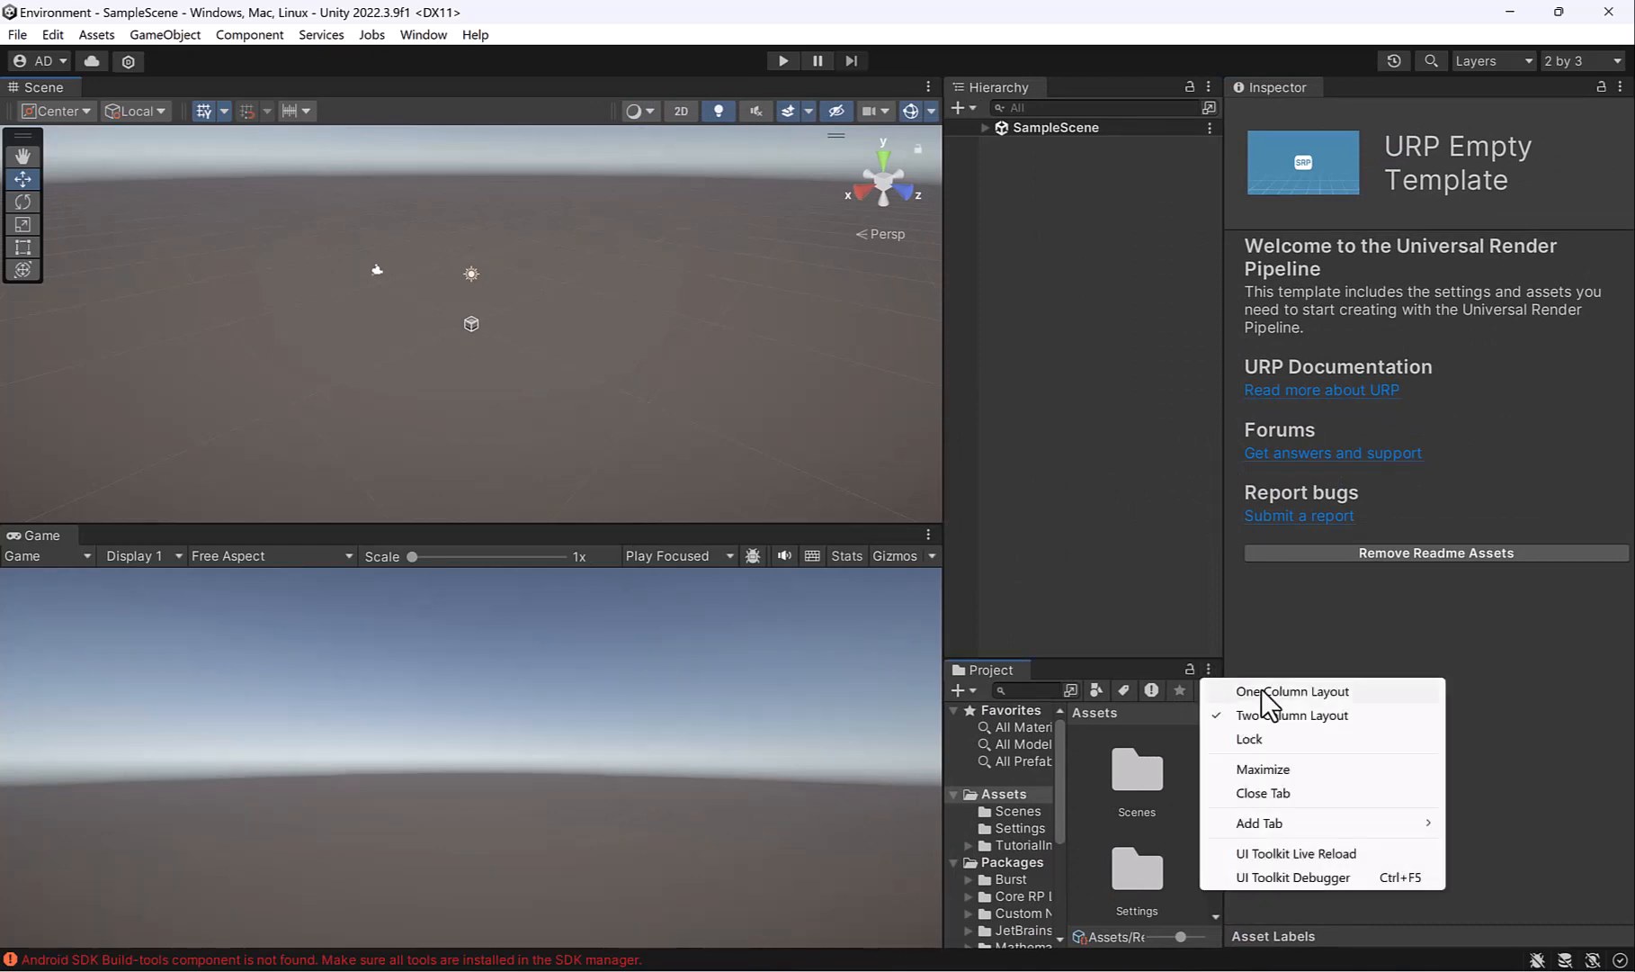
left_click(1294, 691)
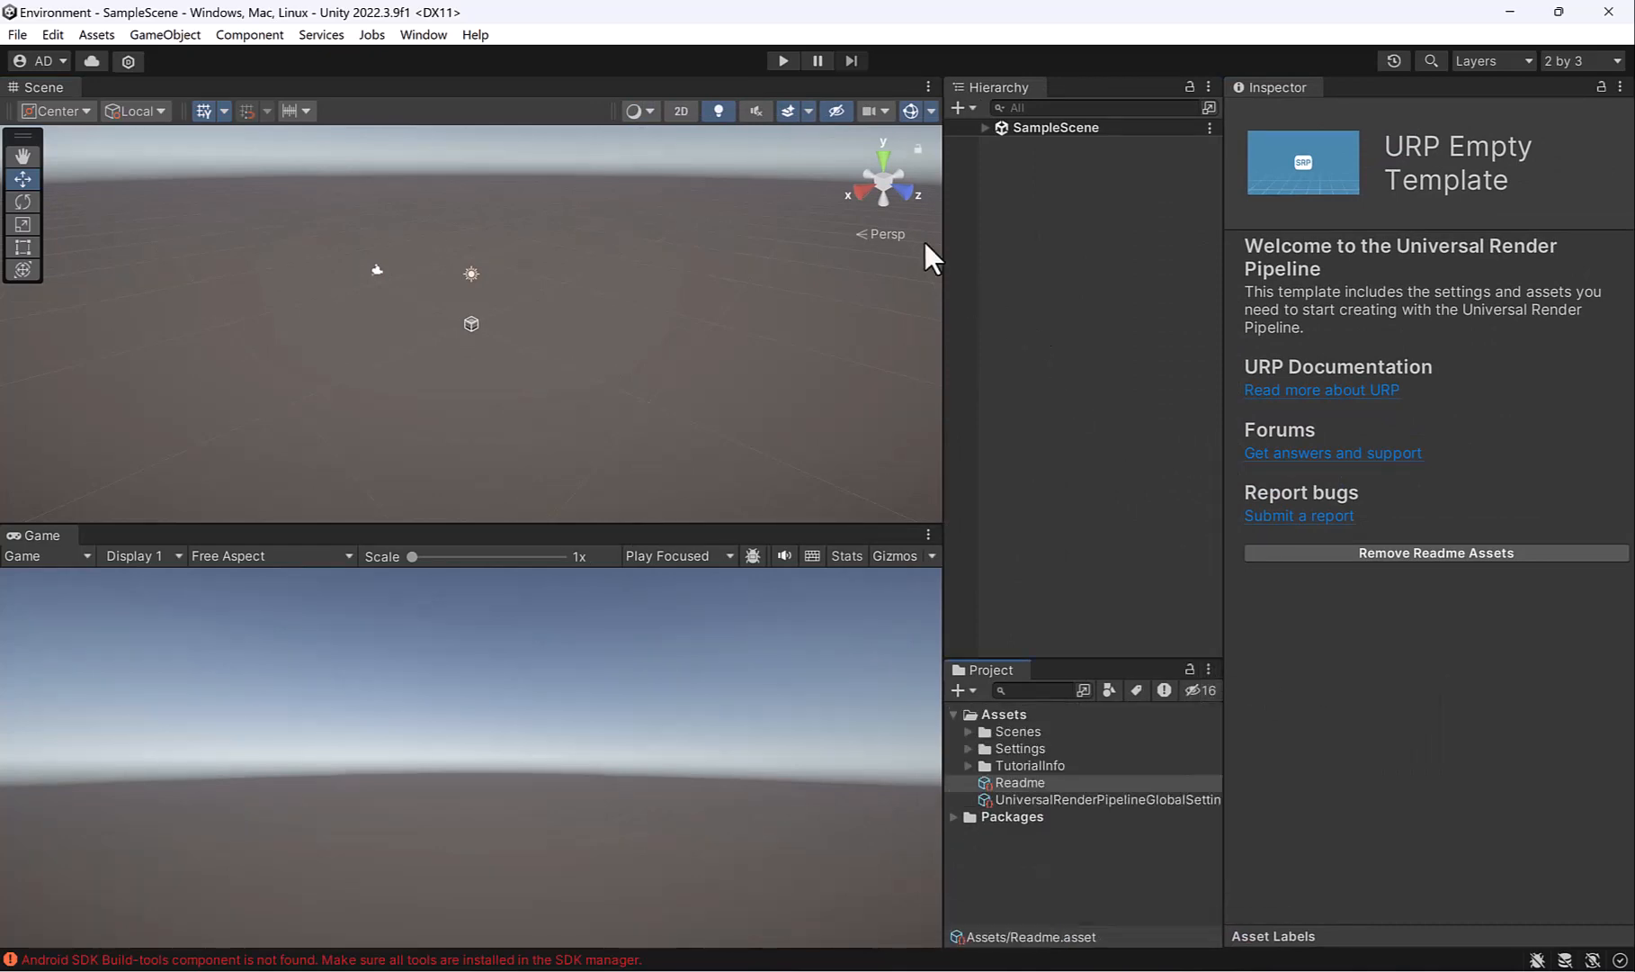
mouse_move(867, 205)
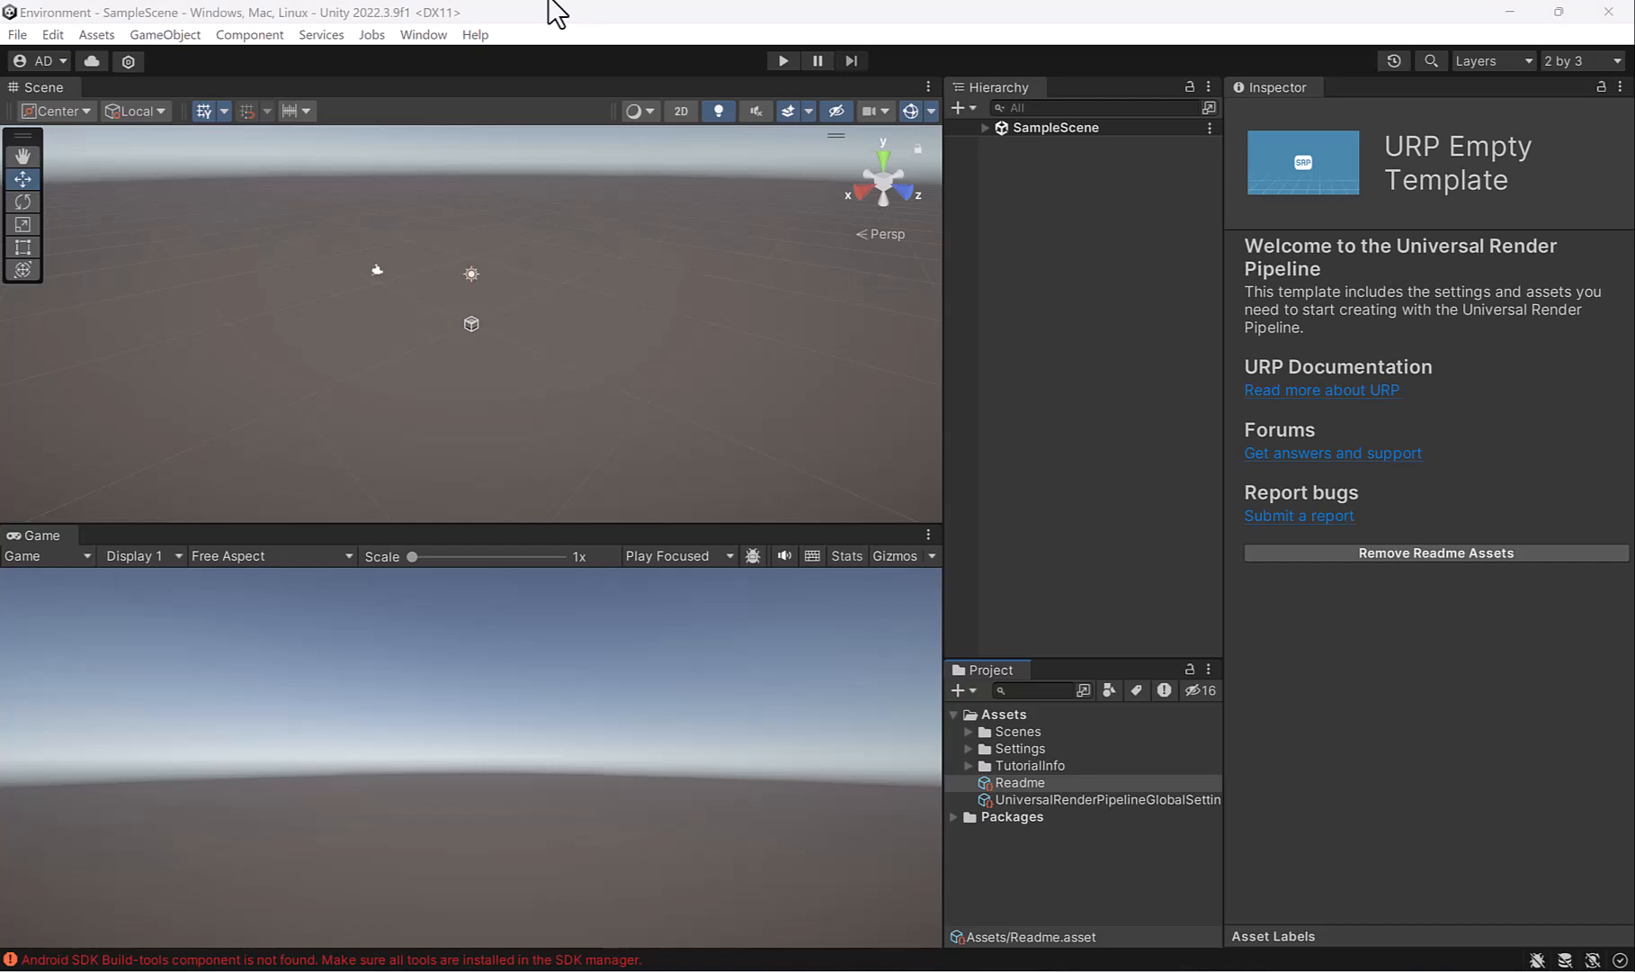
Show Unity Registry packages in the Package Manager
left_click(423, 34)
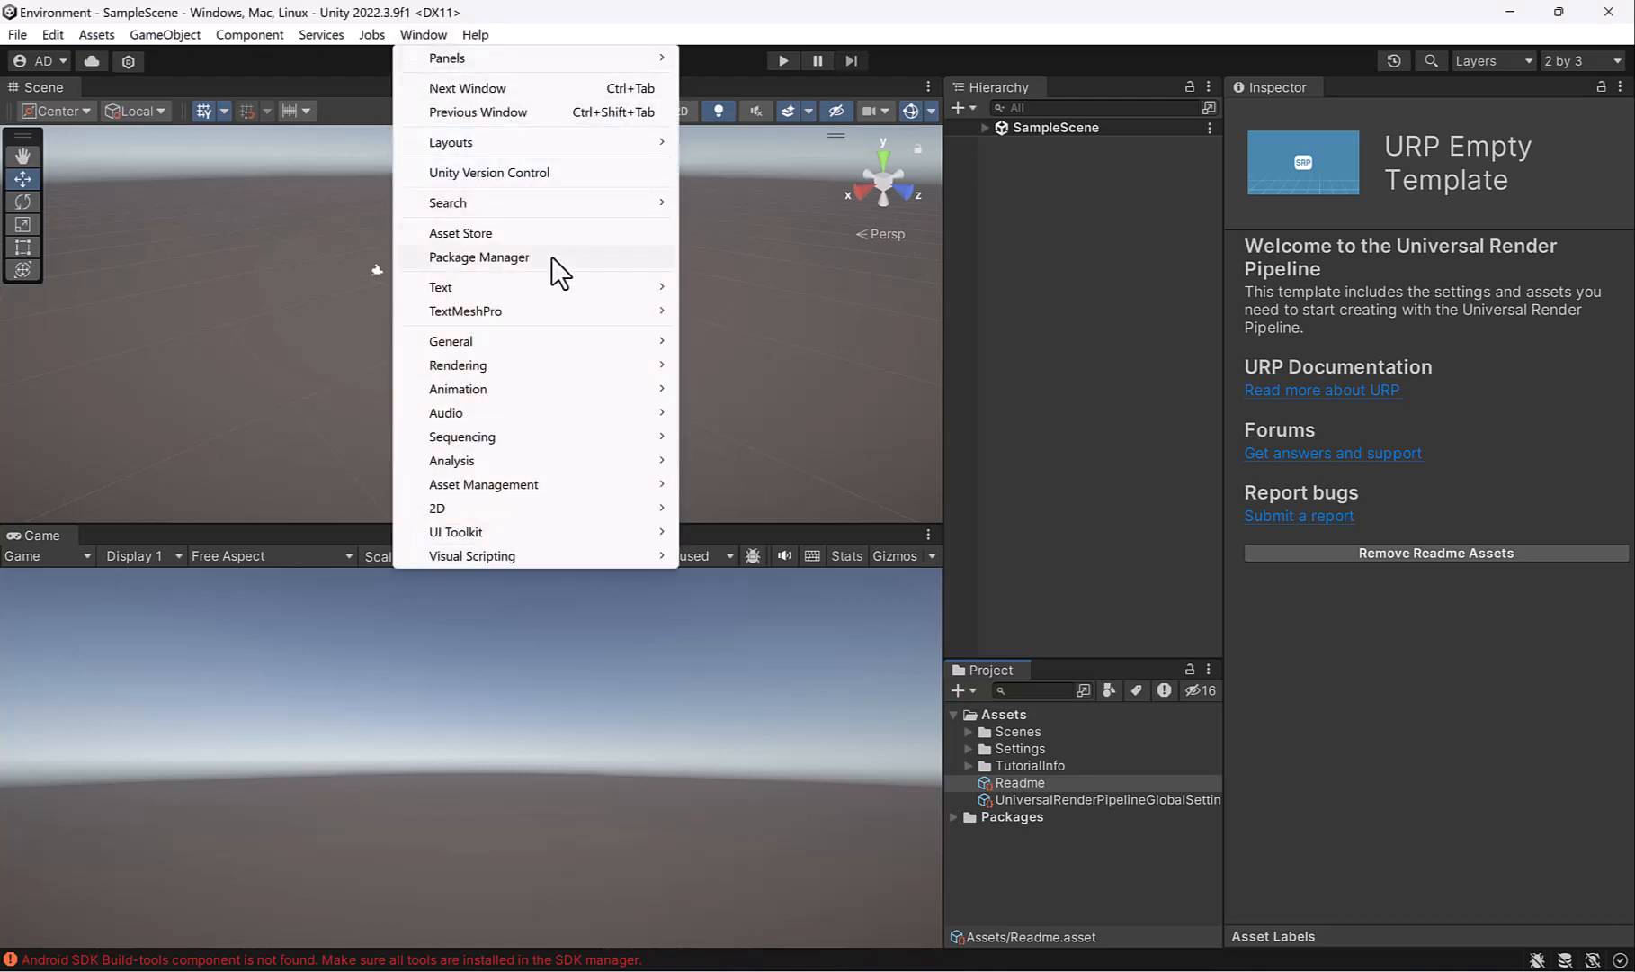
left_click(478, 257)
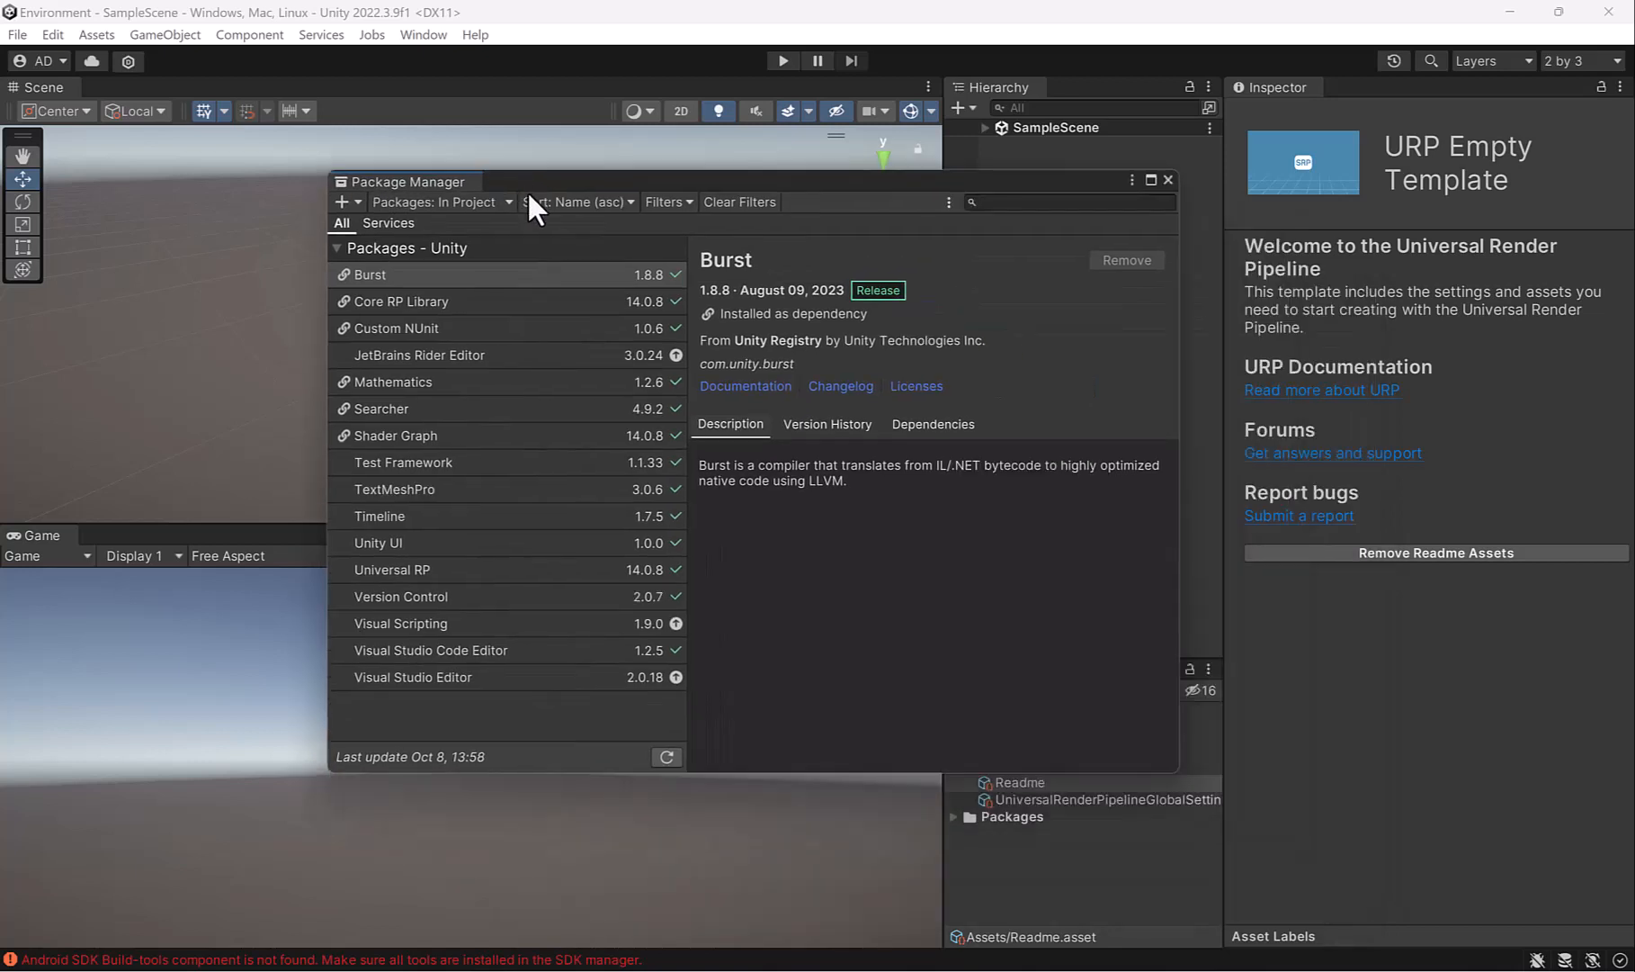
left_click(439, 202)
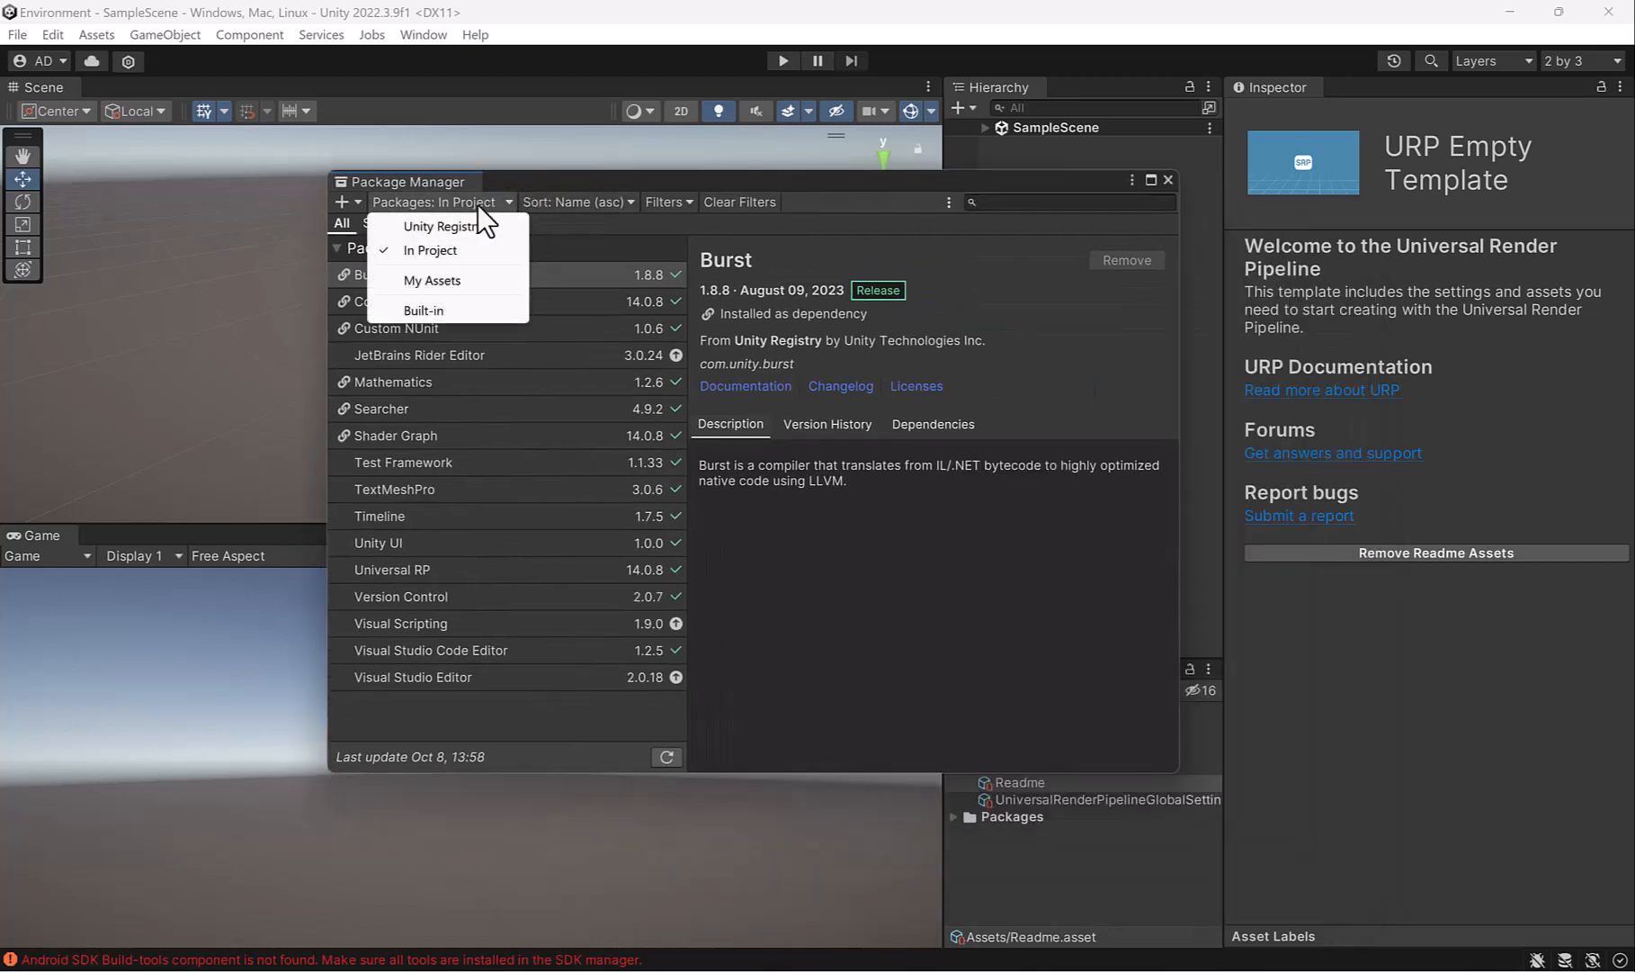
left_click(443, 227)
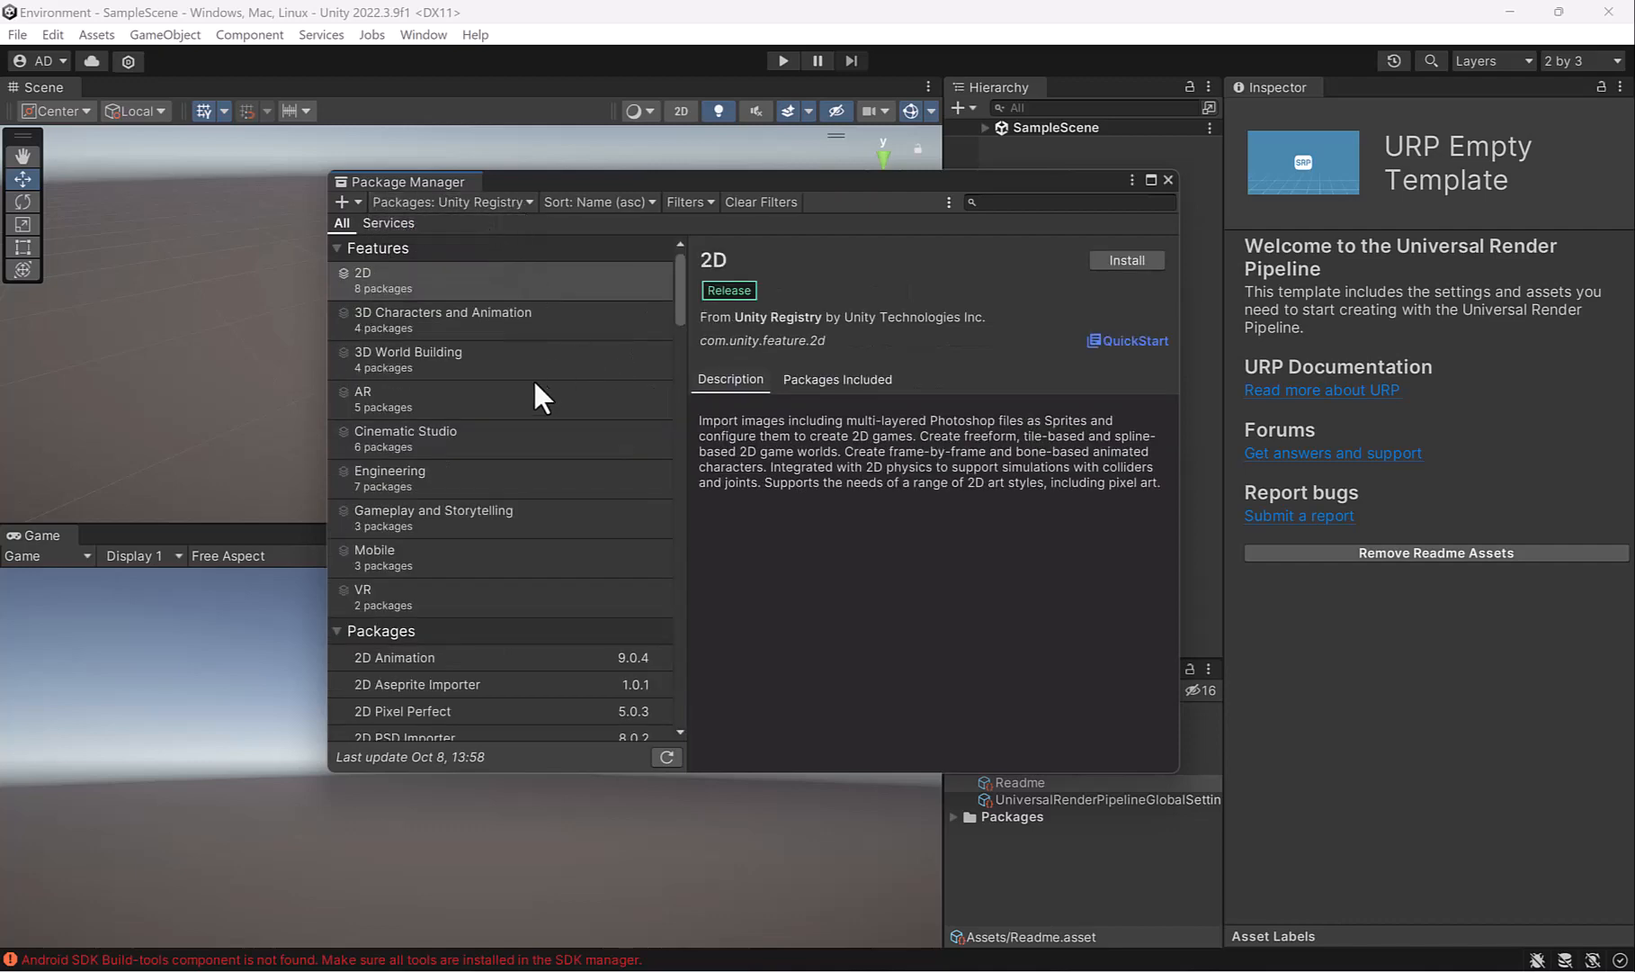
Install the ProBuilder package into the project
scroll("down", 3)
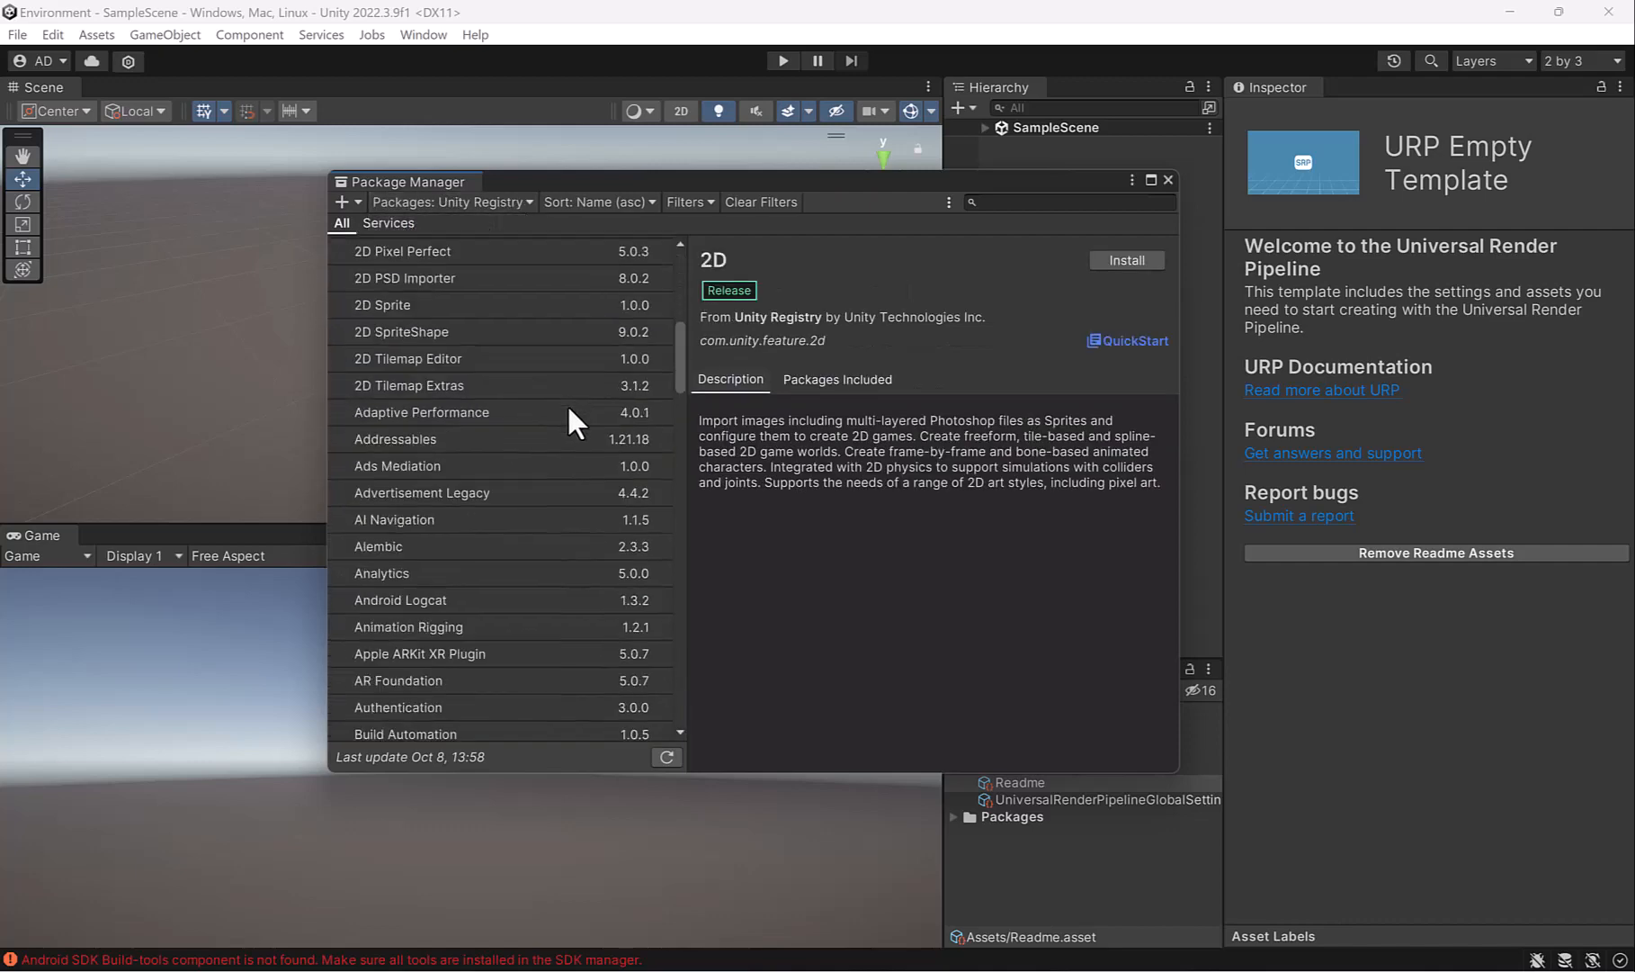
scroll("down", 3)
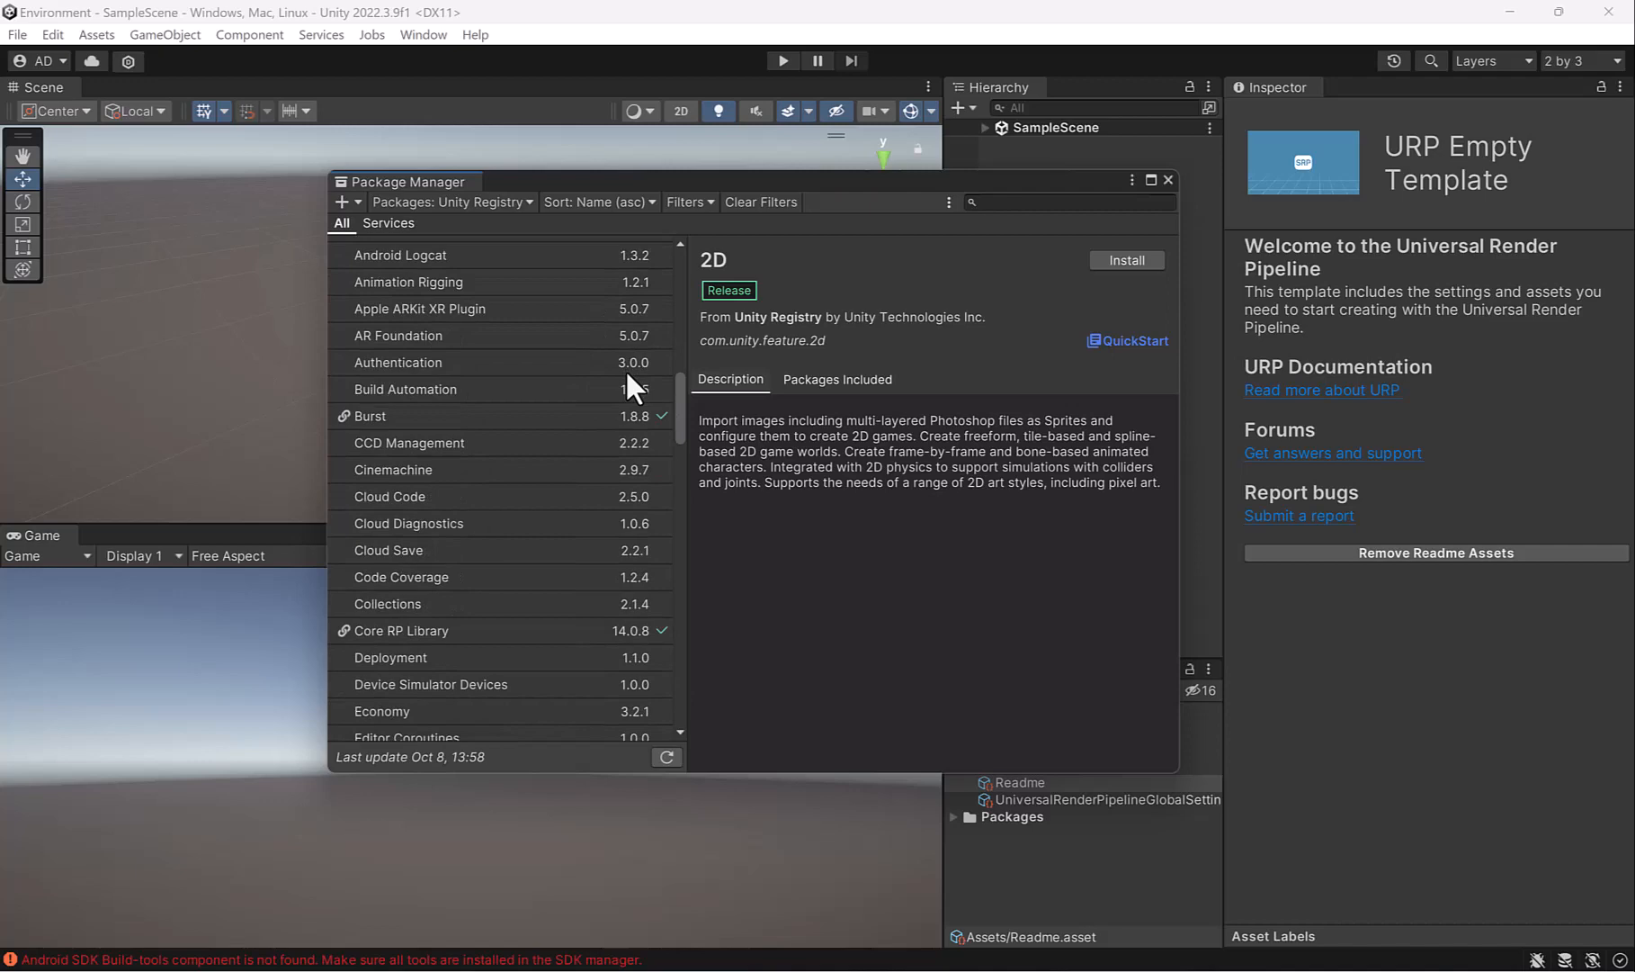
scroll("down", 3)
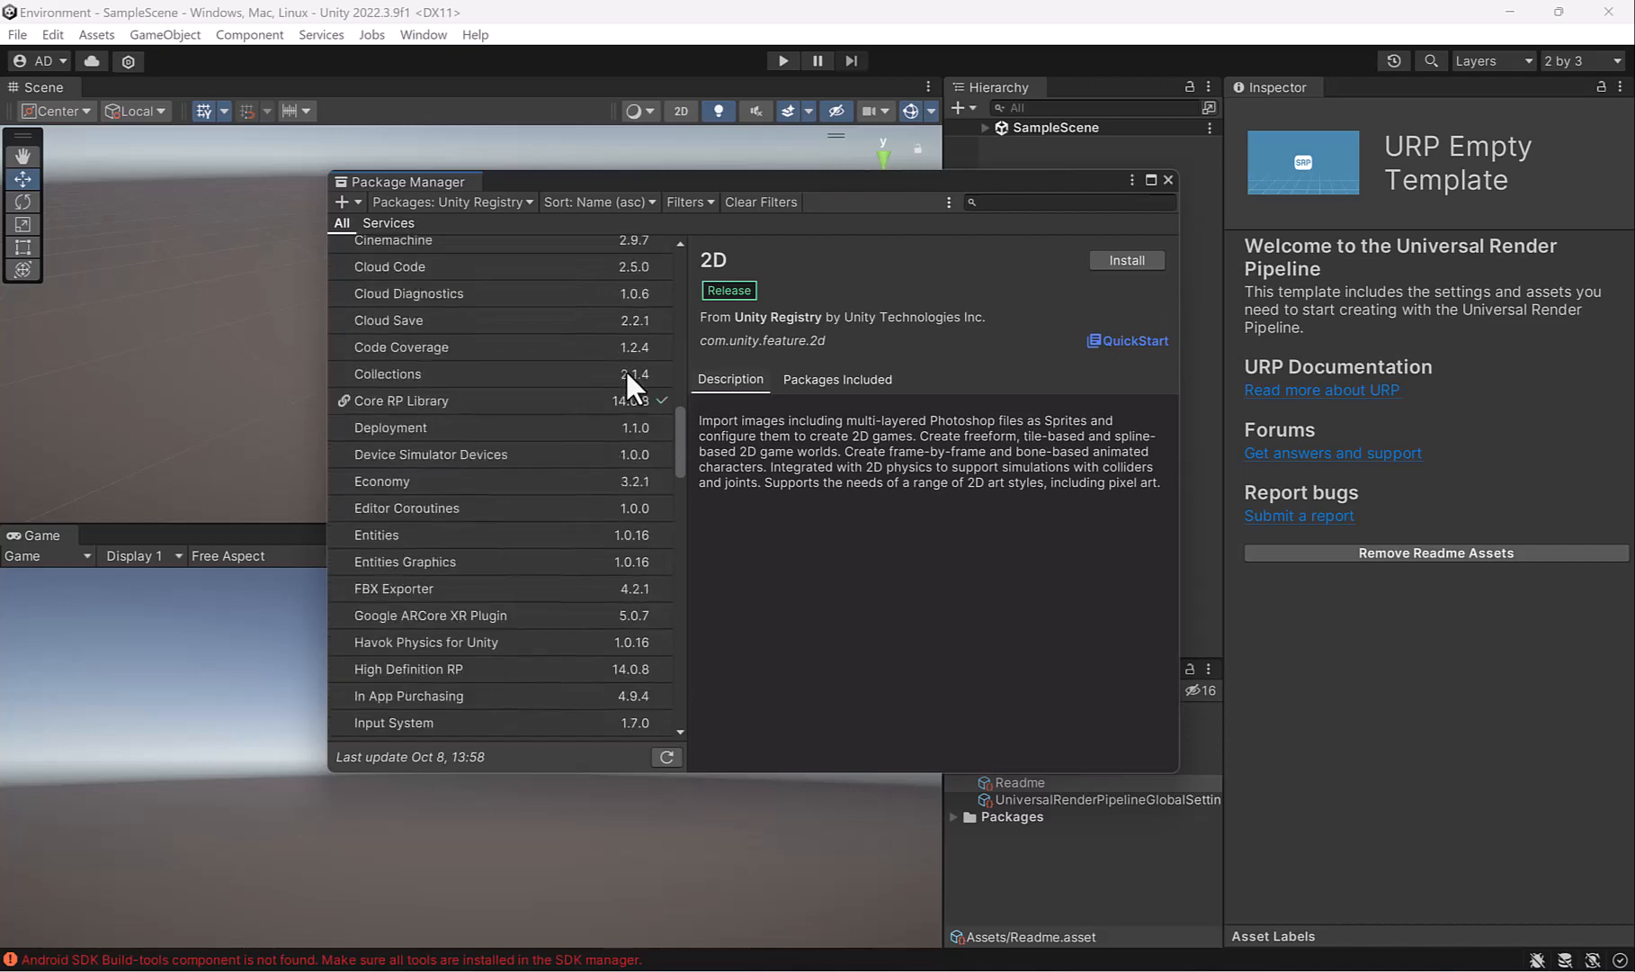
scroll("down", 3)
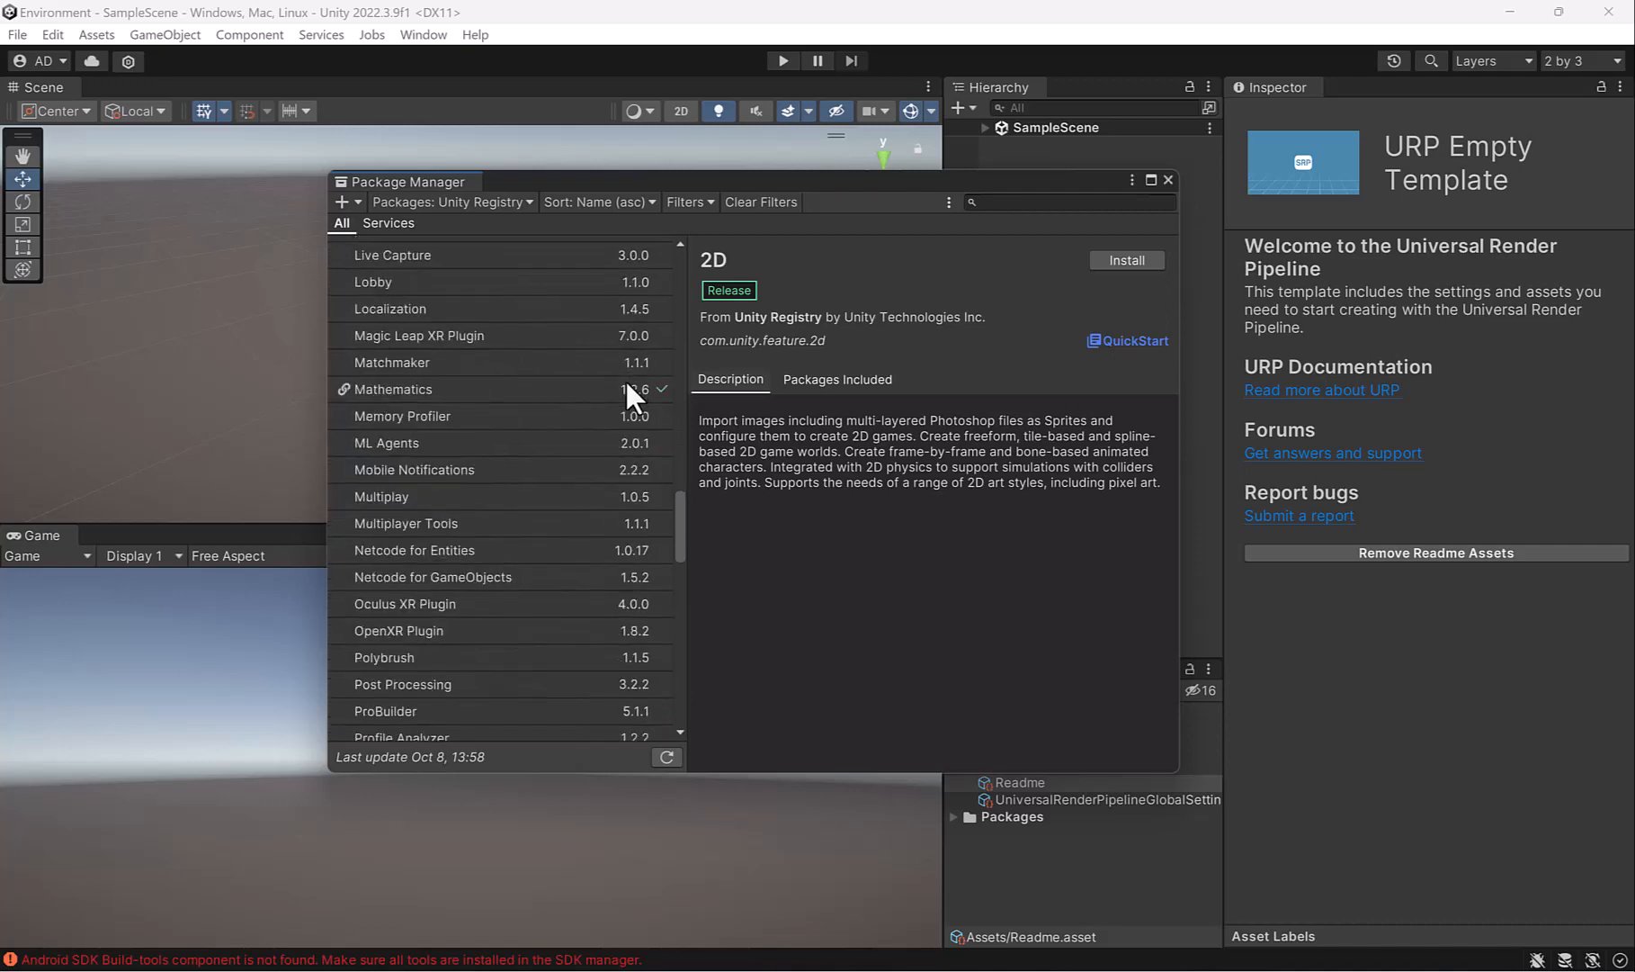
left_click(385, 596)
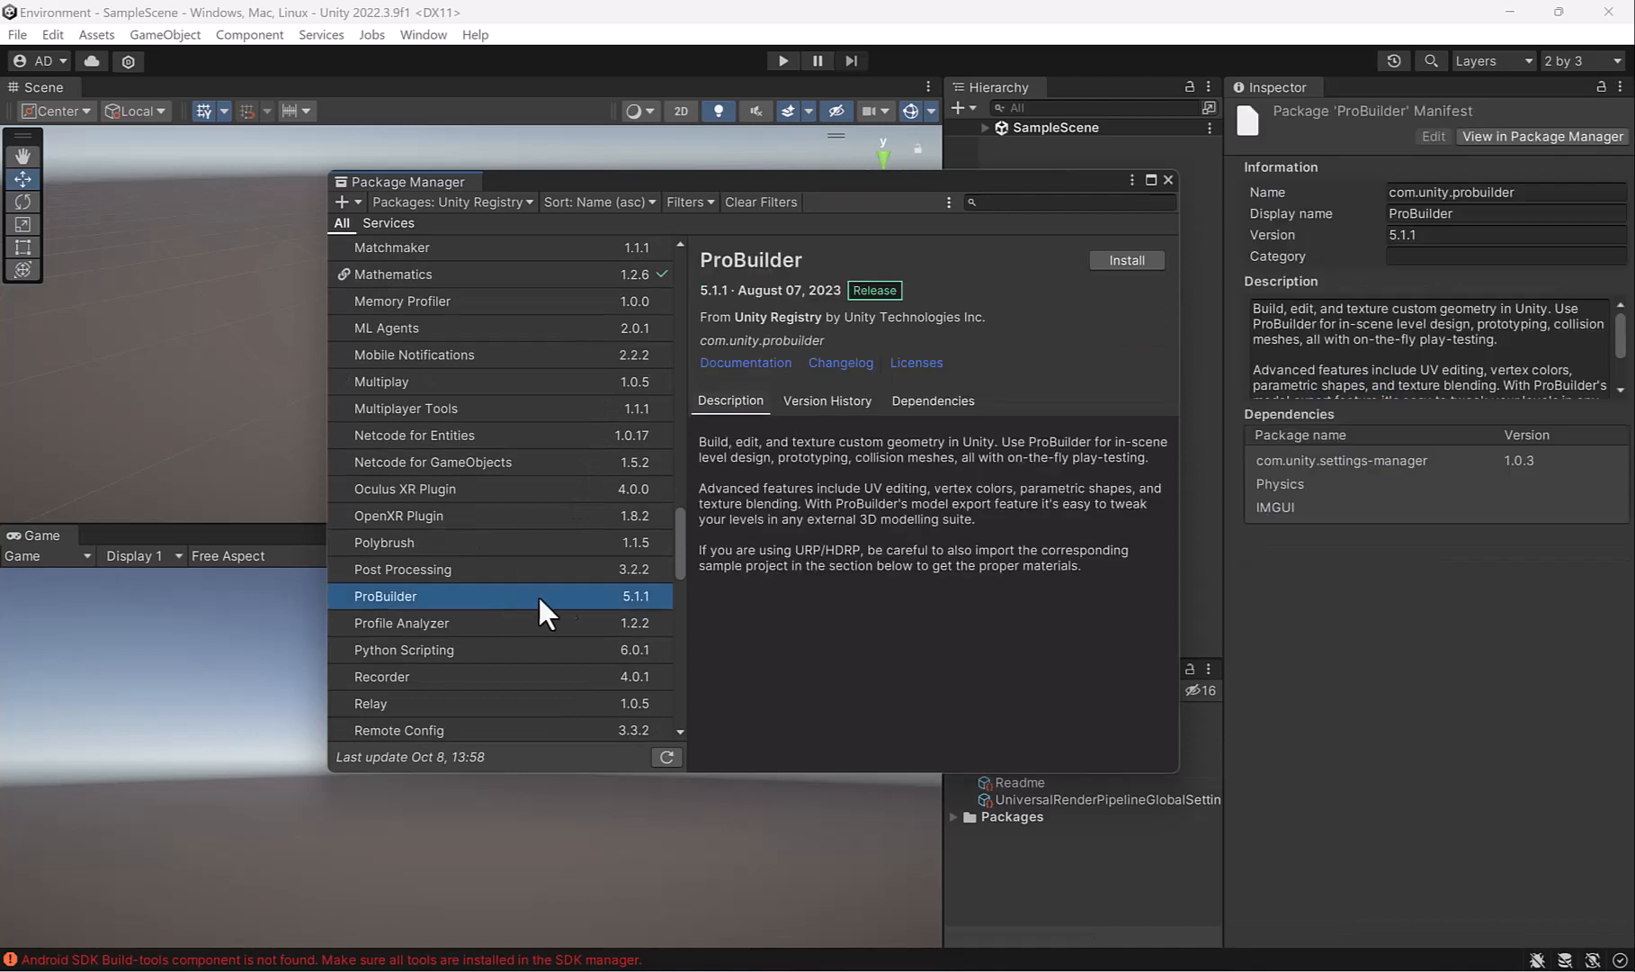
left_click(1126, 259)
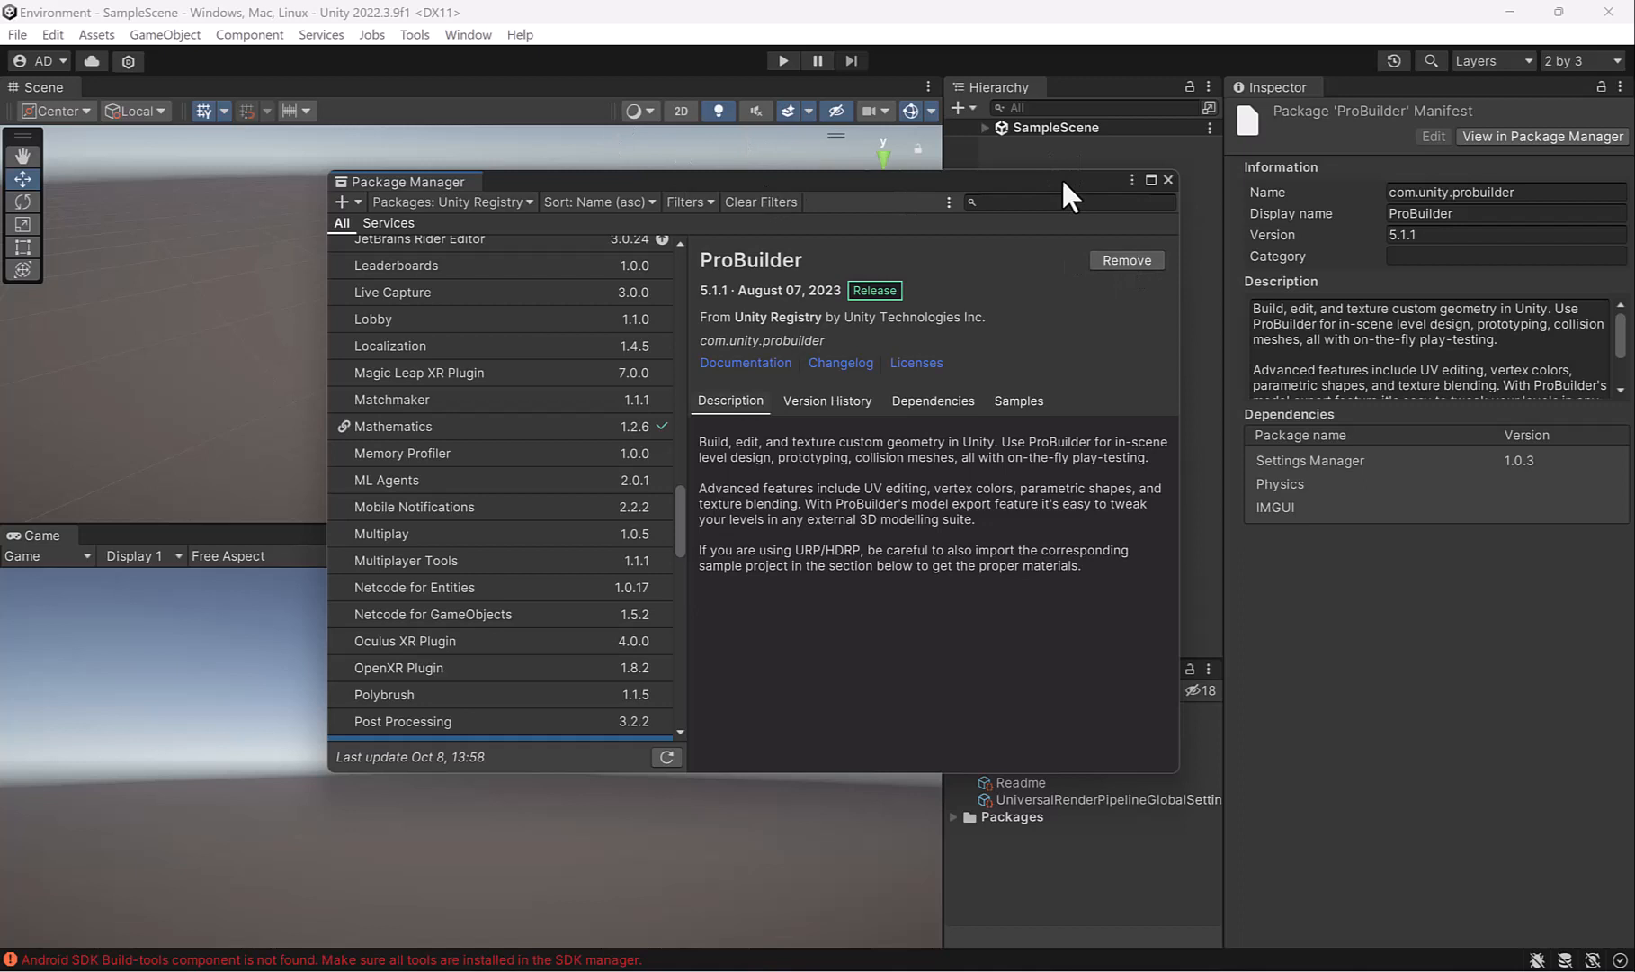
Close Package Manager and bring up the ProBuilder Window to confirm ProBuilder is available
left_click(1167, 180)
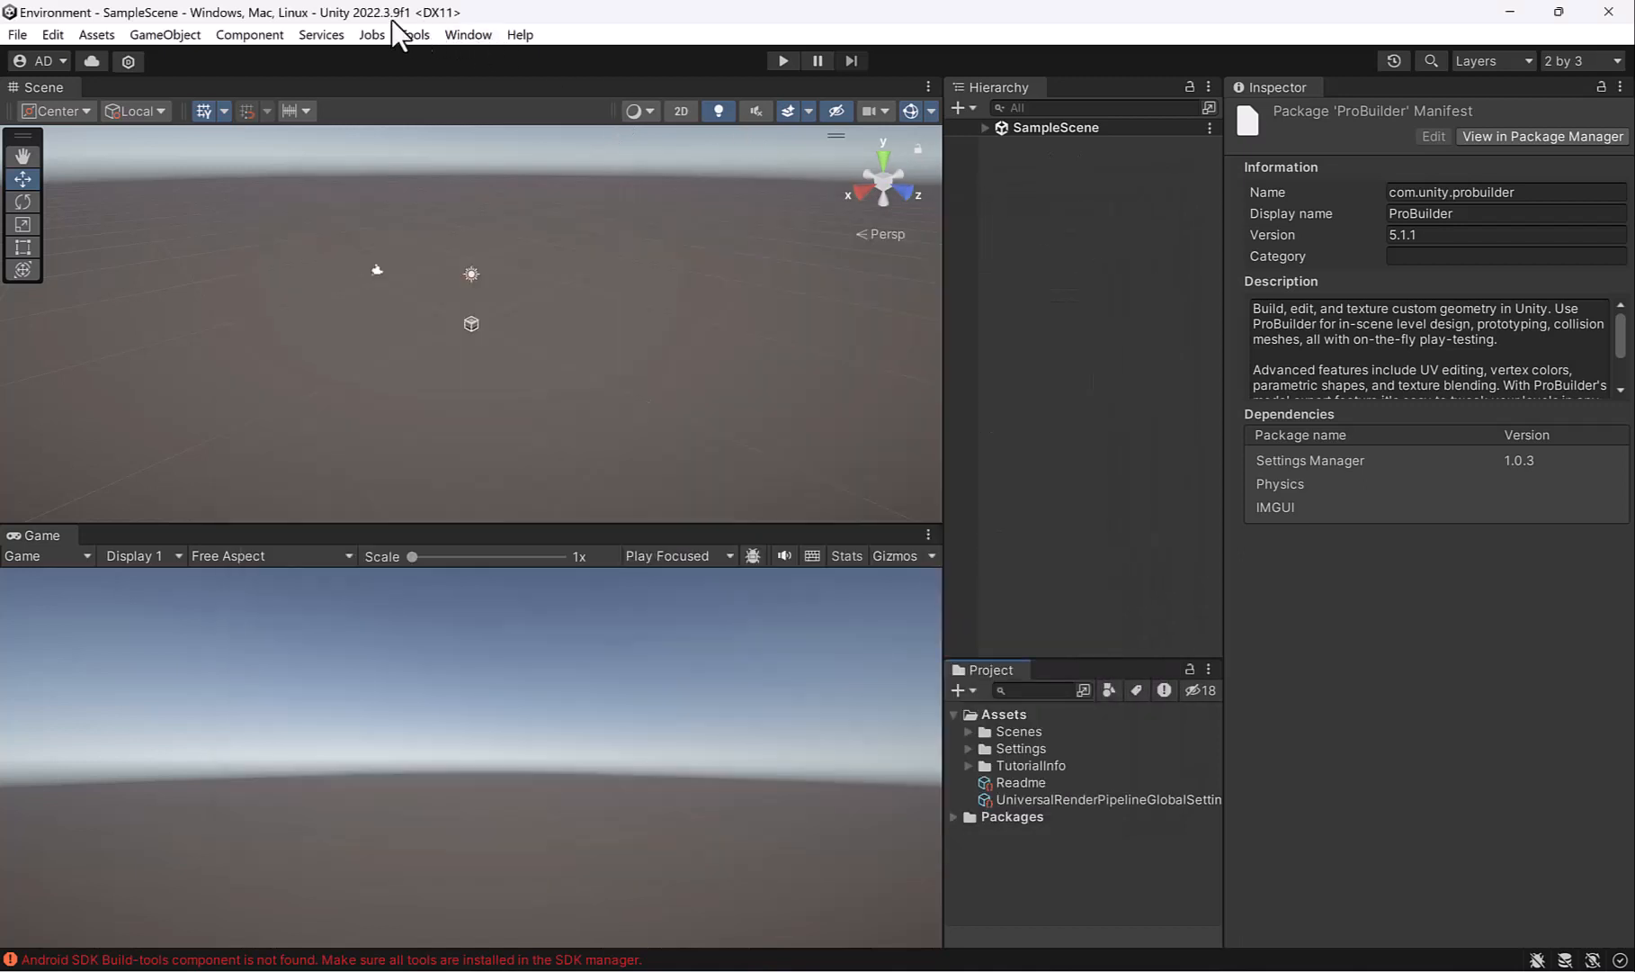
left_click(414, 35)
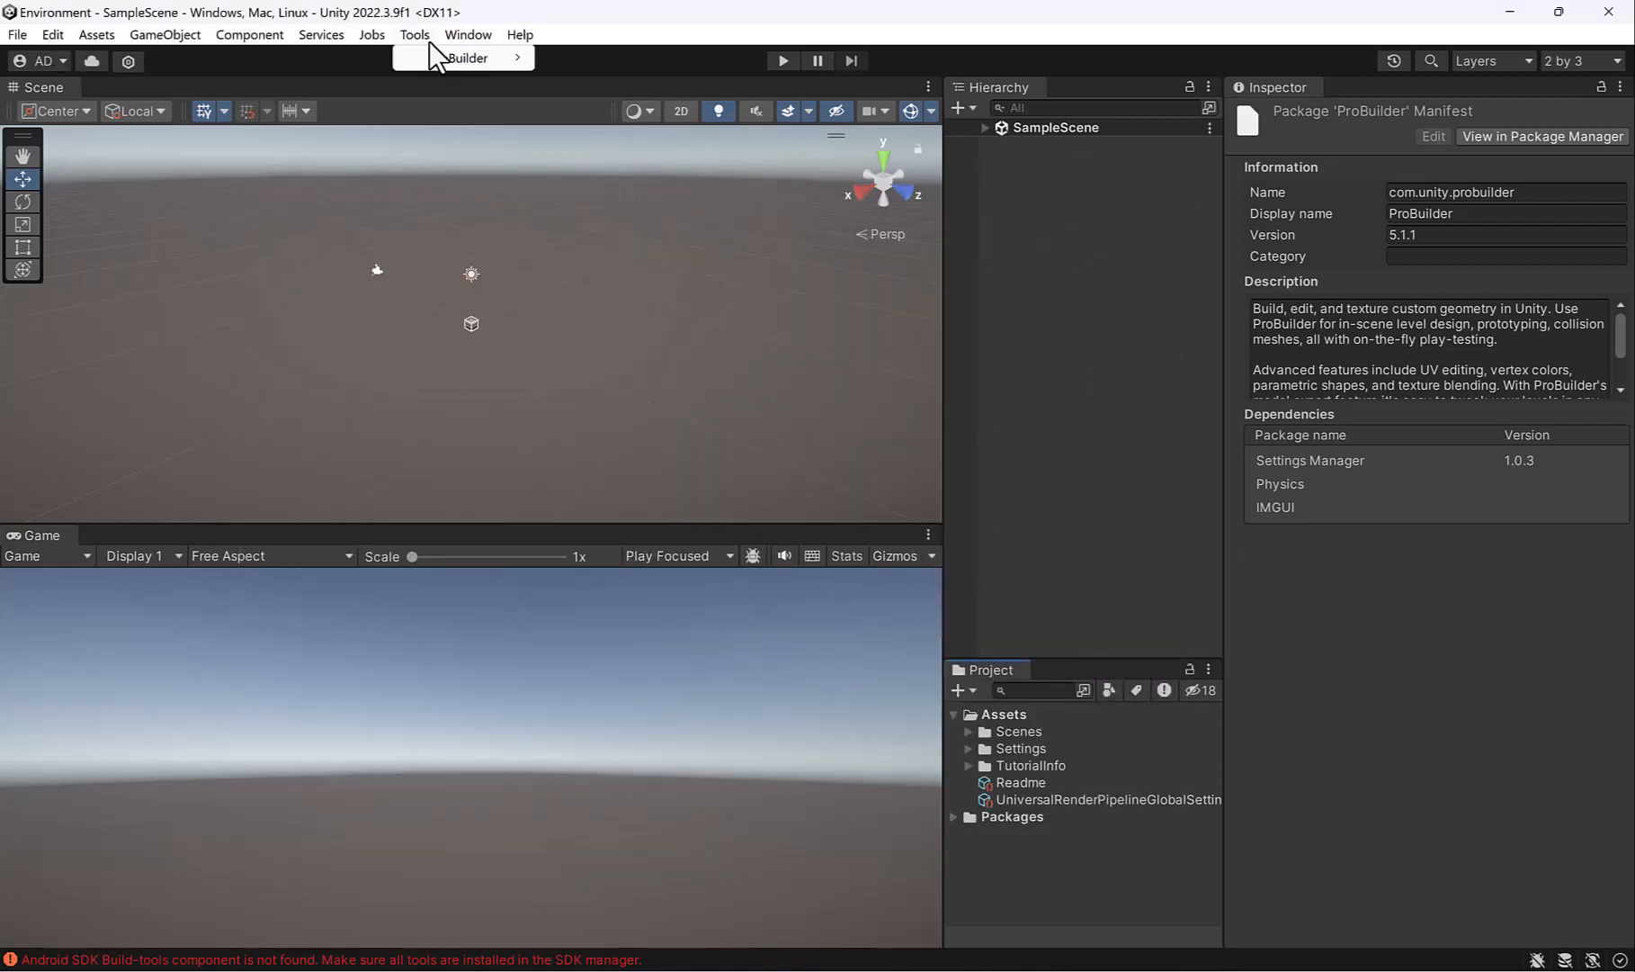
left_click(459, 58)
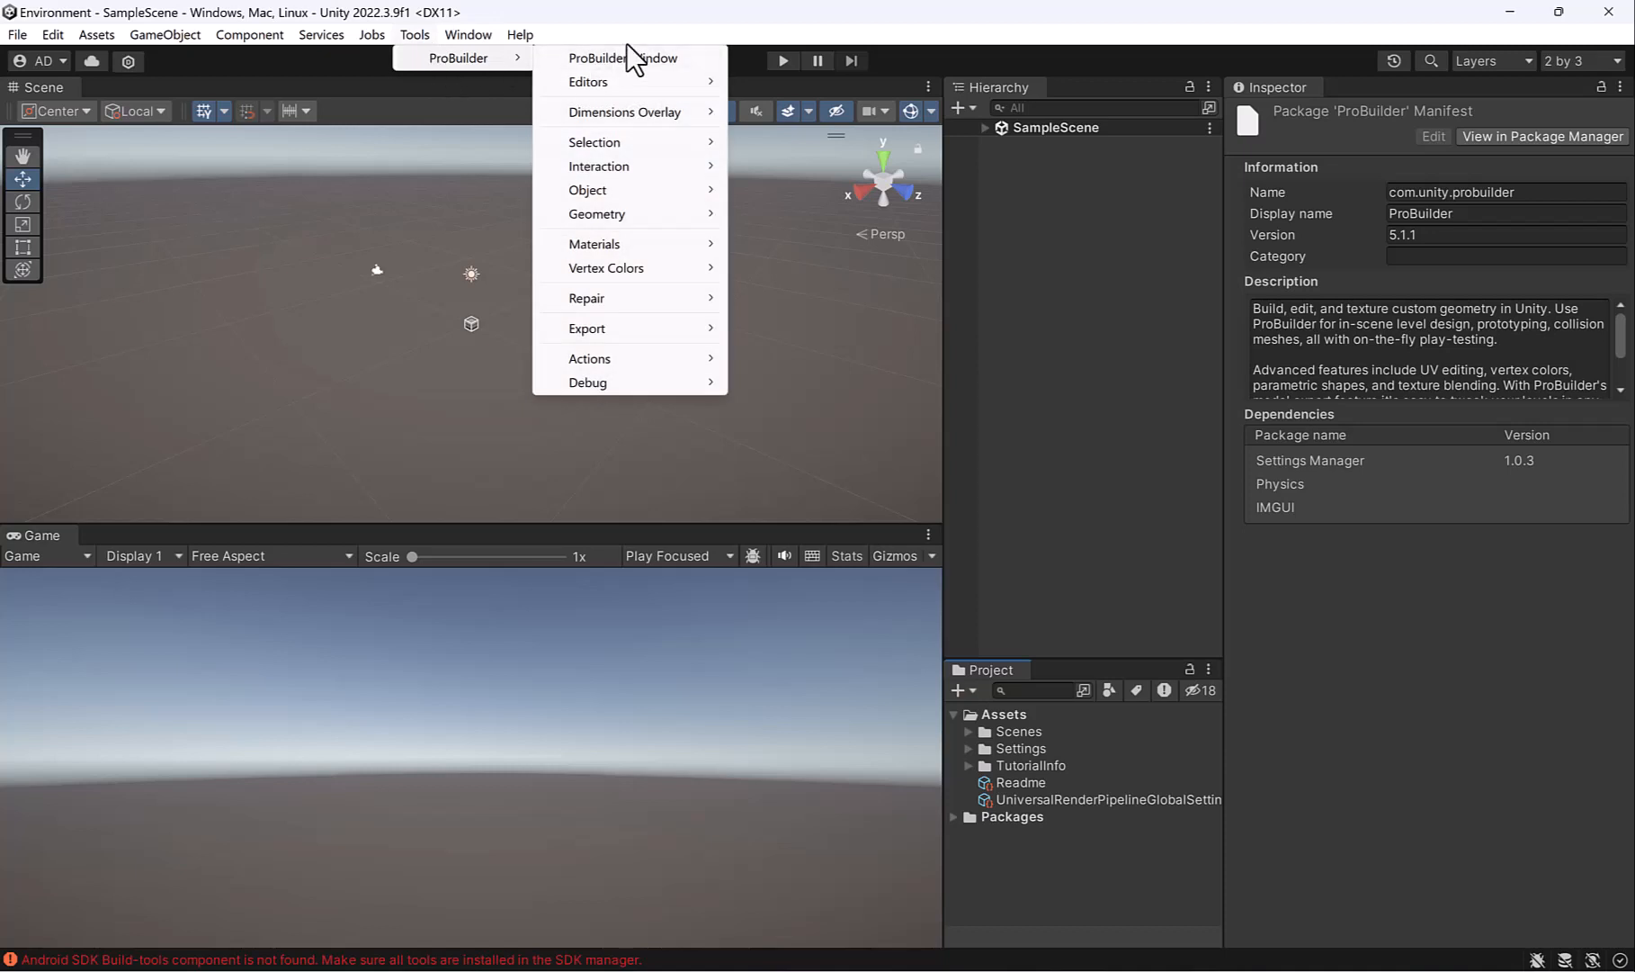
left_click(614, 57)
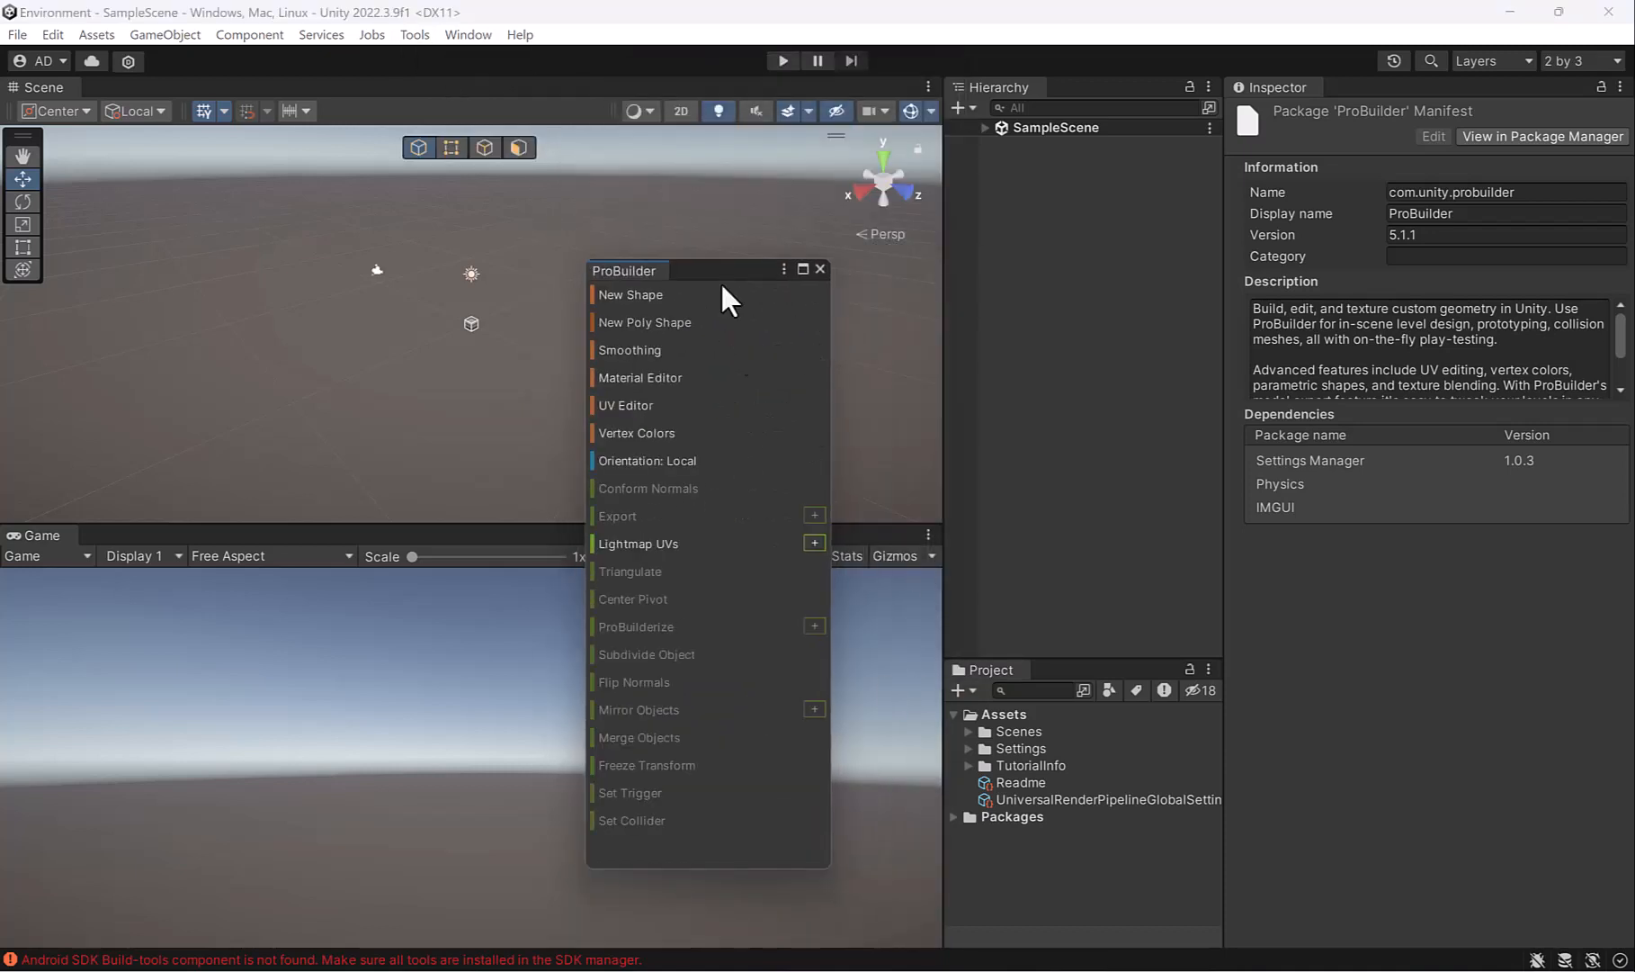
left_click_drag(626, 270, 790, 232)
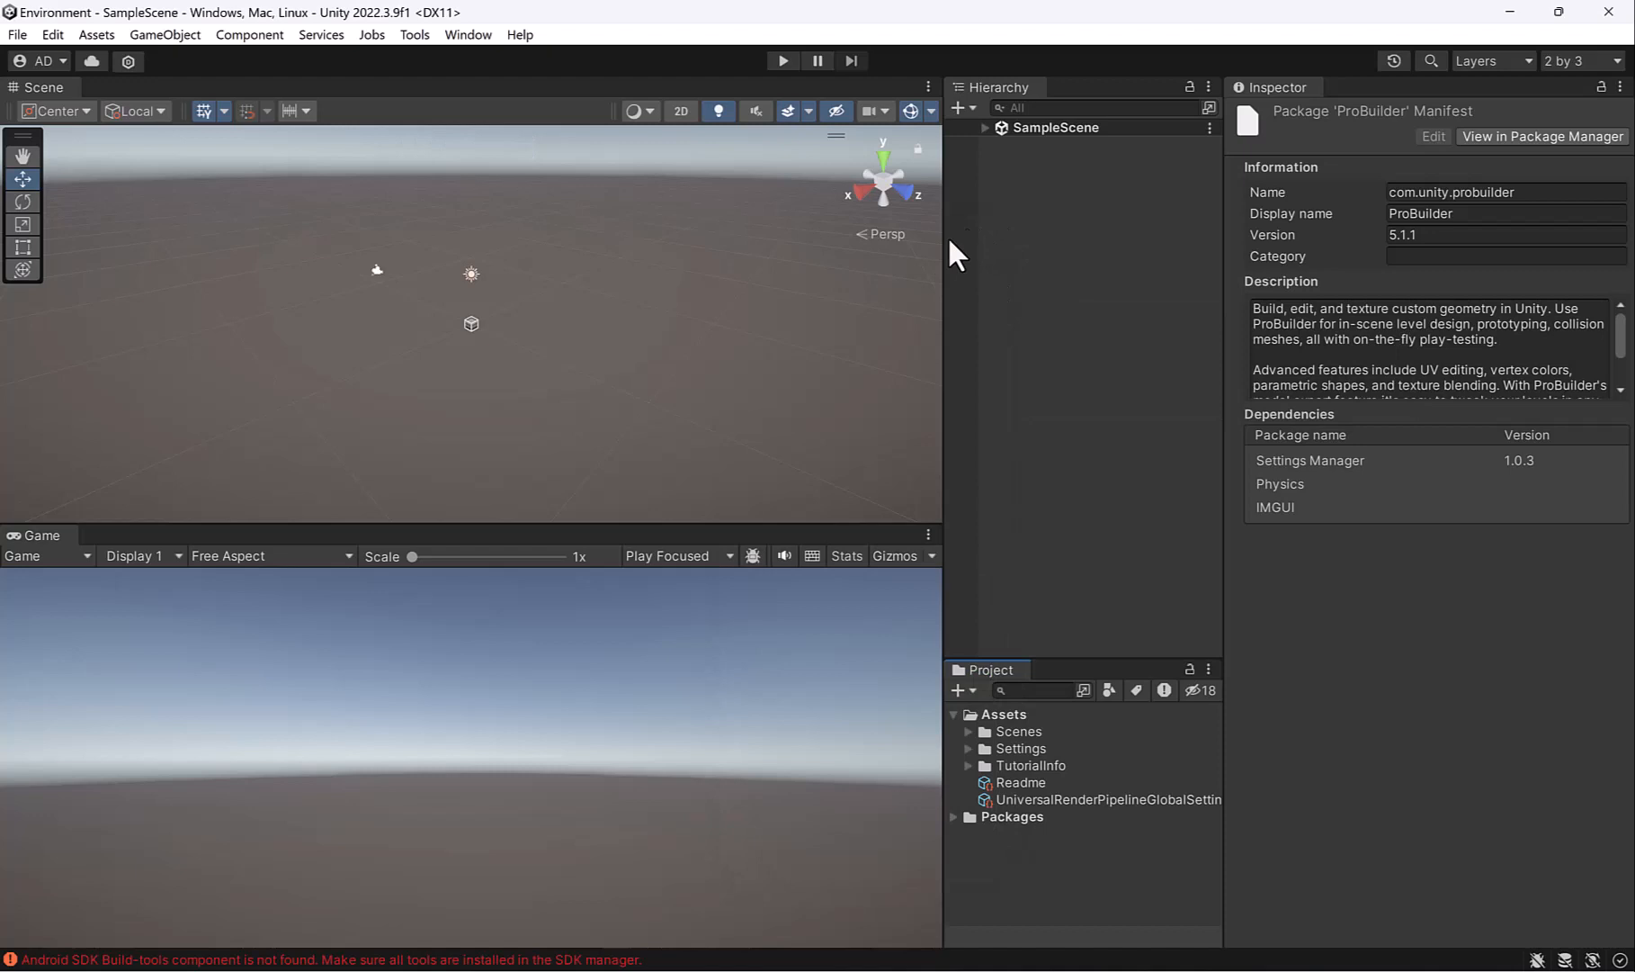
mouse_move(547, 167)
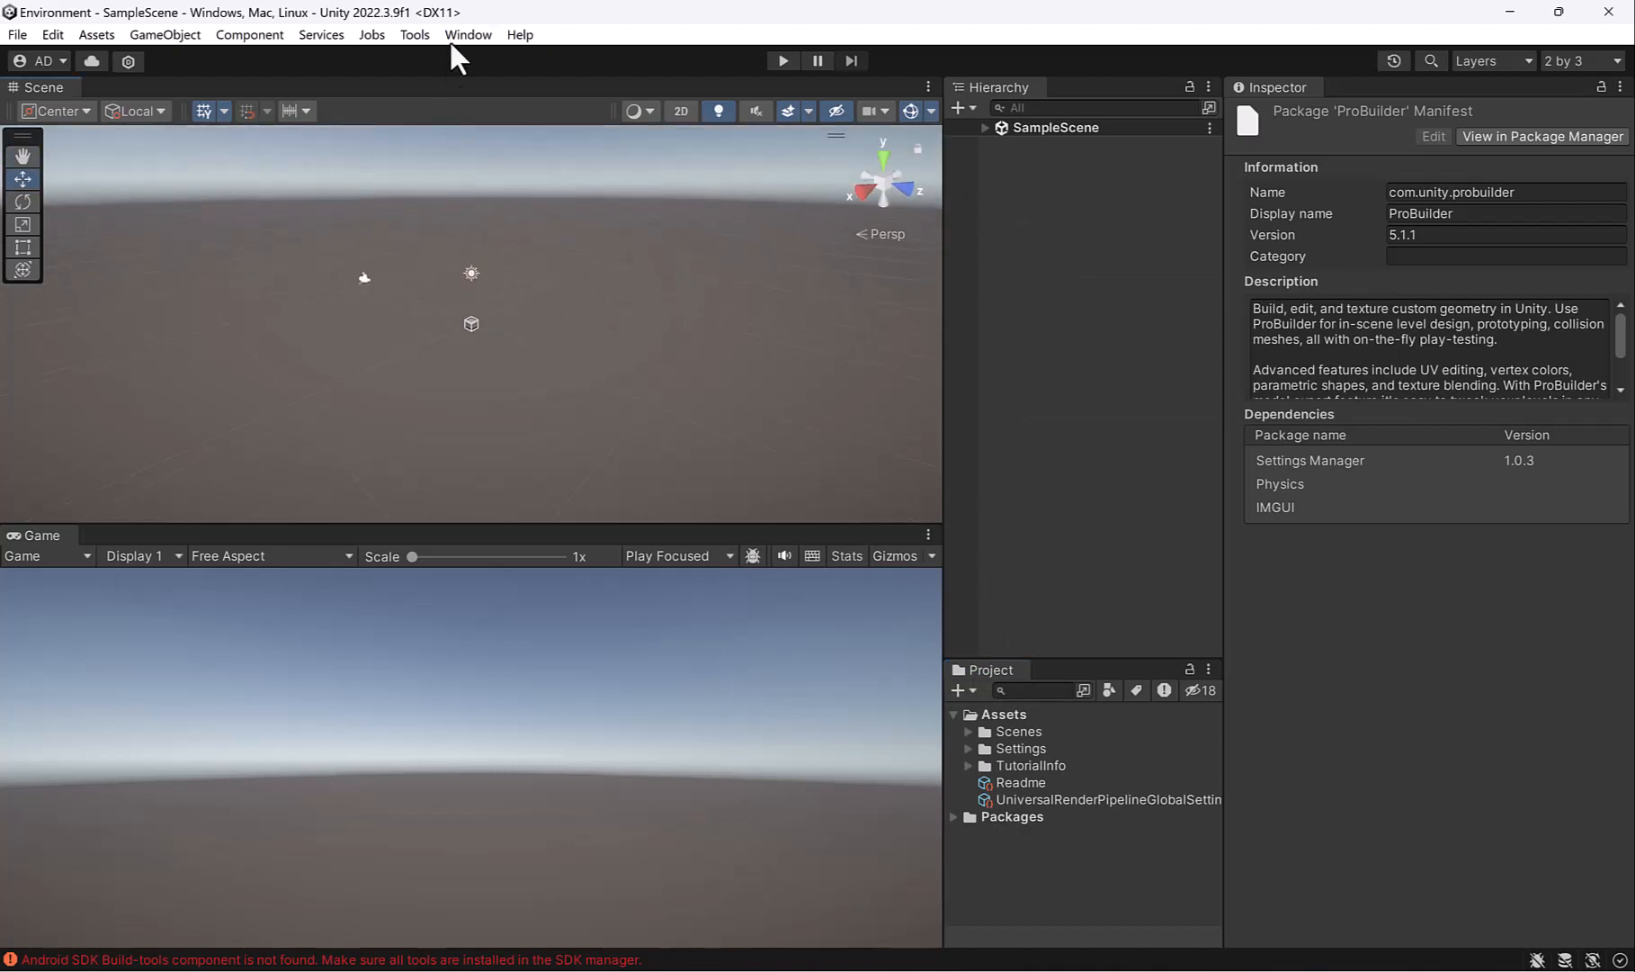
left_click(468, 34)
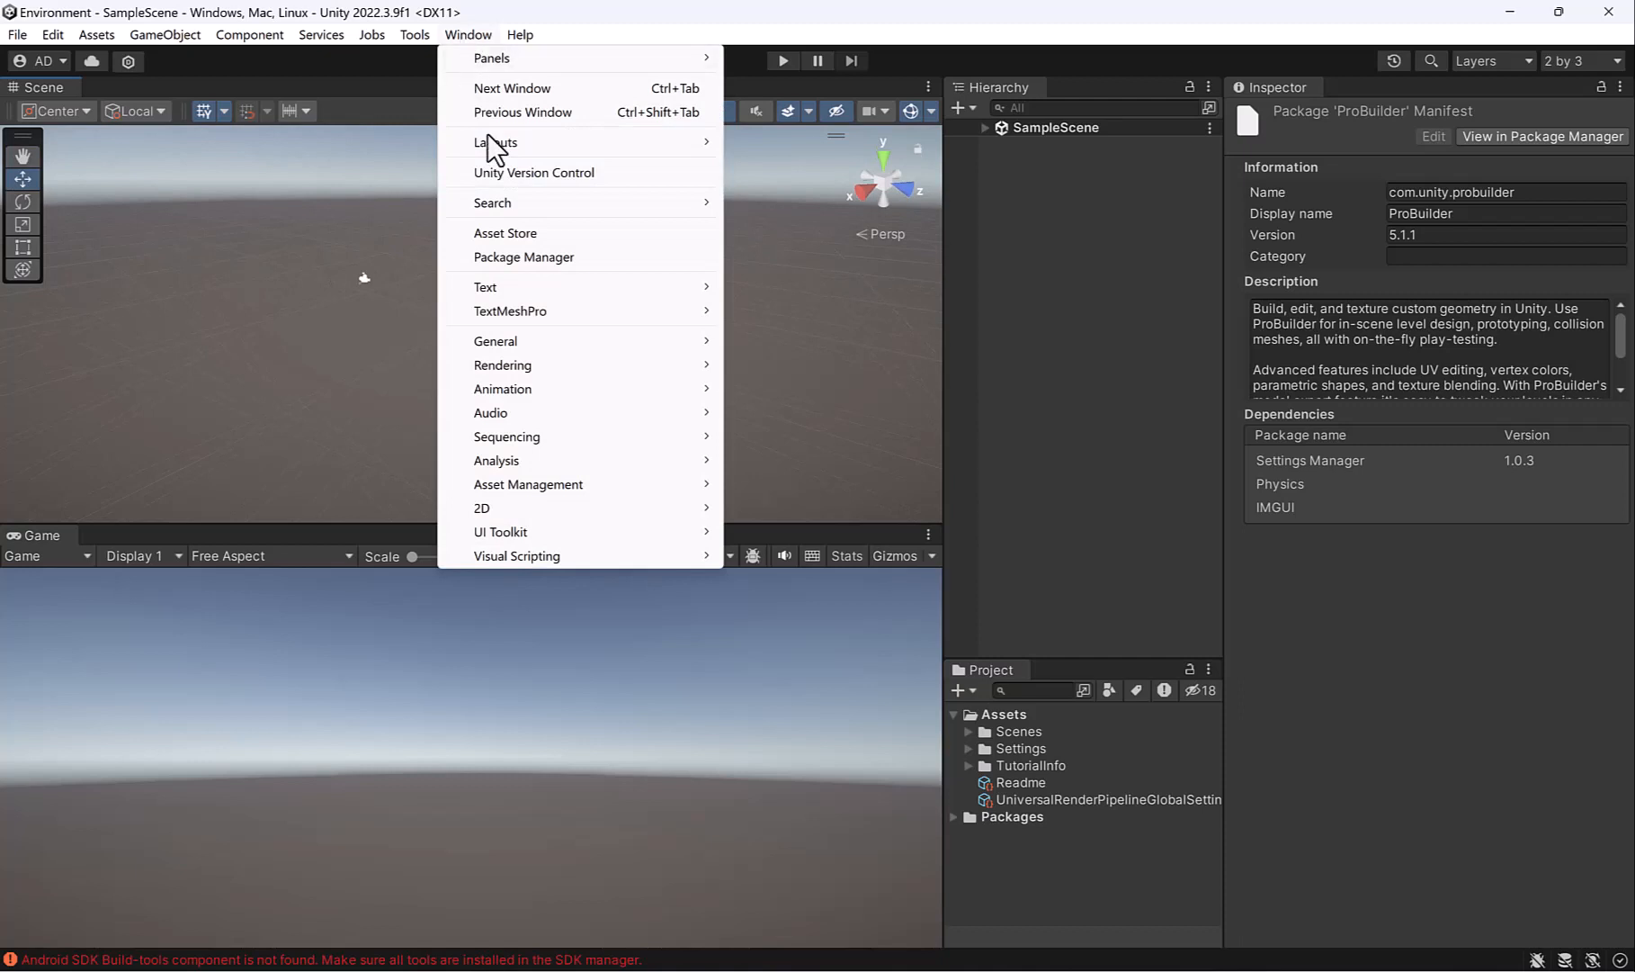
mouse_move(642, 245)
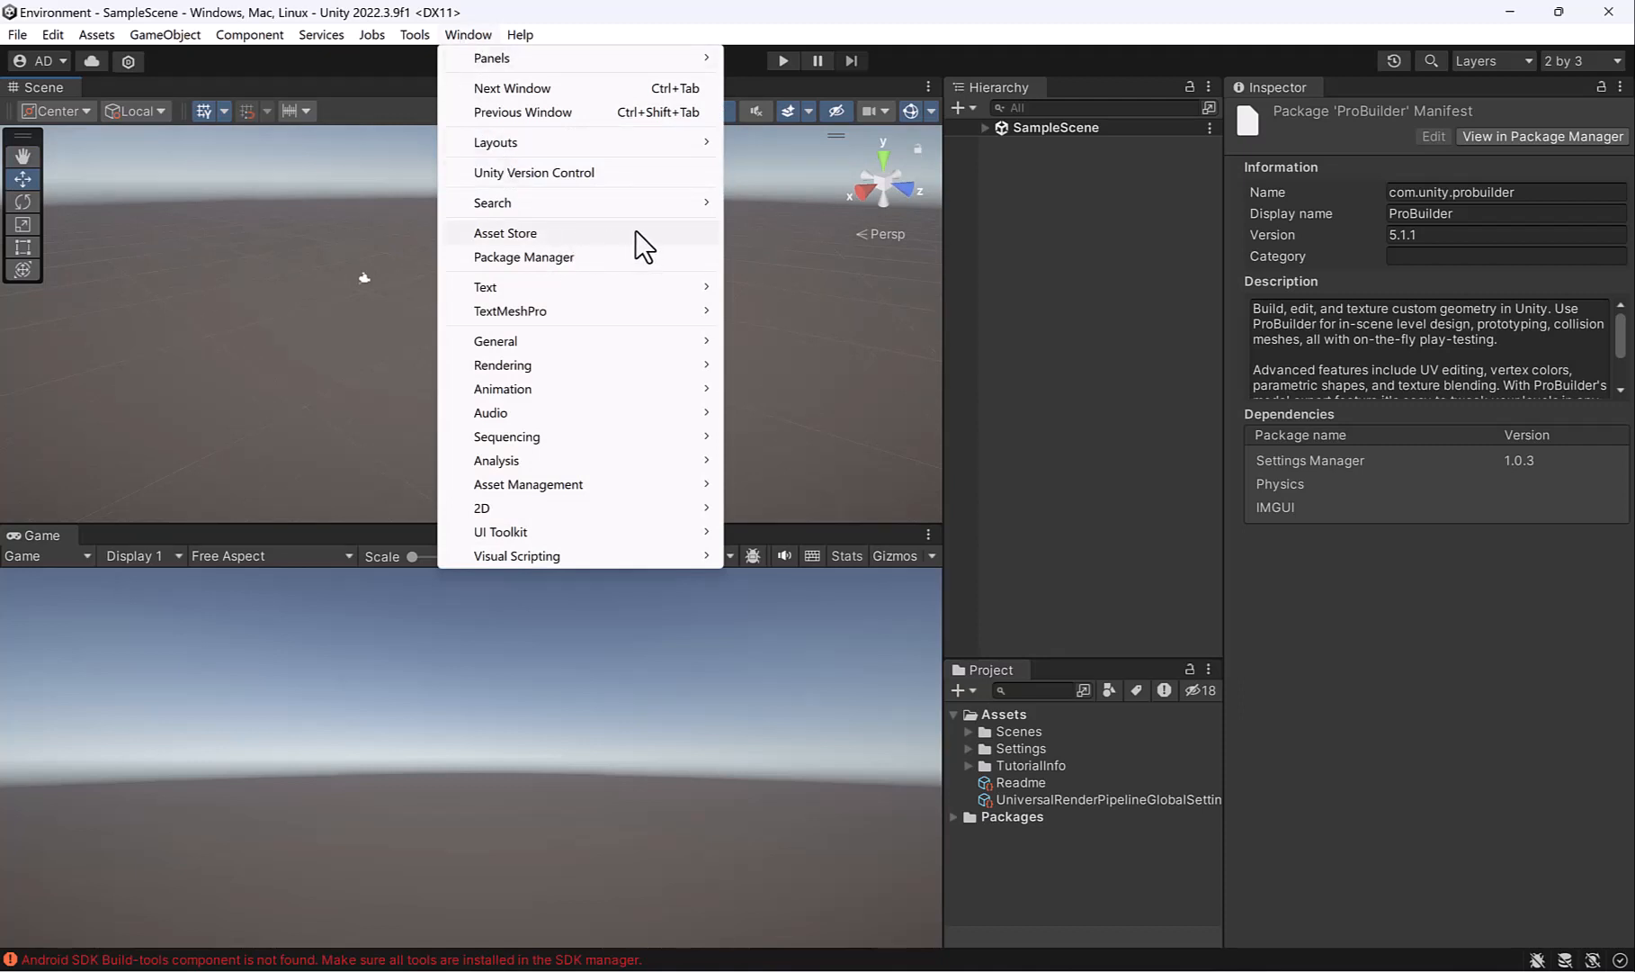
Open the Asset Store tab, which reports the store has moved online
left_click(506, 232)
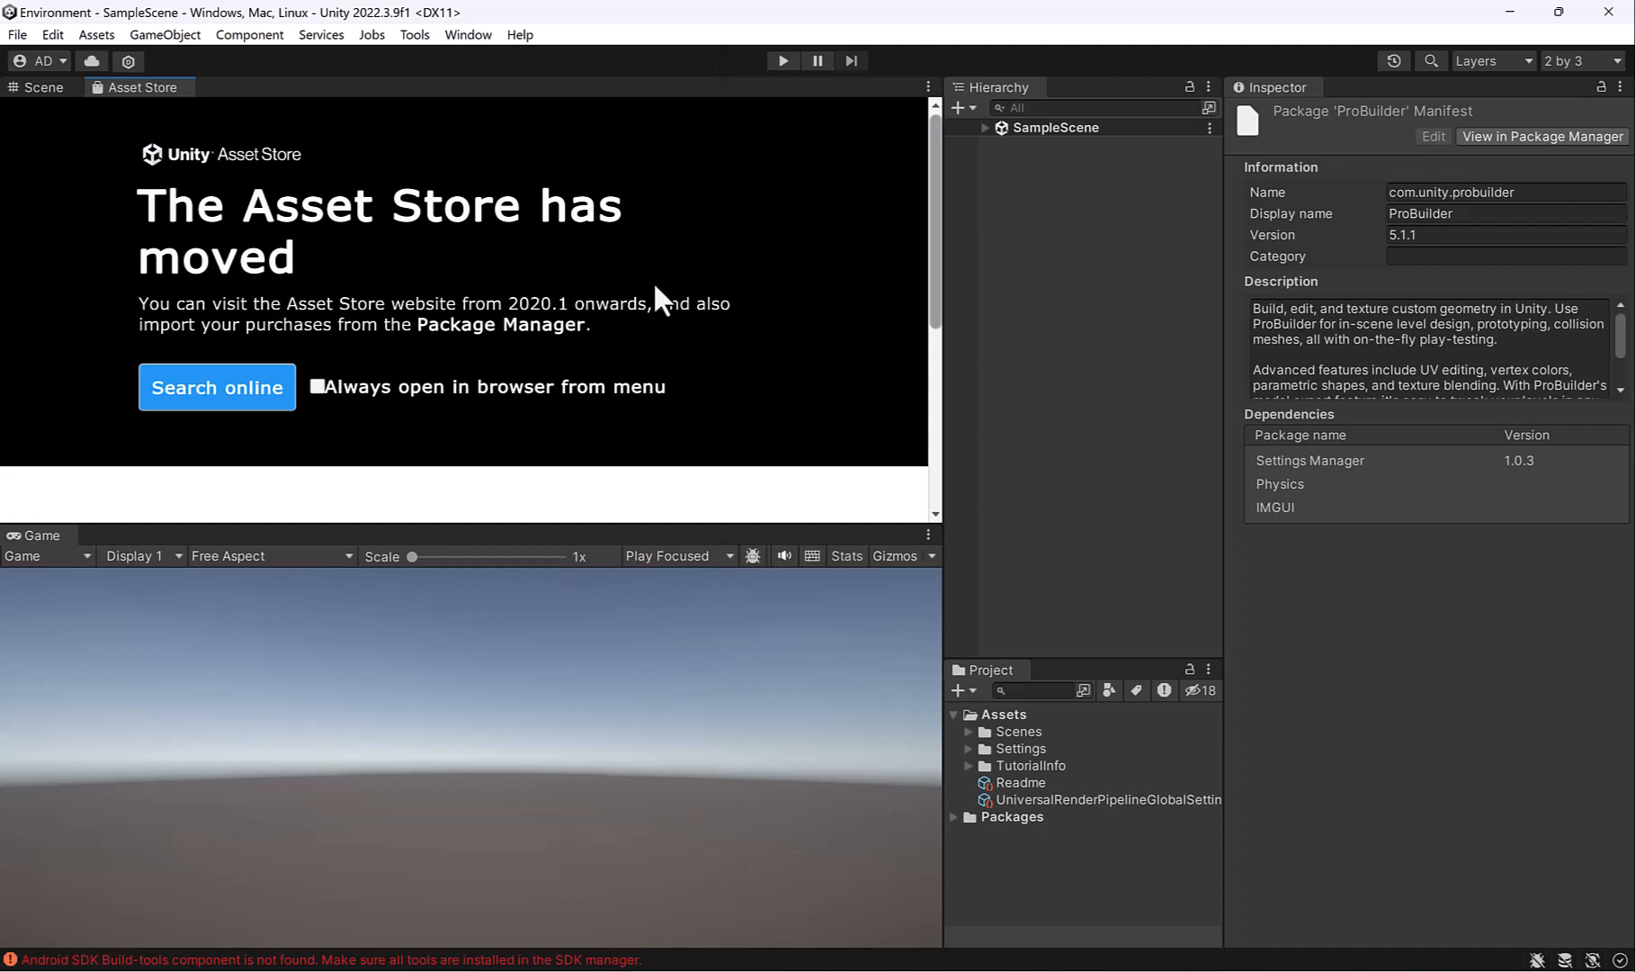
scroll("down", 3)
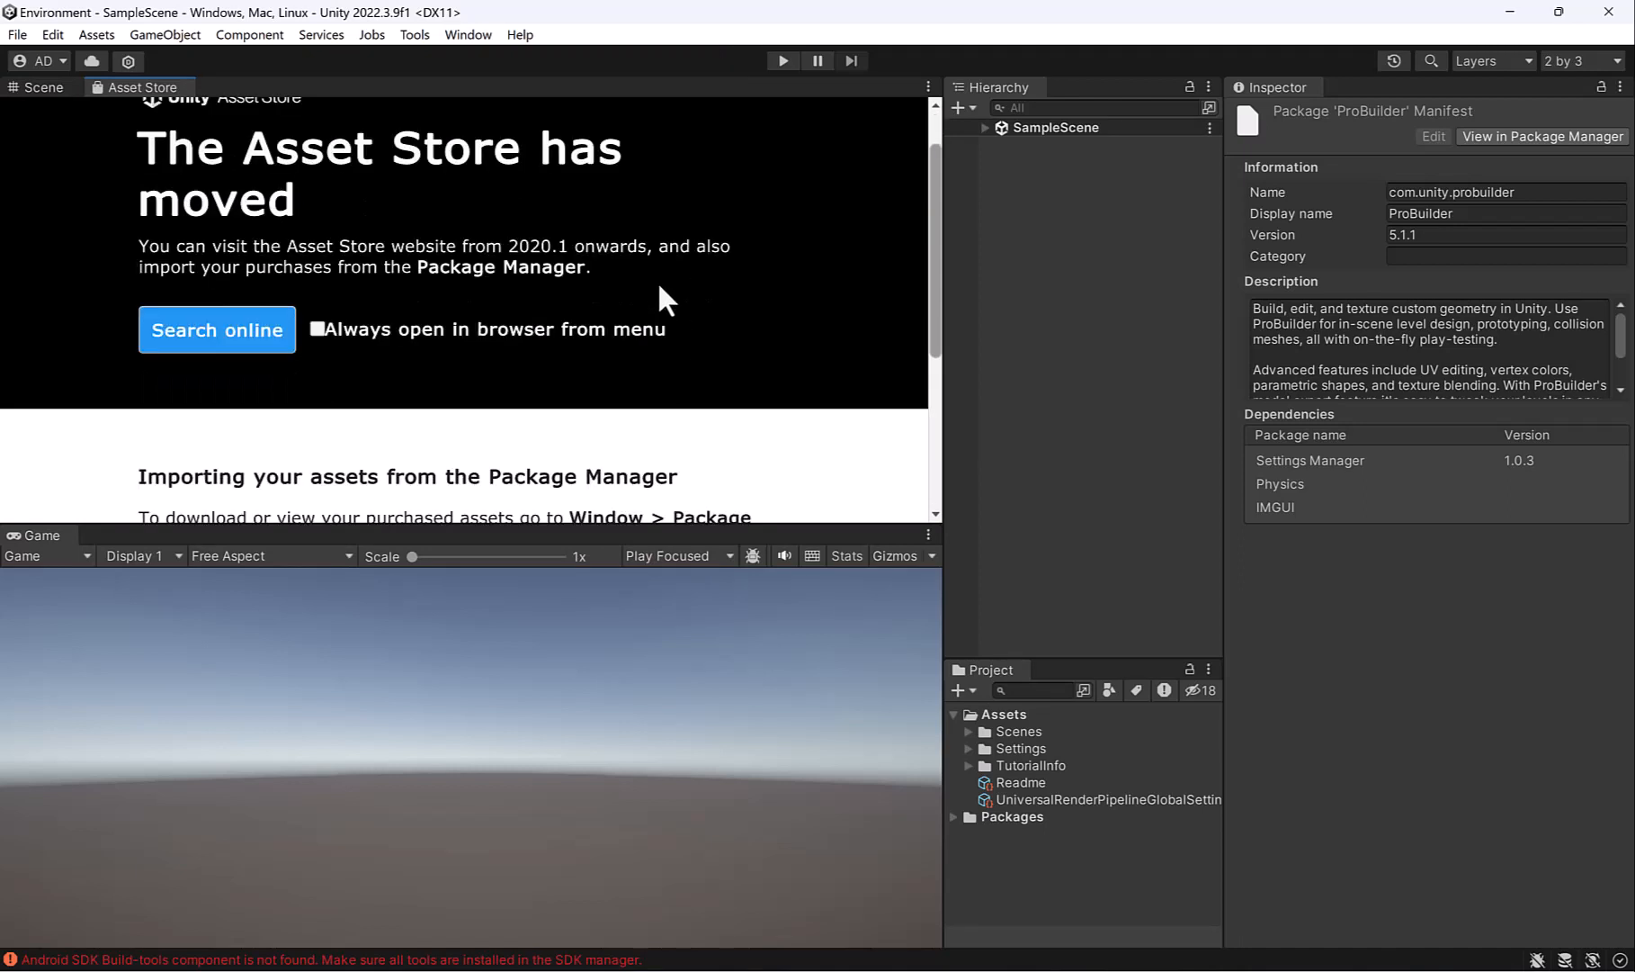
mouse_move(463, 387)
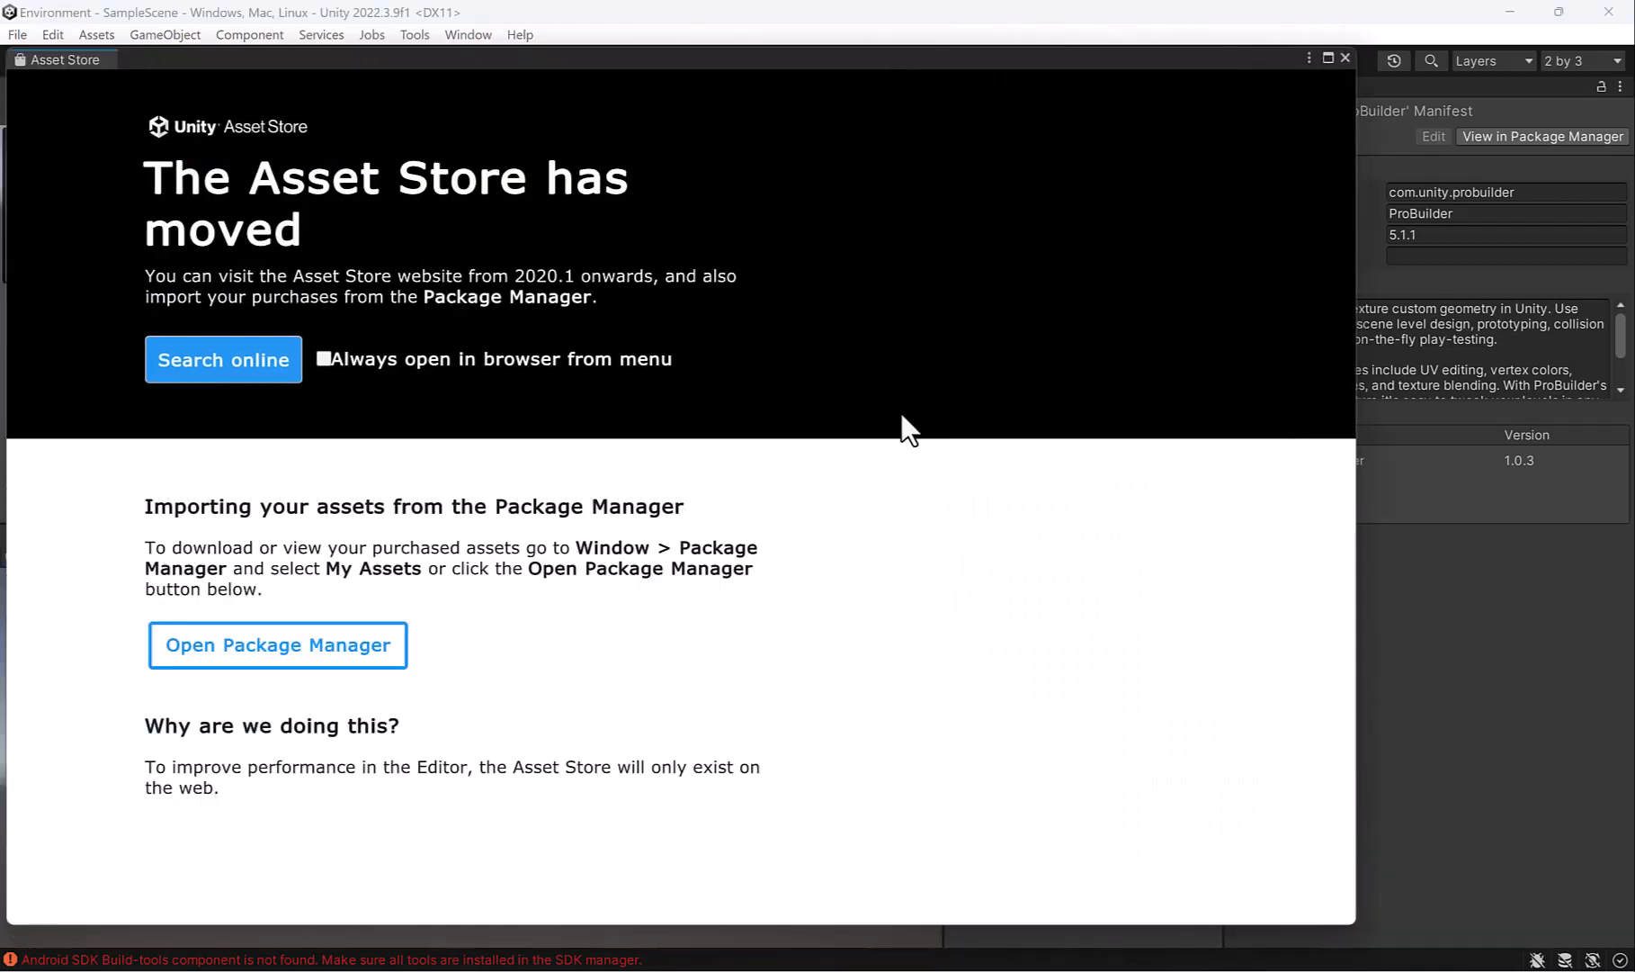
mouse_move(887, 428)
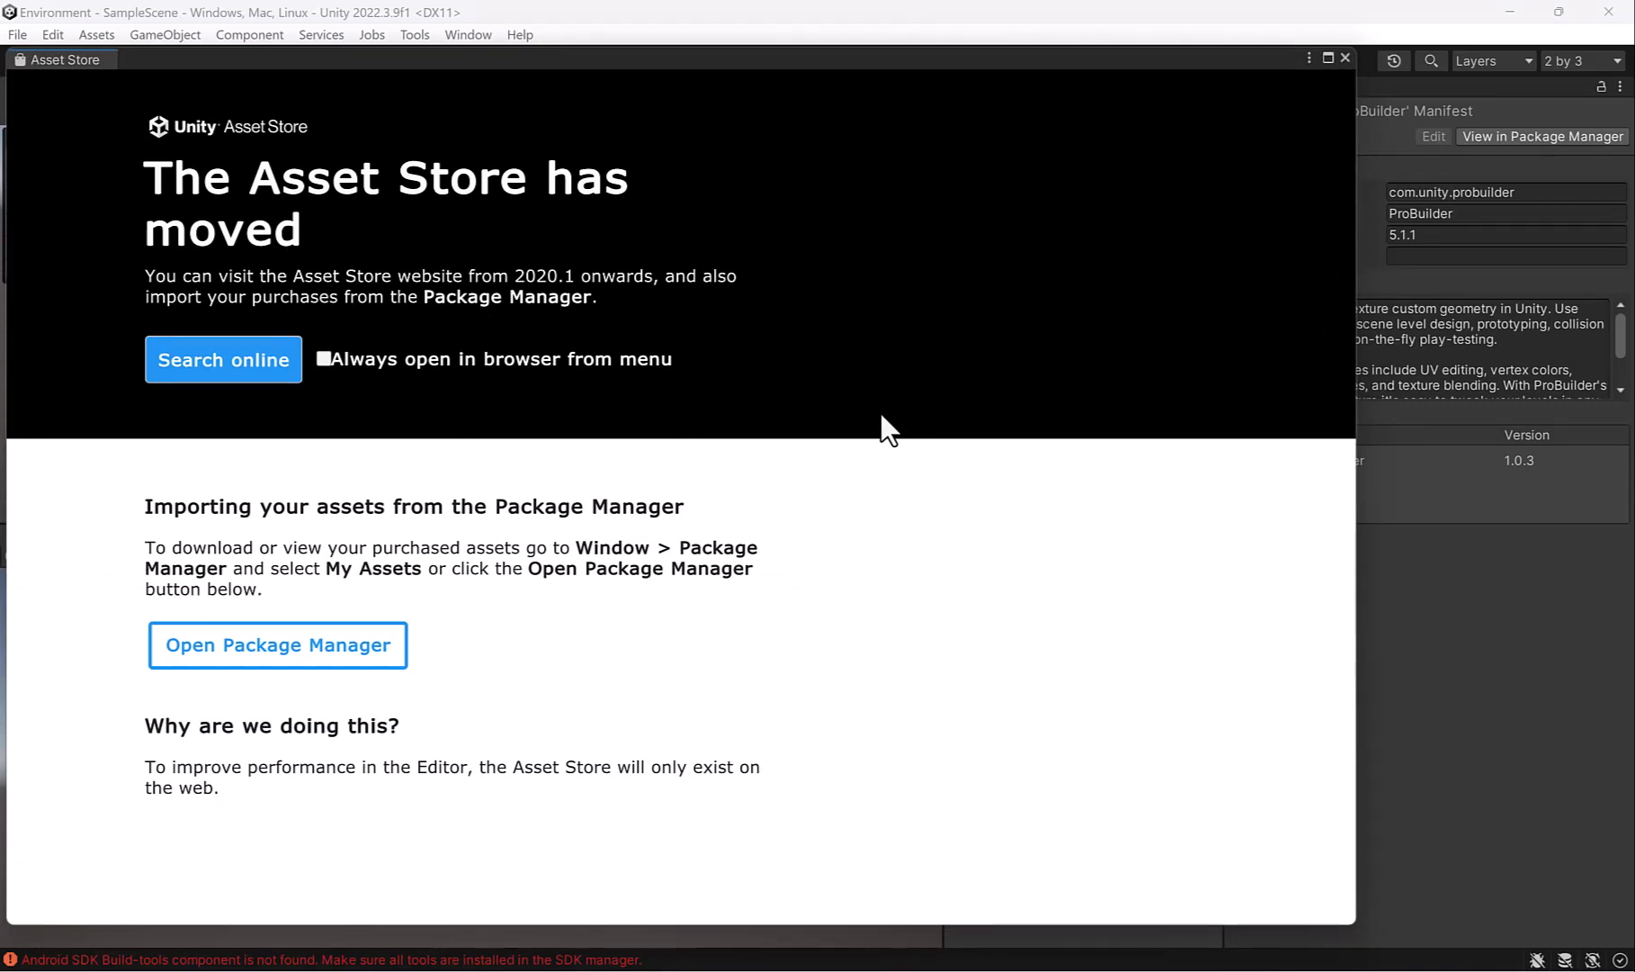
mouse_move(222, 358)
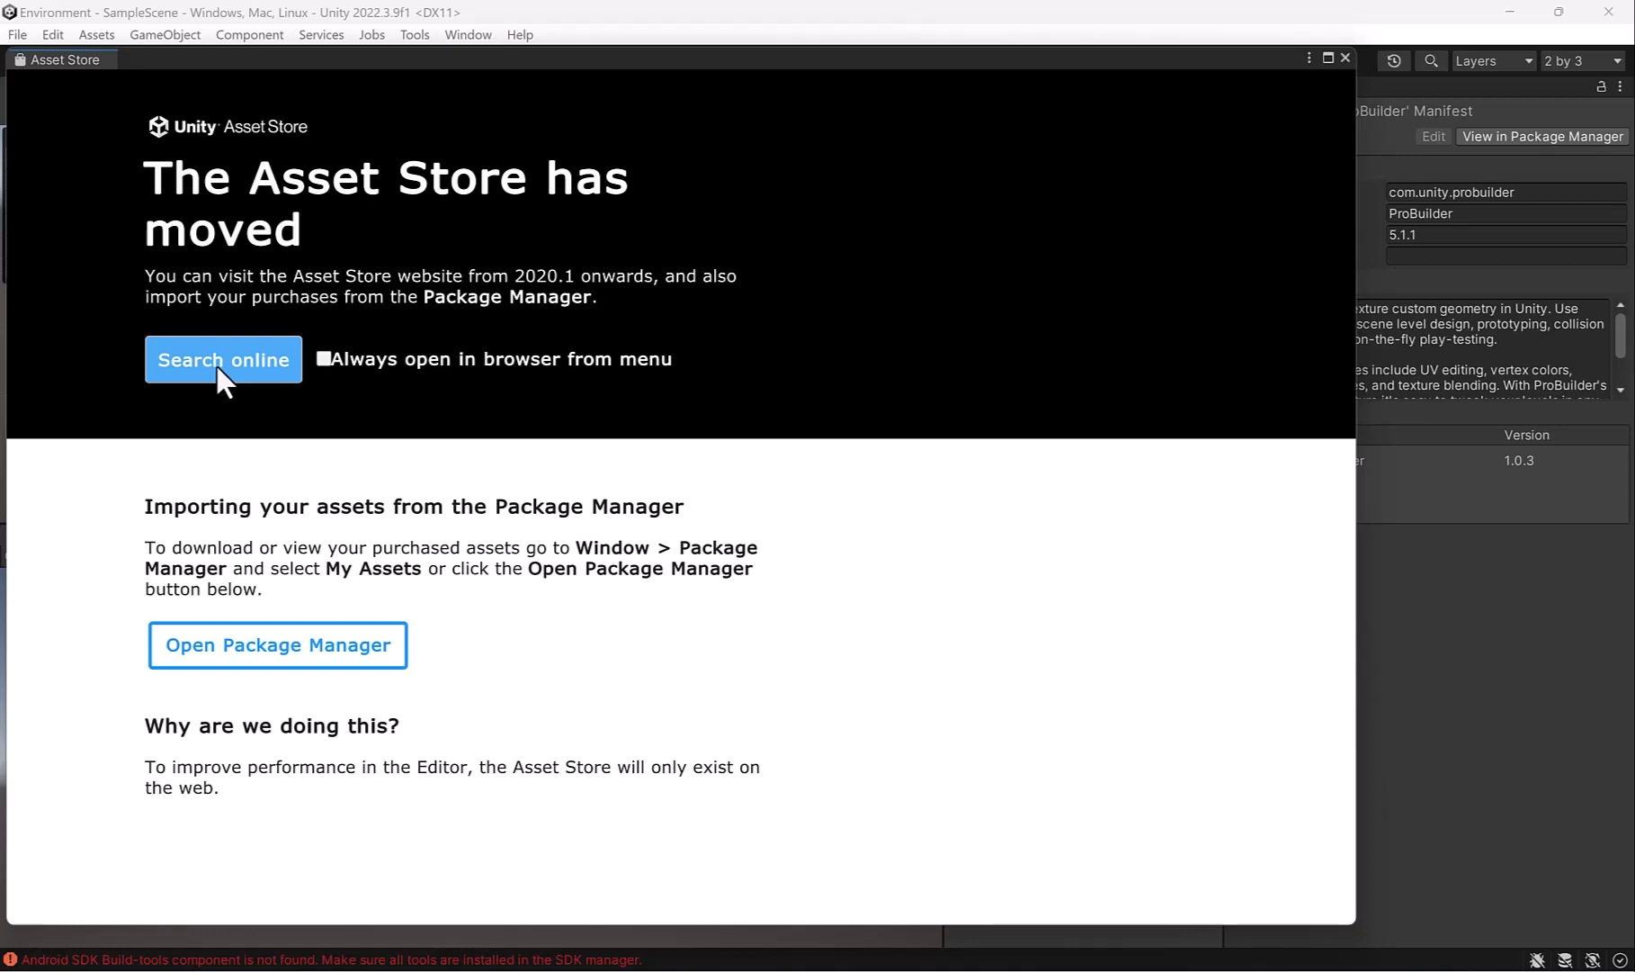
mouse_move(475, 34)
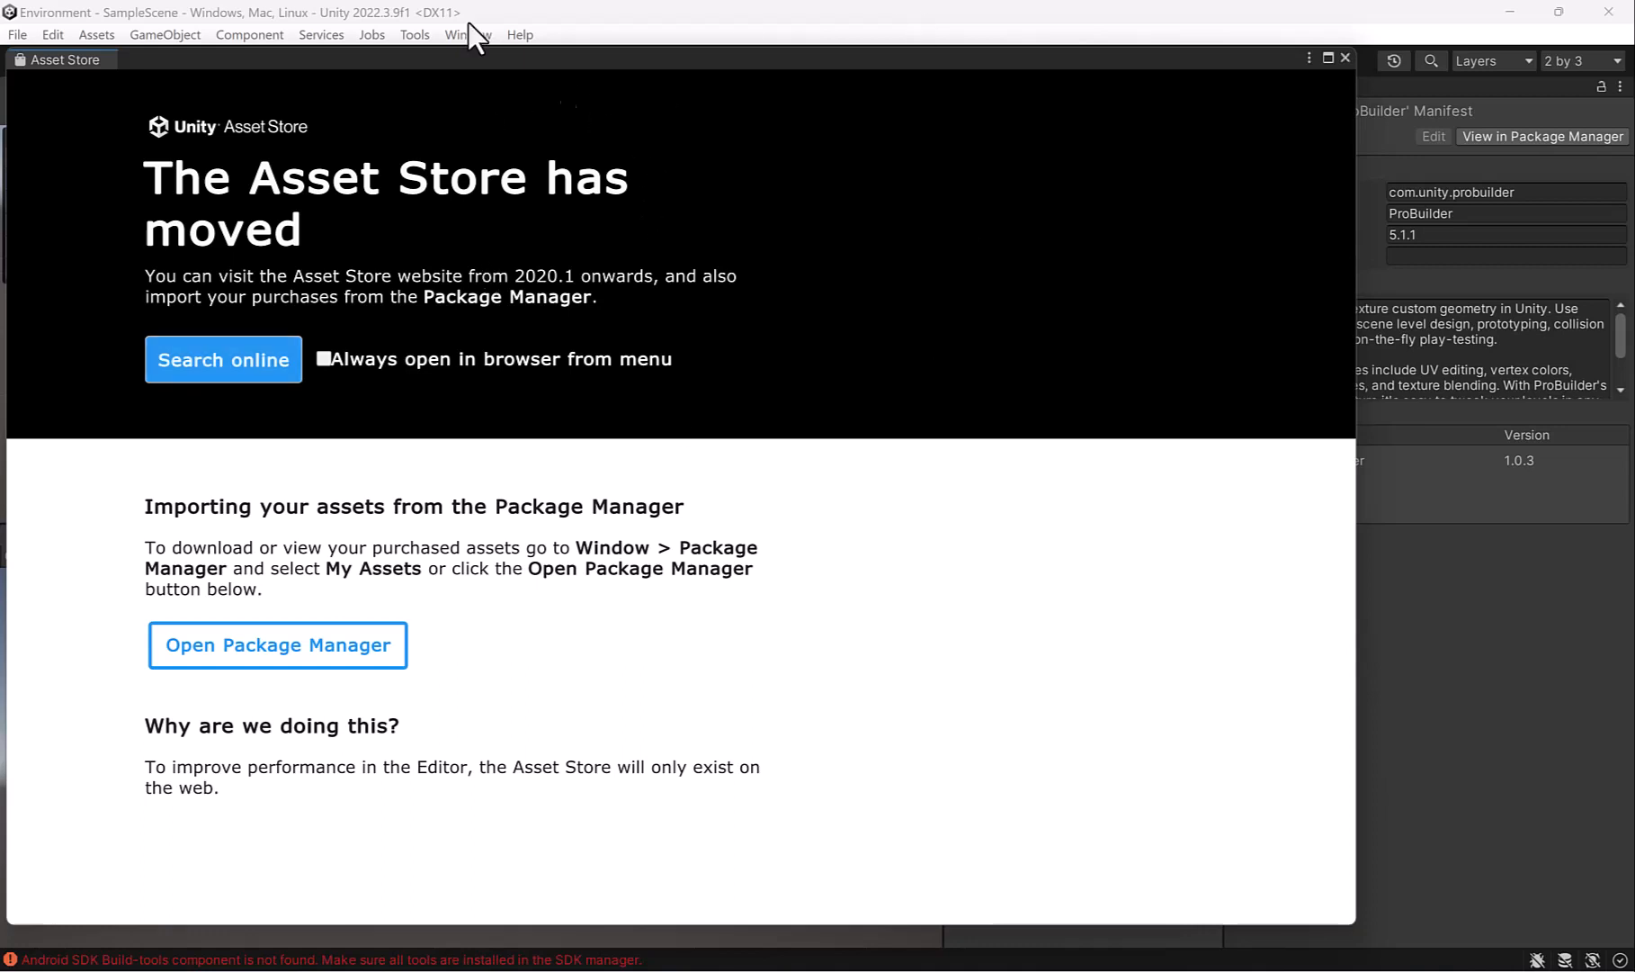
mouse_move(354, 347)
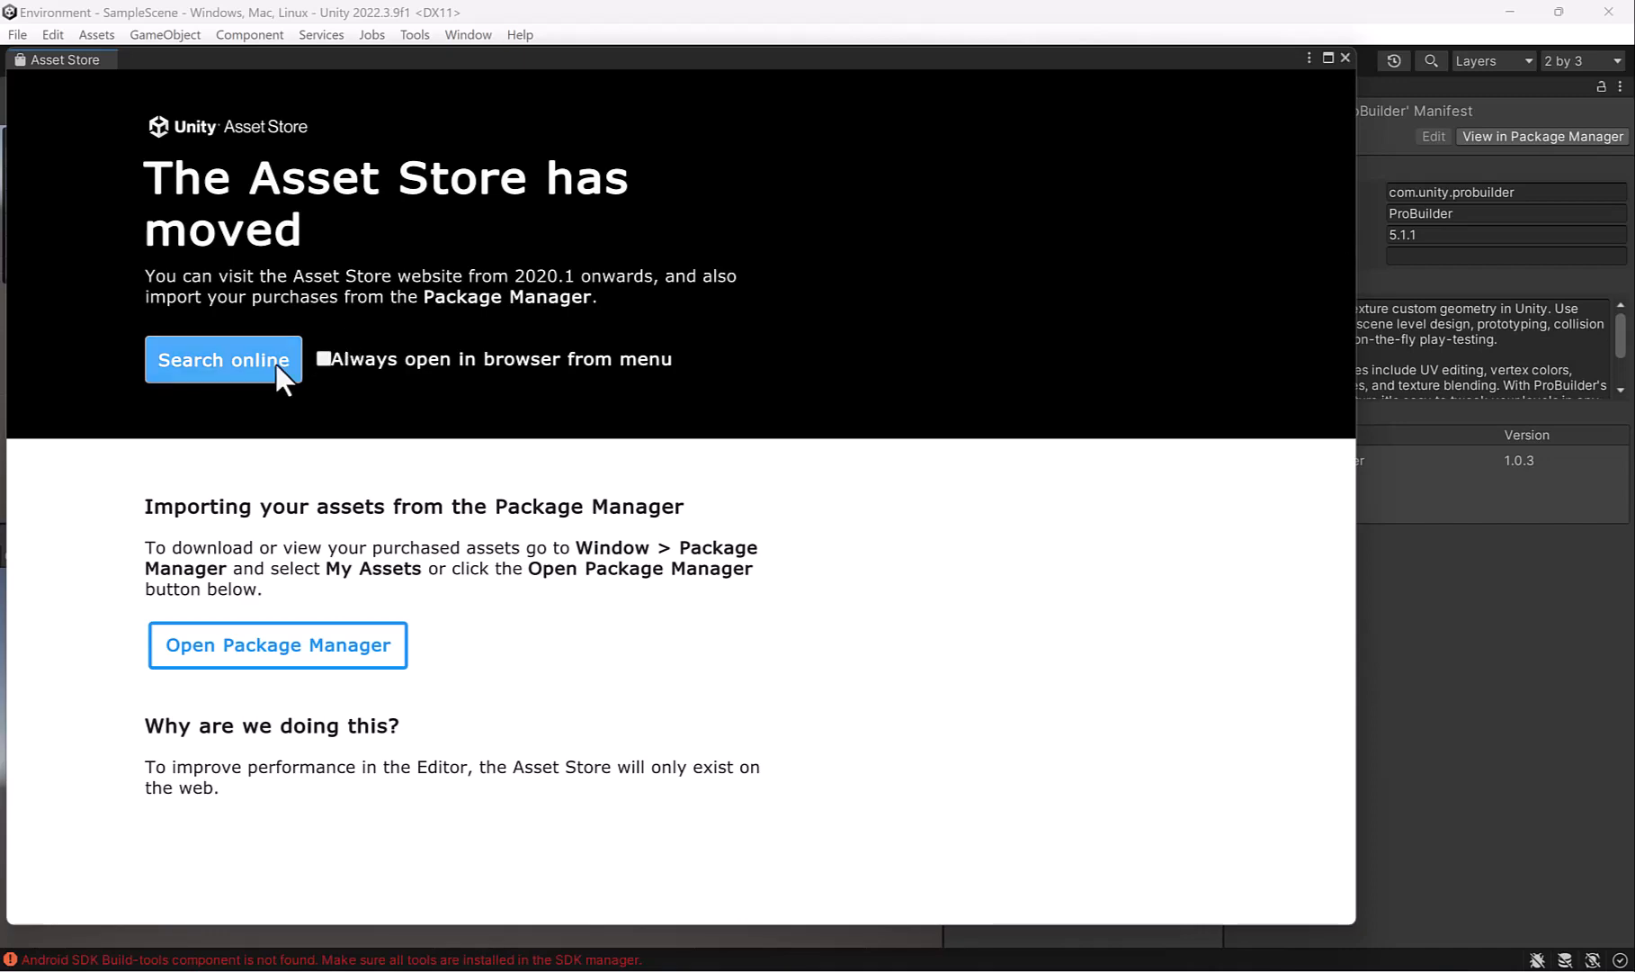
Open the Asset Store website in the browser and sign in with a Unity ID
left_click(223, 359)
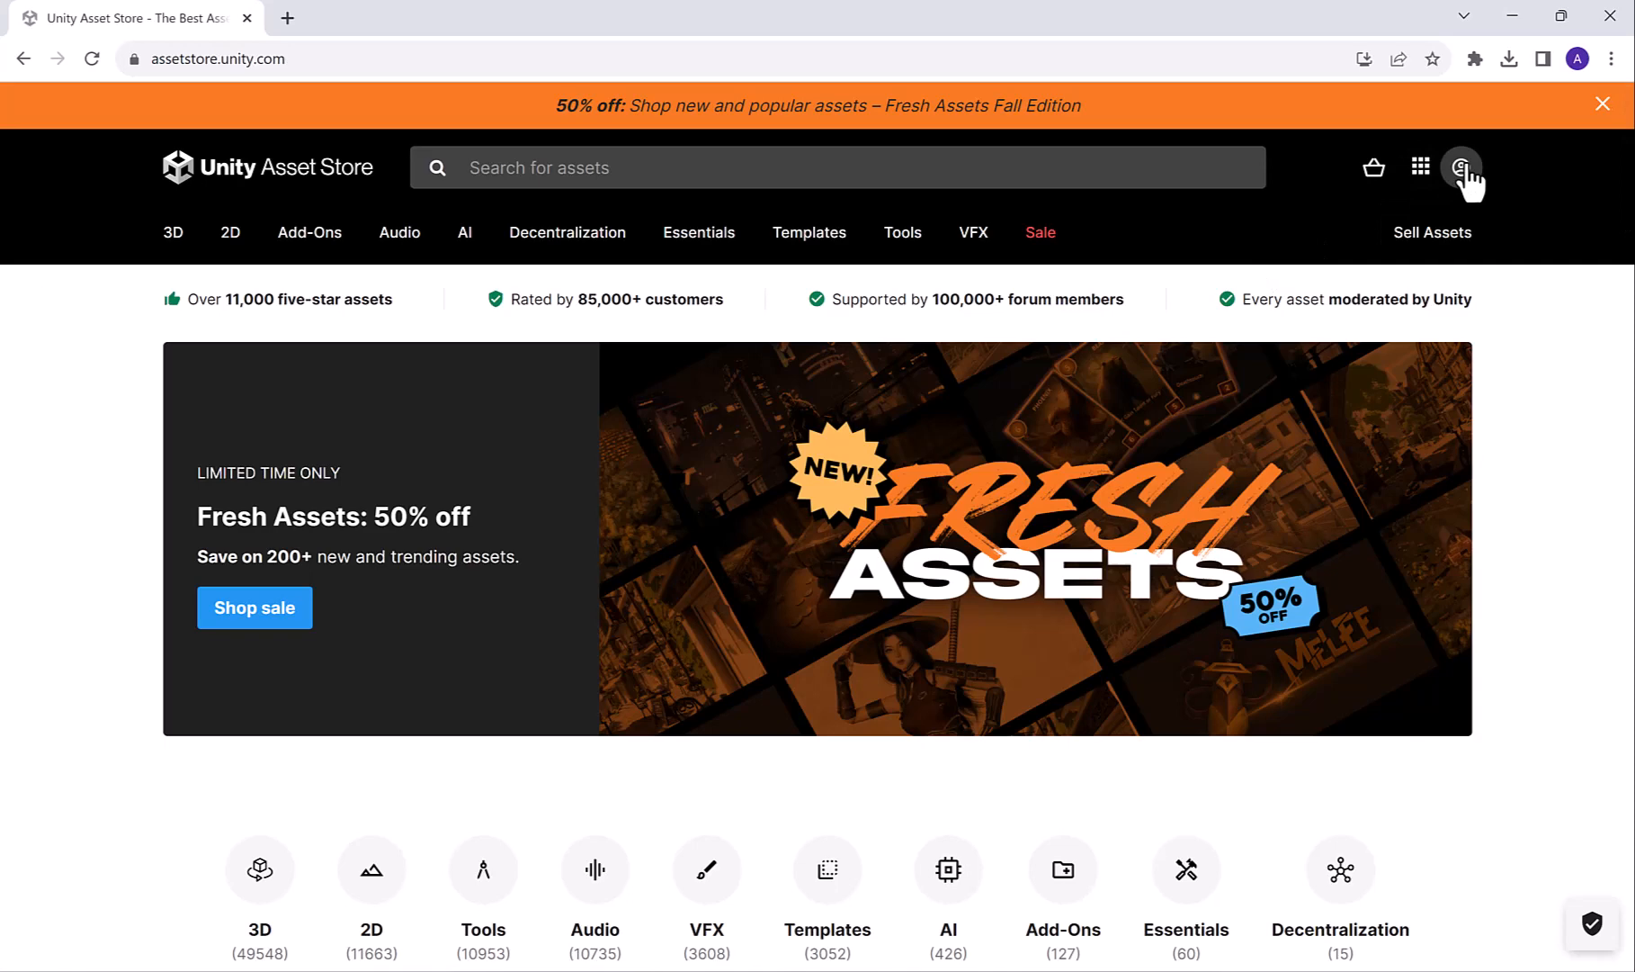
left_click(1461, 167)
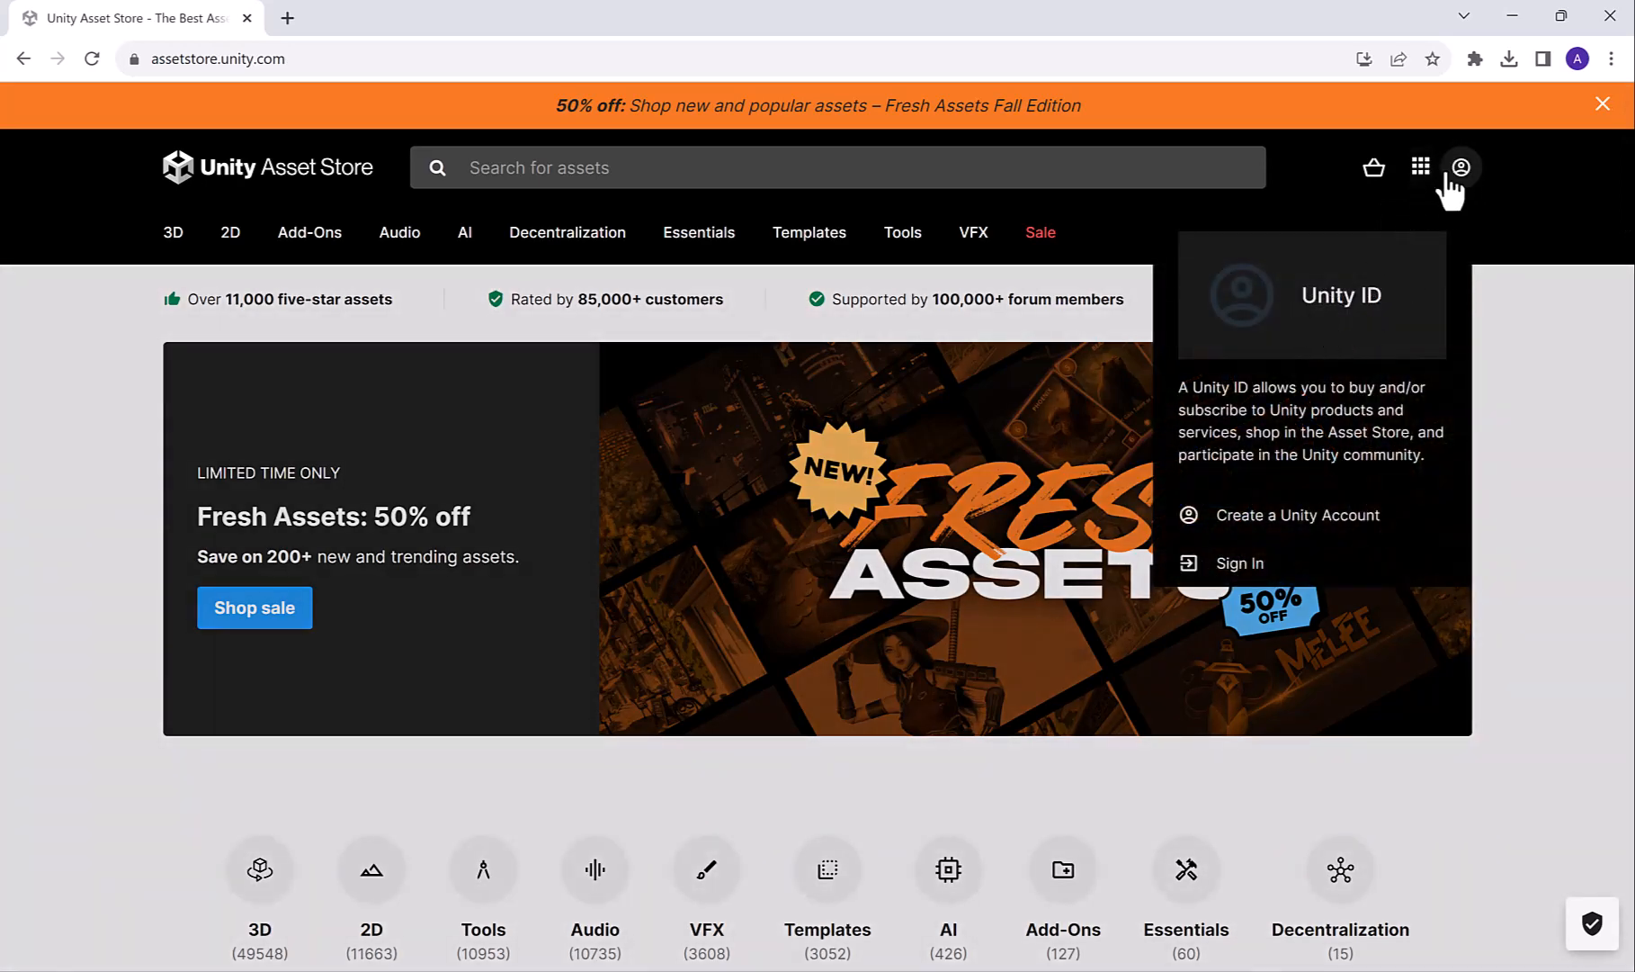
mouse_move(1235, 564)
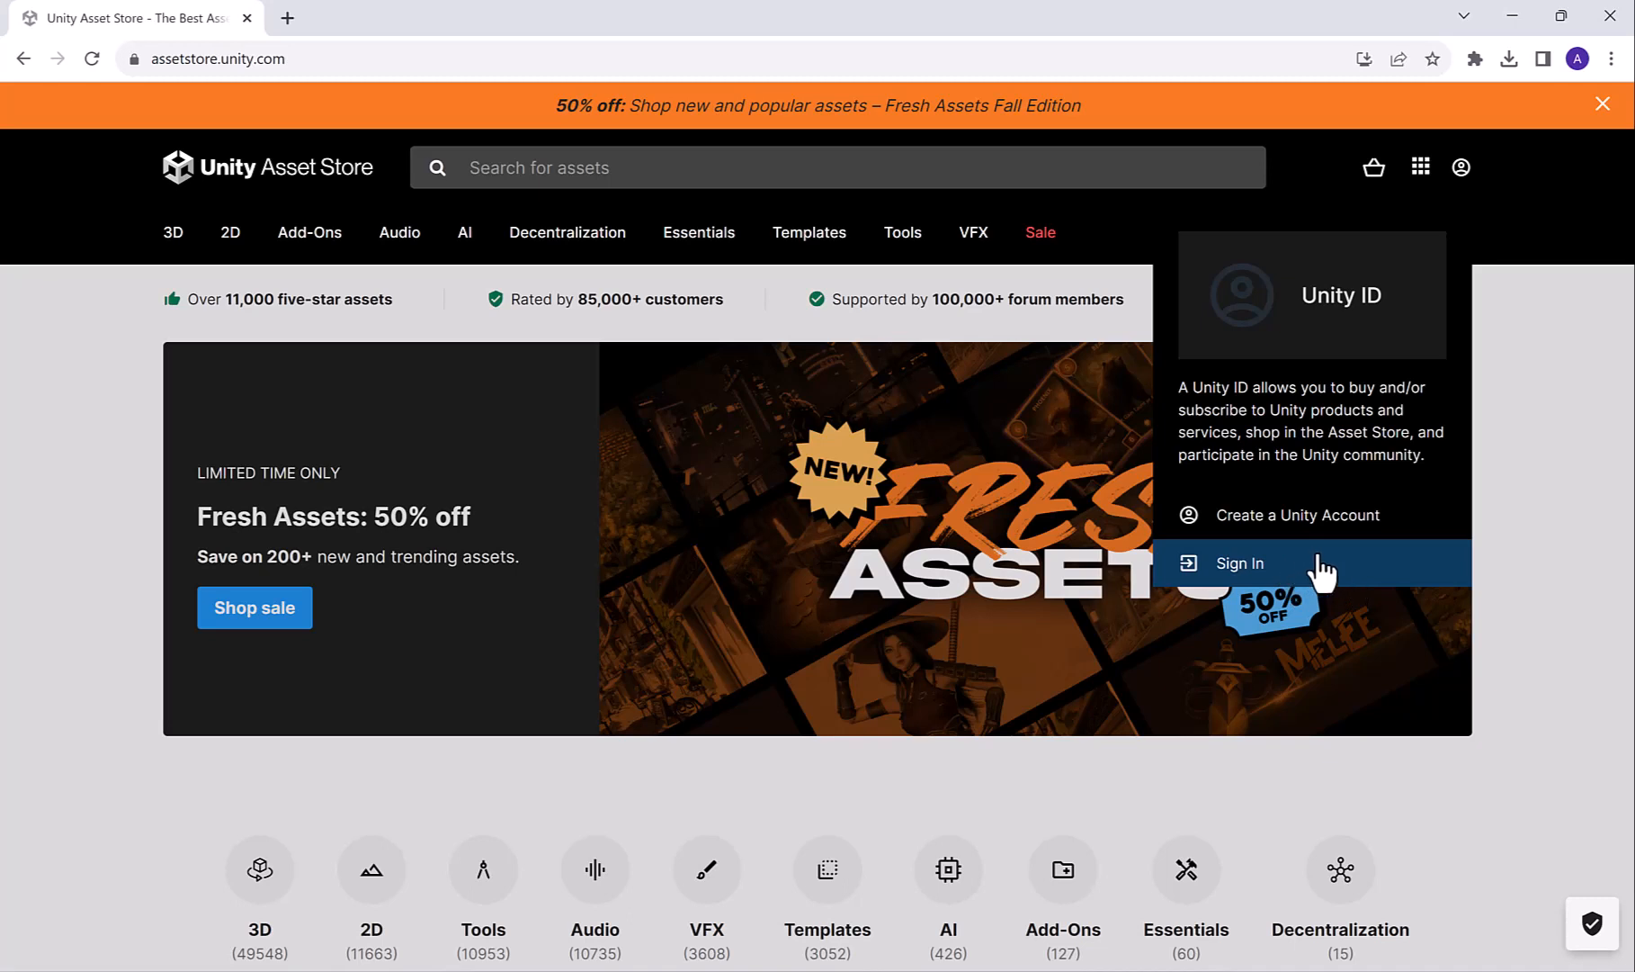
mouse_move(1319, 572)
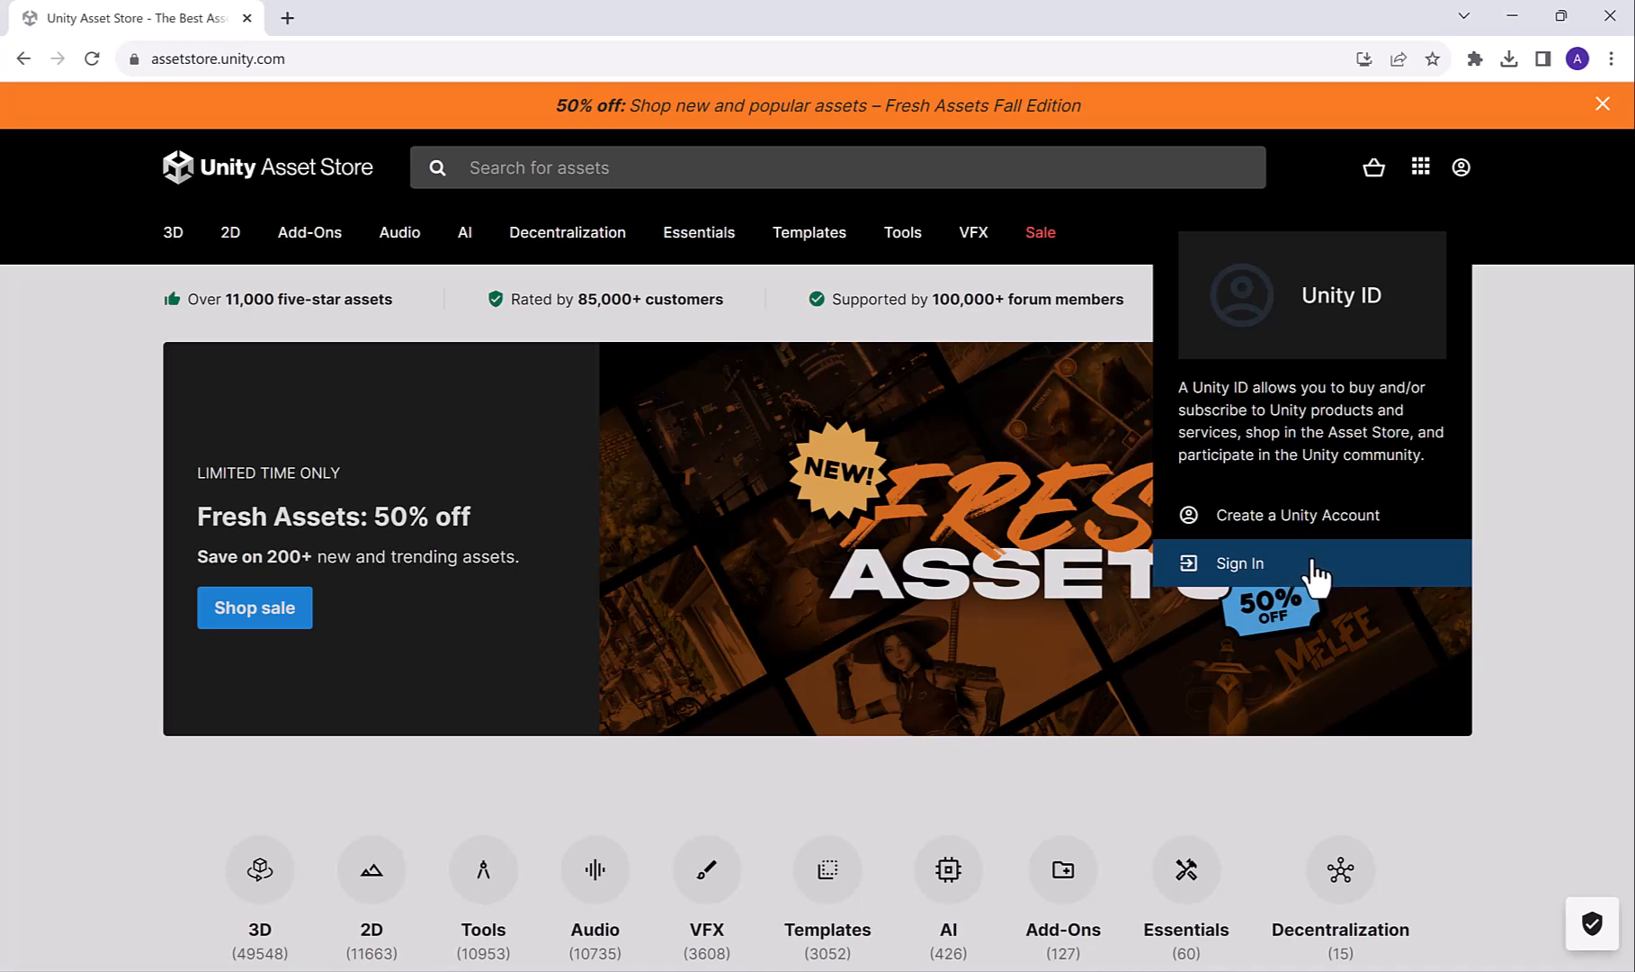
left_click(1234, 563)
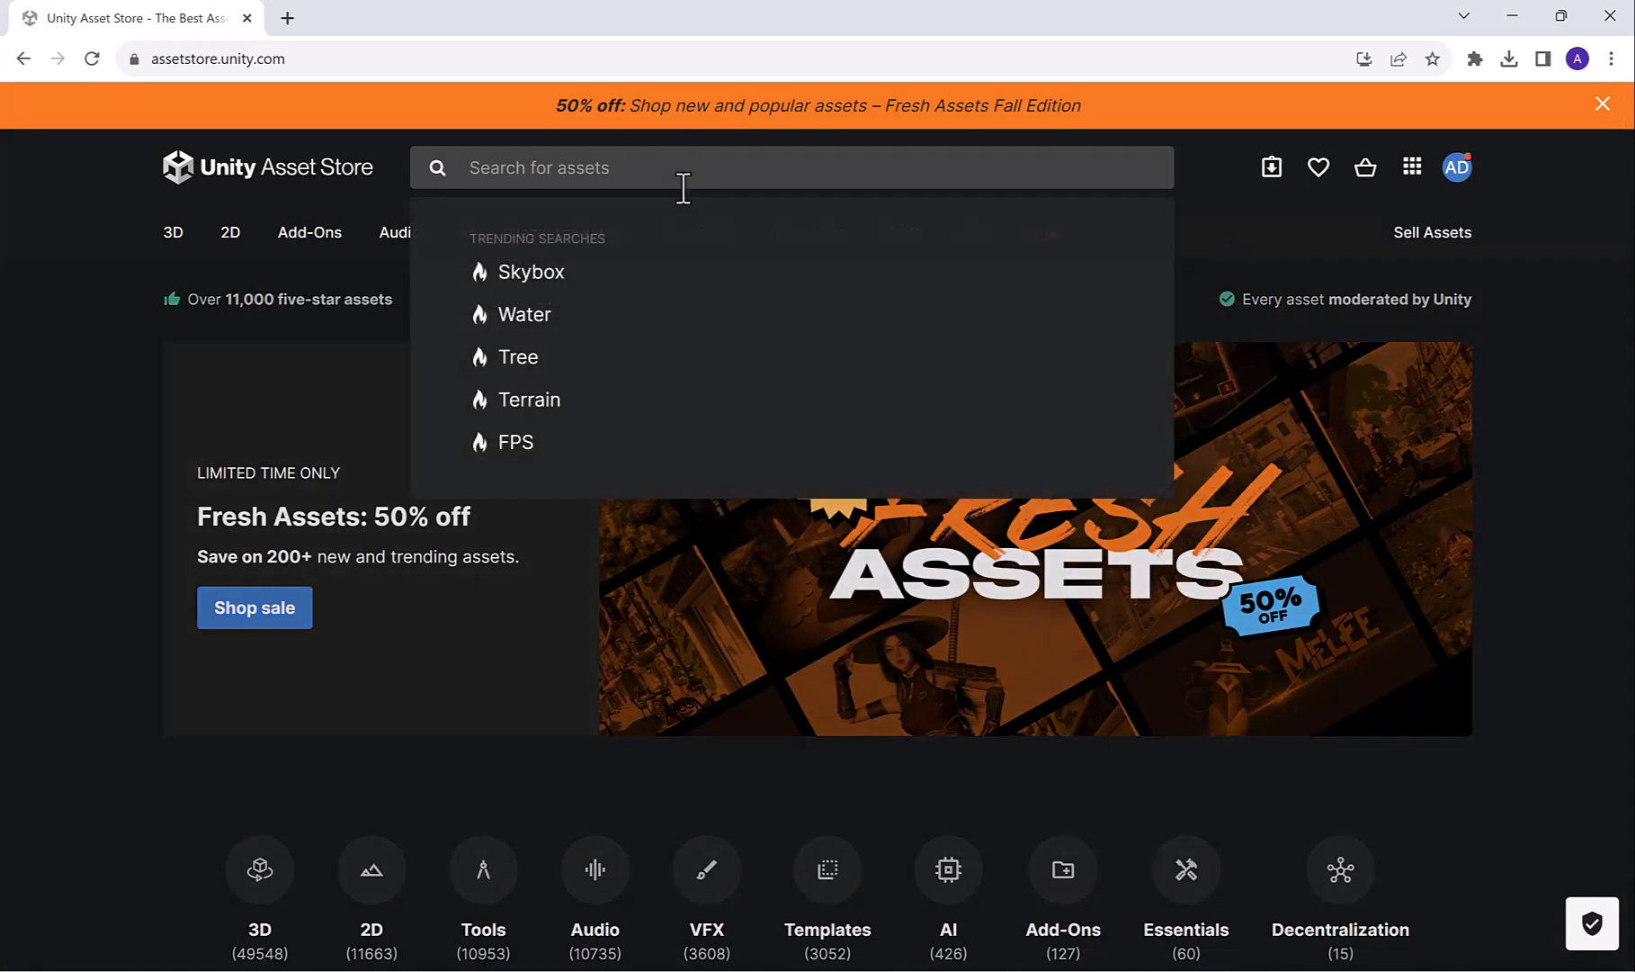
Search the store for 'character controller' filtered to Free Assets
type("character controller")
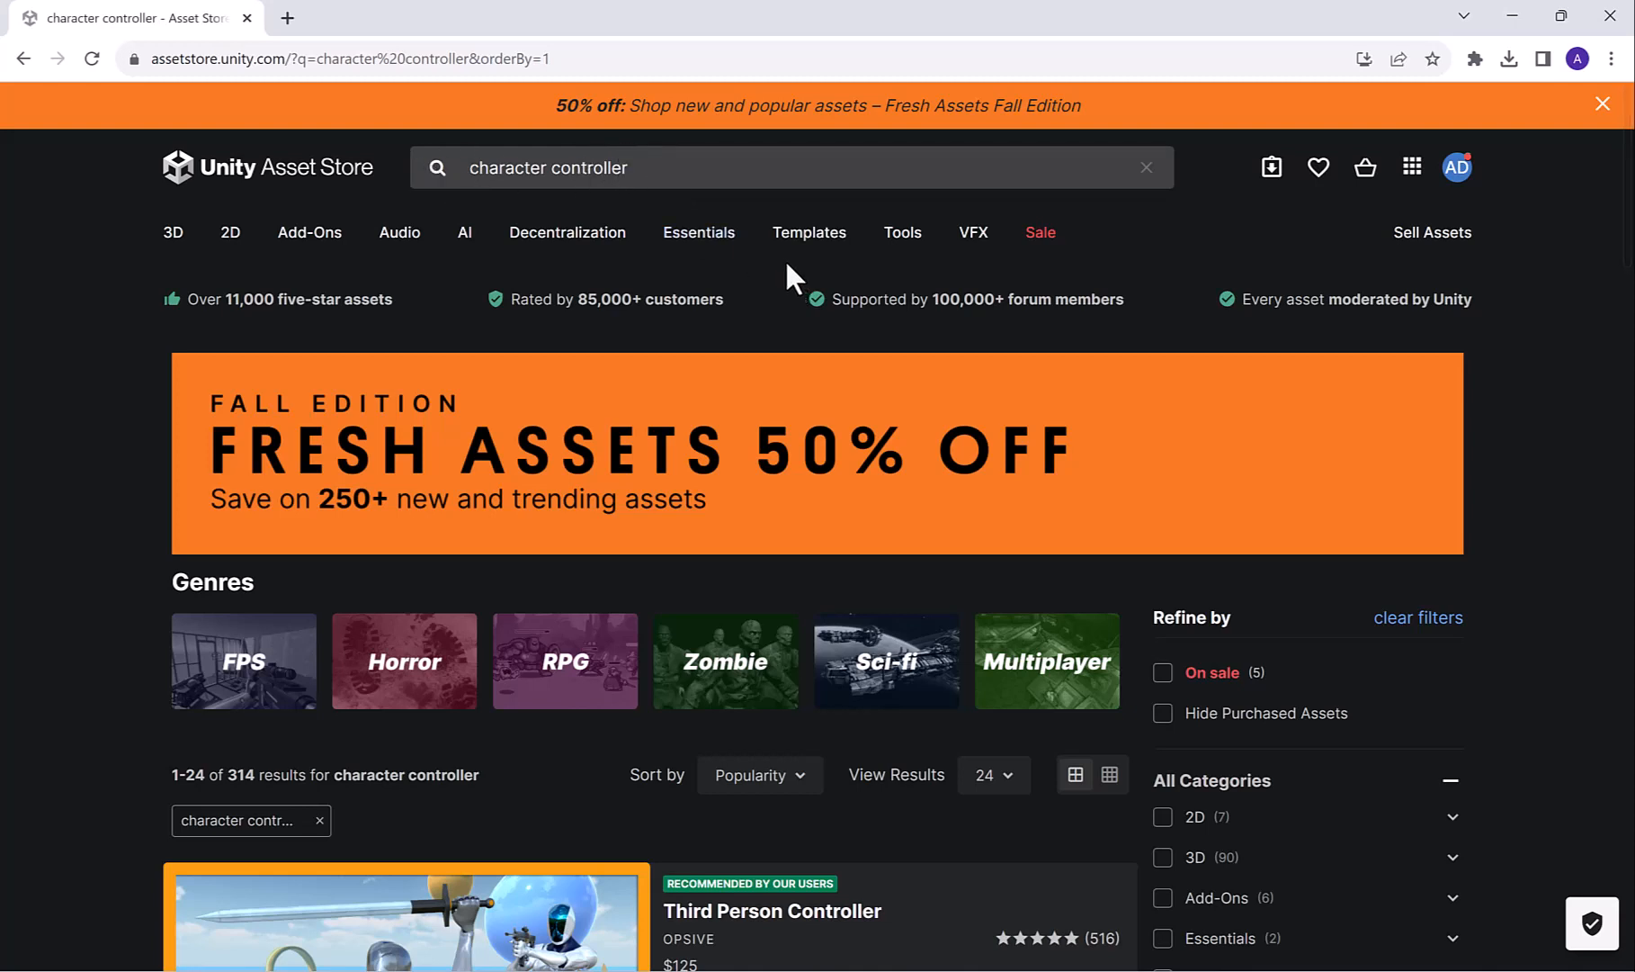
mouse_move(667, 347)
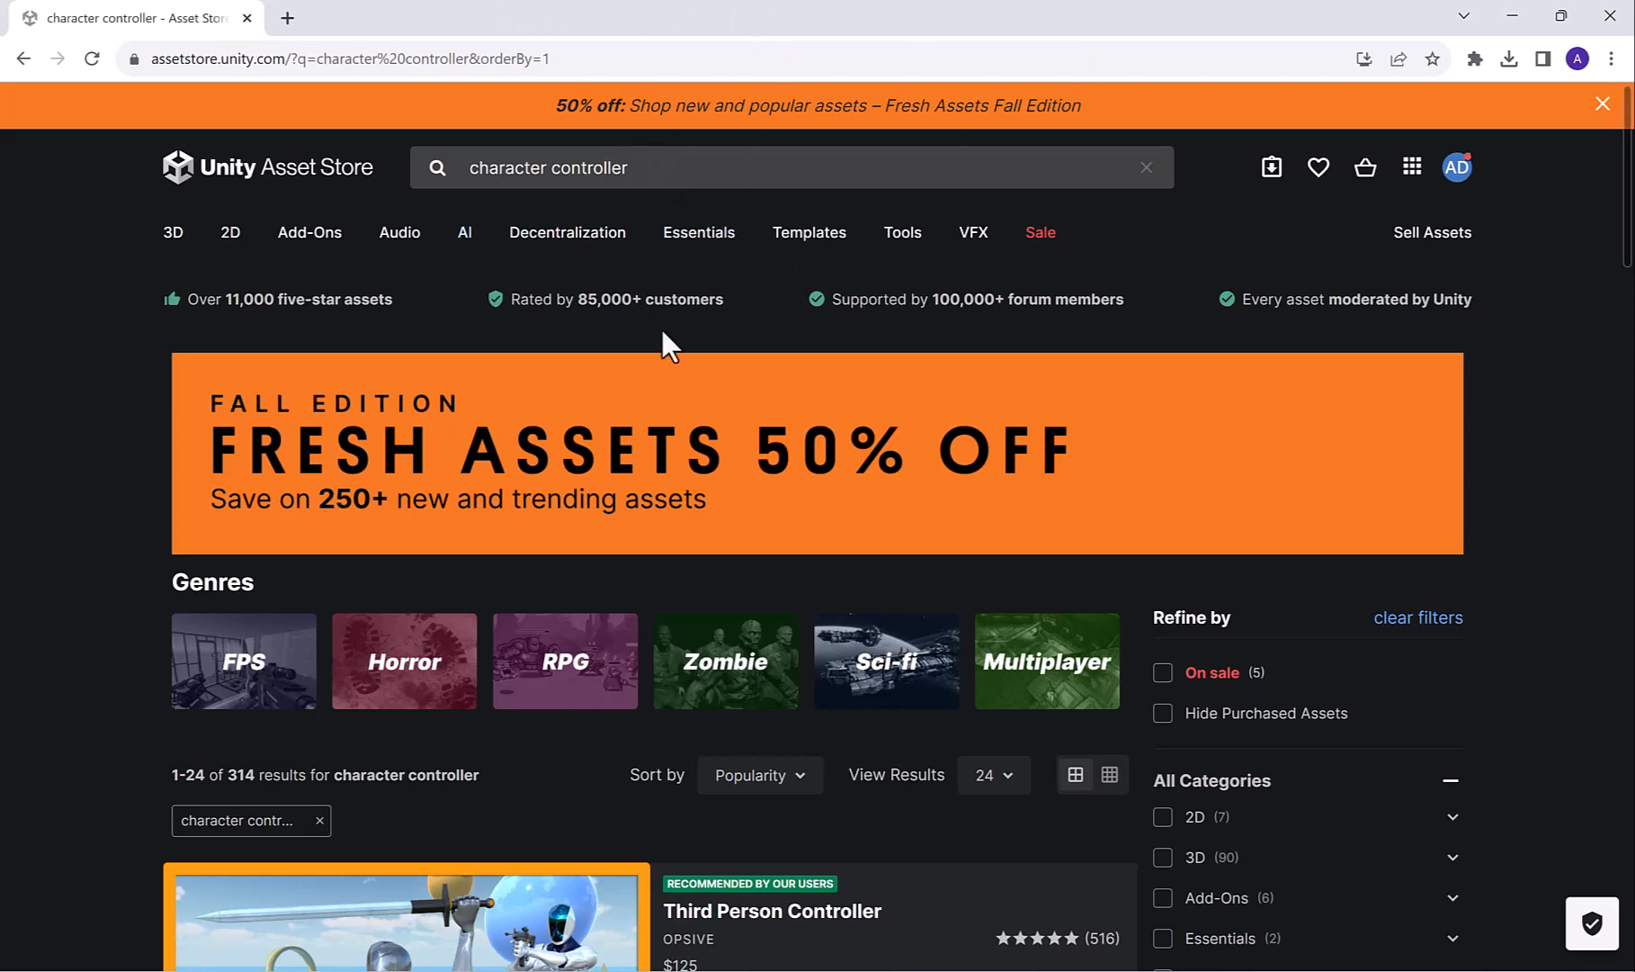
mouse_move(258, 433)
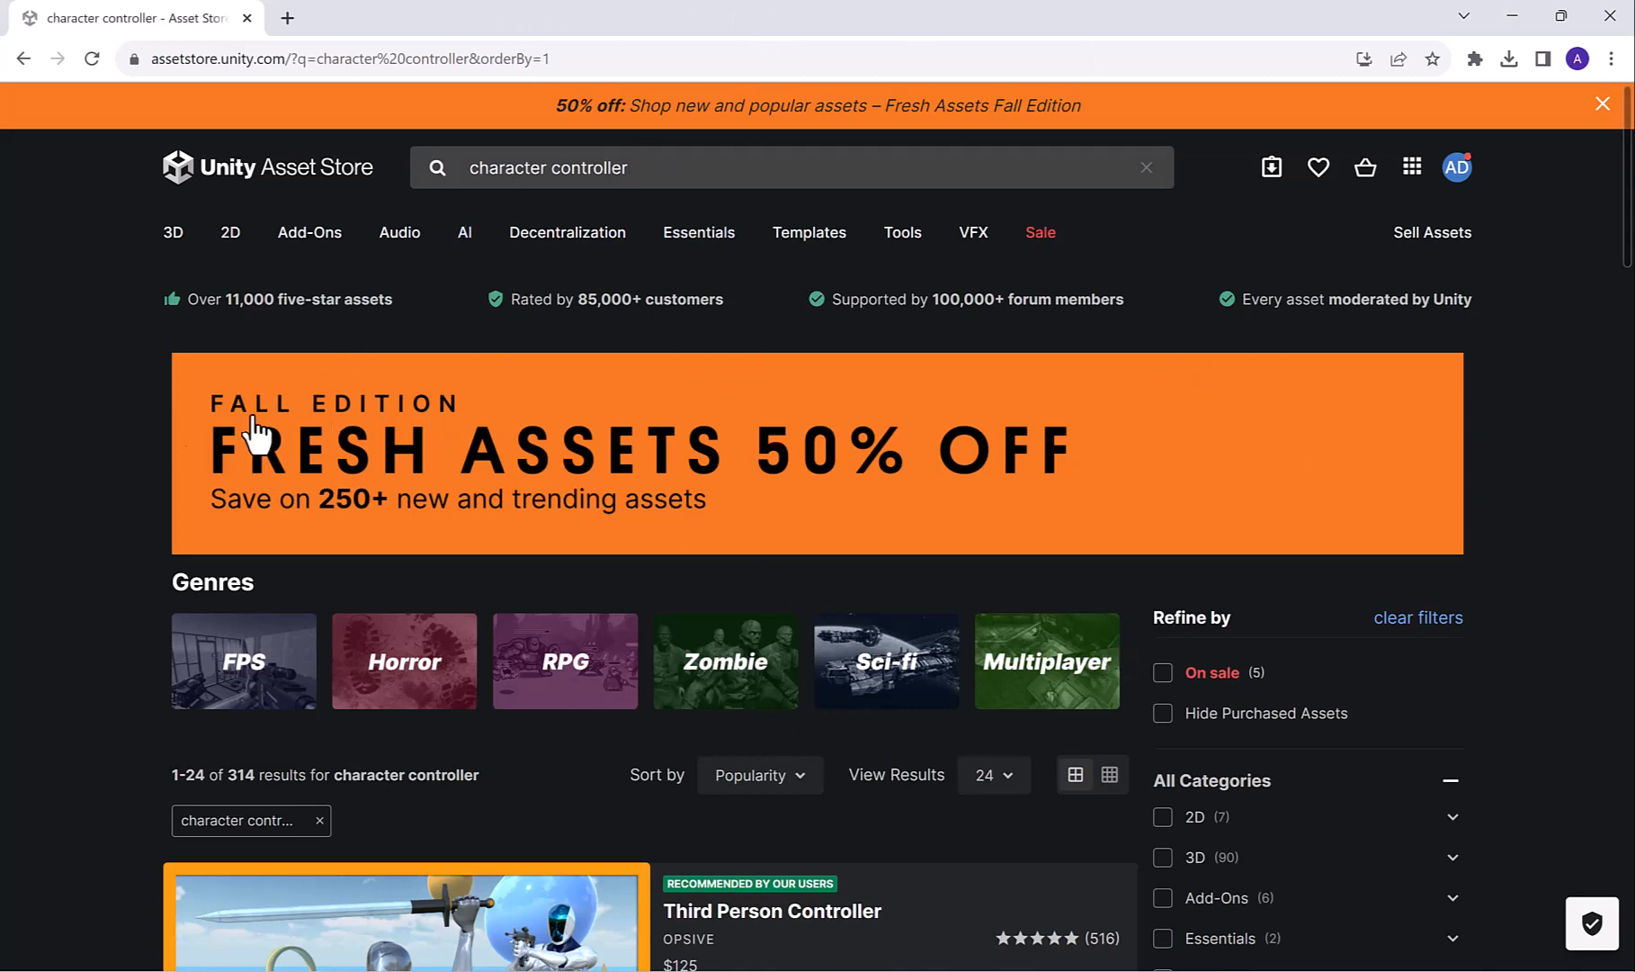
scroll("down", 3)
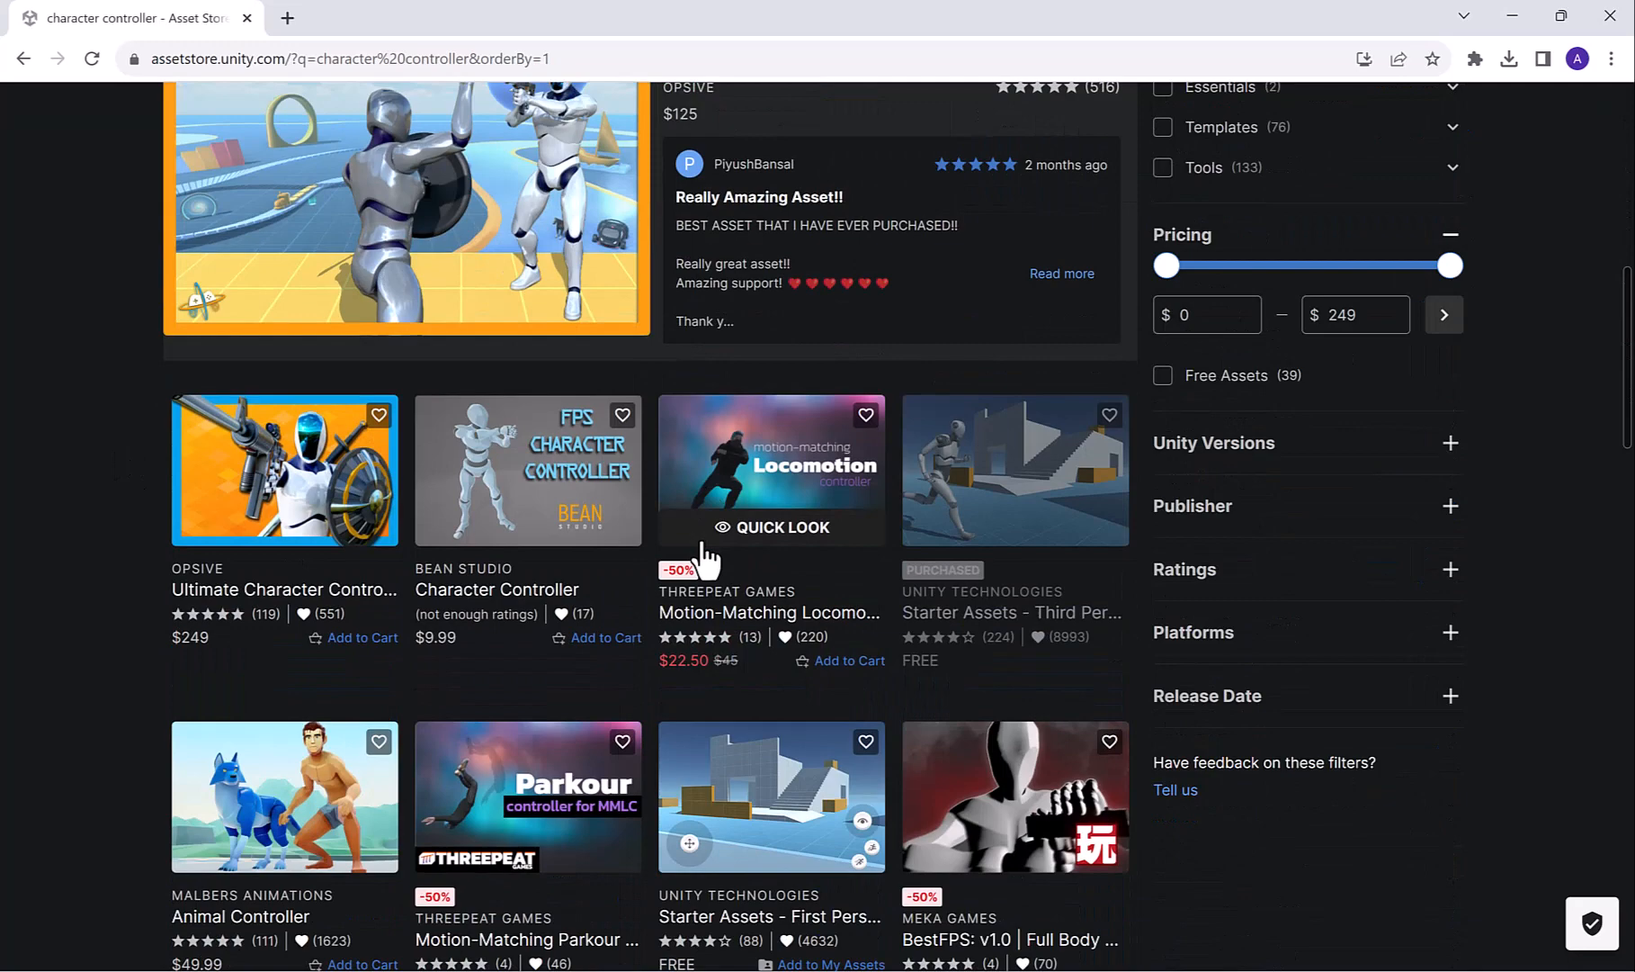
scroll("down", 3)
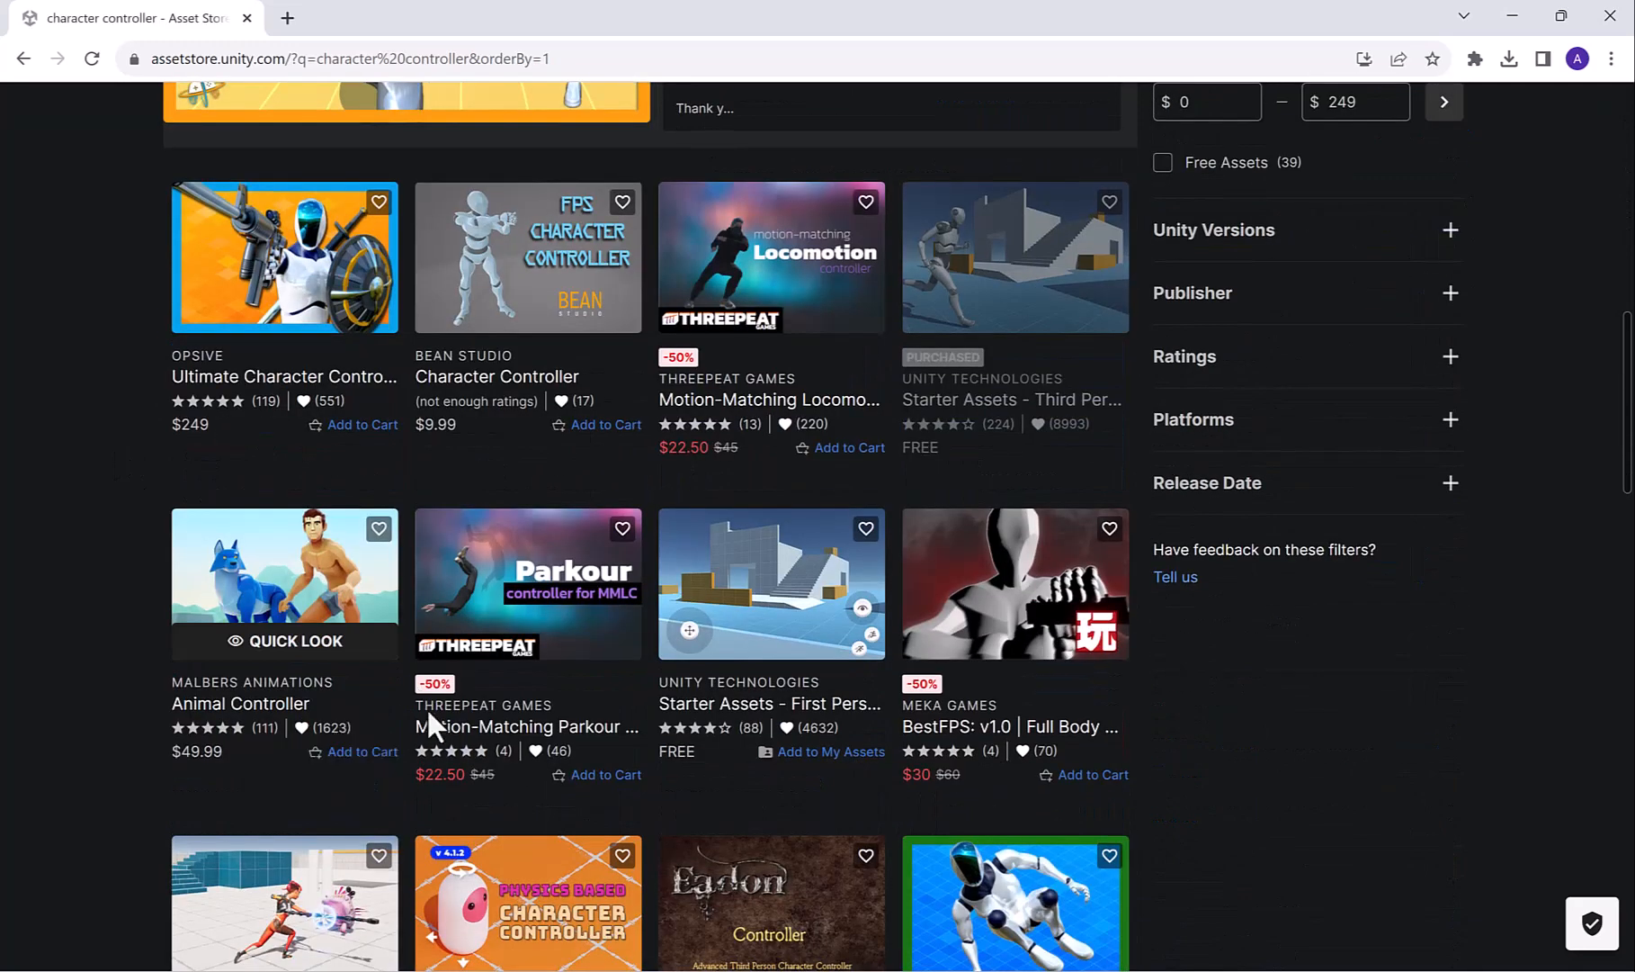
mouse_move(126, 558)
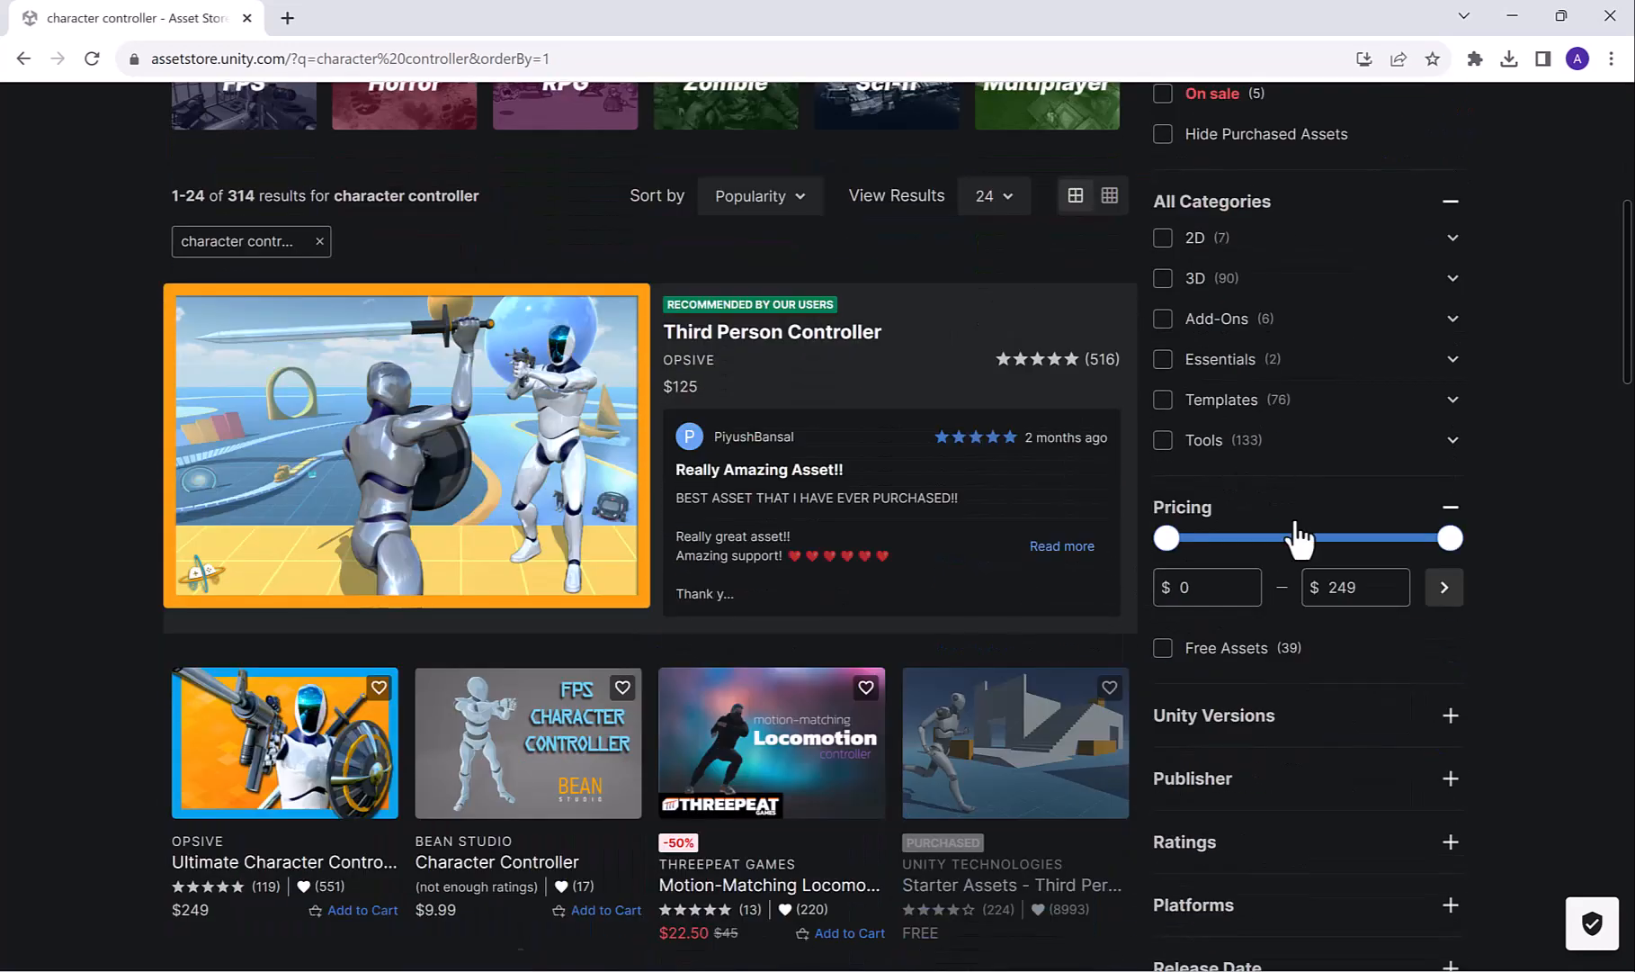
left_click(1162, 648)
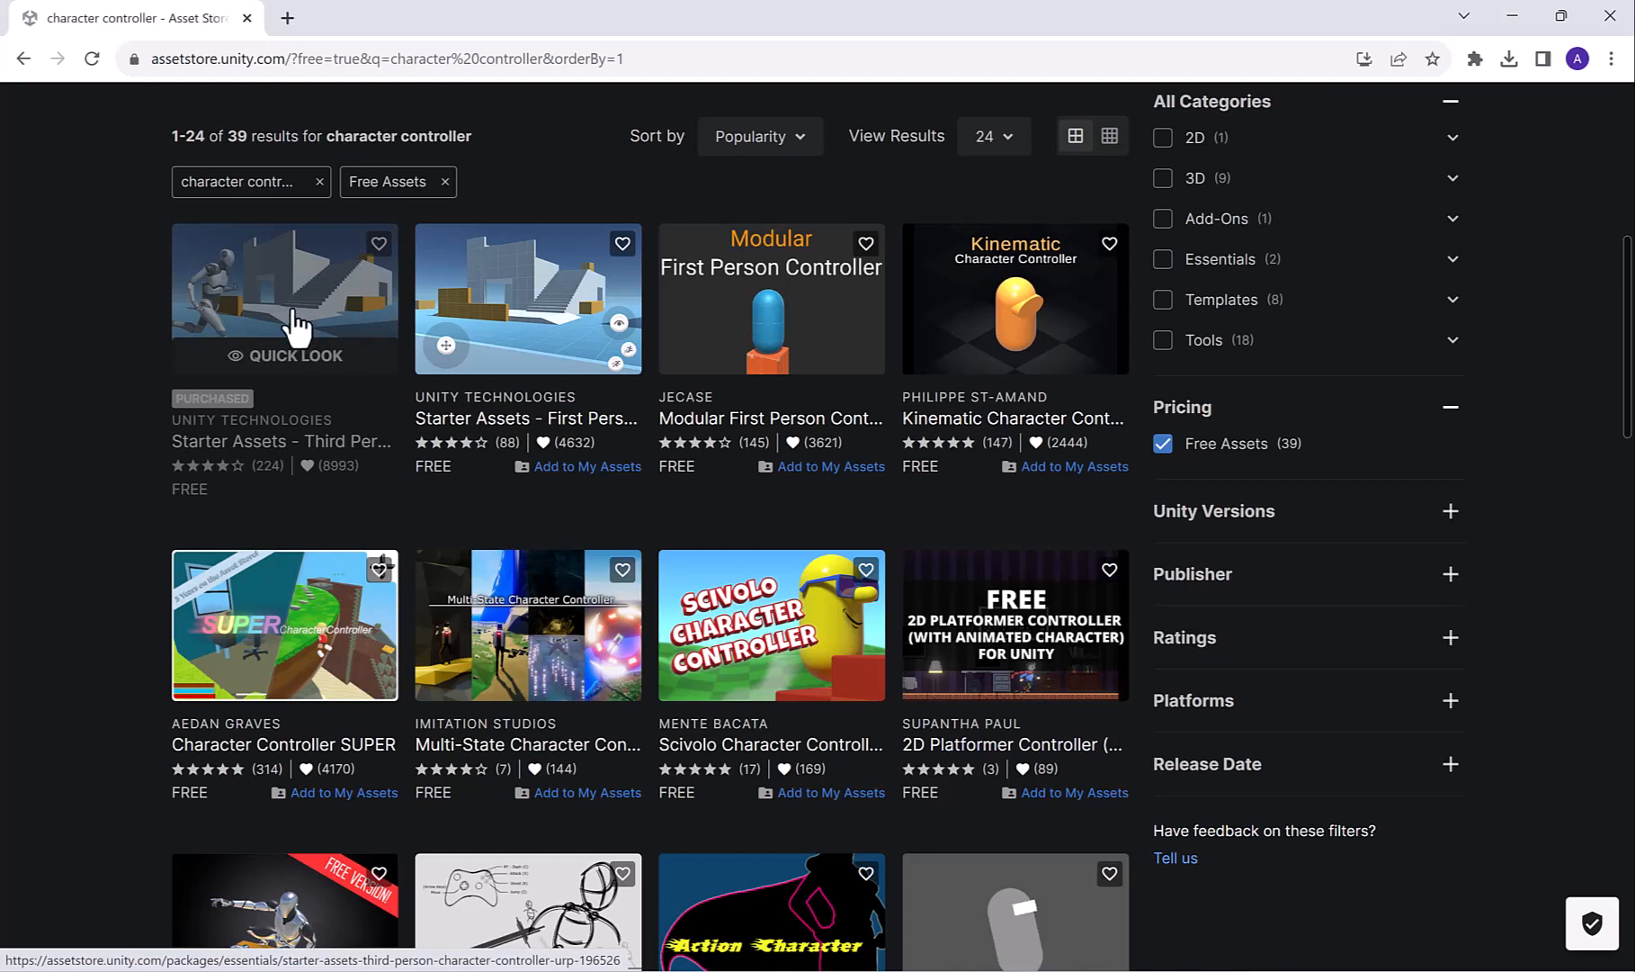
Open the Starter Assets - Third Person Character Controller page
left_click(285, 299)
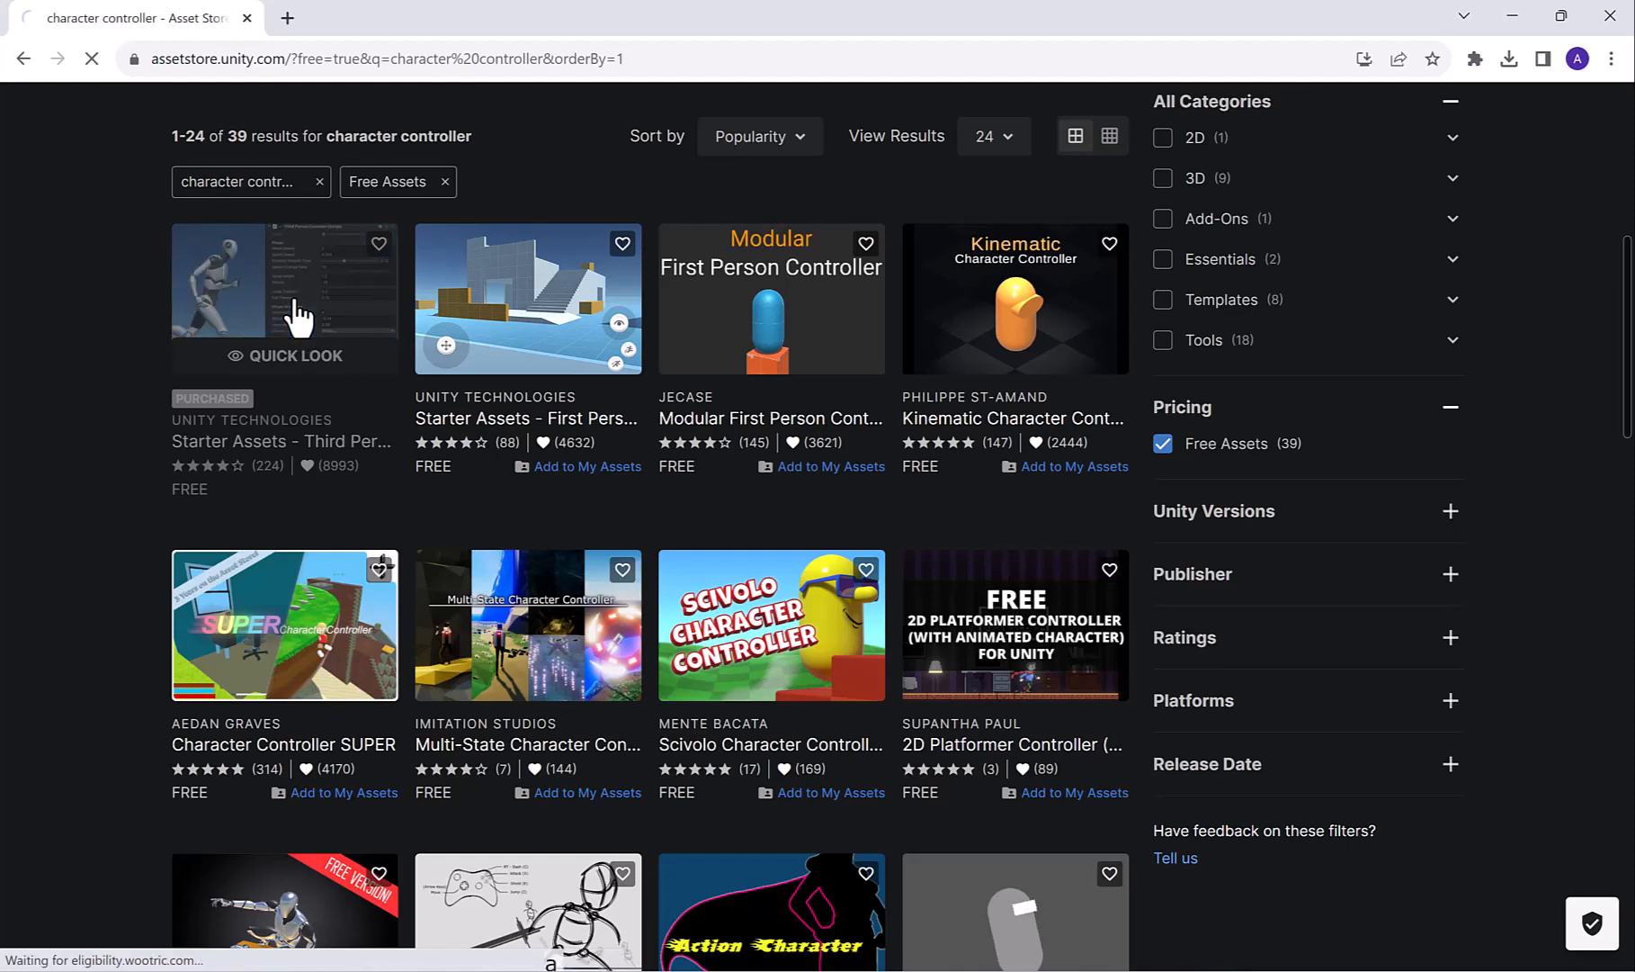
left_click(284, 297)
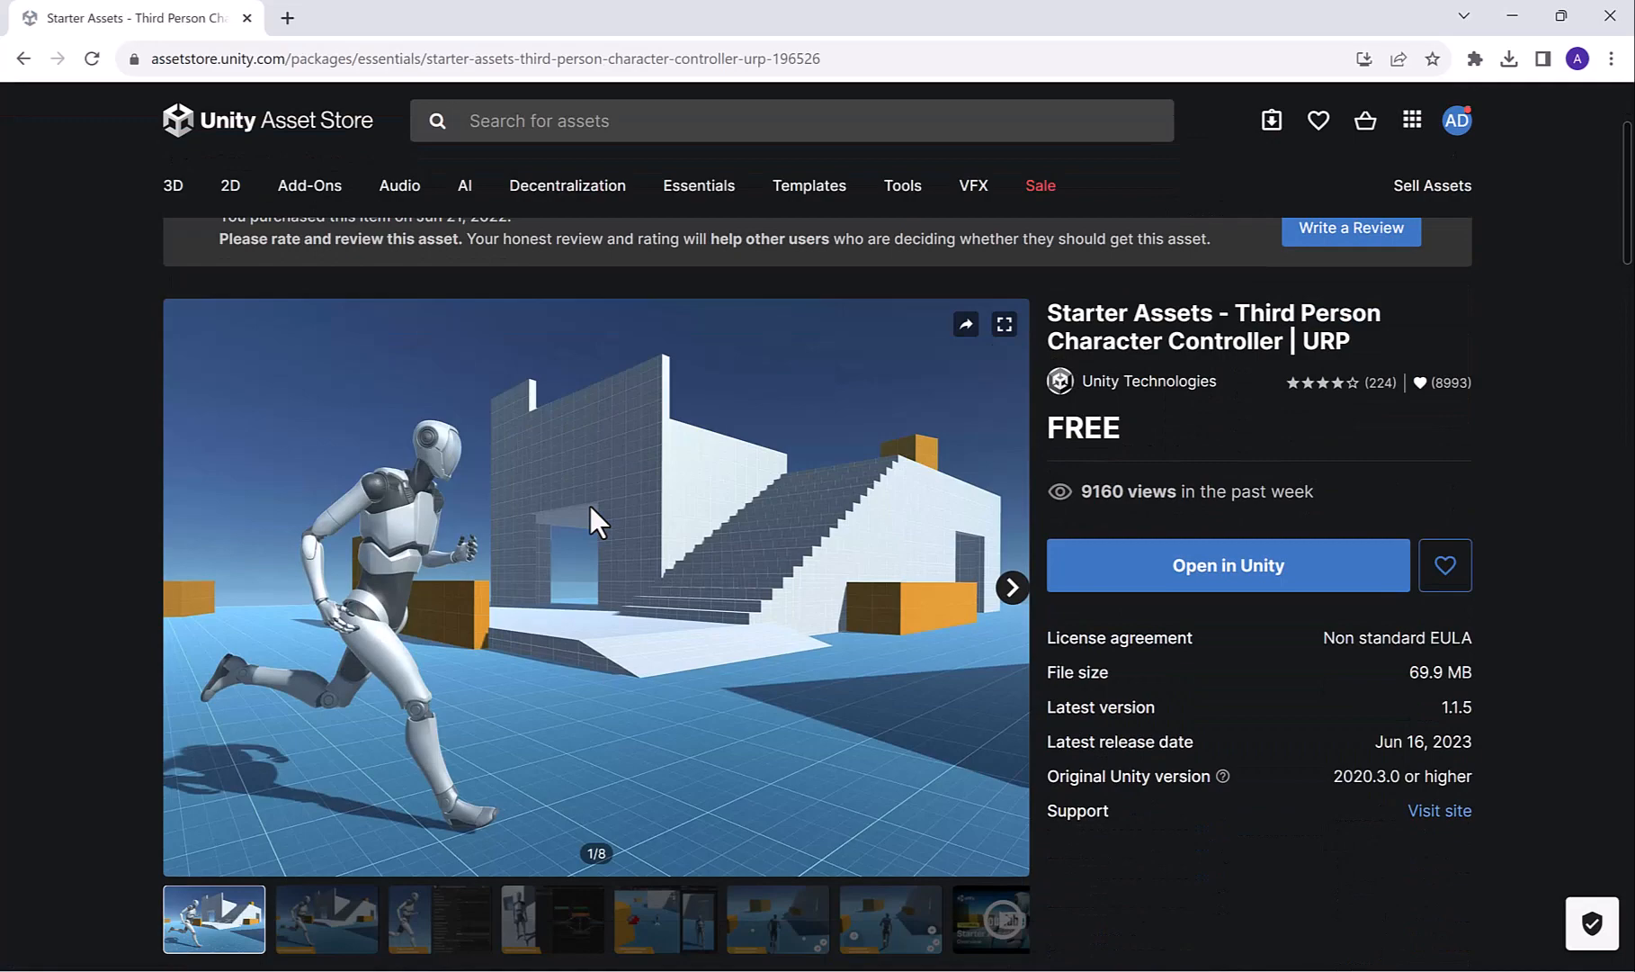
scroll("down", 3)
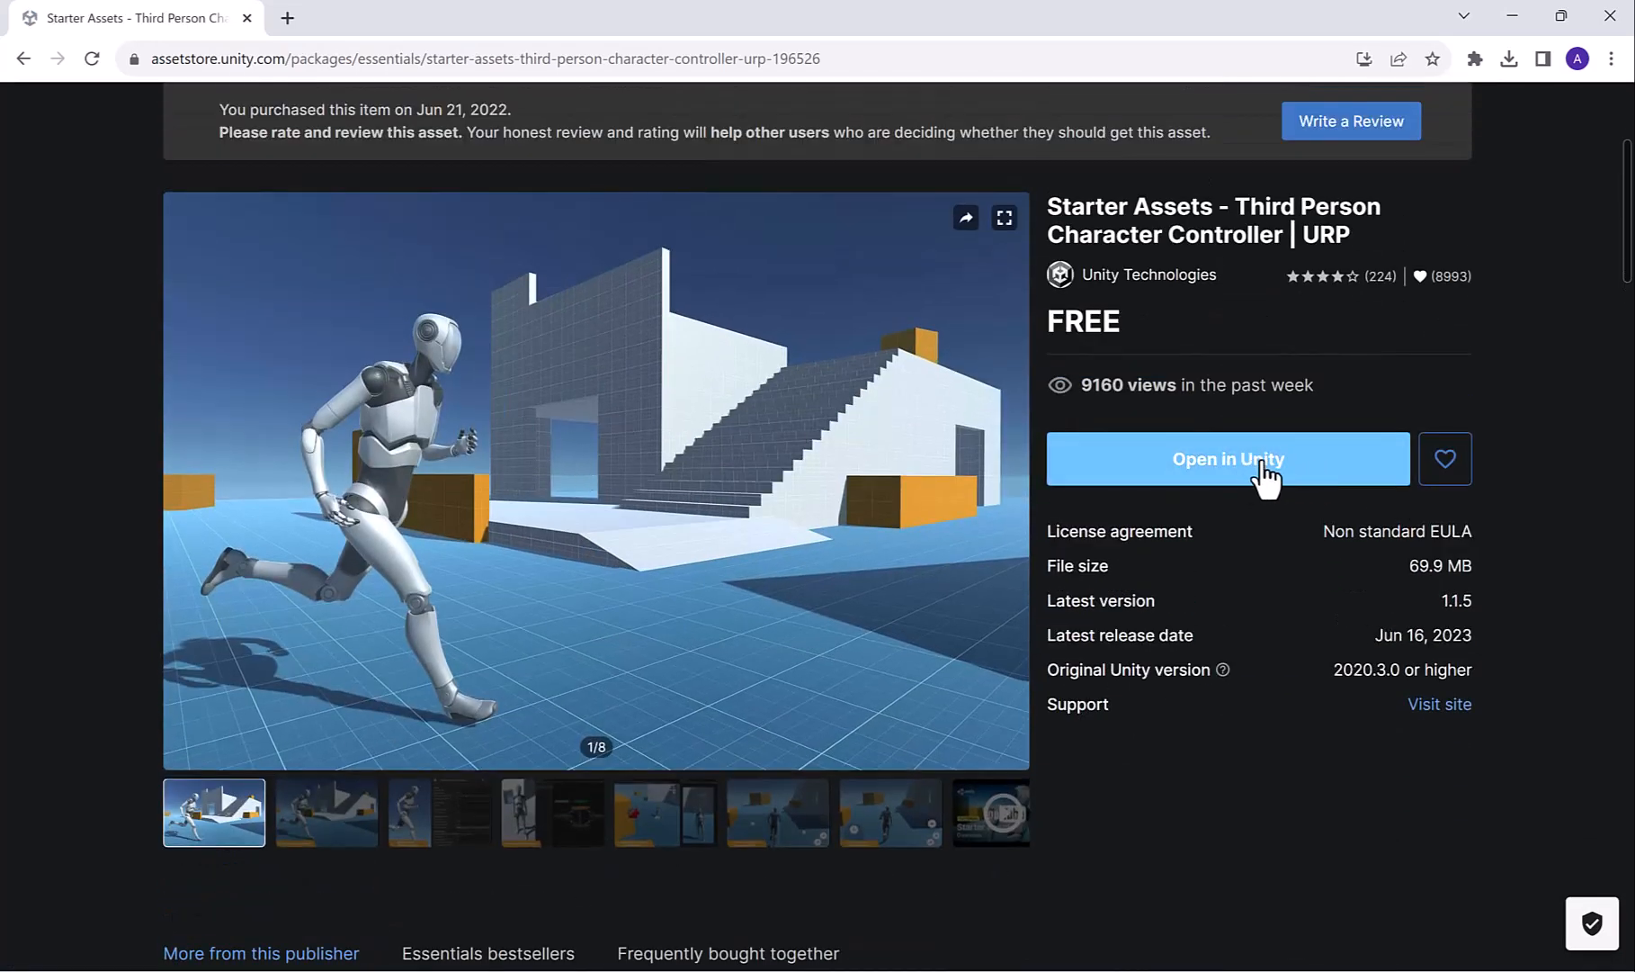
Send the asset to the Unity editor, always allowing the store's Unity links
left_click(1227, 459)
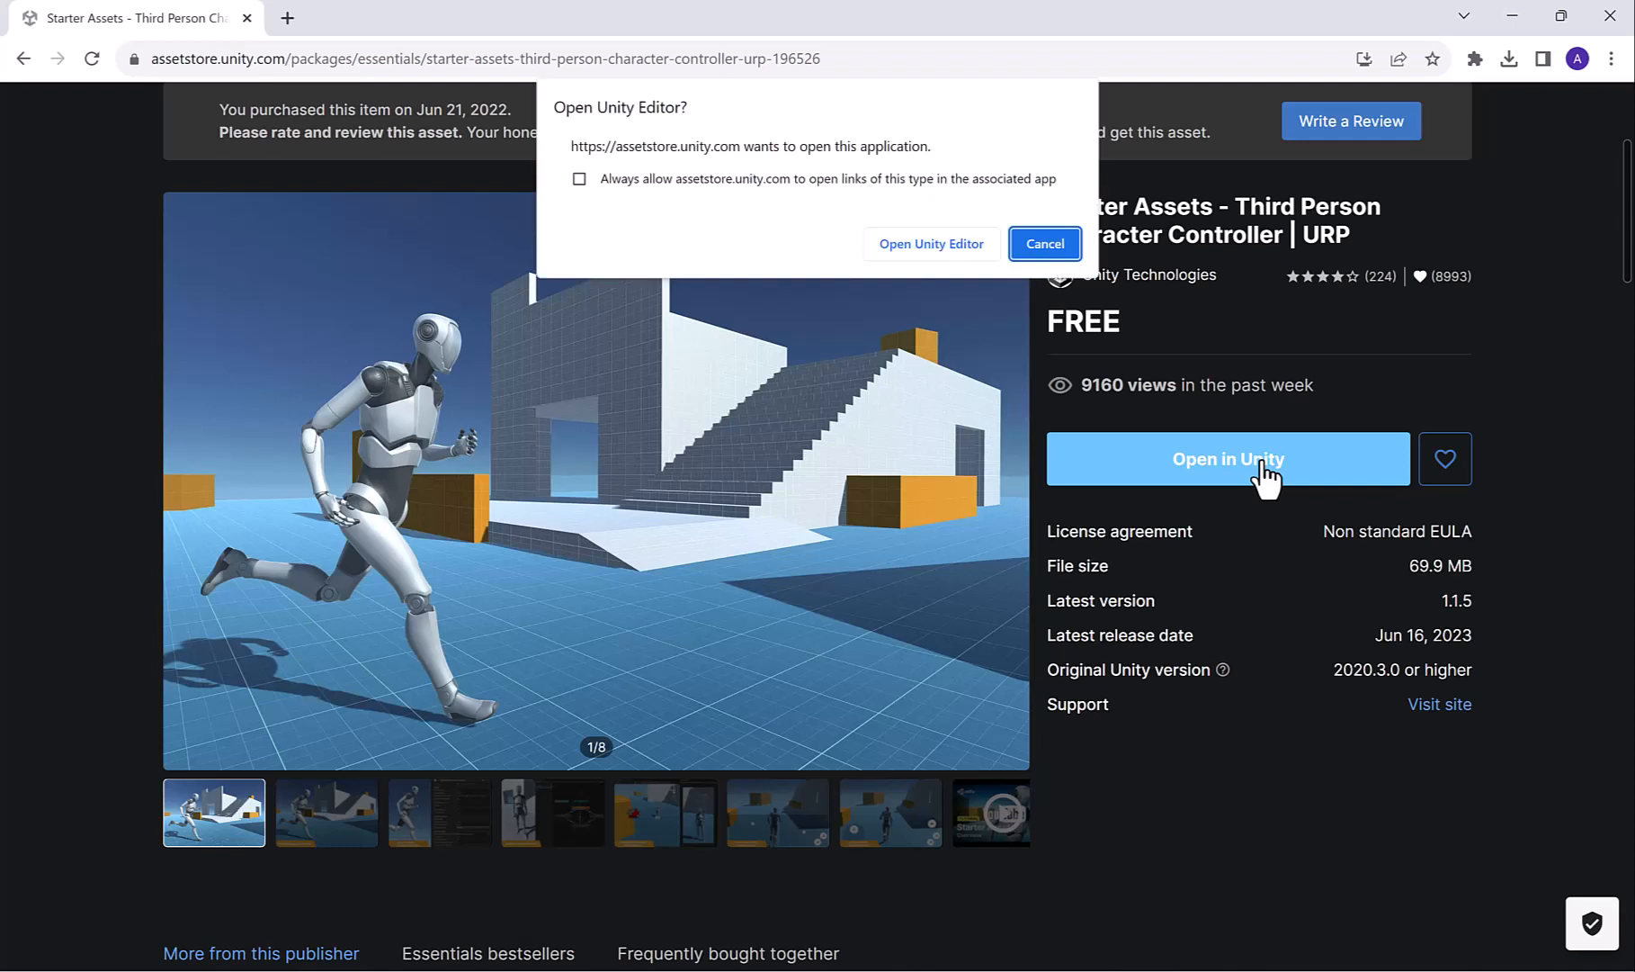
left_click(579, 178)
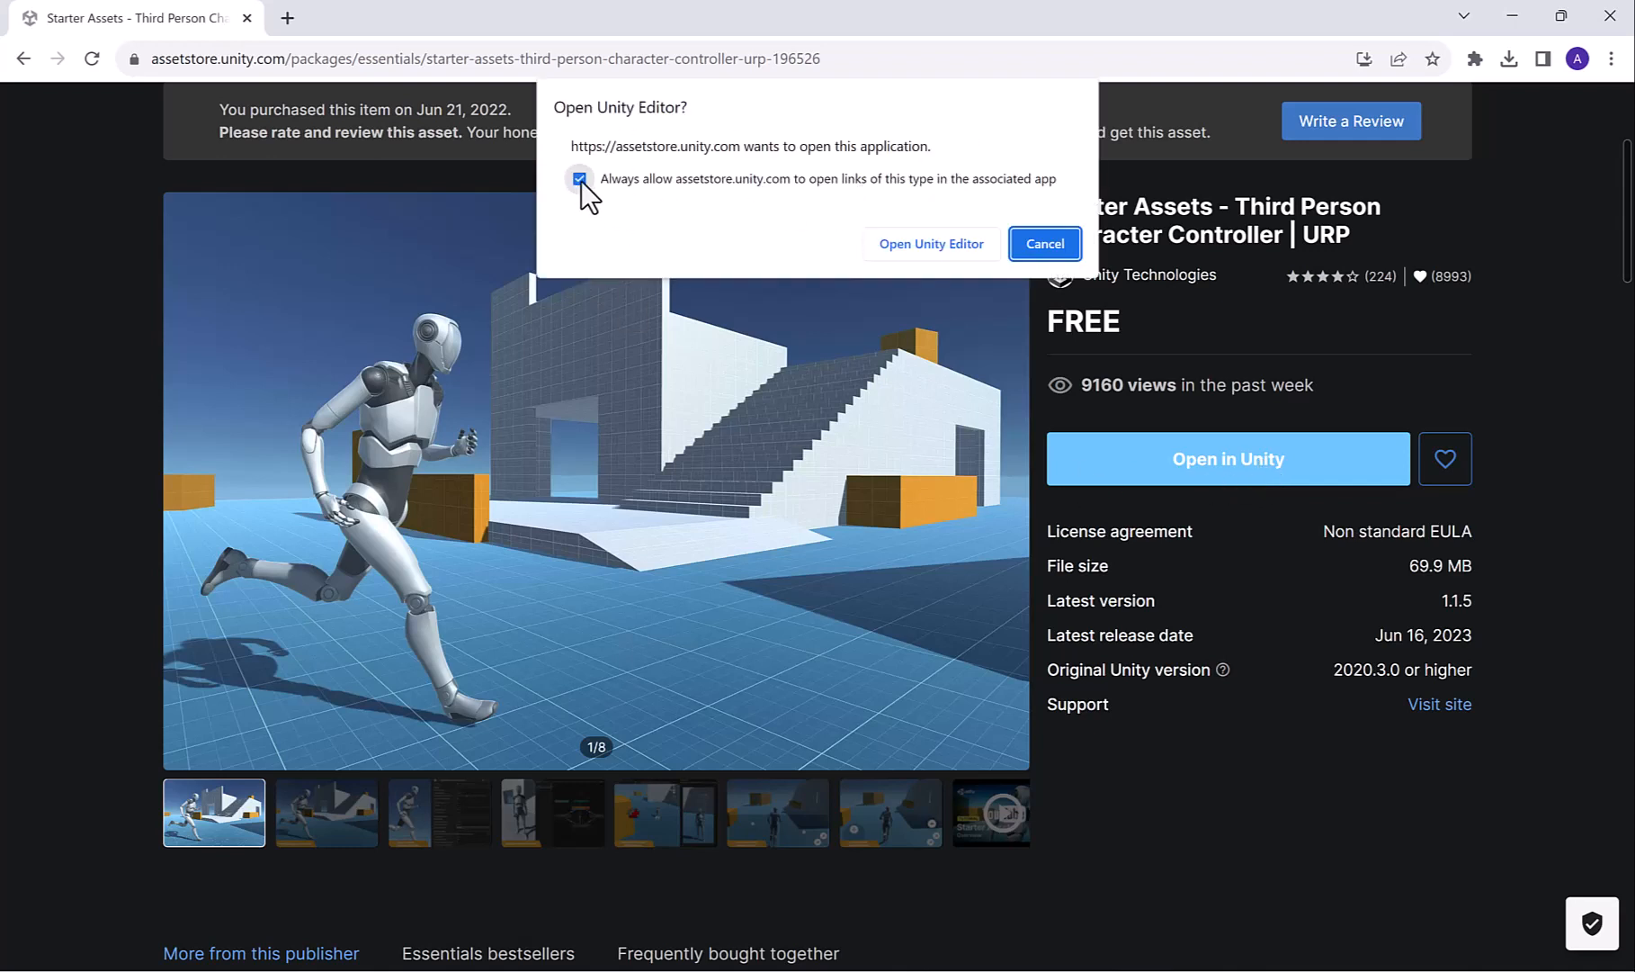
mouse_move(981, 261)
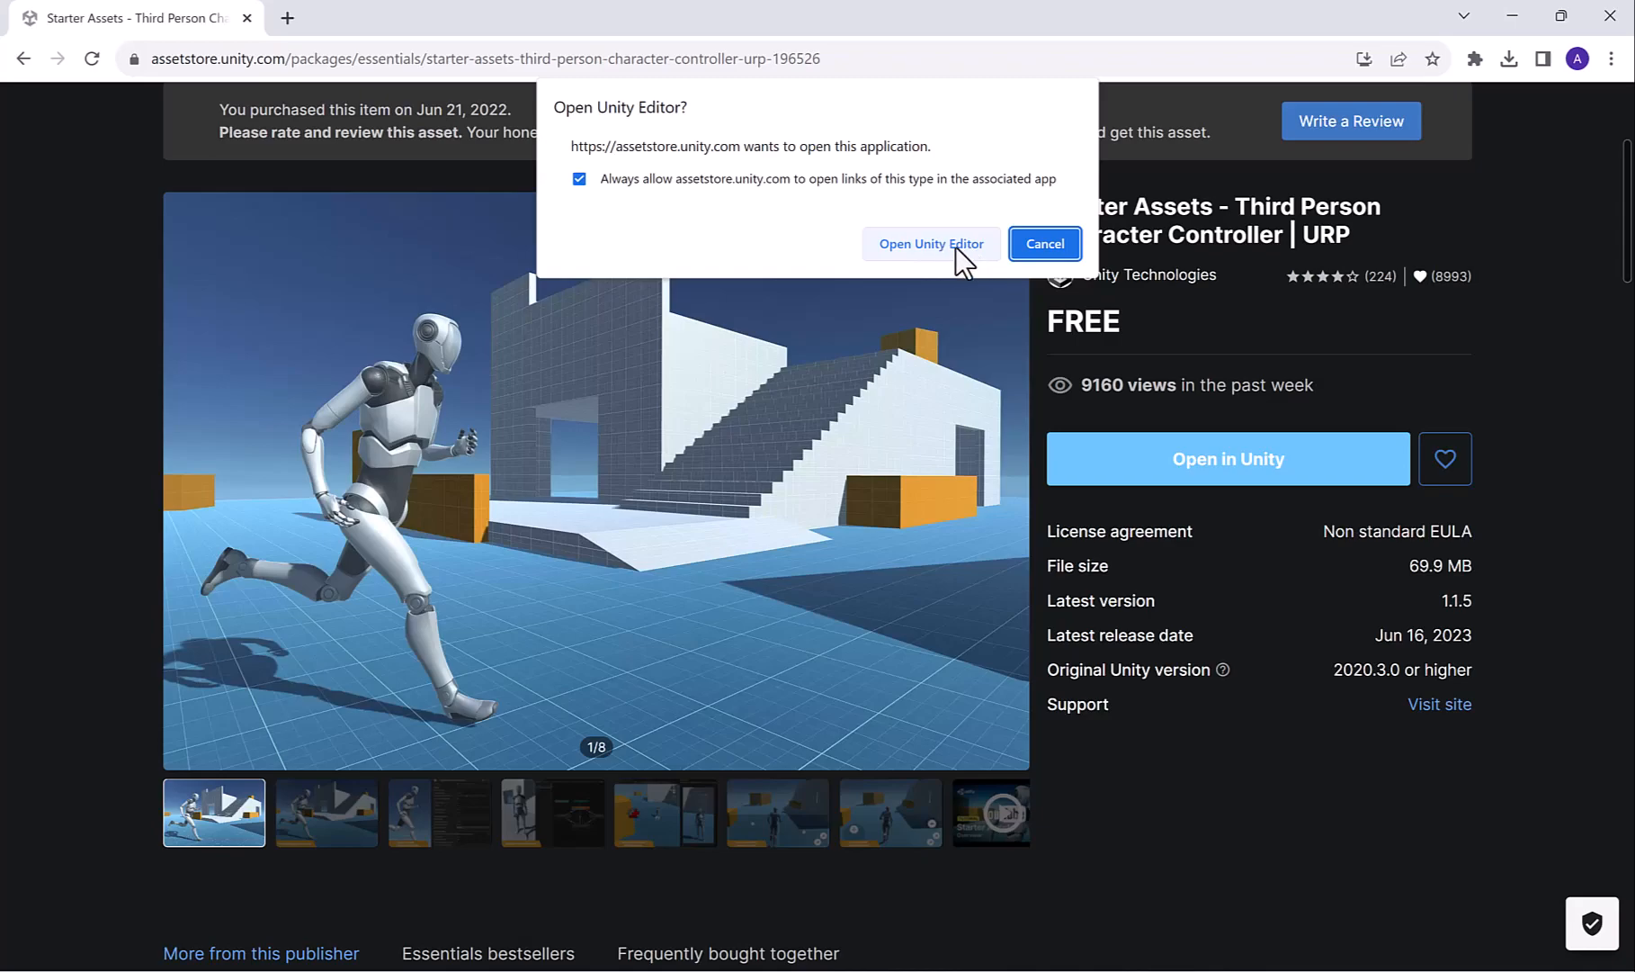
left_click(932, 243)
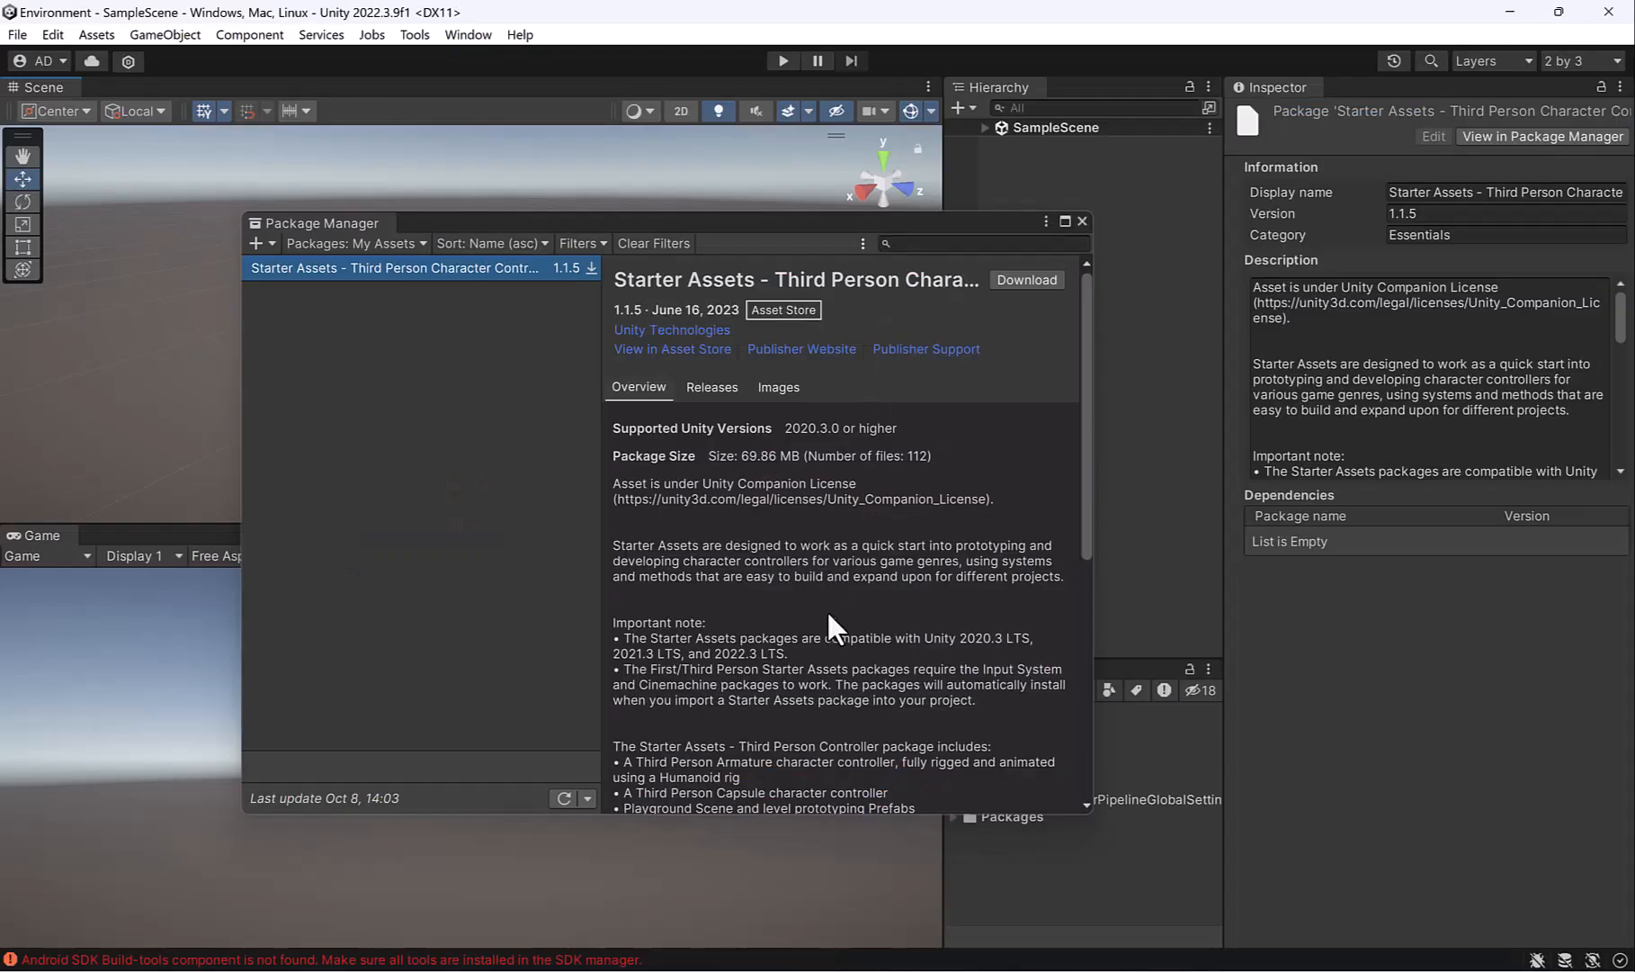
mouse_move(521, 290)
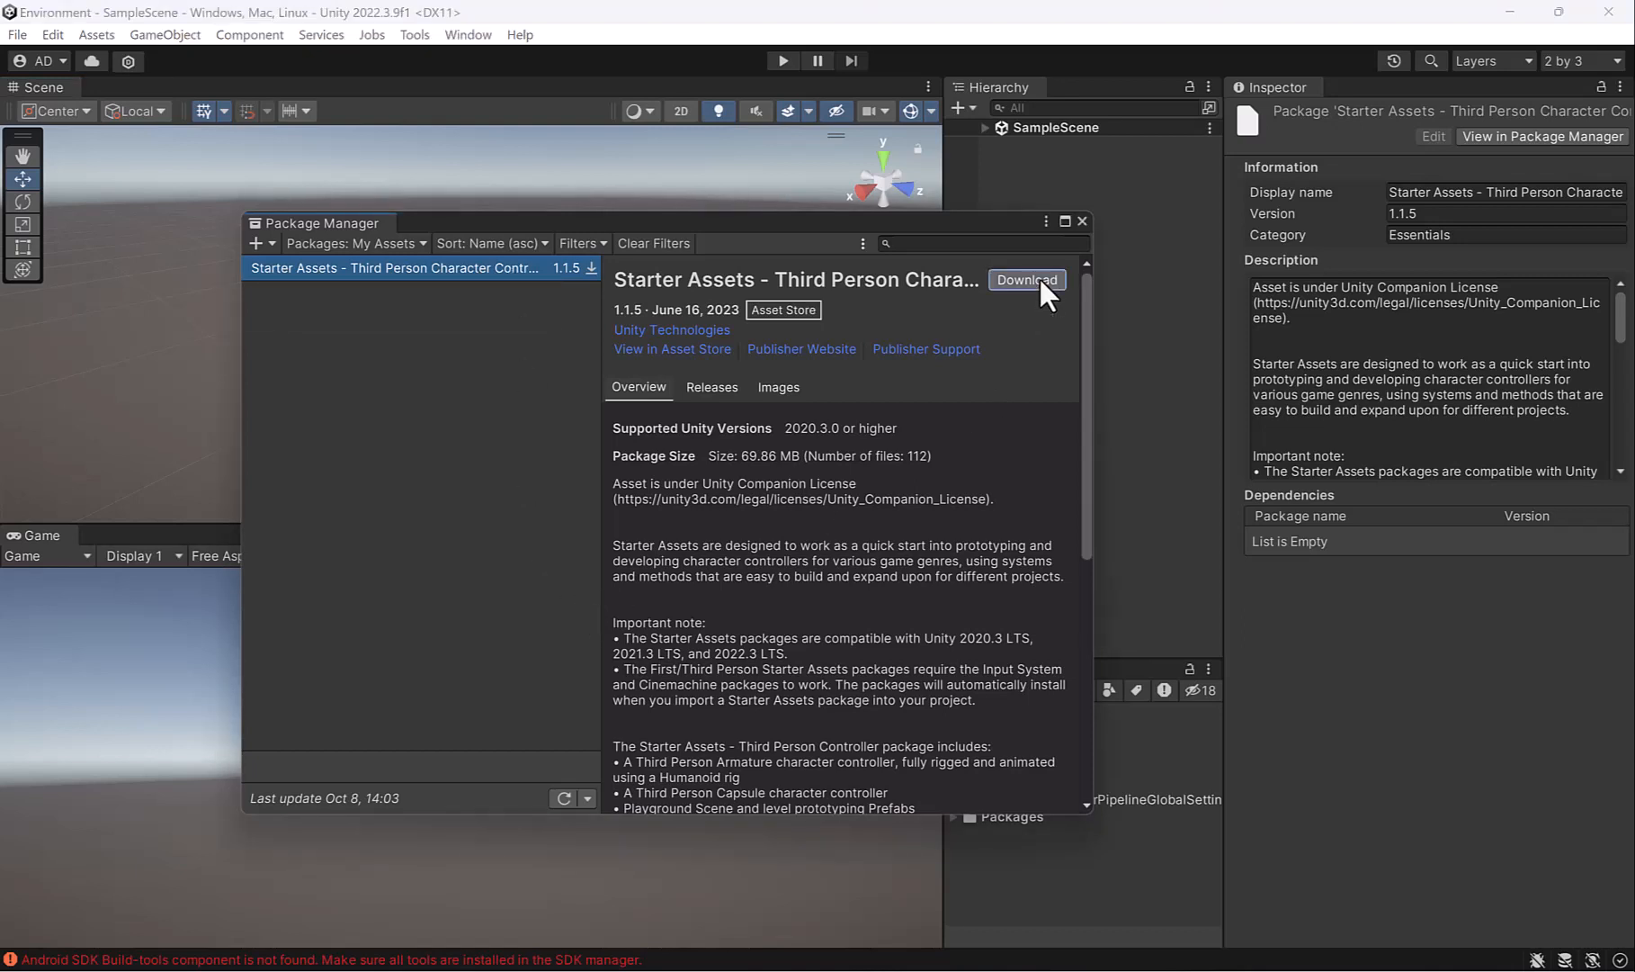
Start the Starter Assets download and go to the Asset Store terms that must be accepted
left_click(1026, 278)
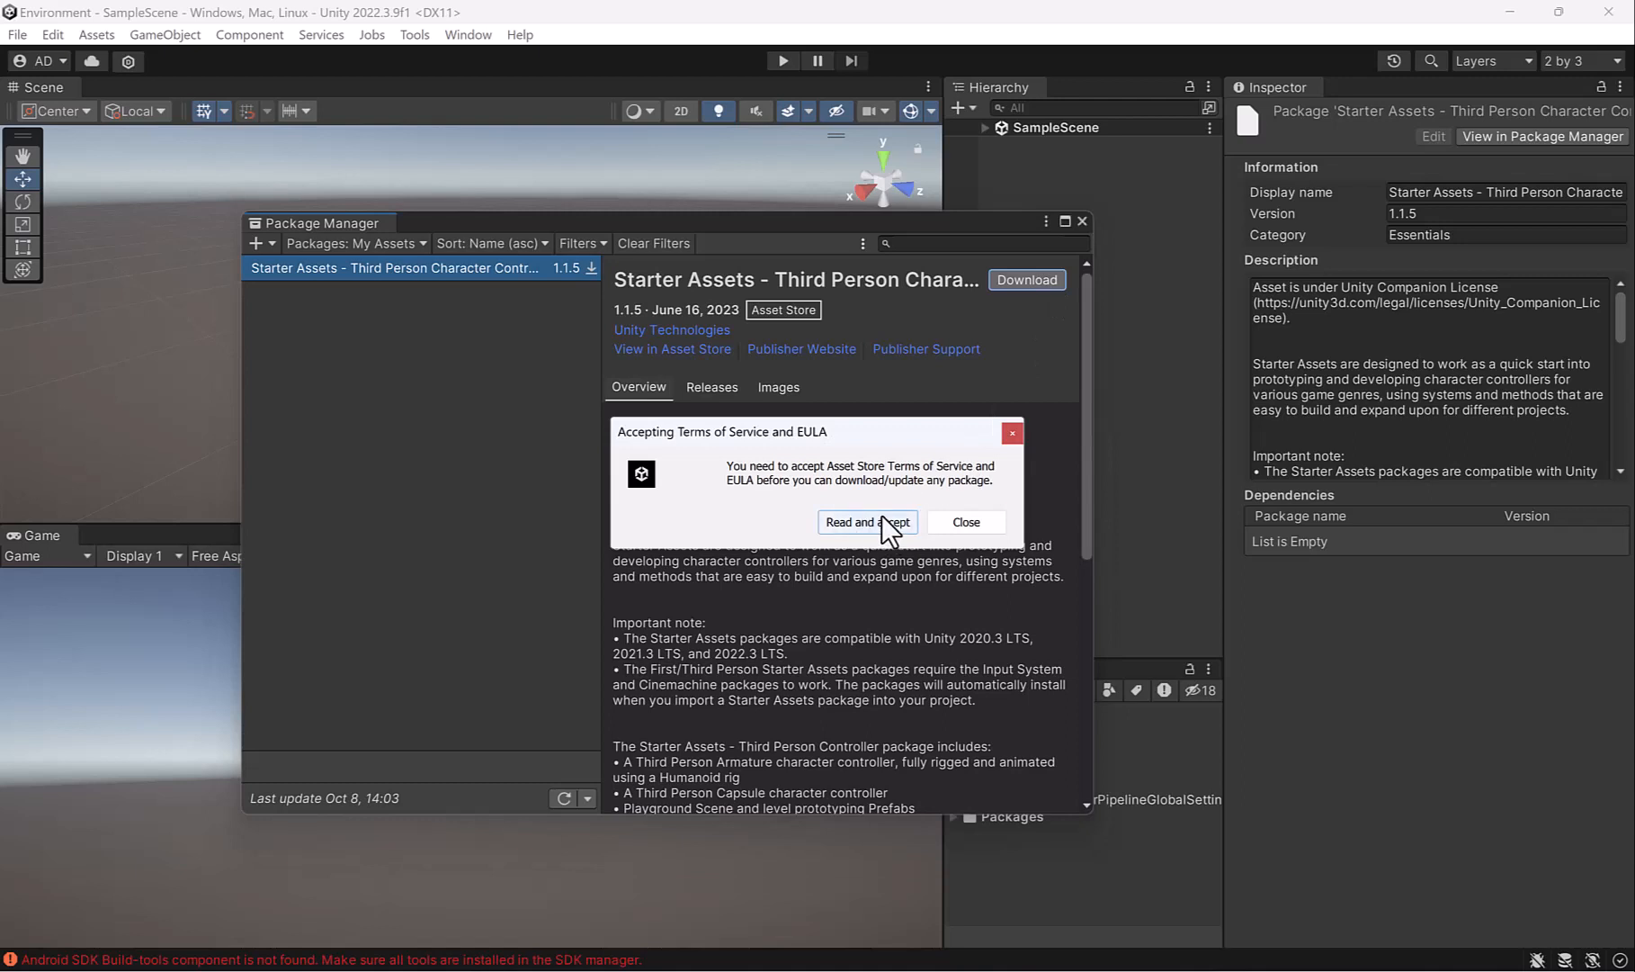
mouse_move(886, 531)
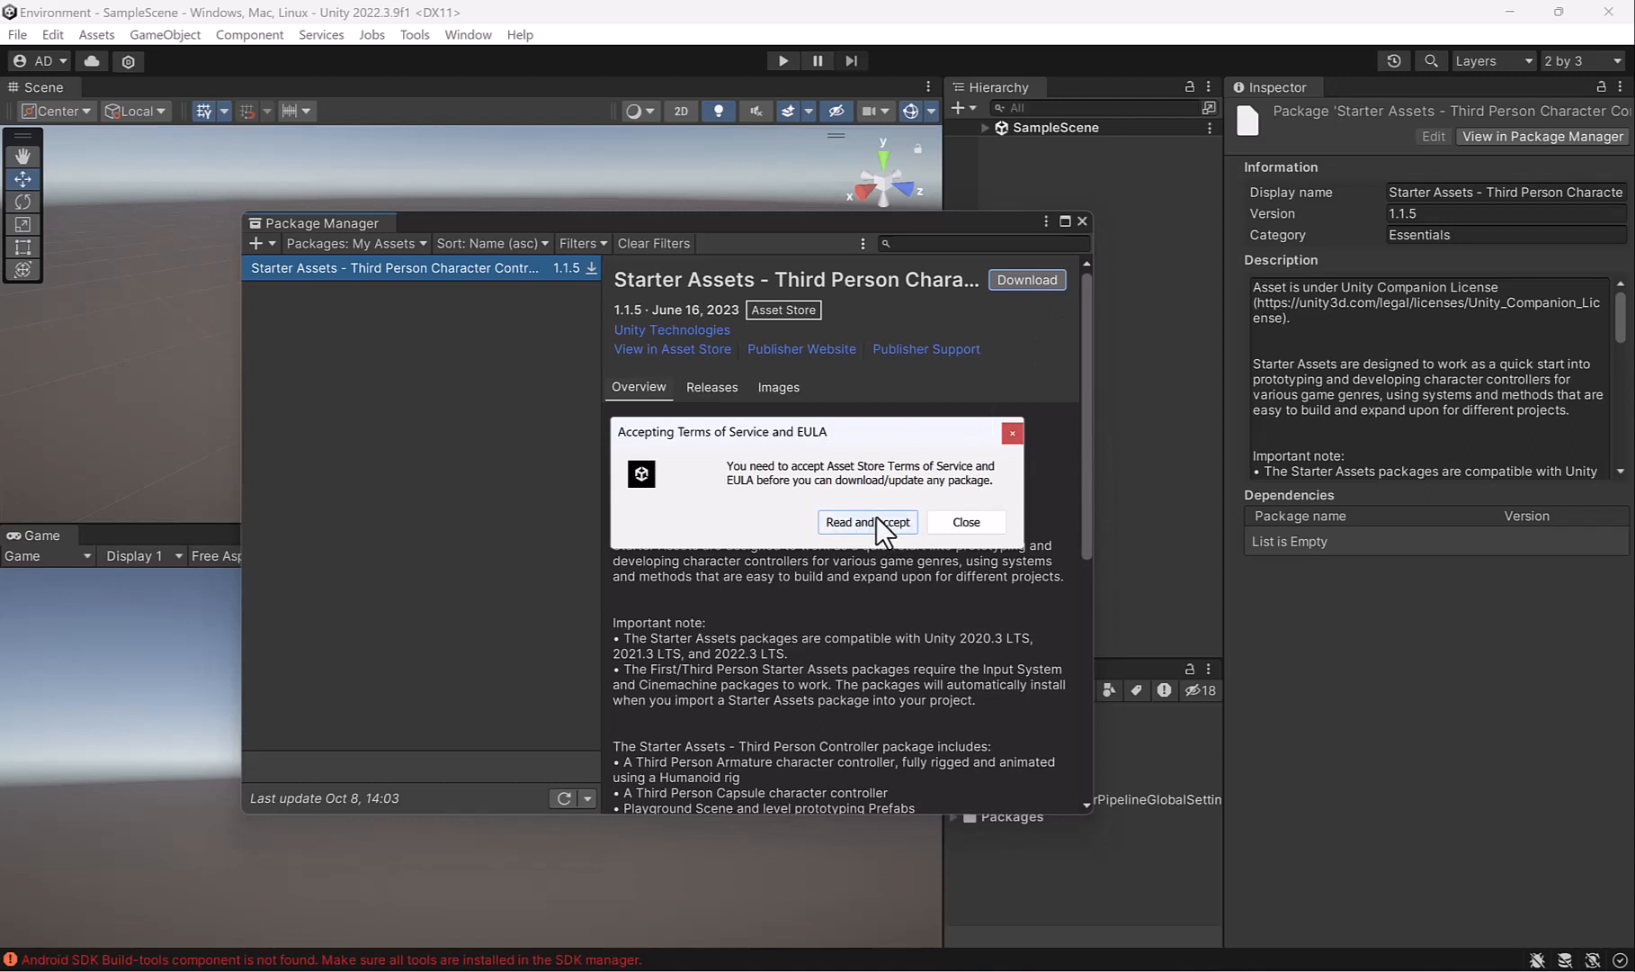
left_click(867, 522)
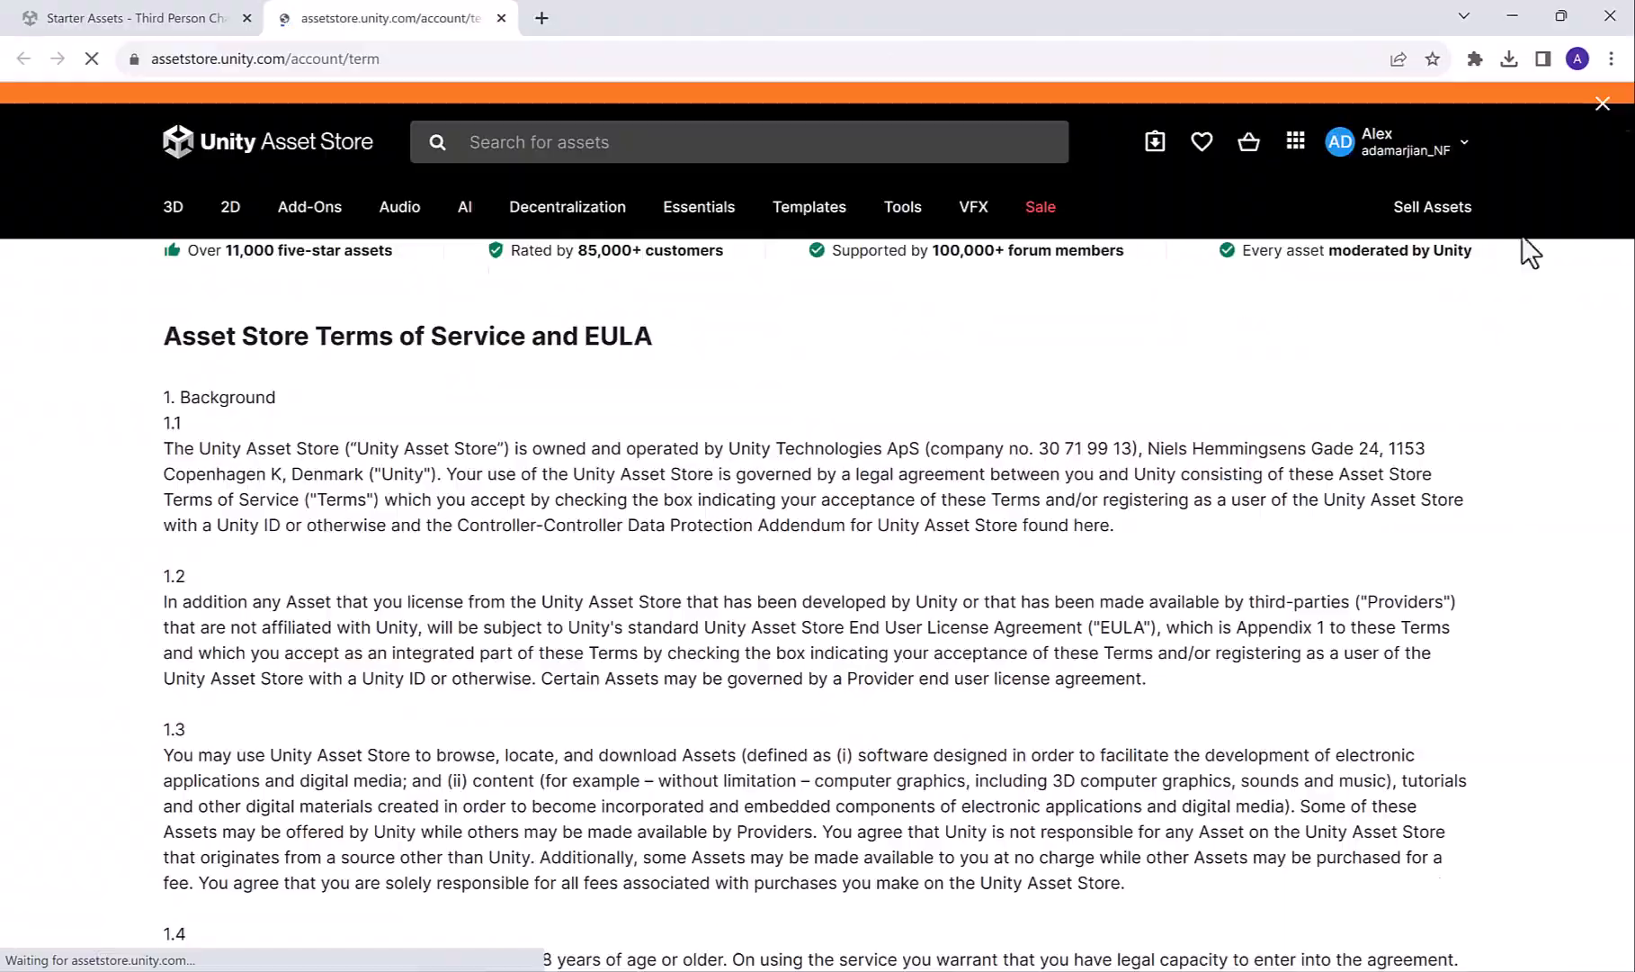
Agree to the Asset Store Terms of Service and EULA at the bottom of the page
scroll("down", 3)
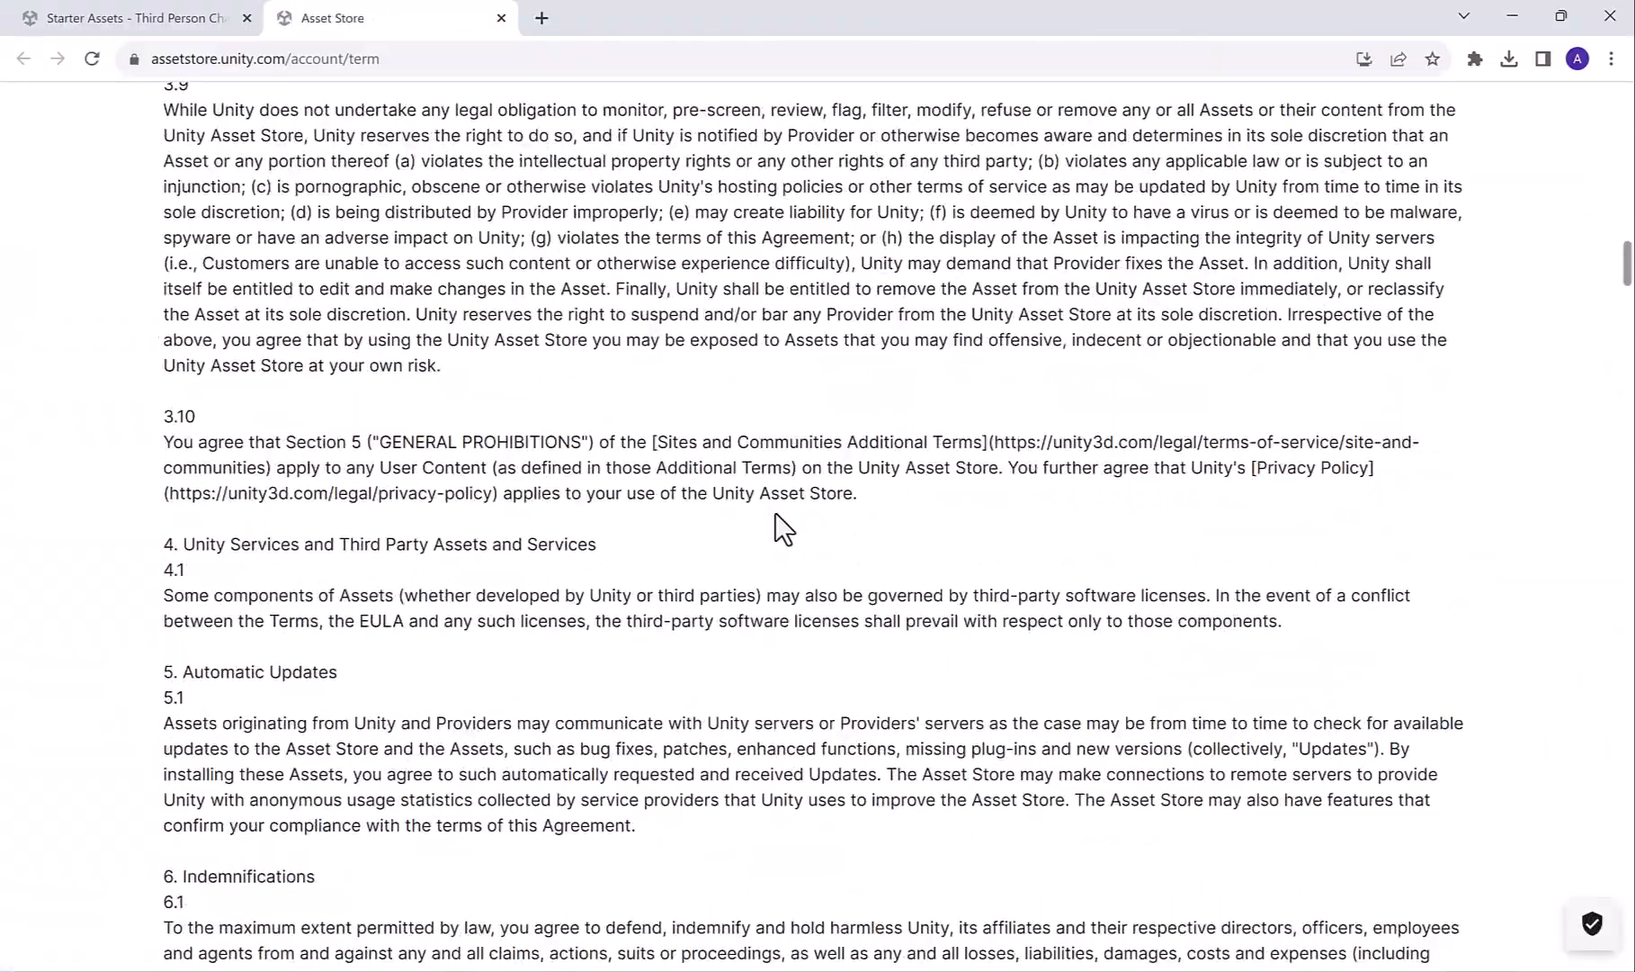
scroll("down", 3)
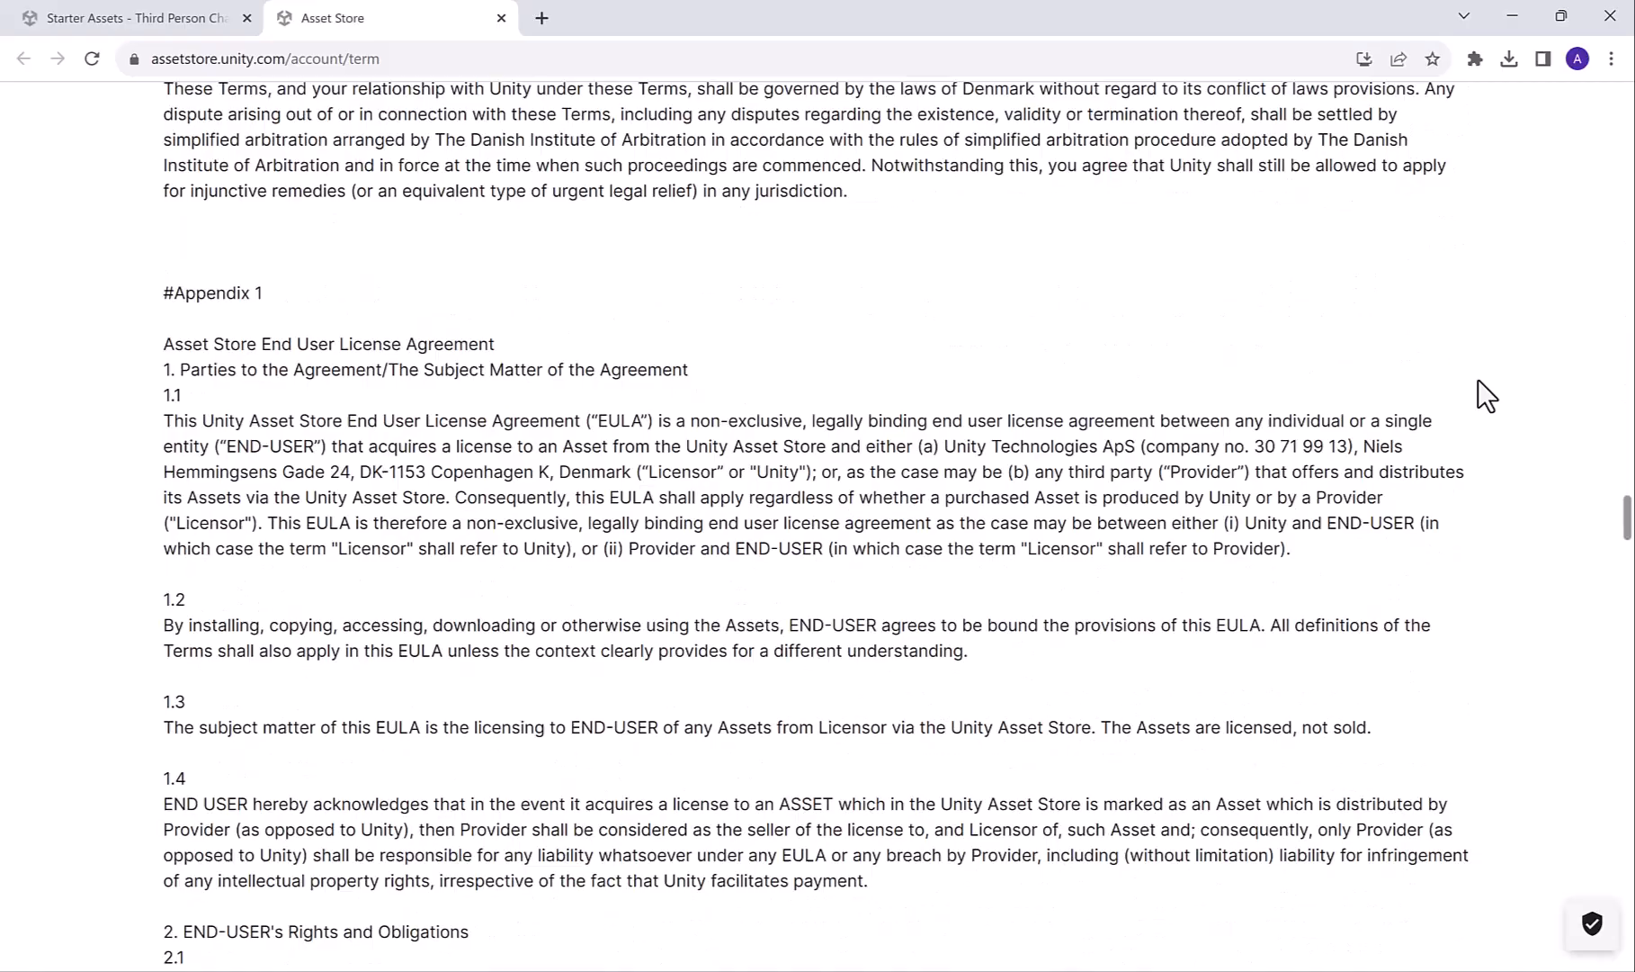
scroll("down", 3)
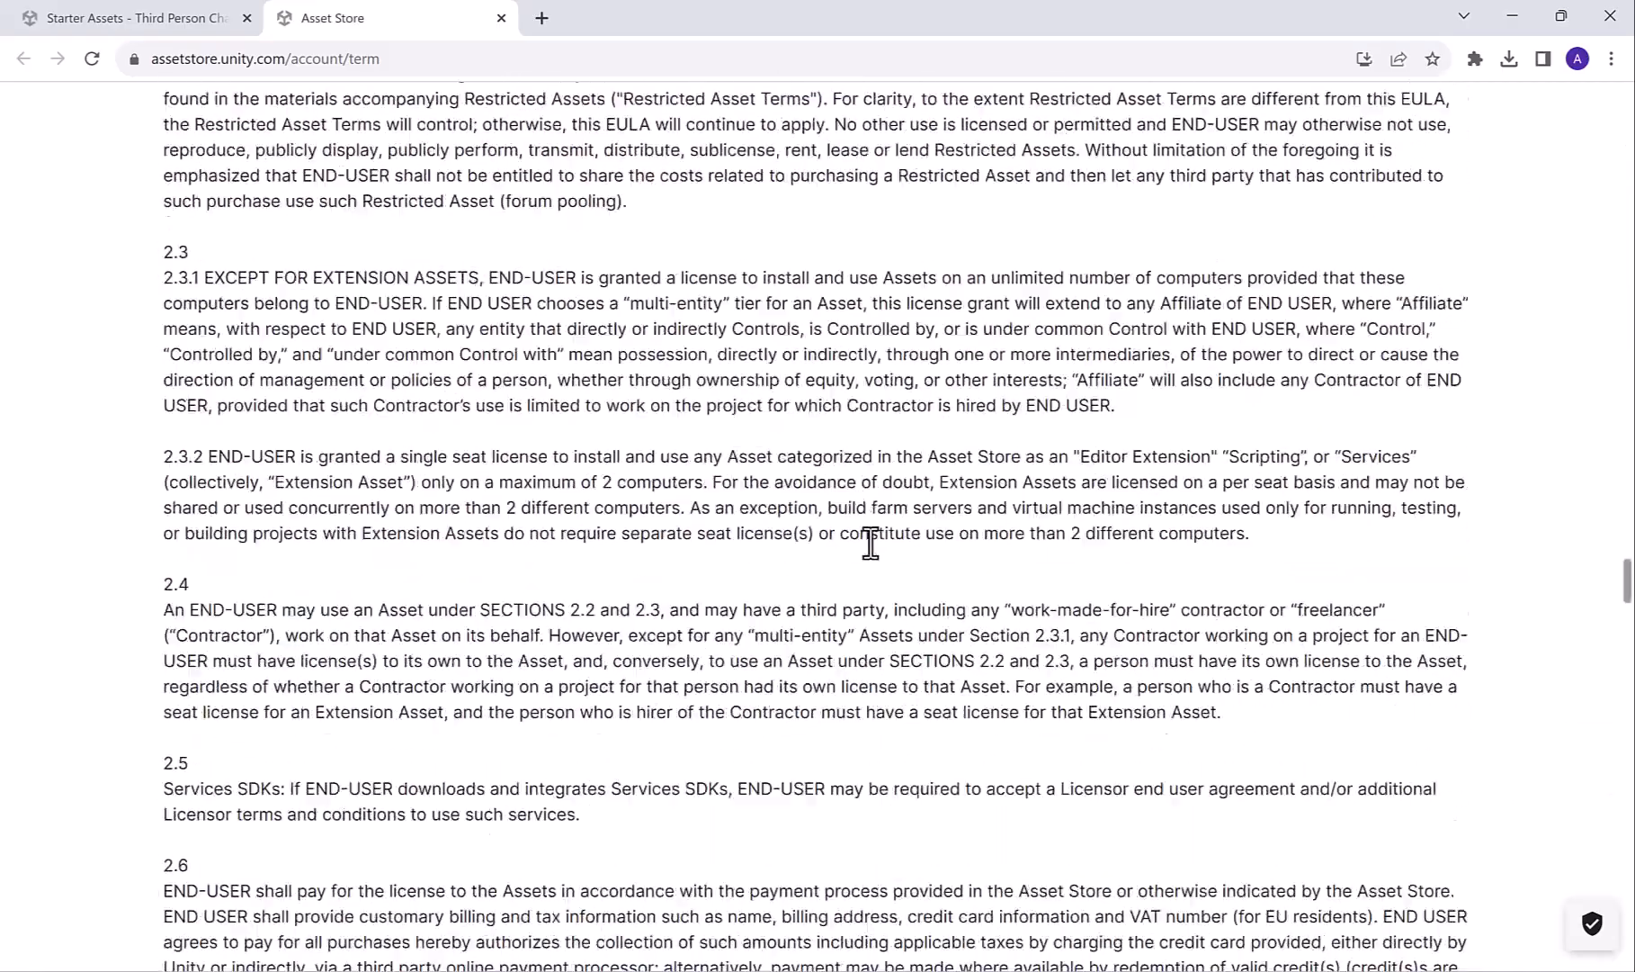
scroll("down", 3)
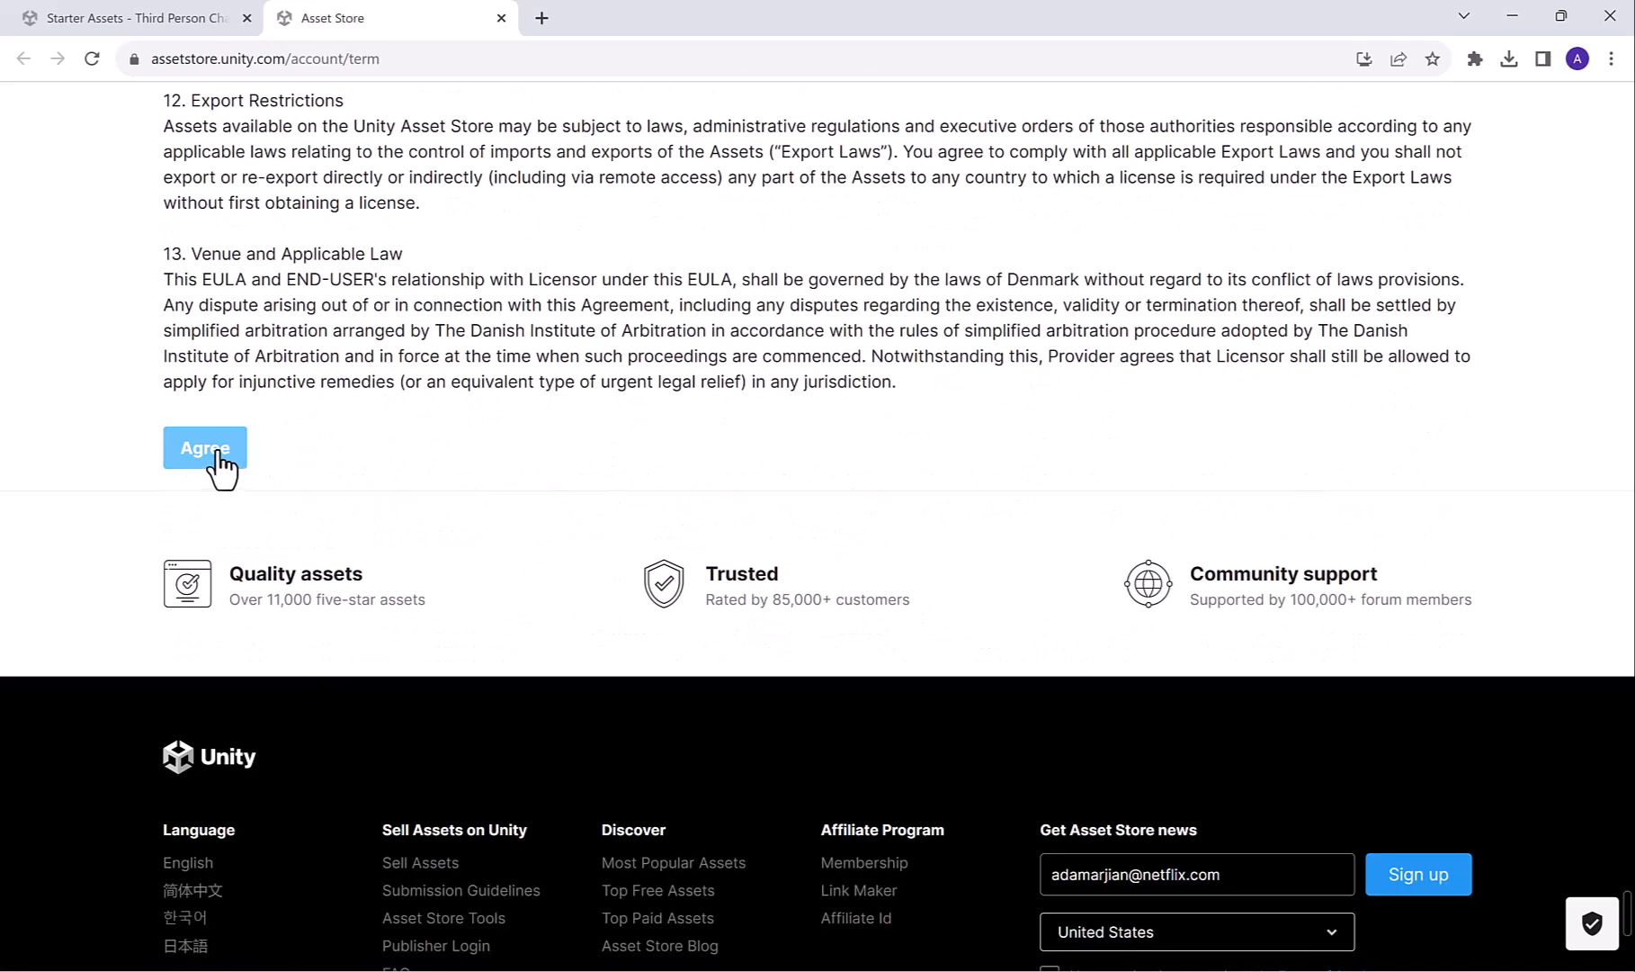
left_click(205, 448)
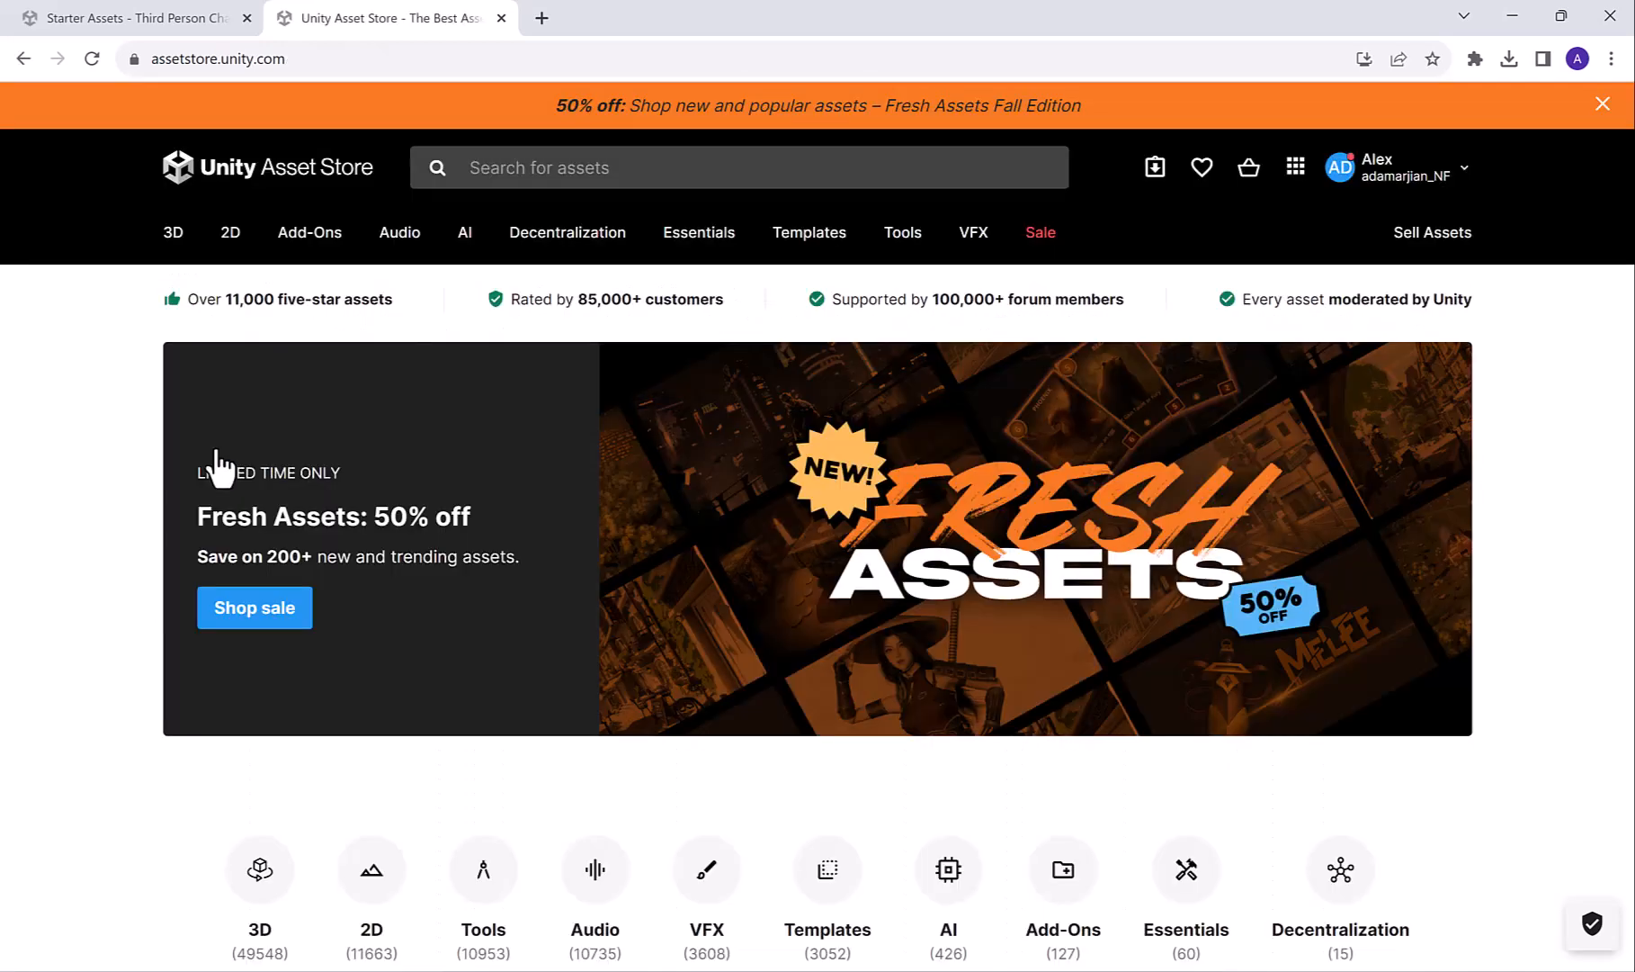
mouse_move(593, 627)
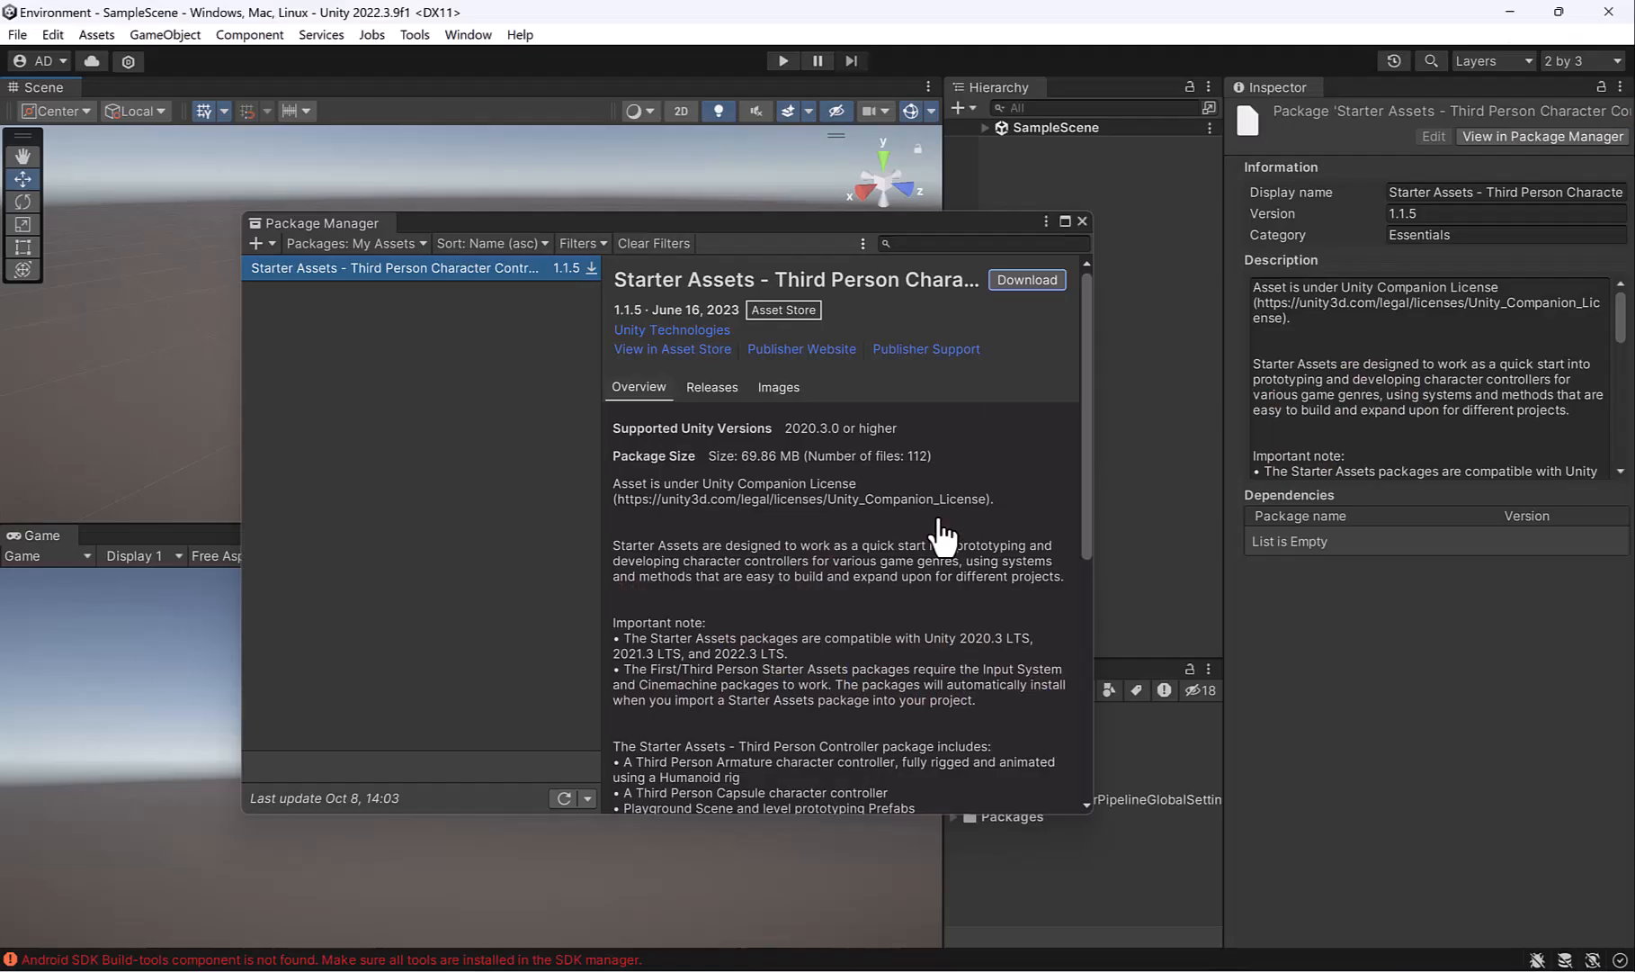
mouse_move(593, 545)
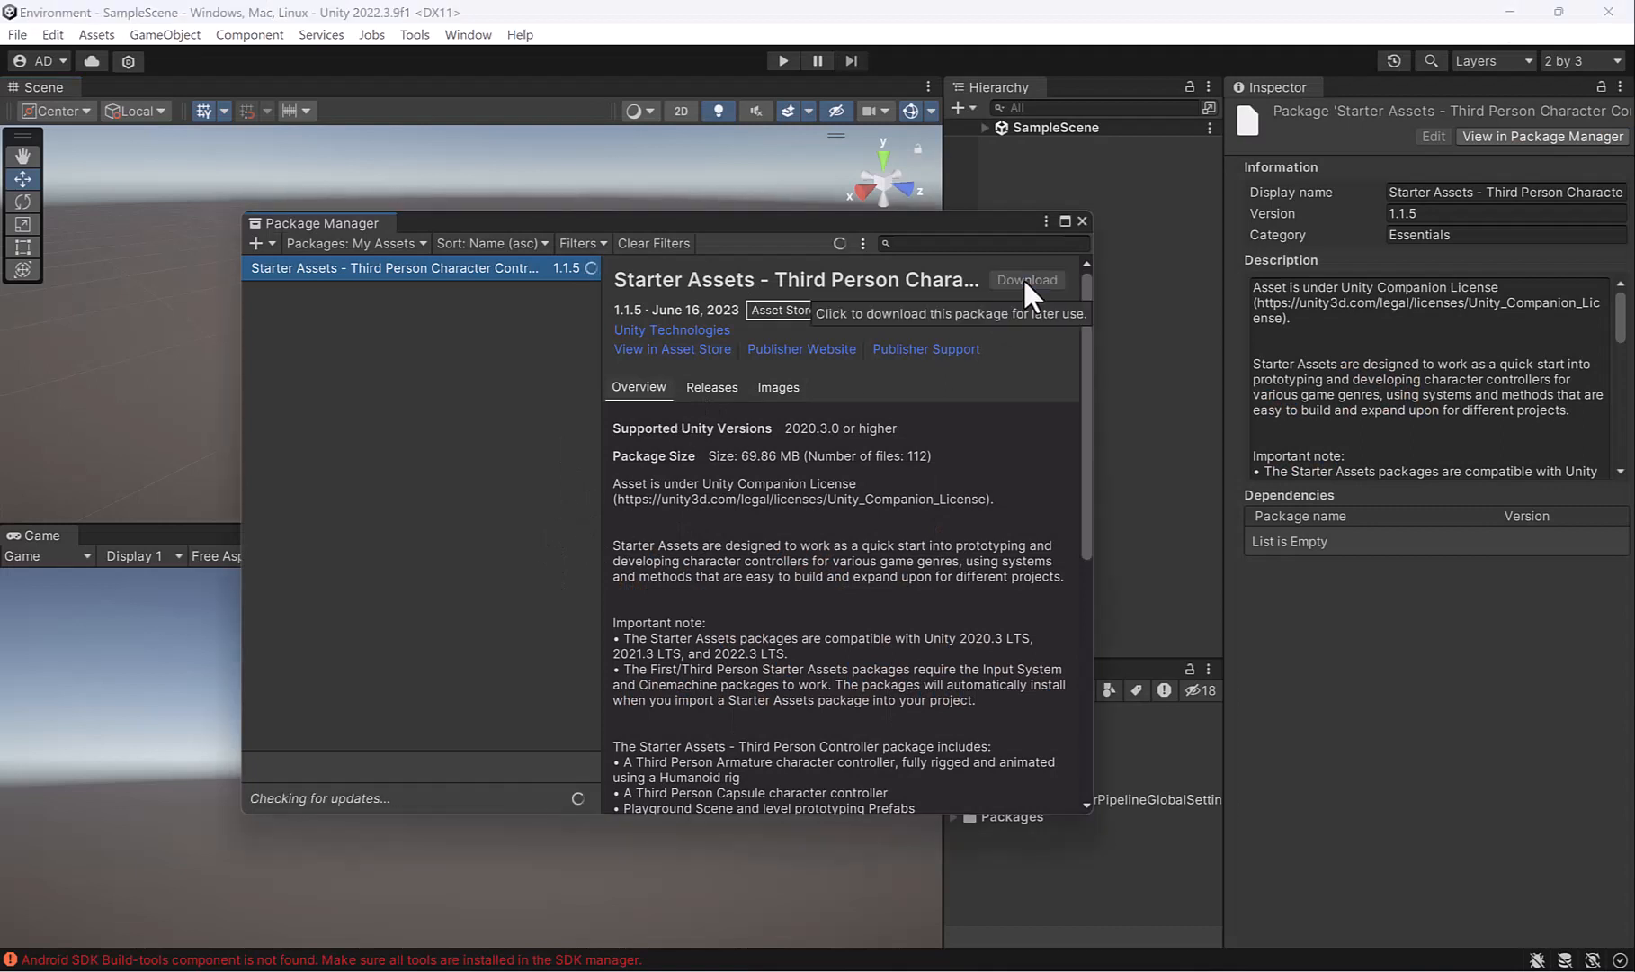
Download Starter Assets – Third Person Character Controller until it is ready to import
left_click(1025, 279)
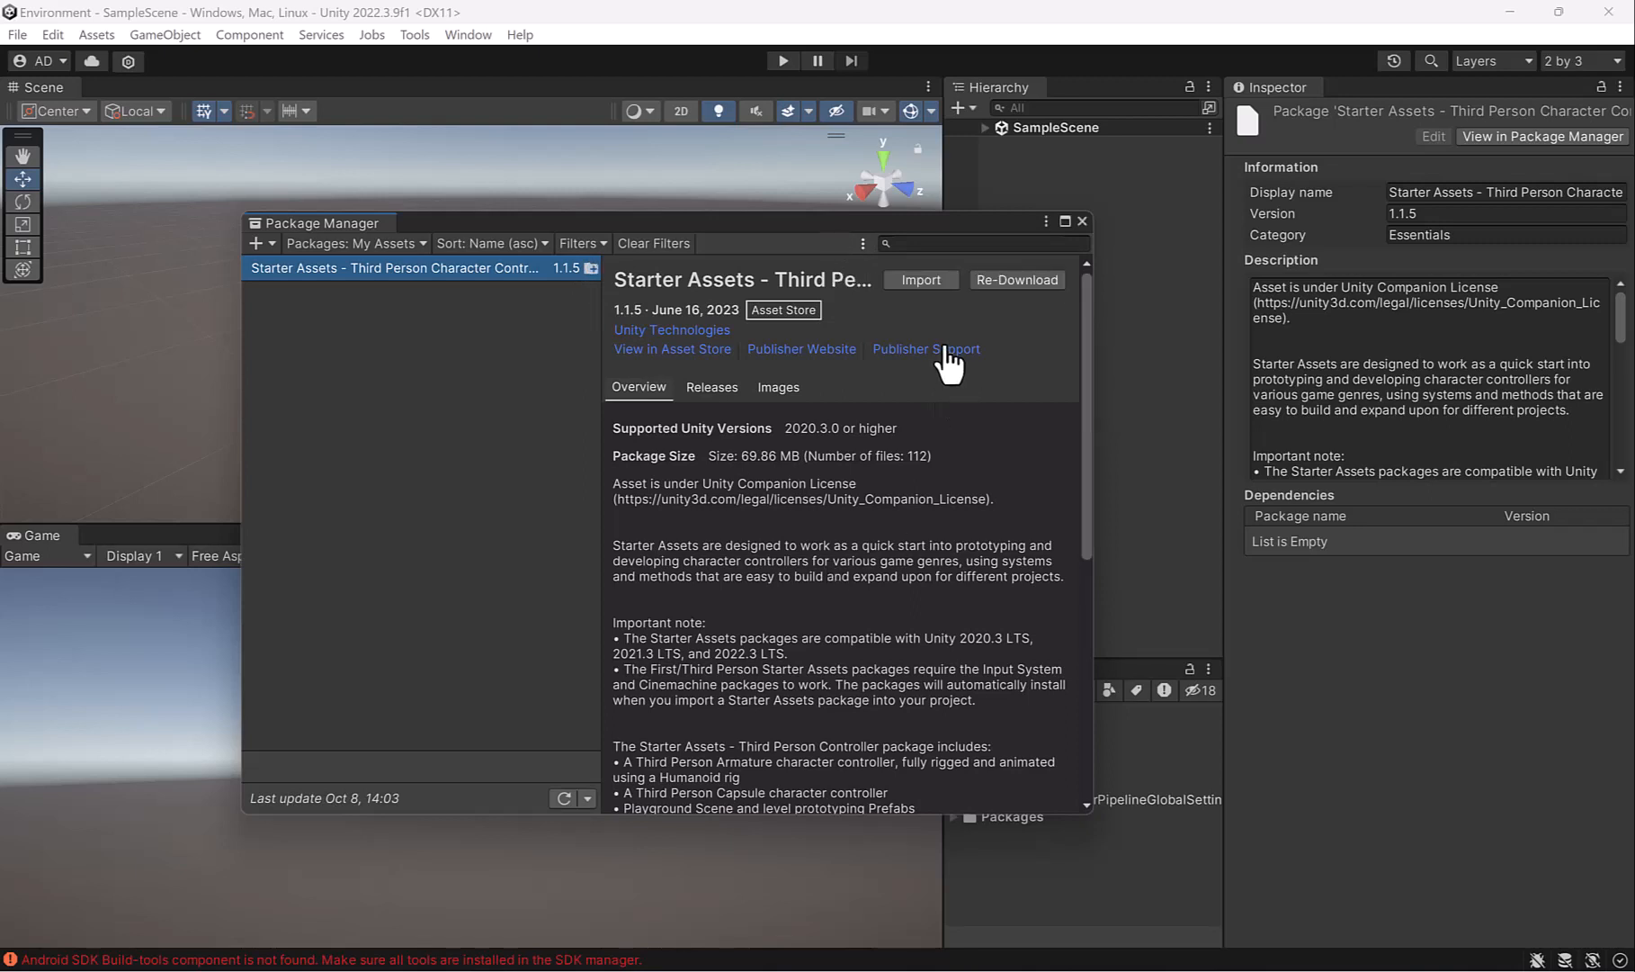
mouse_move(1016, 279)
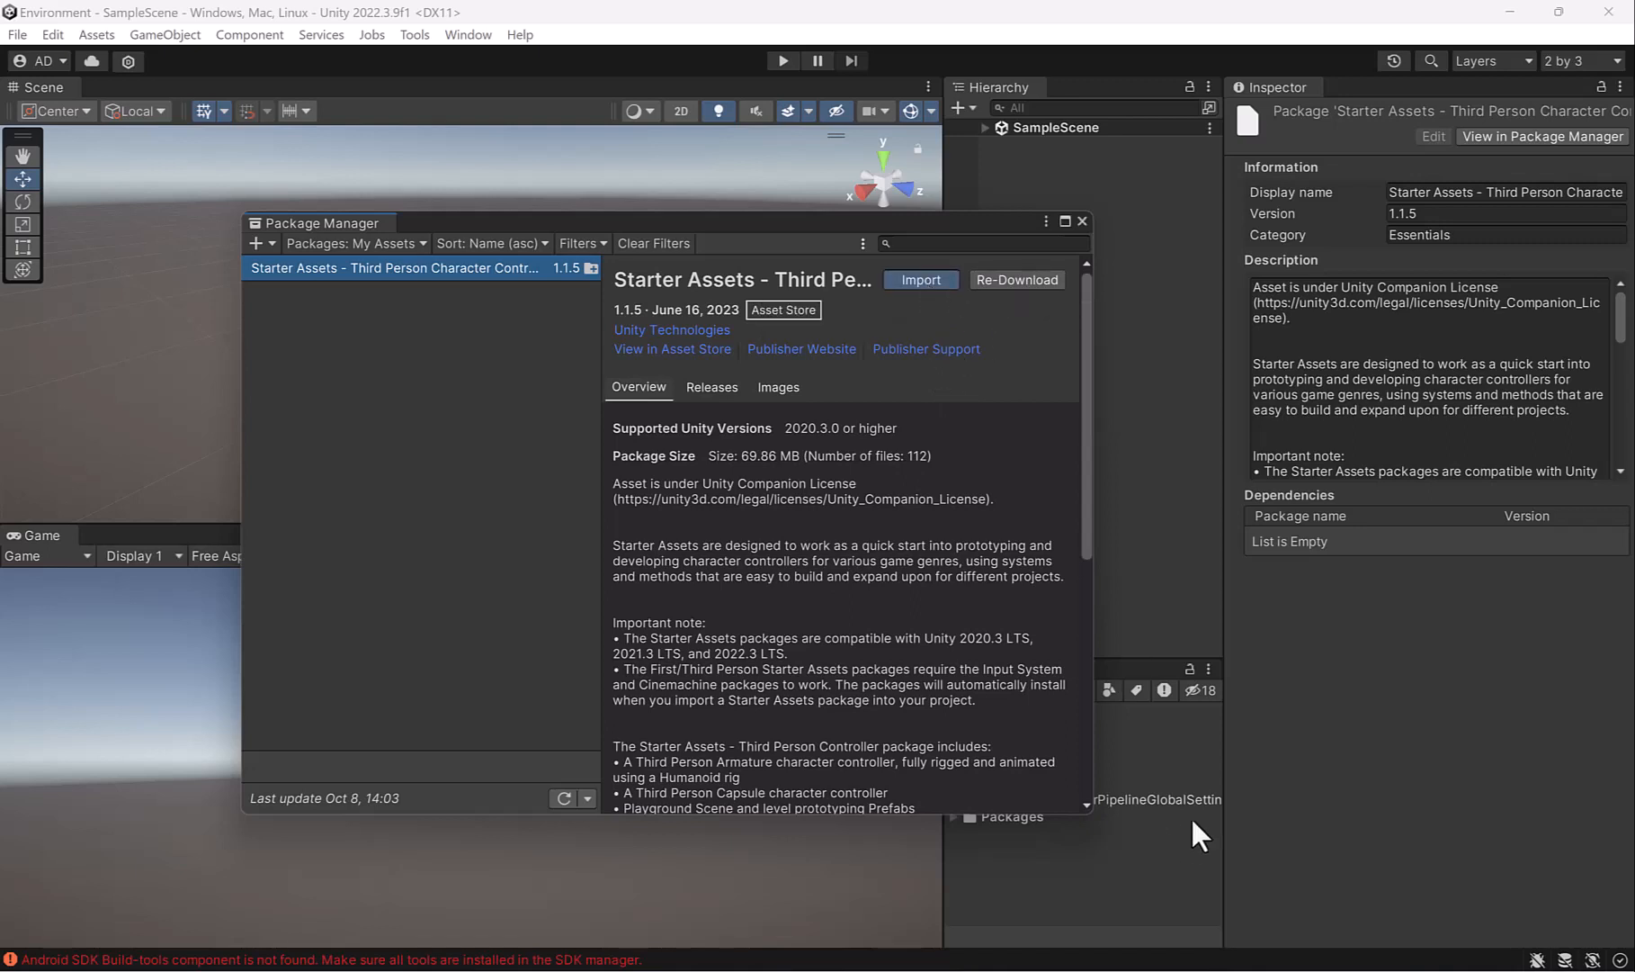
Import Starter Assets and accept installing its required Package Manager dependencies
left_click(919, 279)
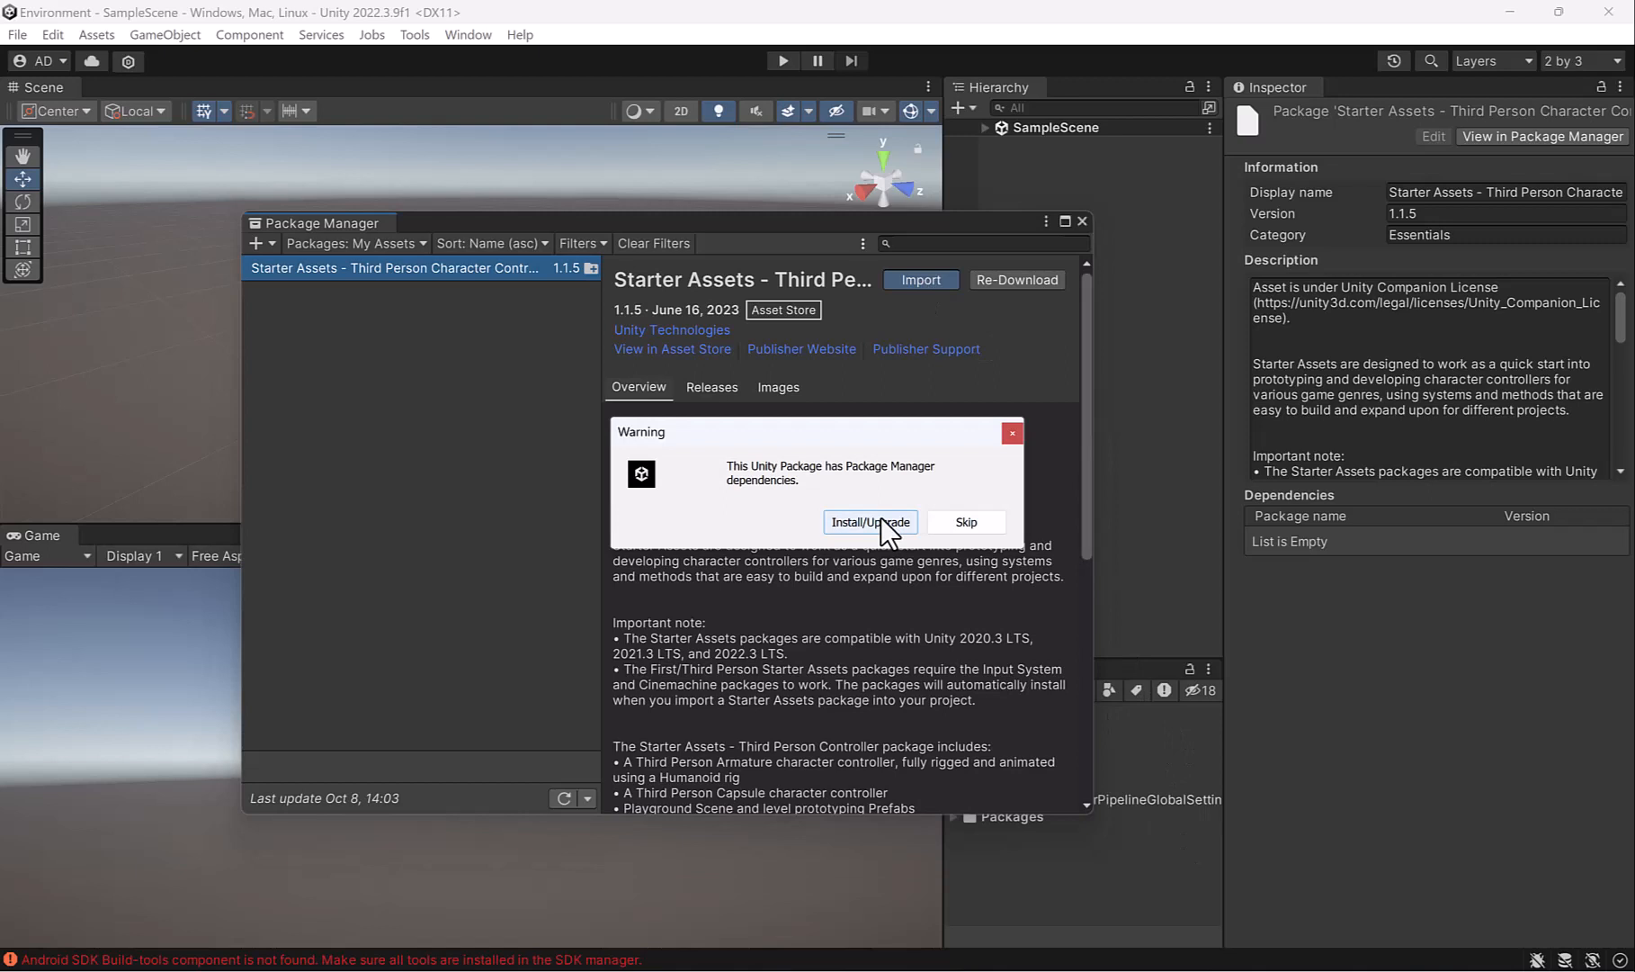
mouse_move(833, 472)
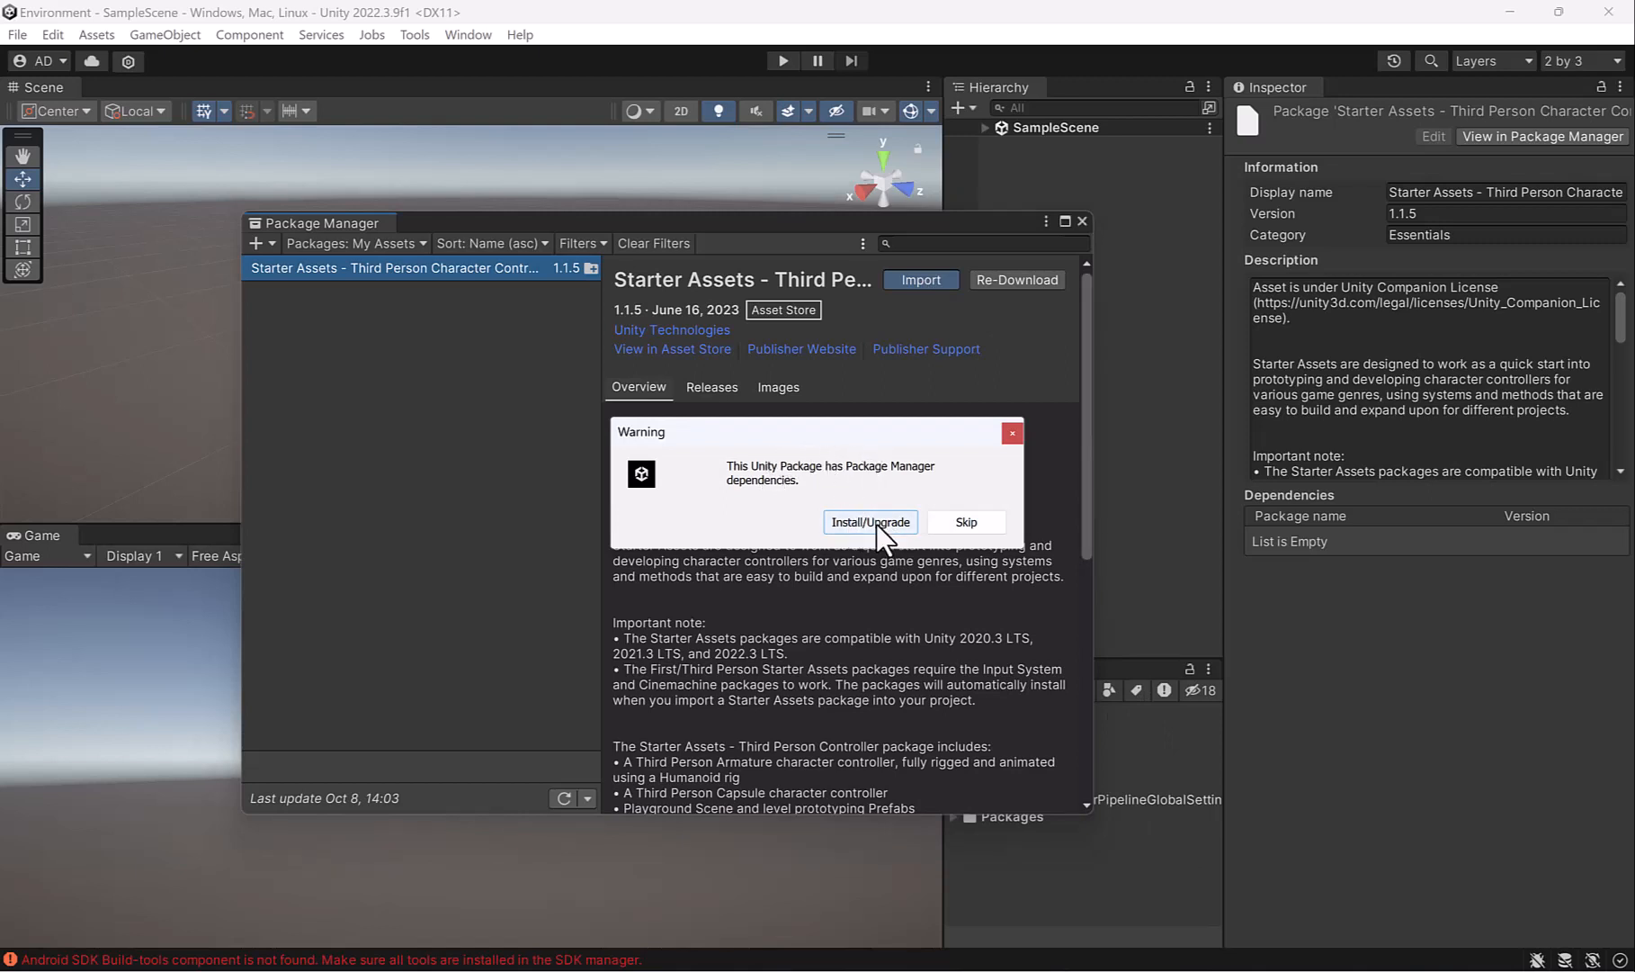
left_click(869, 522)
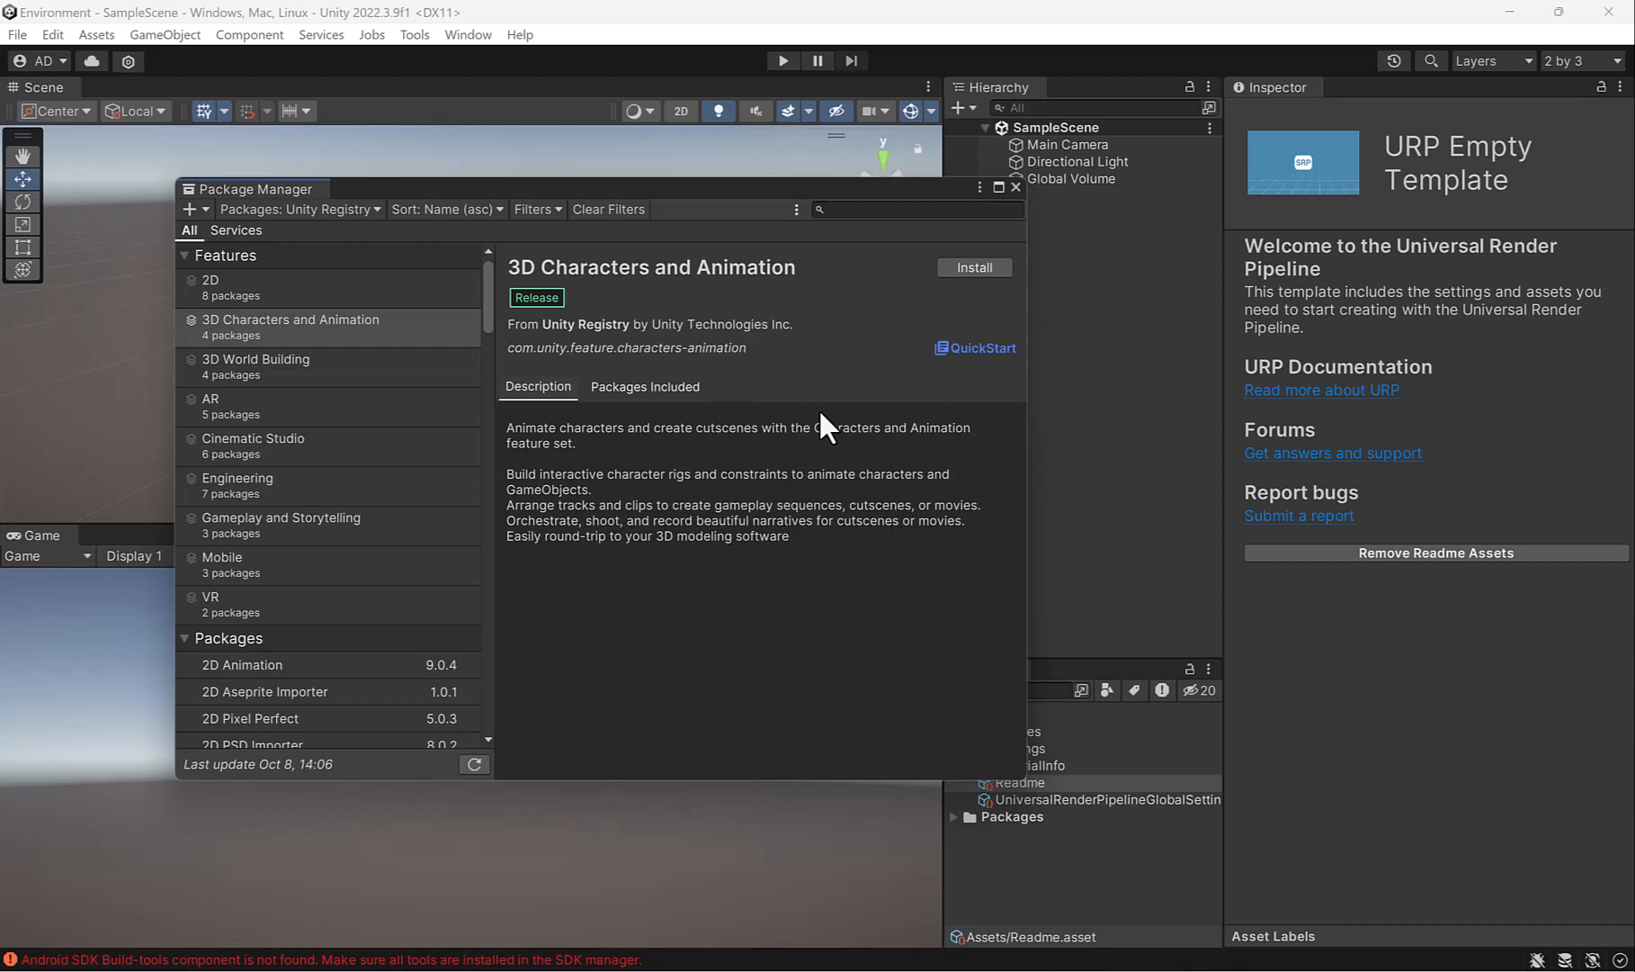
mouse_move(793, 491)
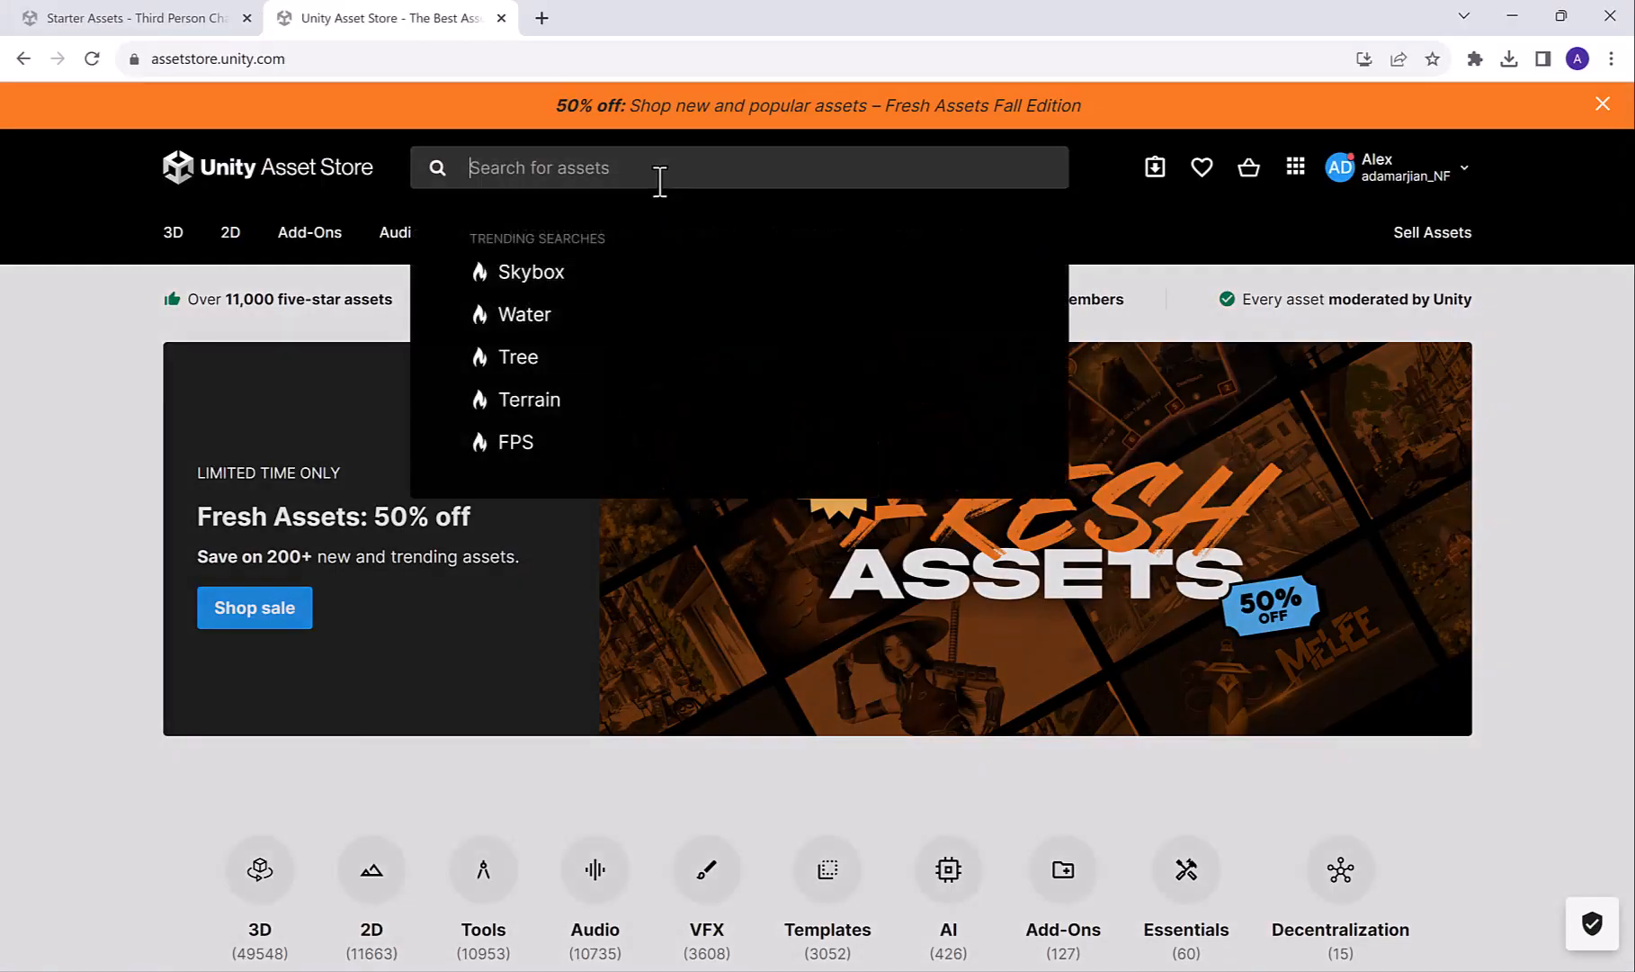
Search the store for 'character' and add Starter Assets - Third Person Character Controller to My Assets
type("character contr")
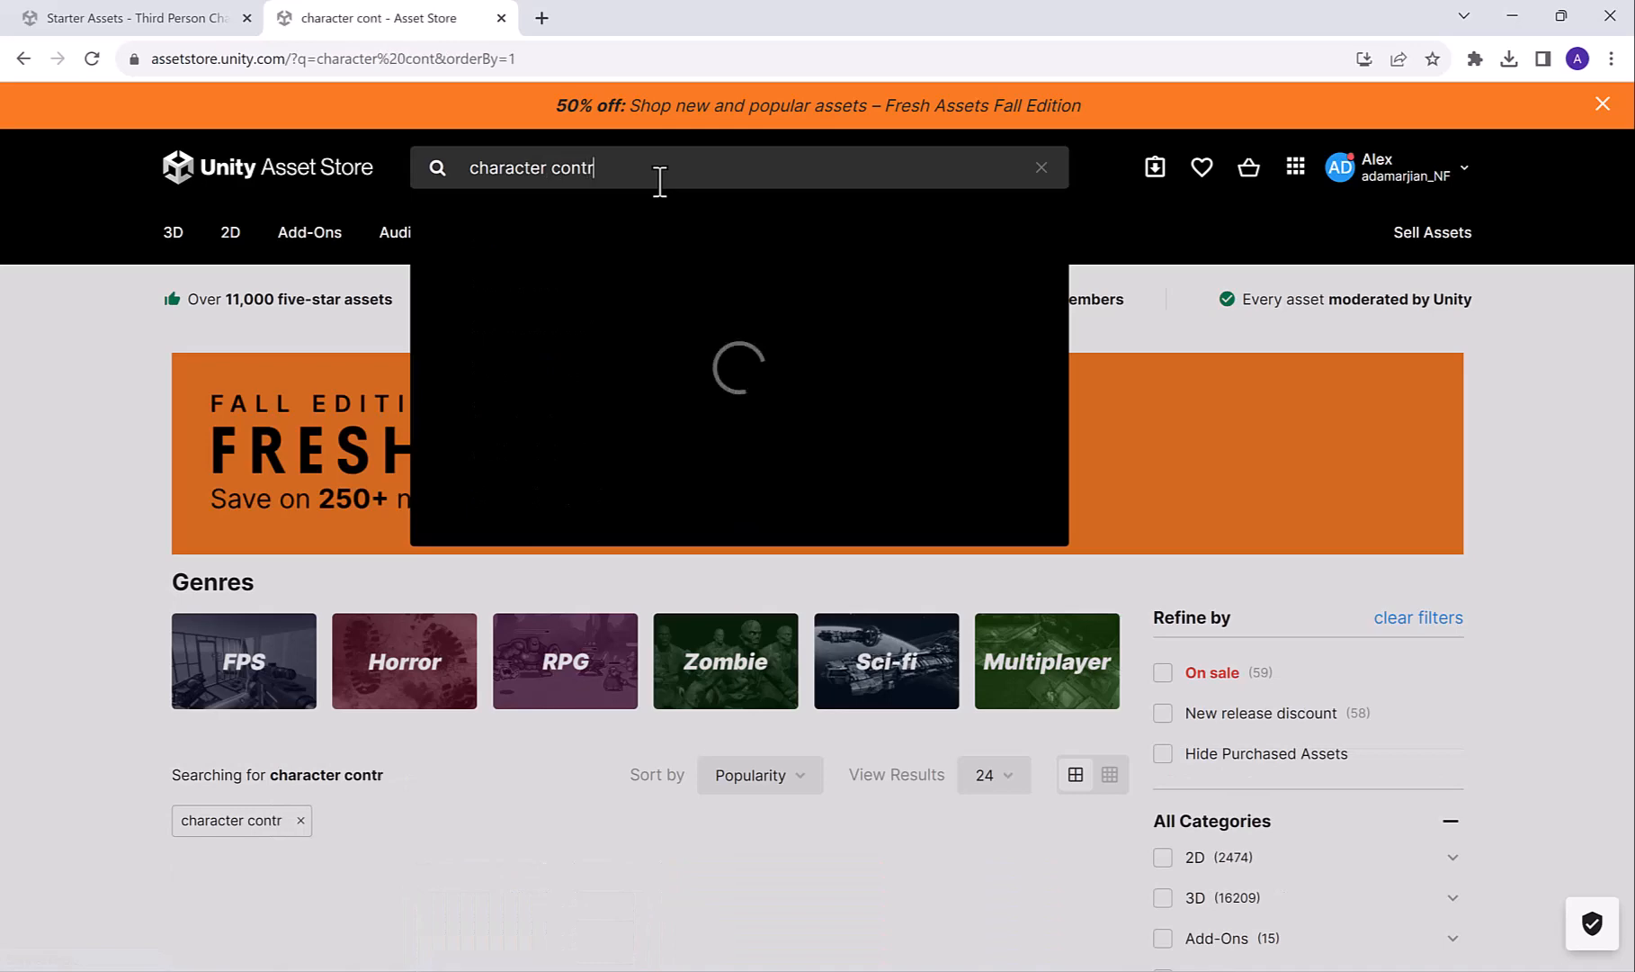
left_click(562, 240)
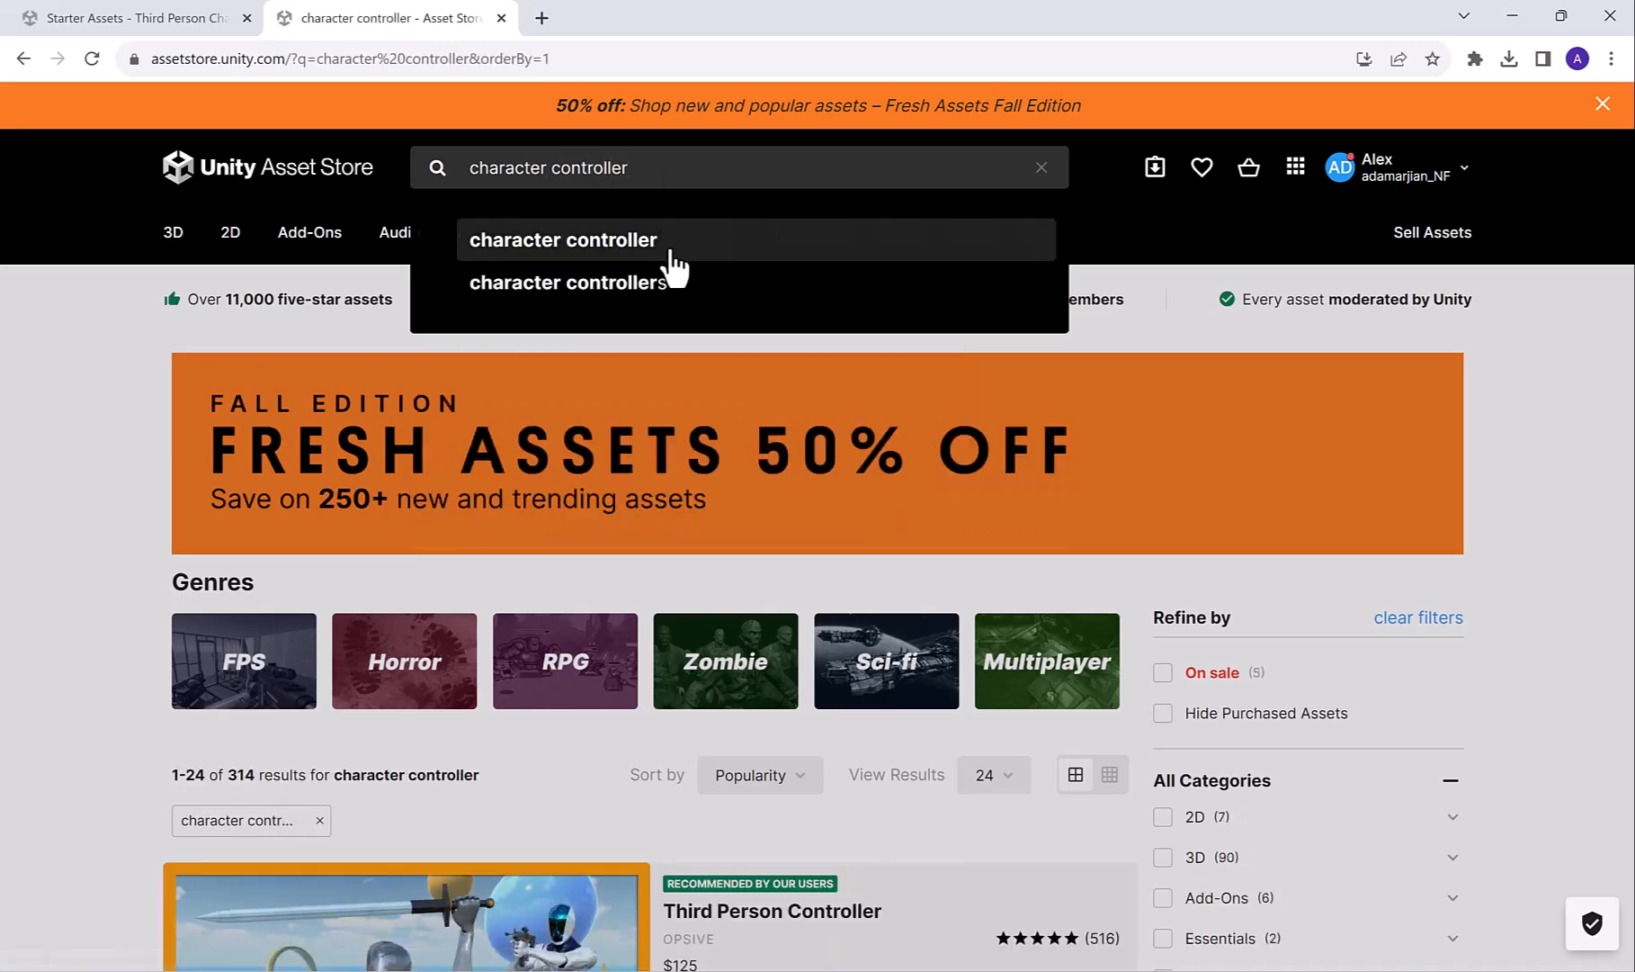
scroll("down", 3)
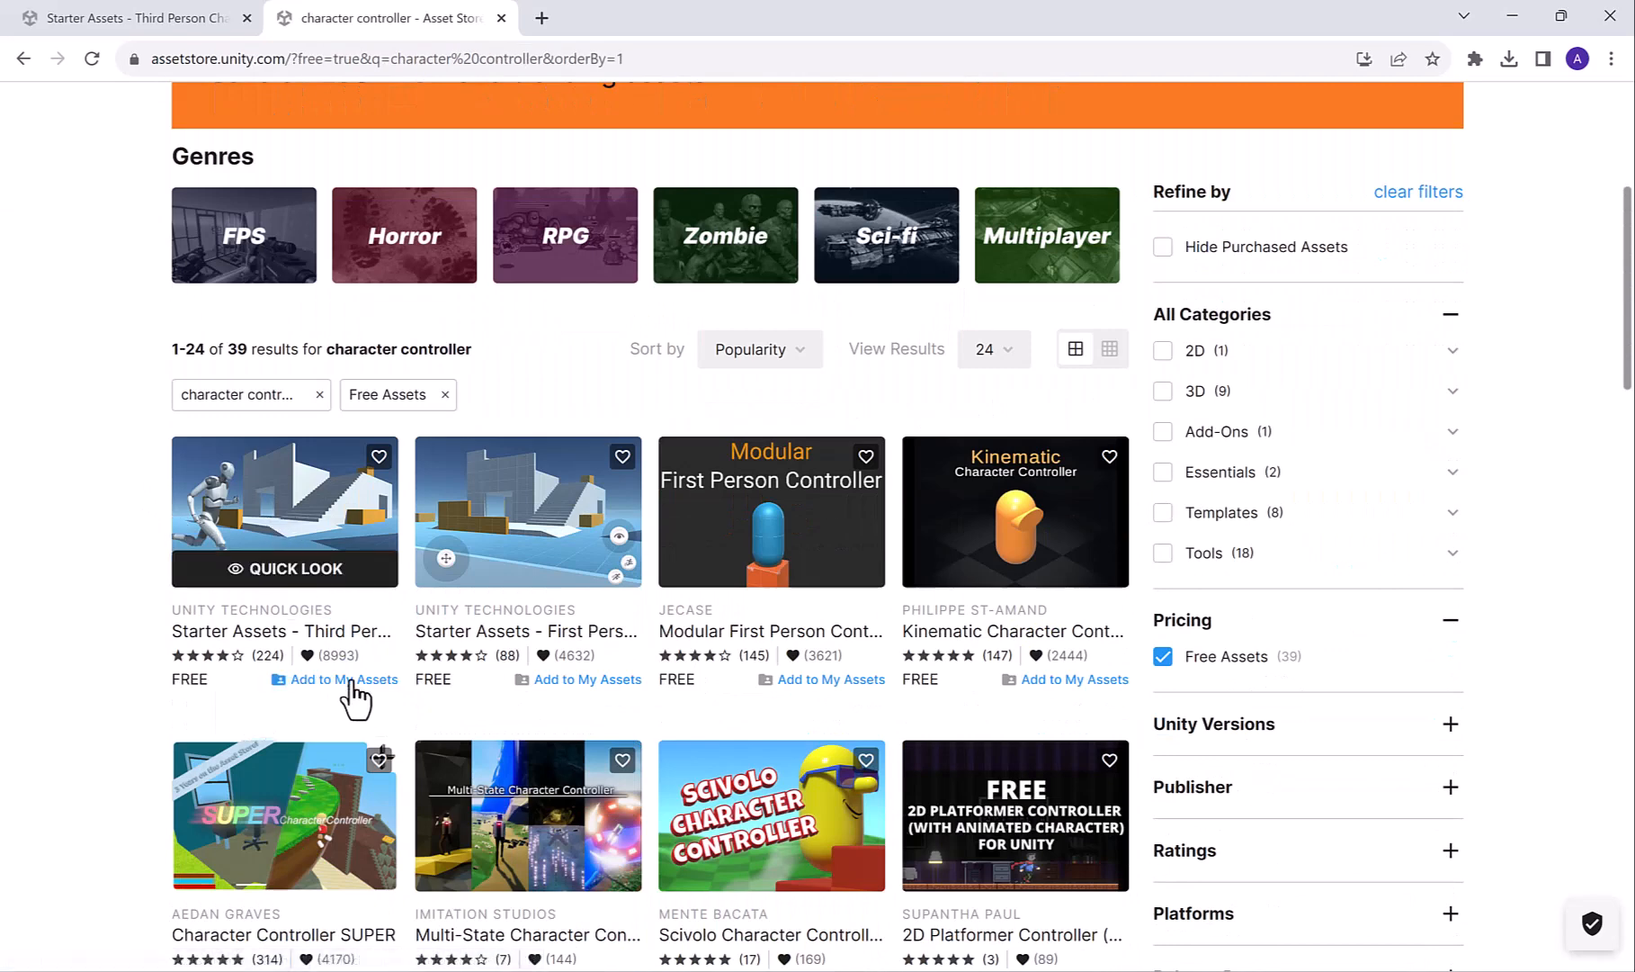
left_click(345, 680)
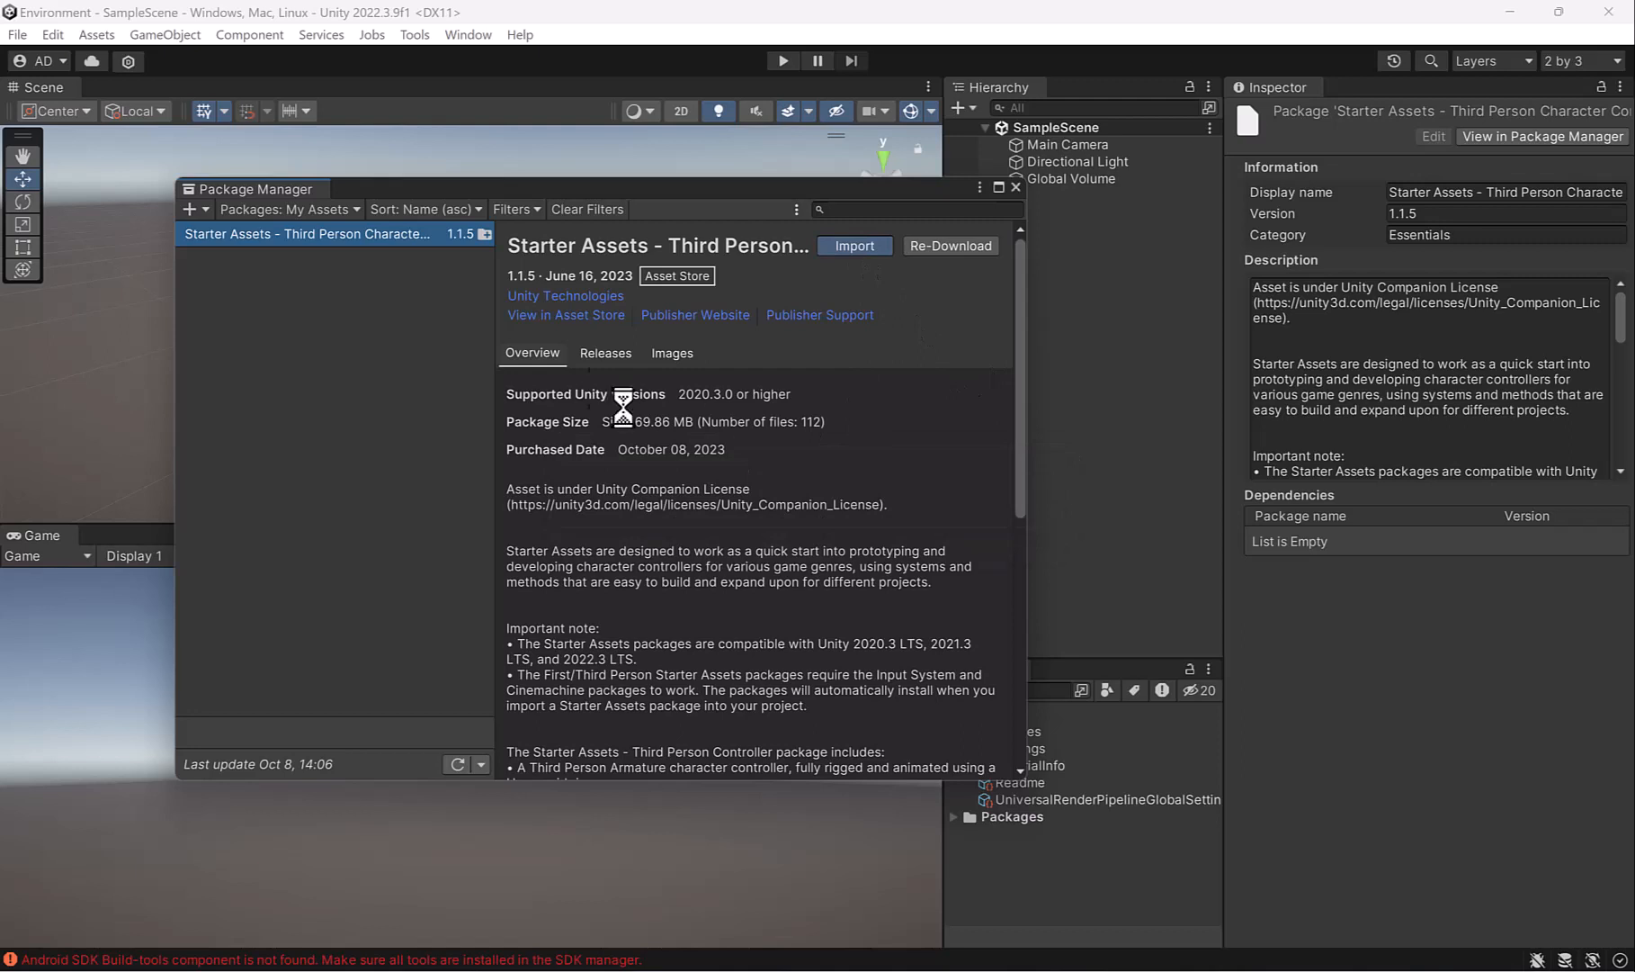
Import all Starter Assets files with Install/Upgrade of dependencies, creating the StarterAssets folder
left_click(855, 244)
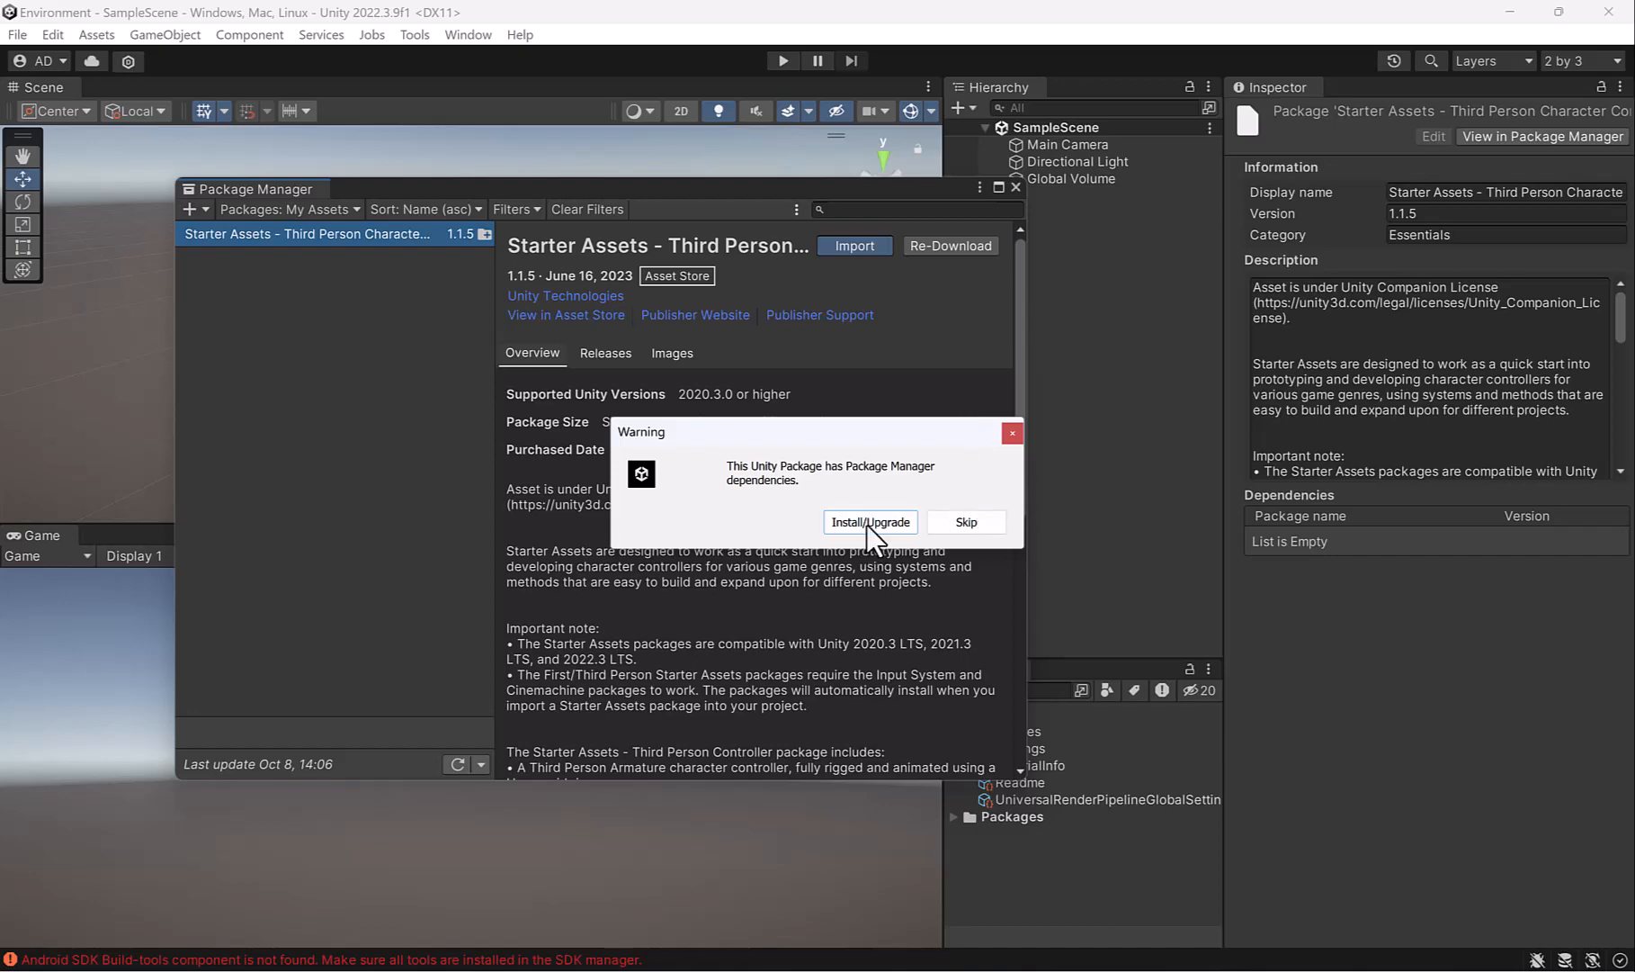
left_click(869, 522)
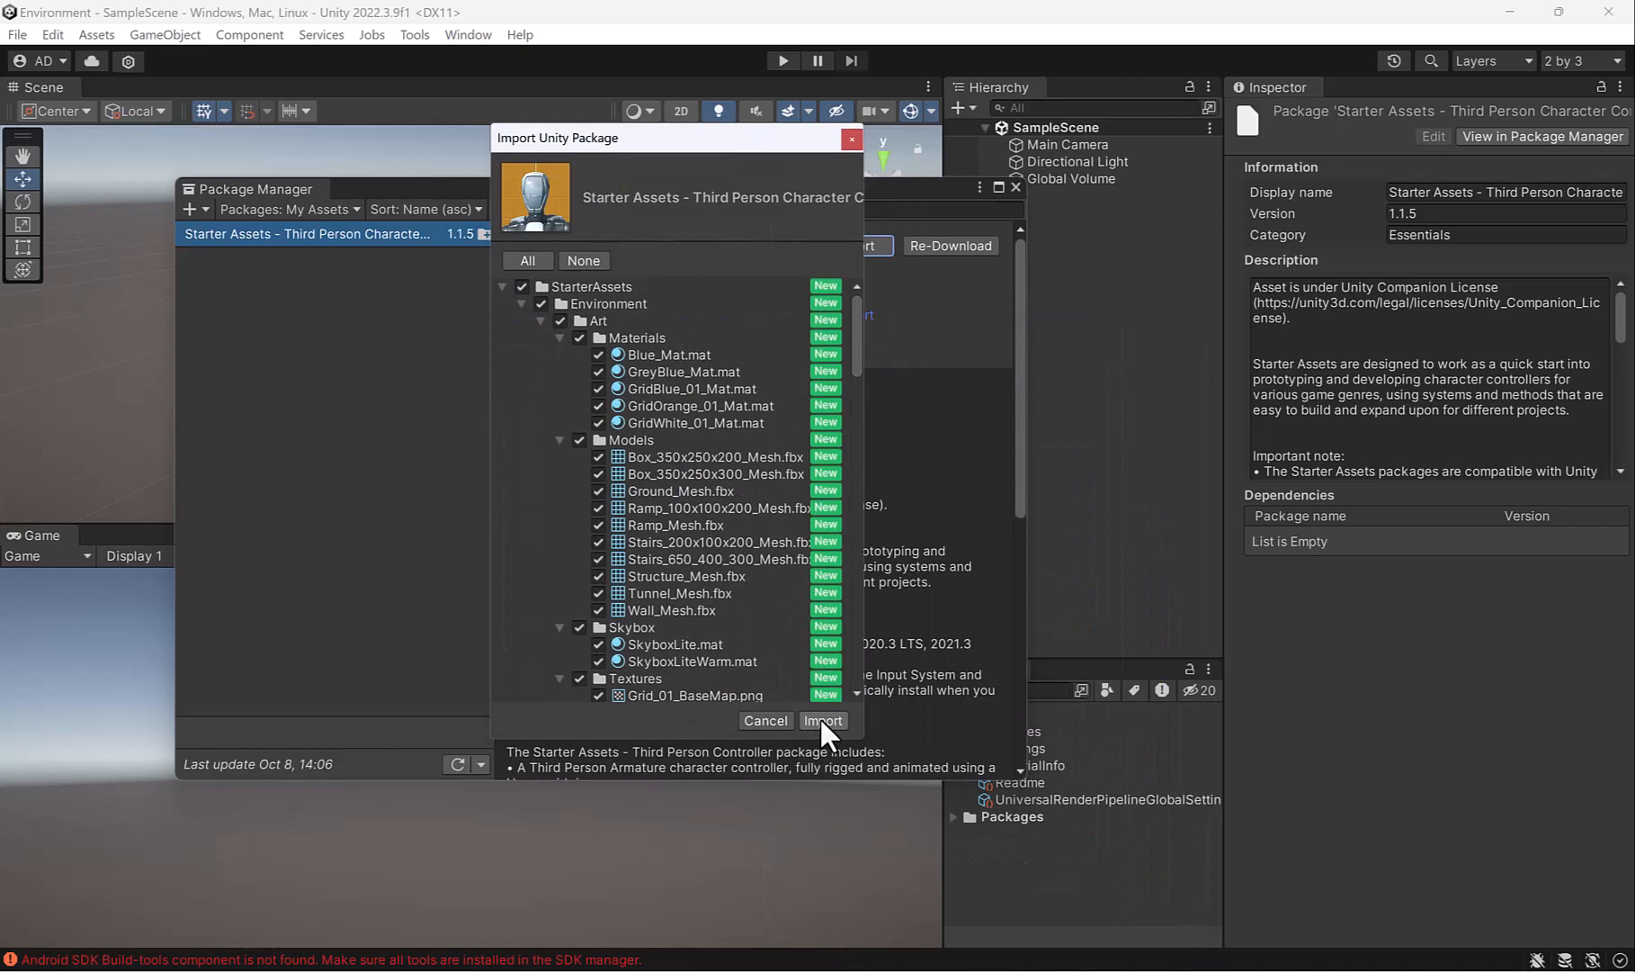
left_click(822, 719)
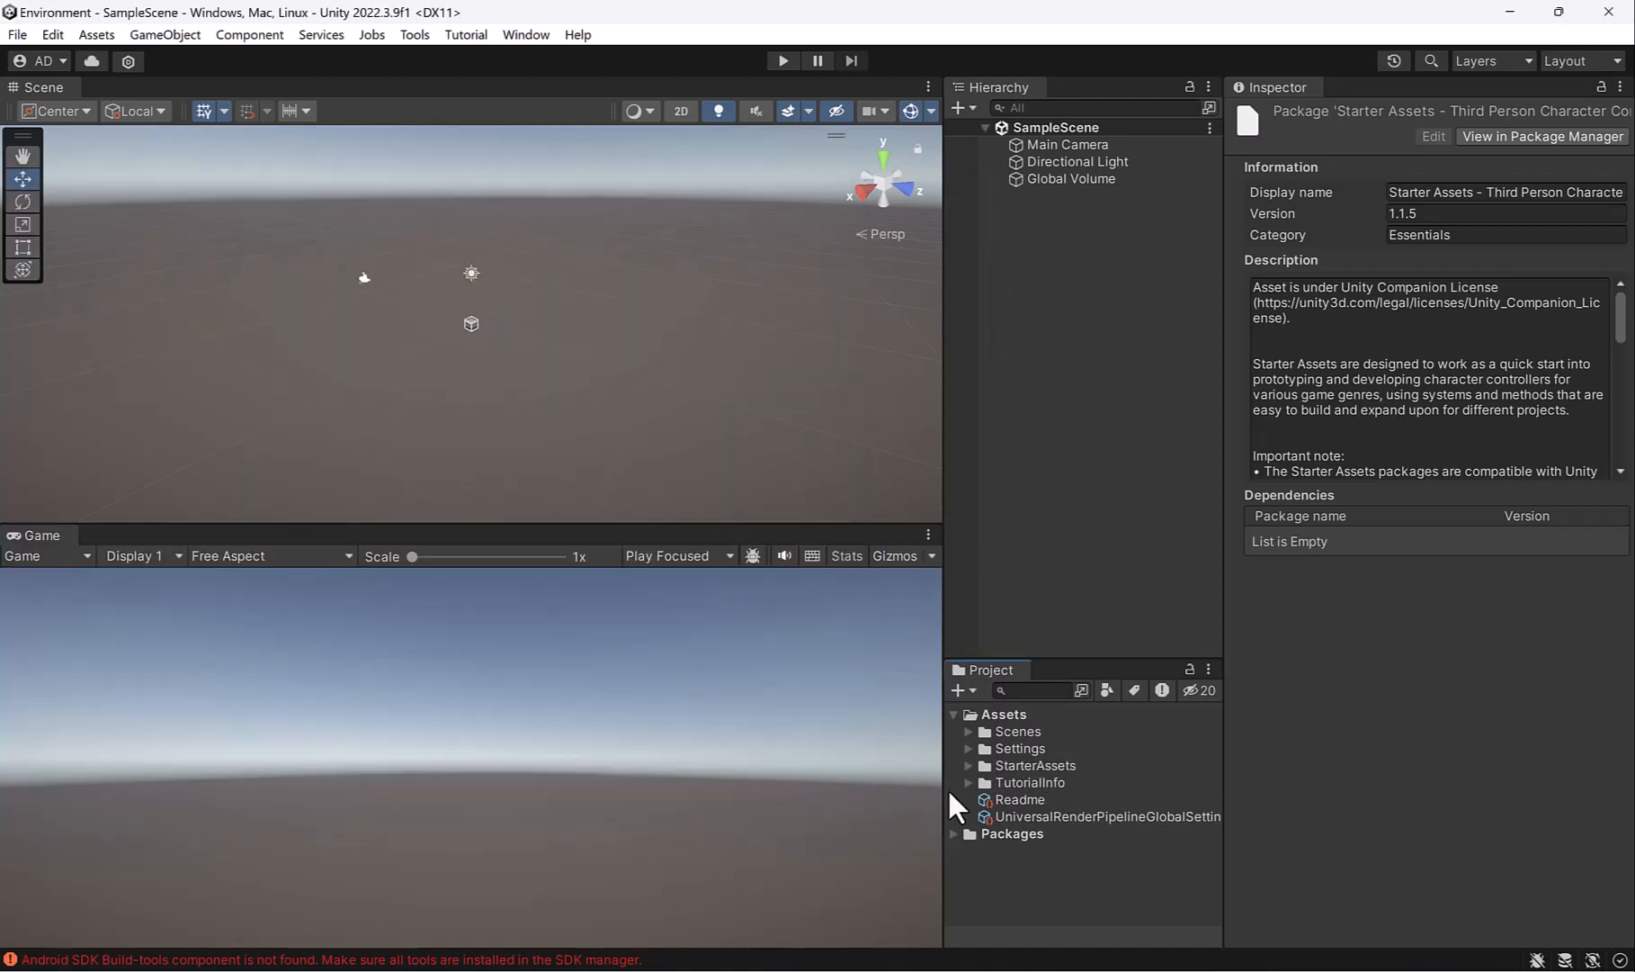
Place the PlayerArmature prefab from StarterAssets > ThirdPersonController > Prefabs into SampleScene
left_click(970, 764)
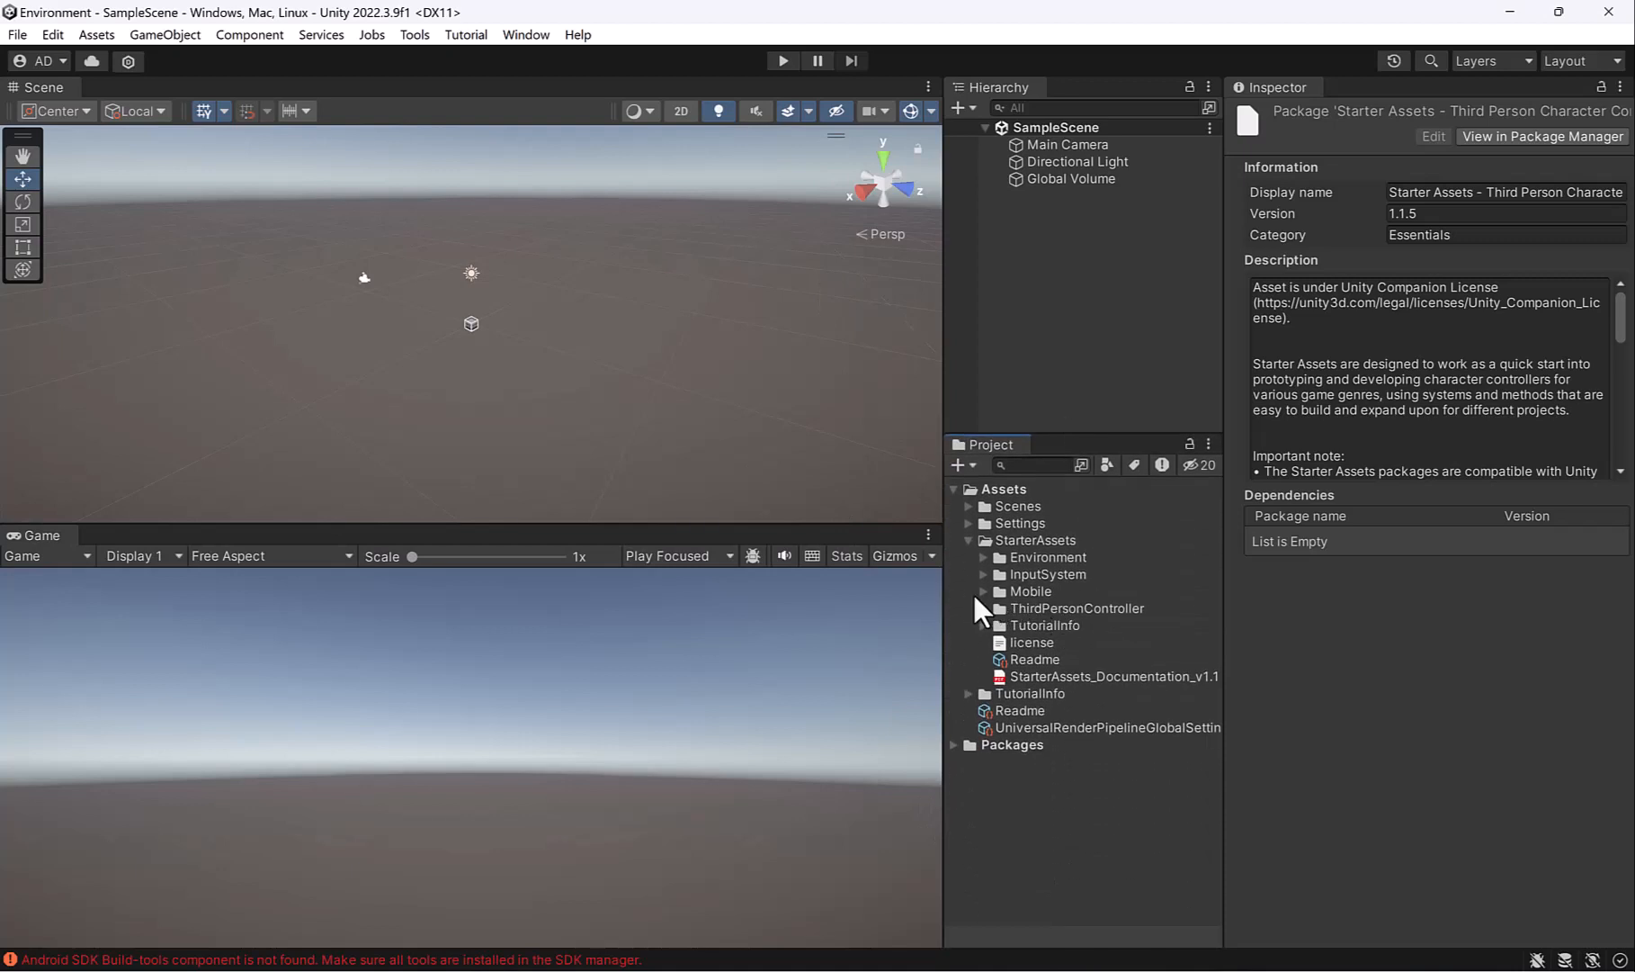
left_click(1031, 592)
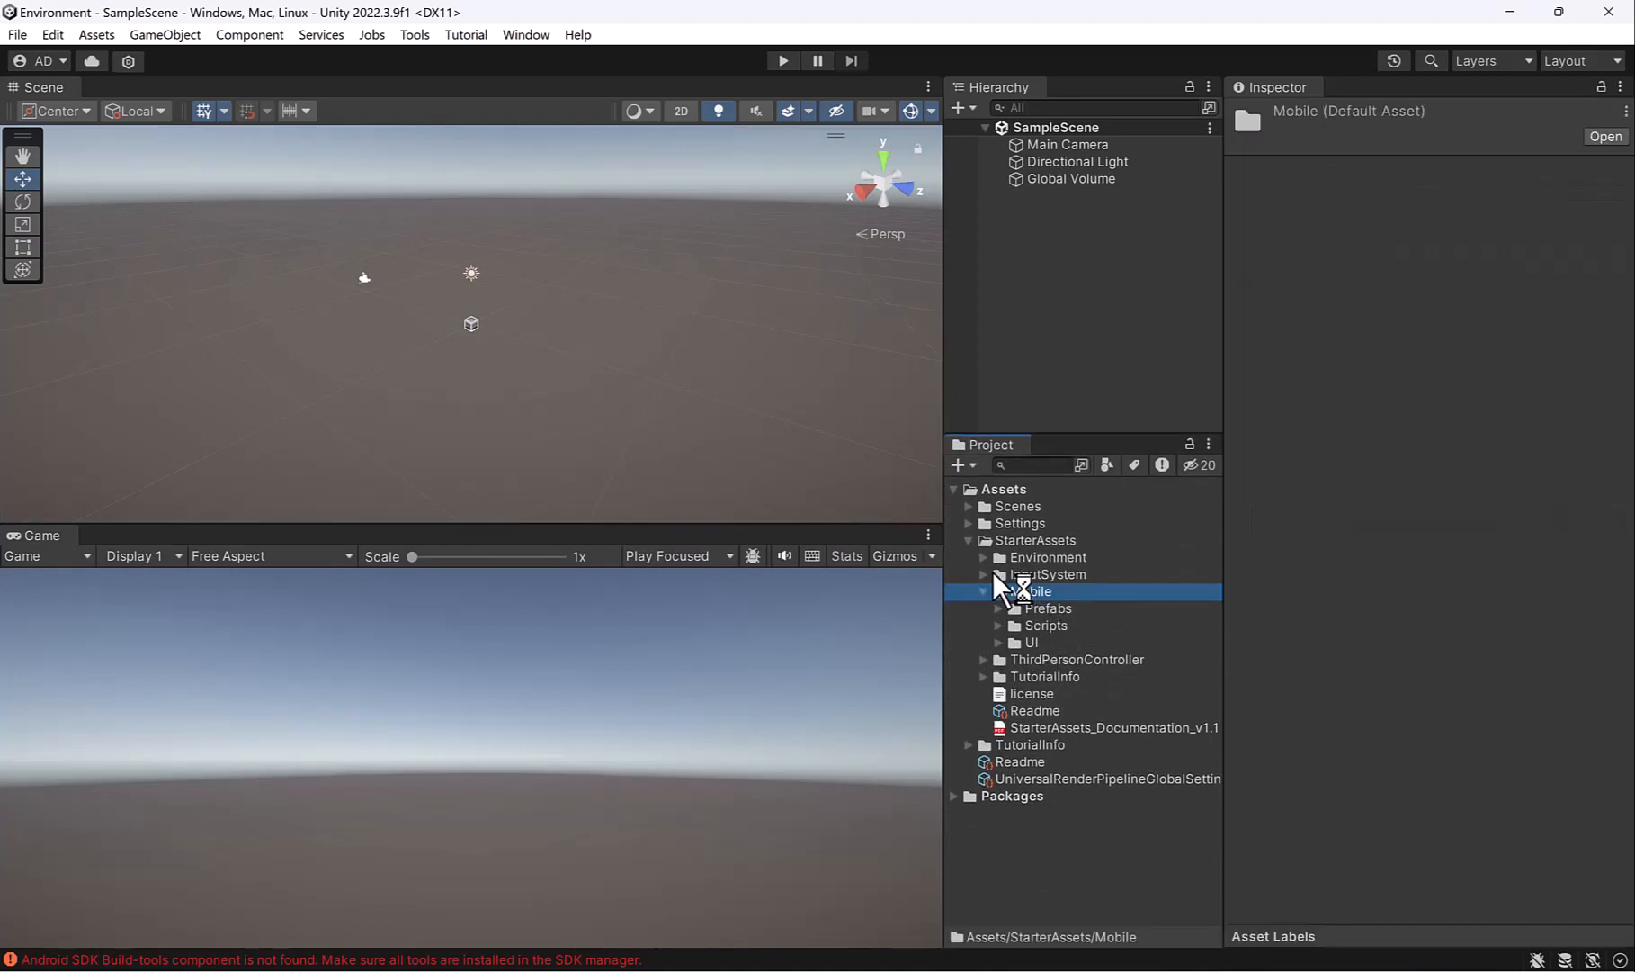
left_click(1077, 608)
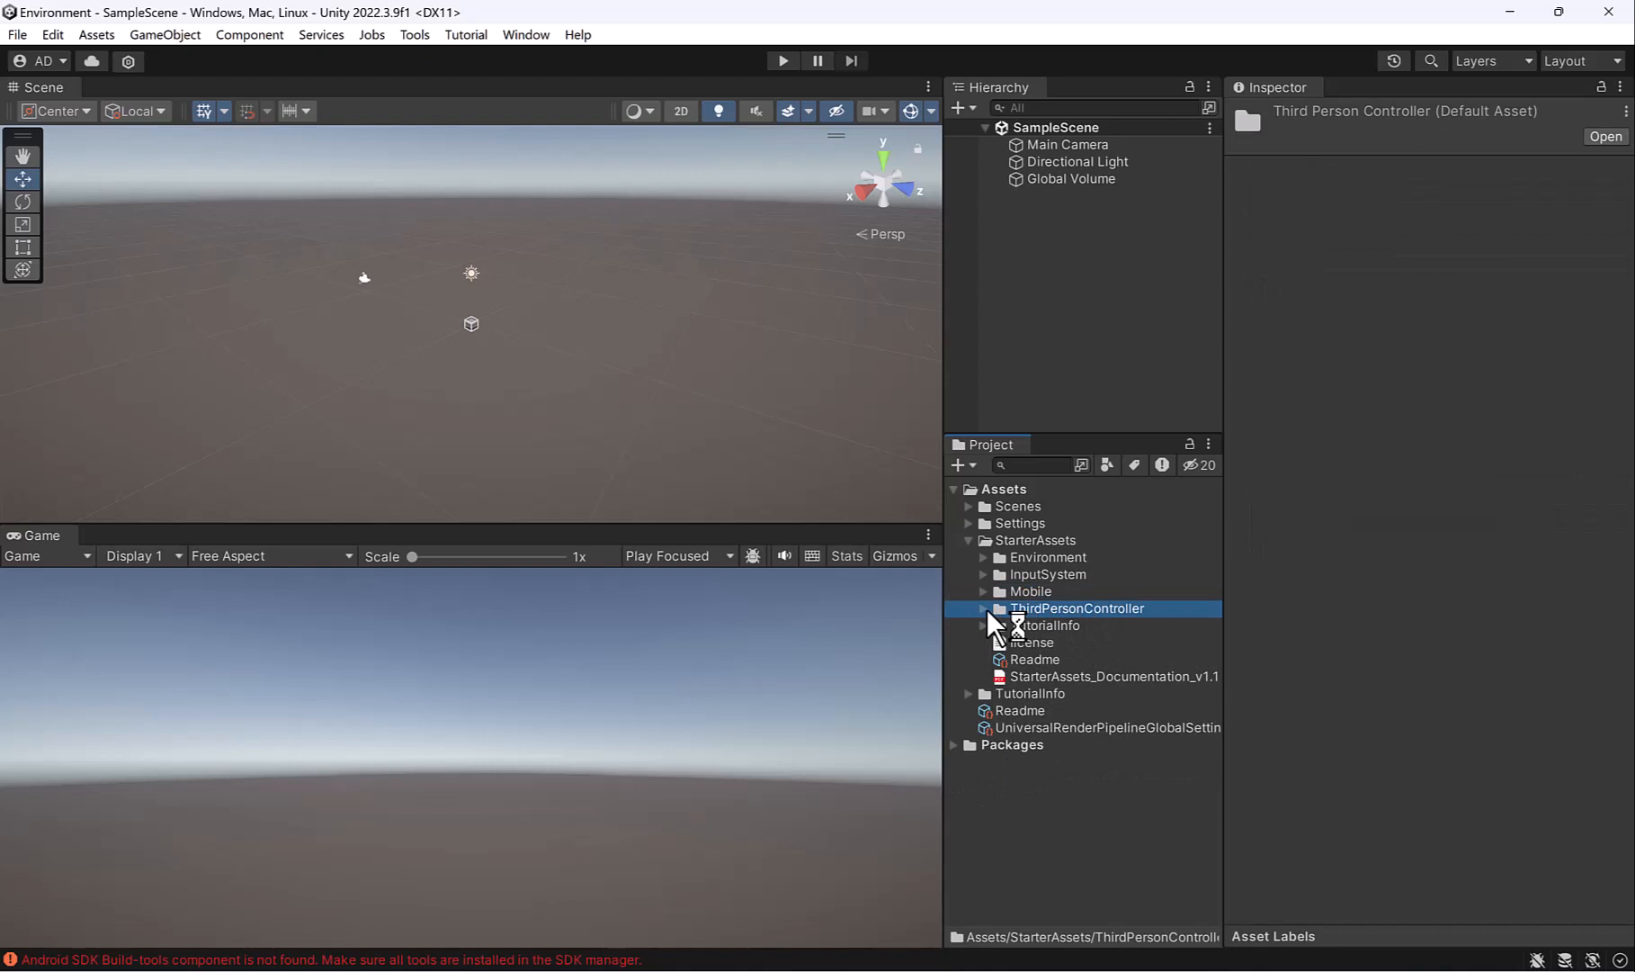
left_click(982, 608)
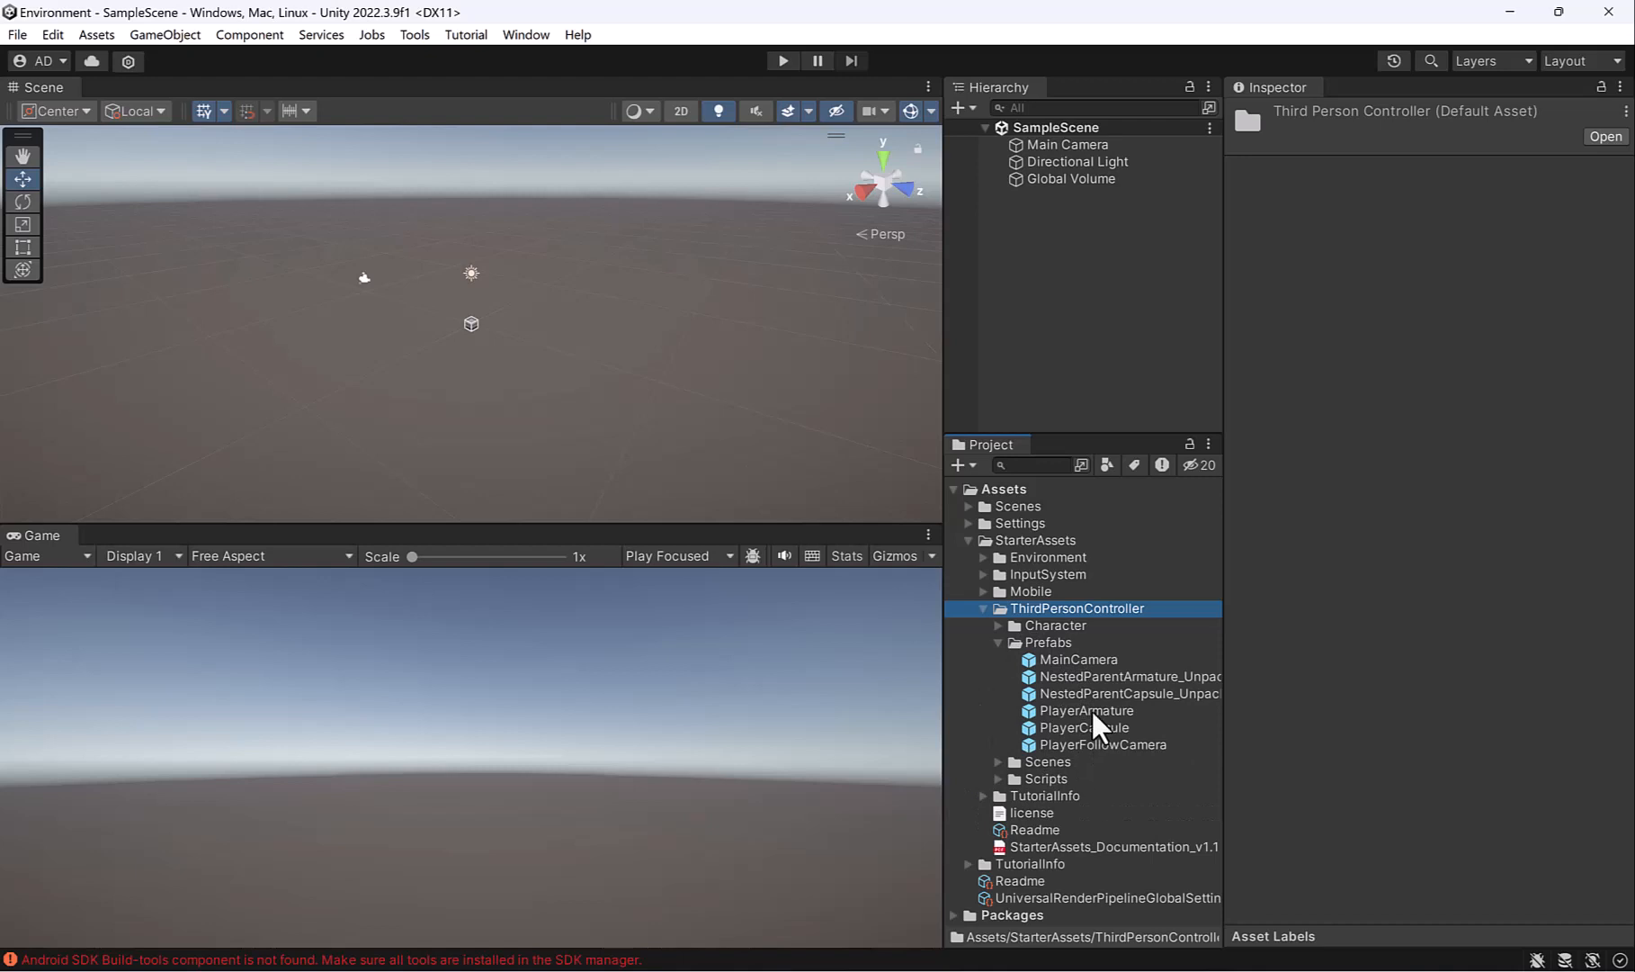
left_click(1085, 711)
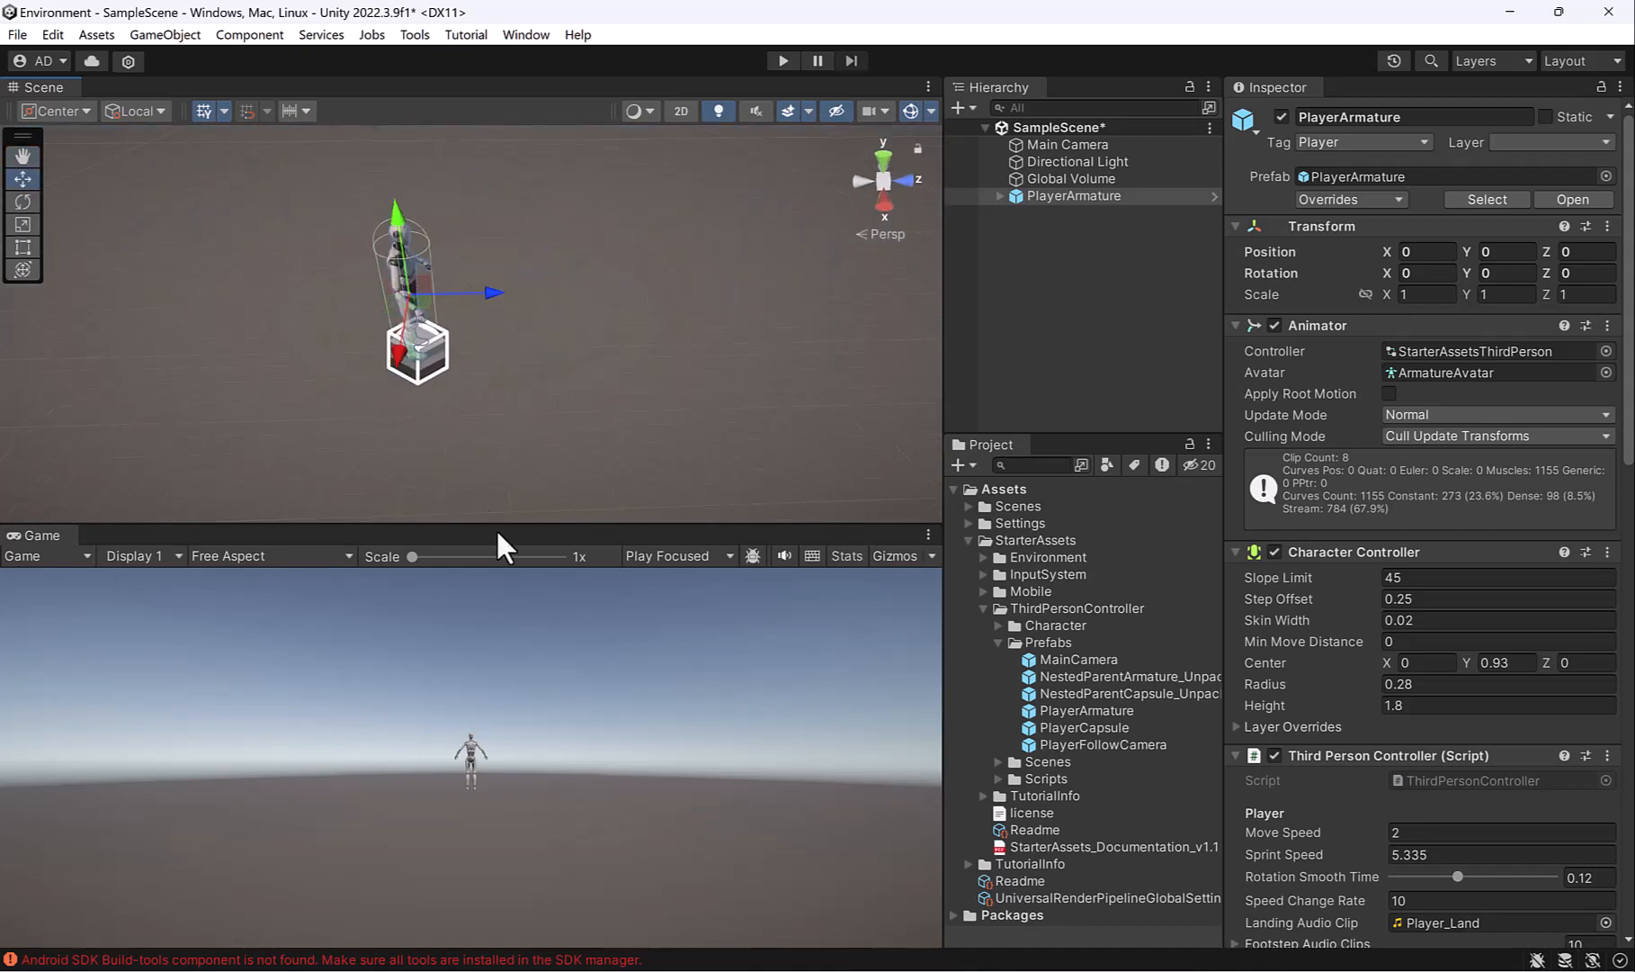
Draw a ProBuilder Sprite plane under the PlayerArmature character as ground
left_click(414, 34)
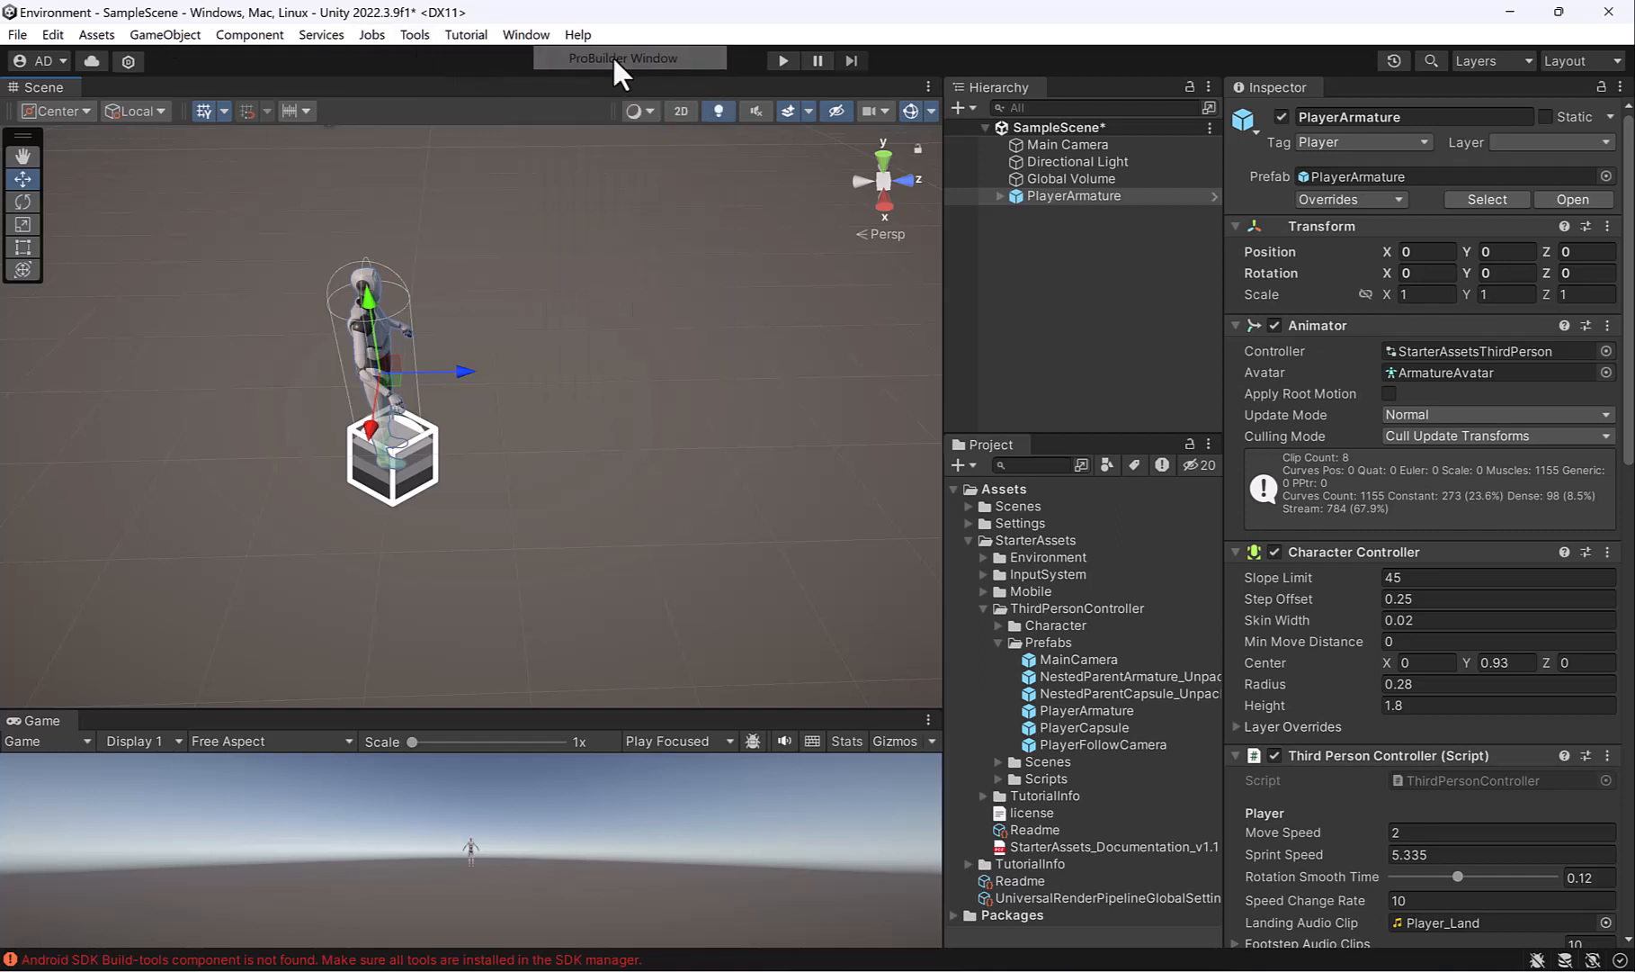
left_click(623, 57)
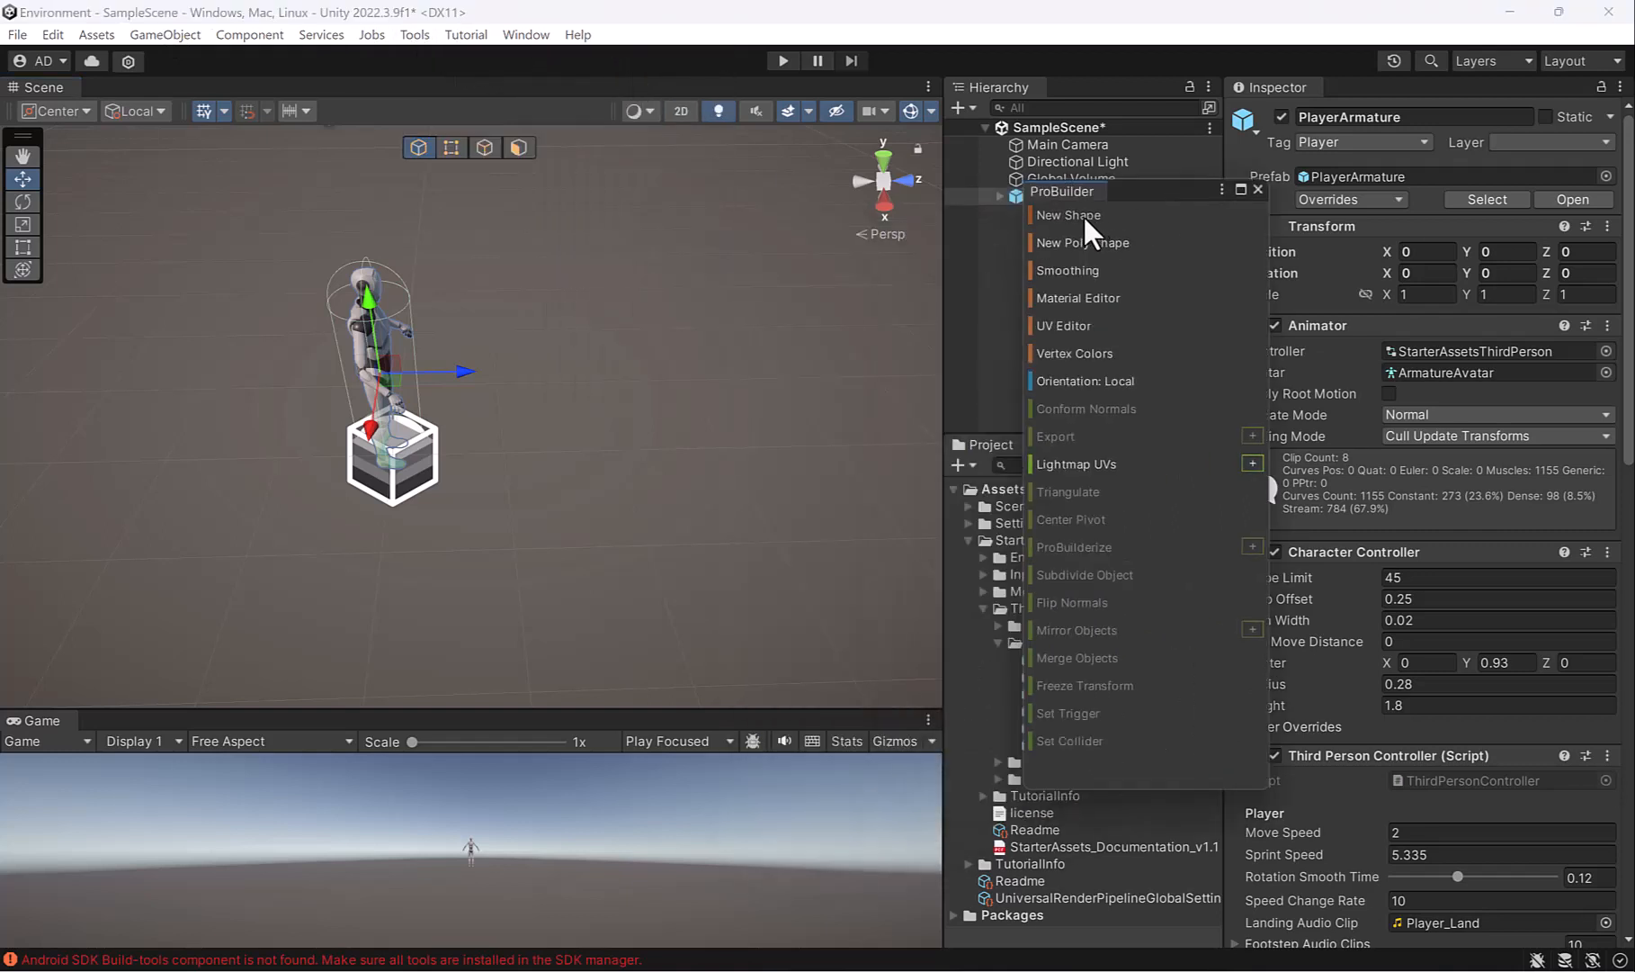
left_click(1069, 214)
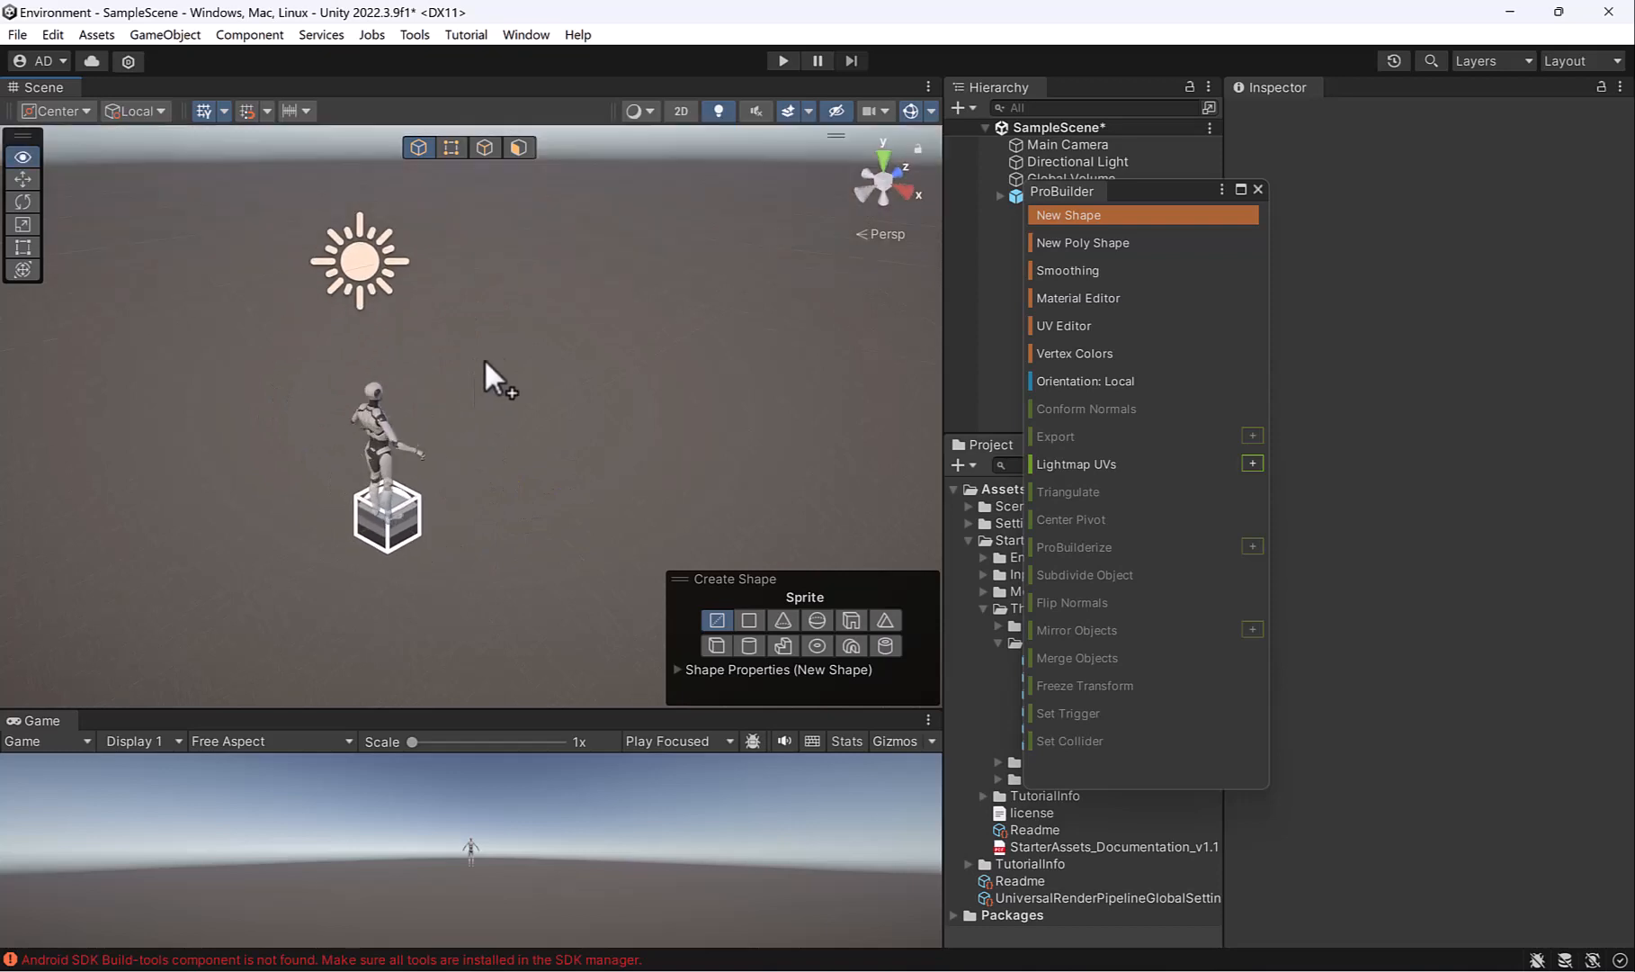
left_click_drag(495, 376, 569, 453)
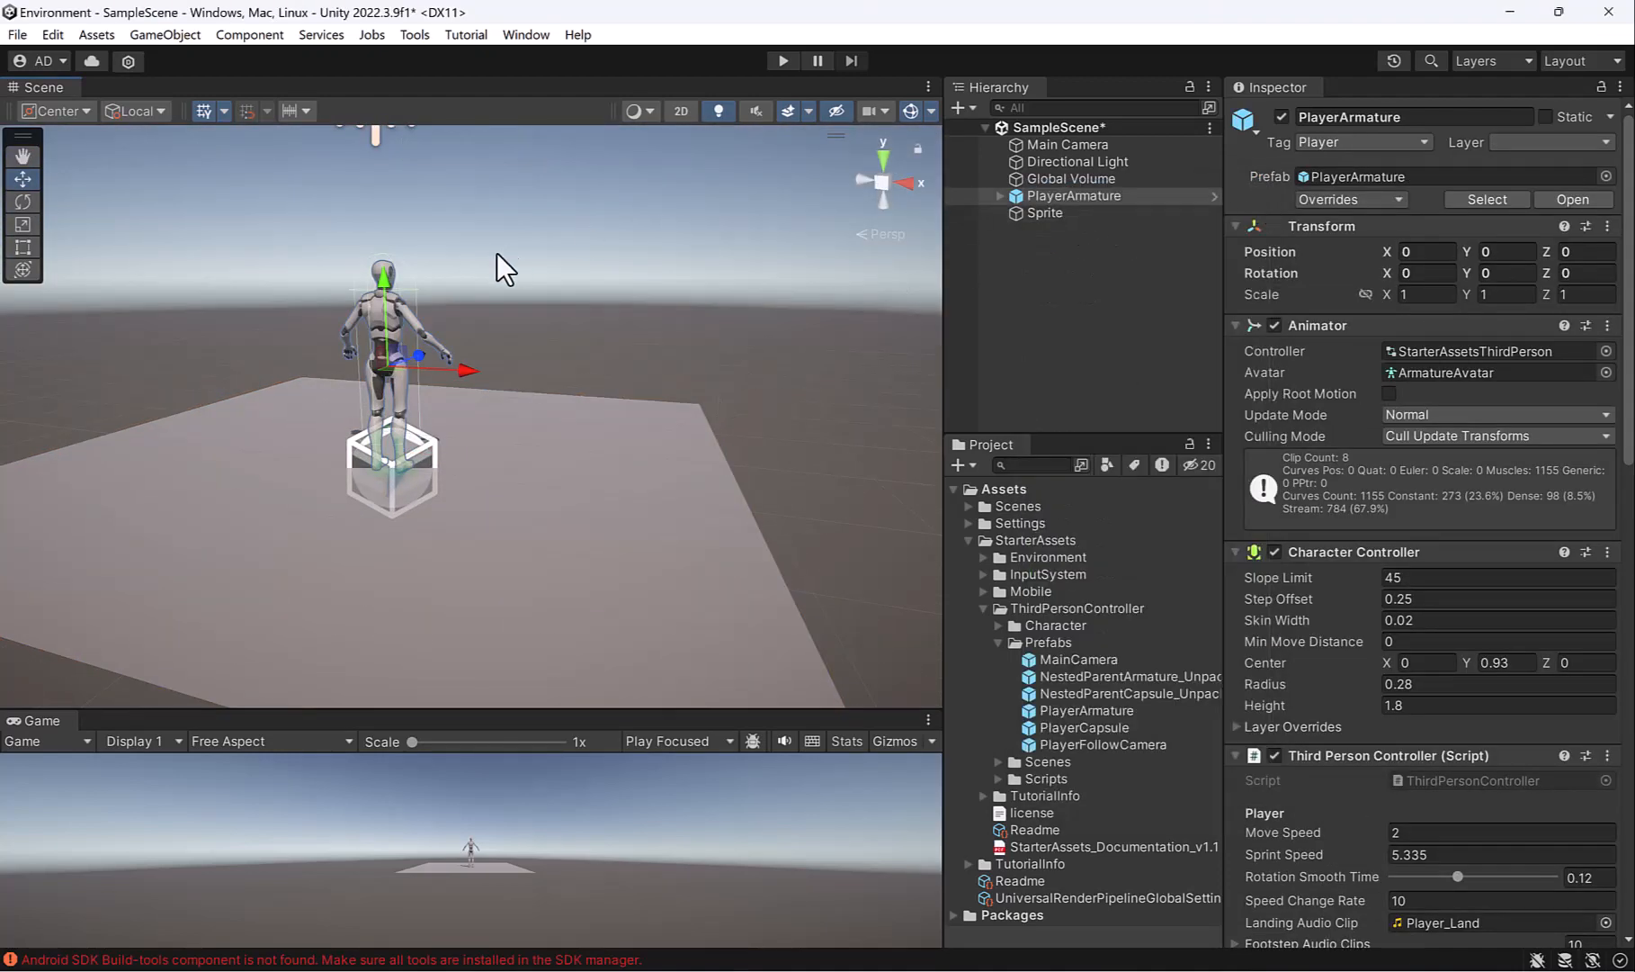
Run a brief play test of the character on the ground plane, then stop play mode
left_click(780, 61)
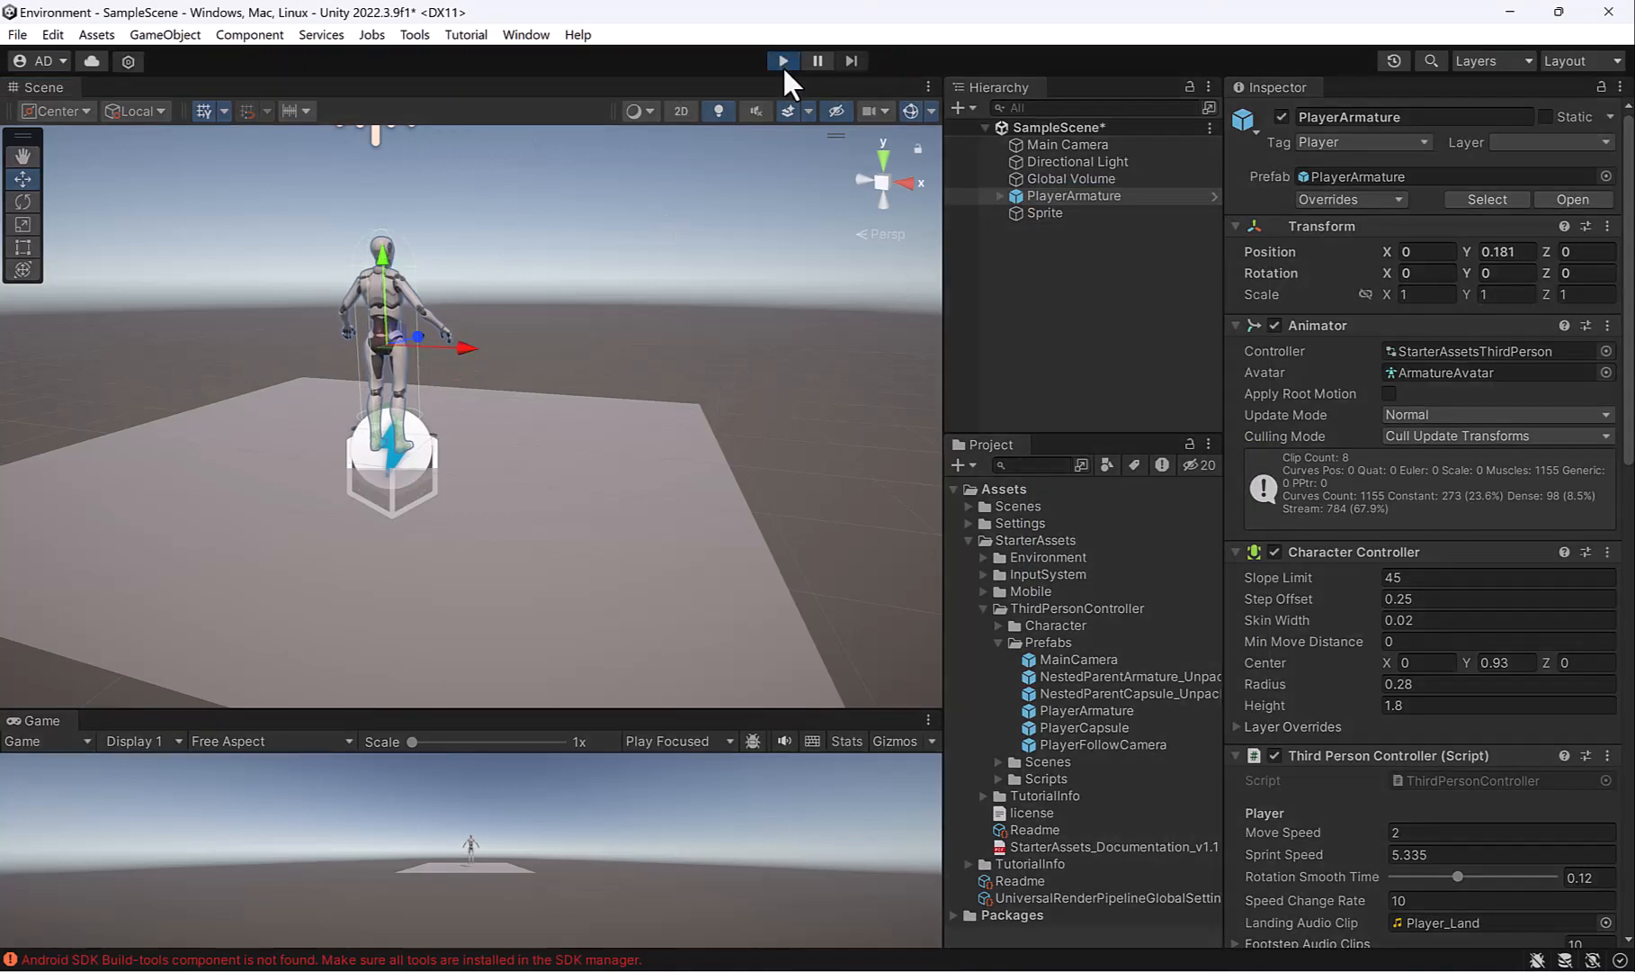
left_click(781, 61)
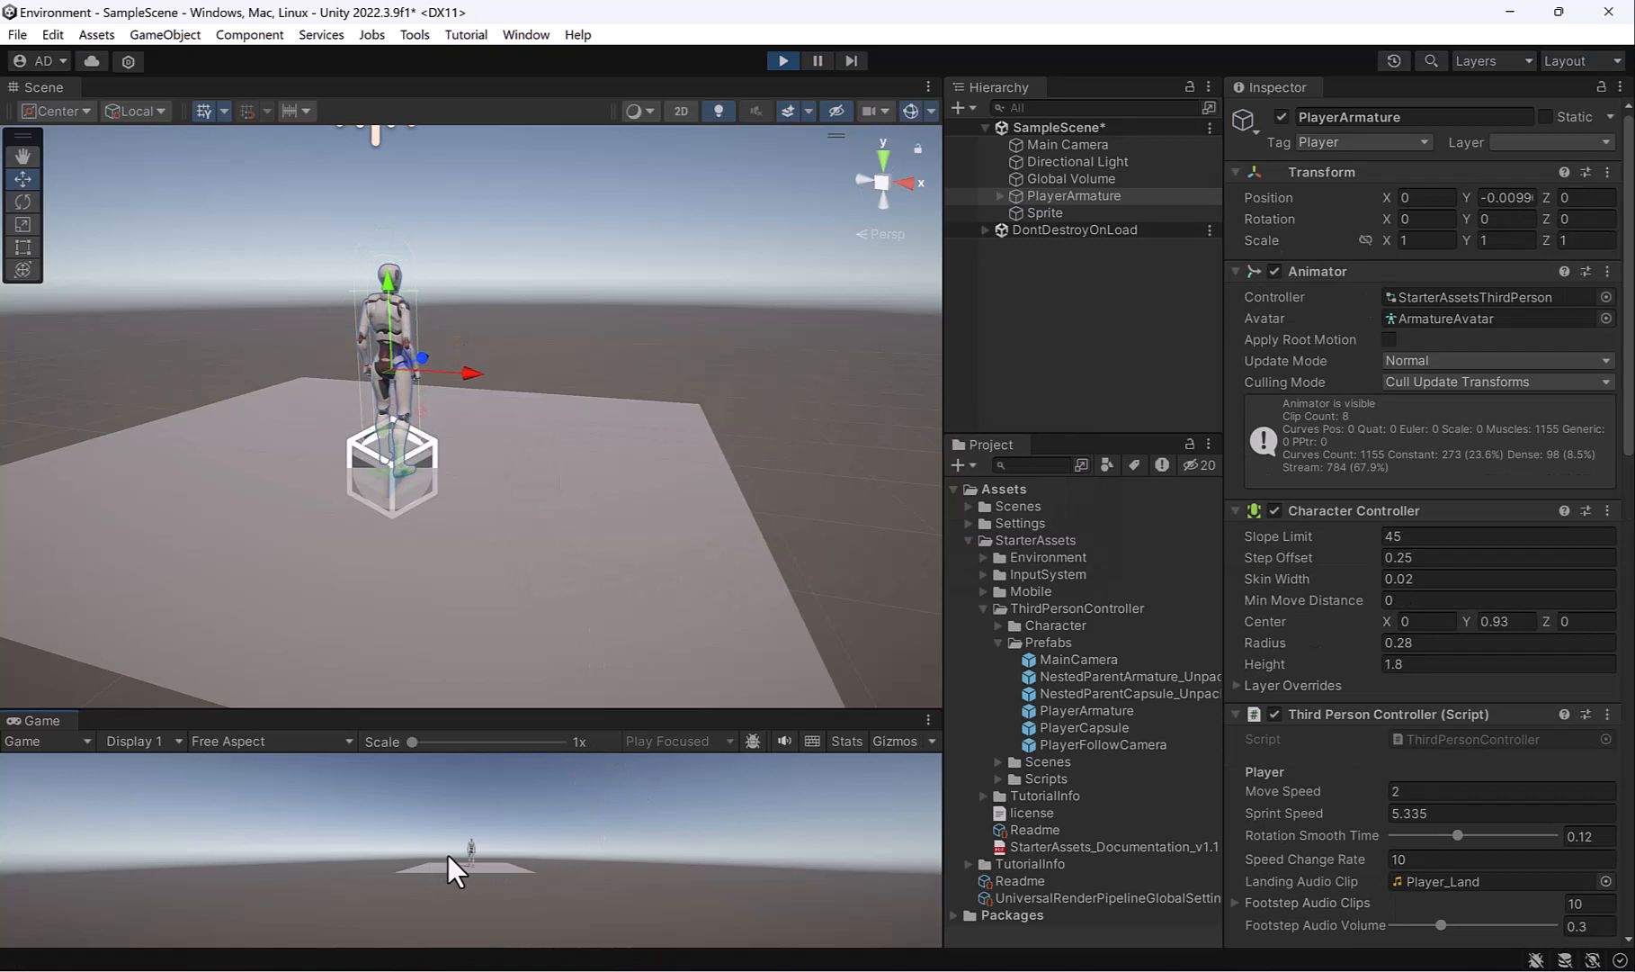
left_click(1042, 212)
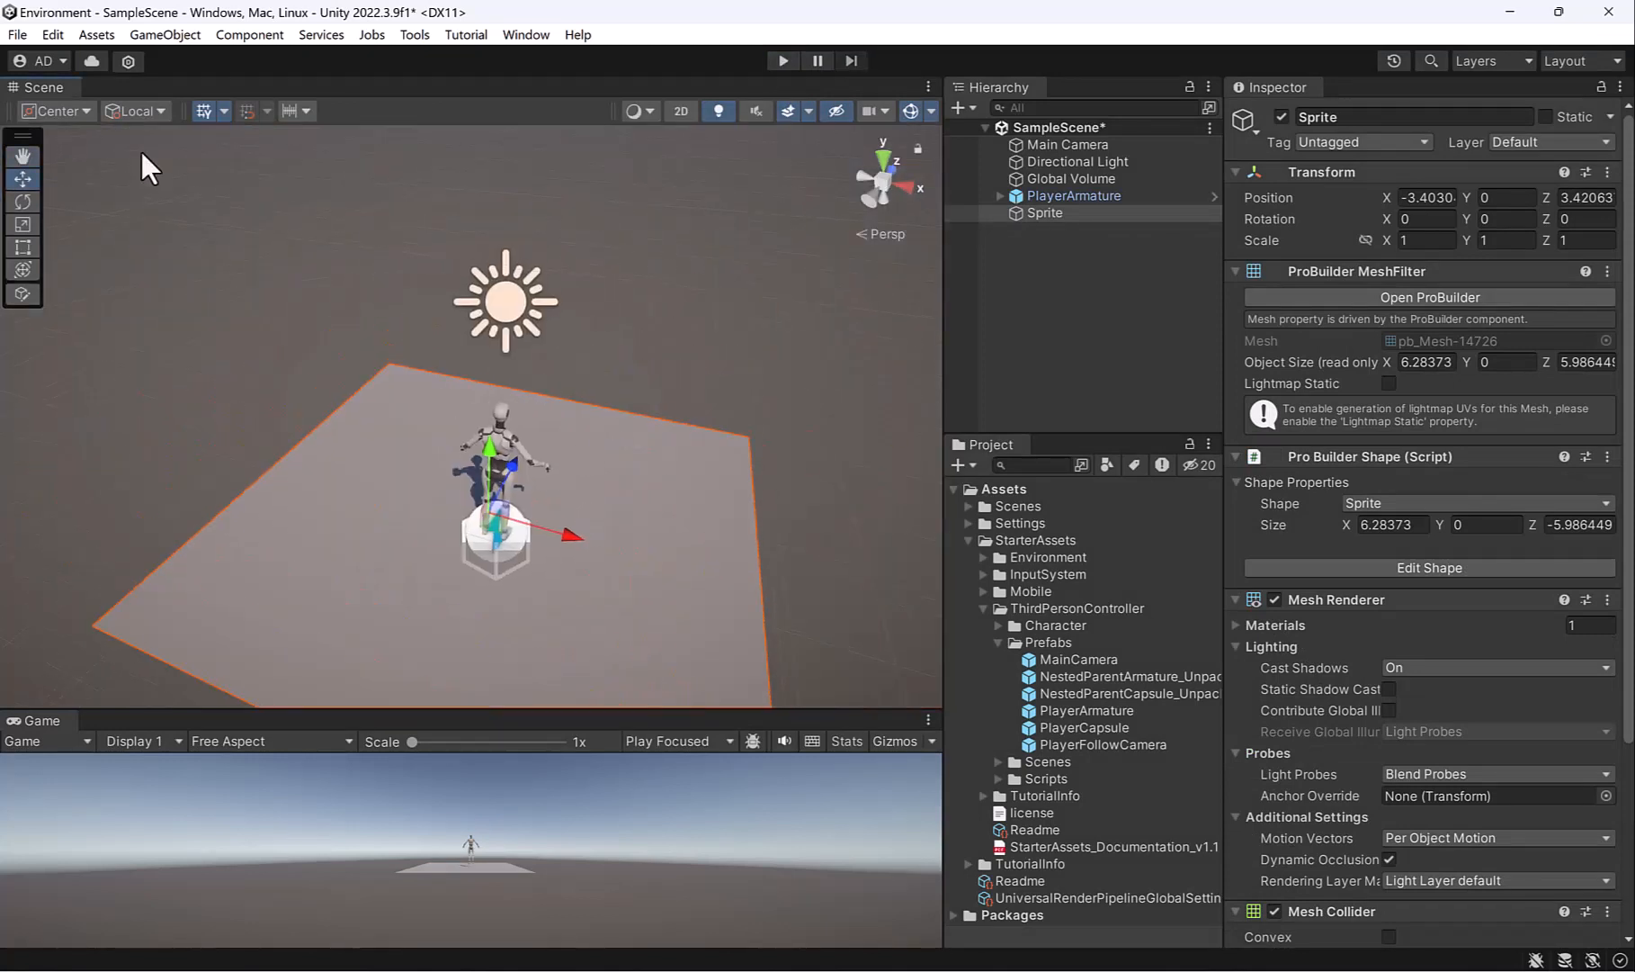
Save the scene as Level_01 in the project's Scenes folder via Save As
left_click(16, 35)
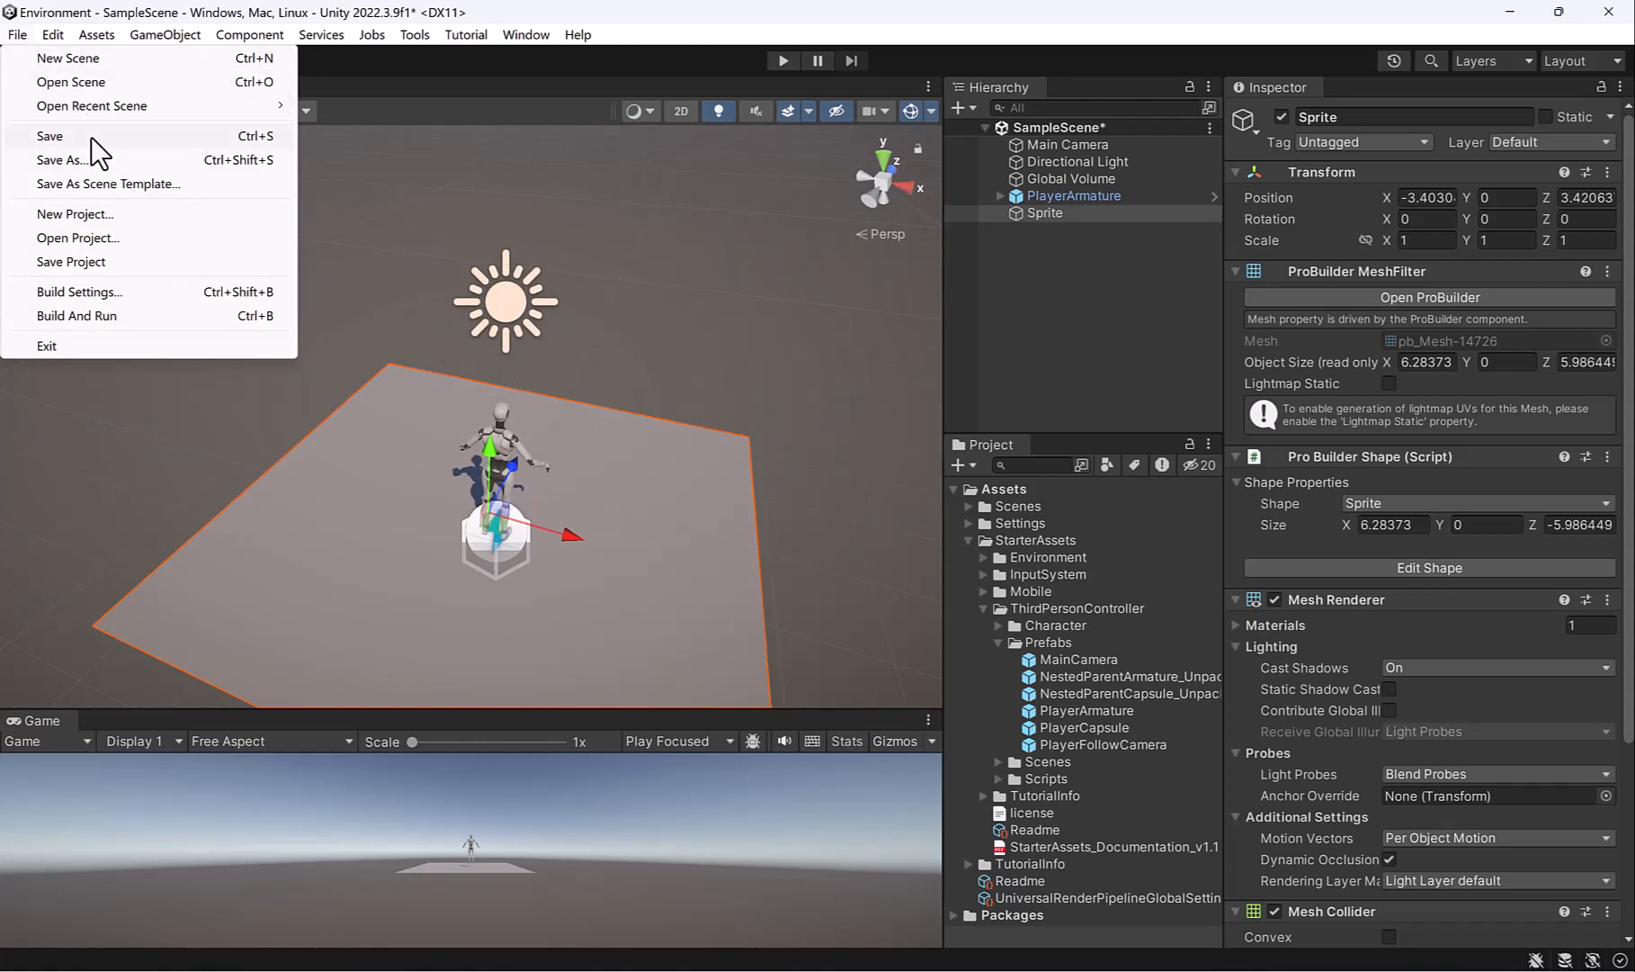
left_click(63, 161)
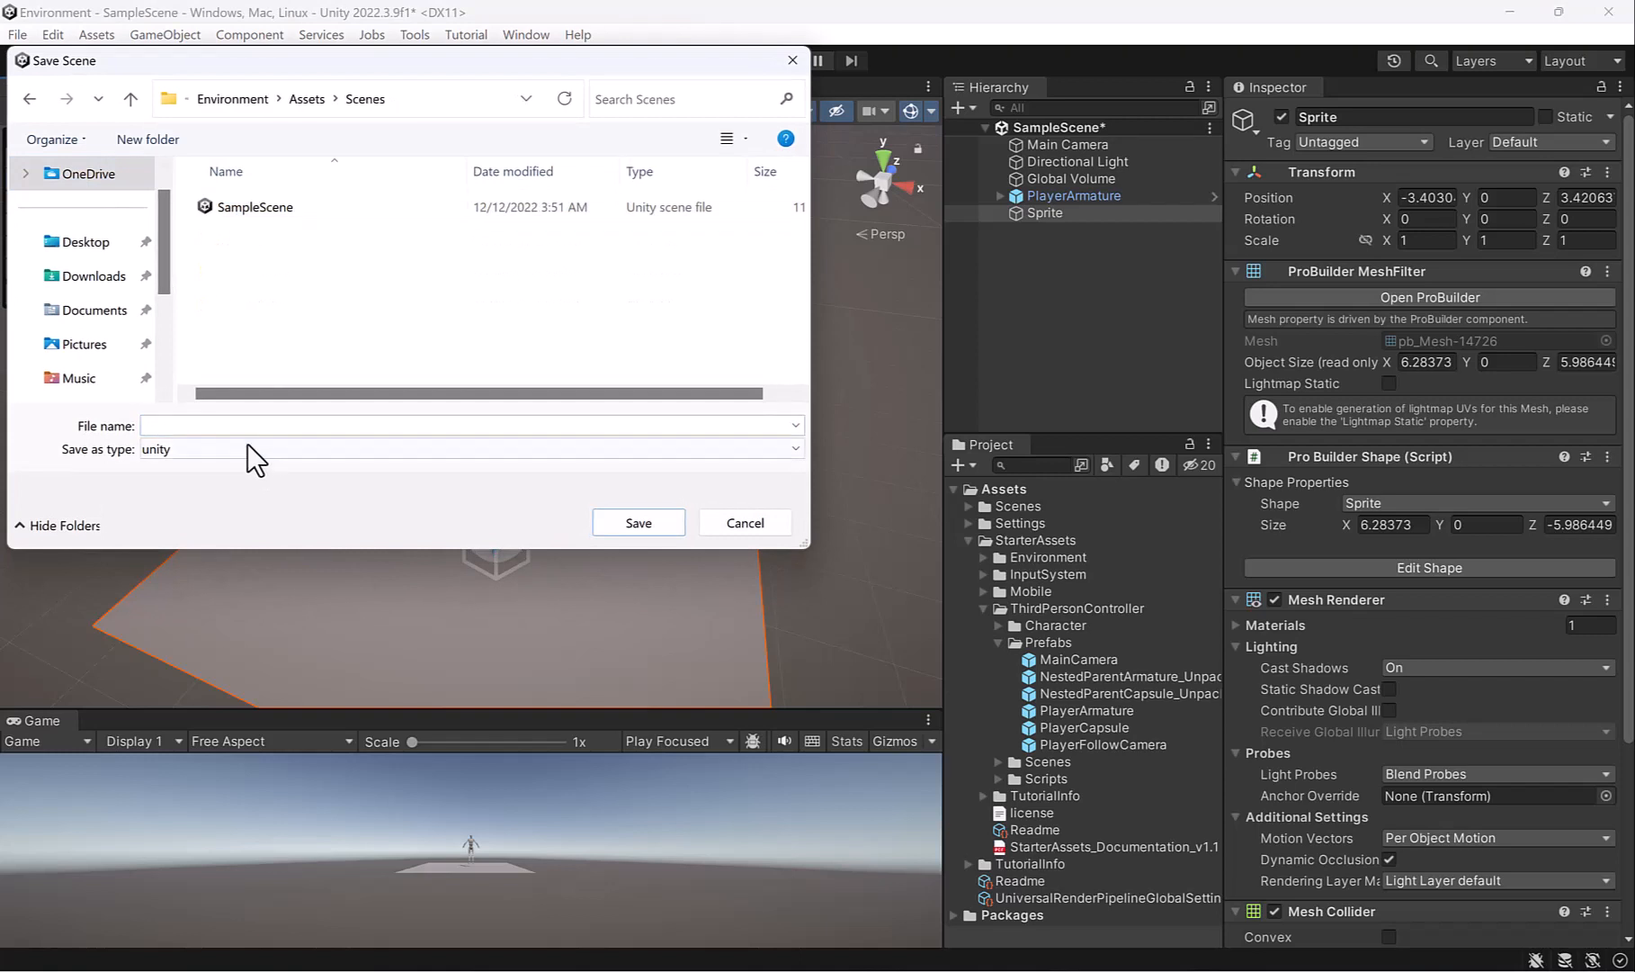
type("Level_01")
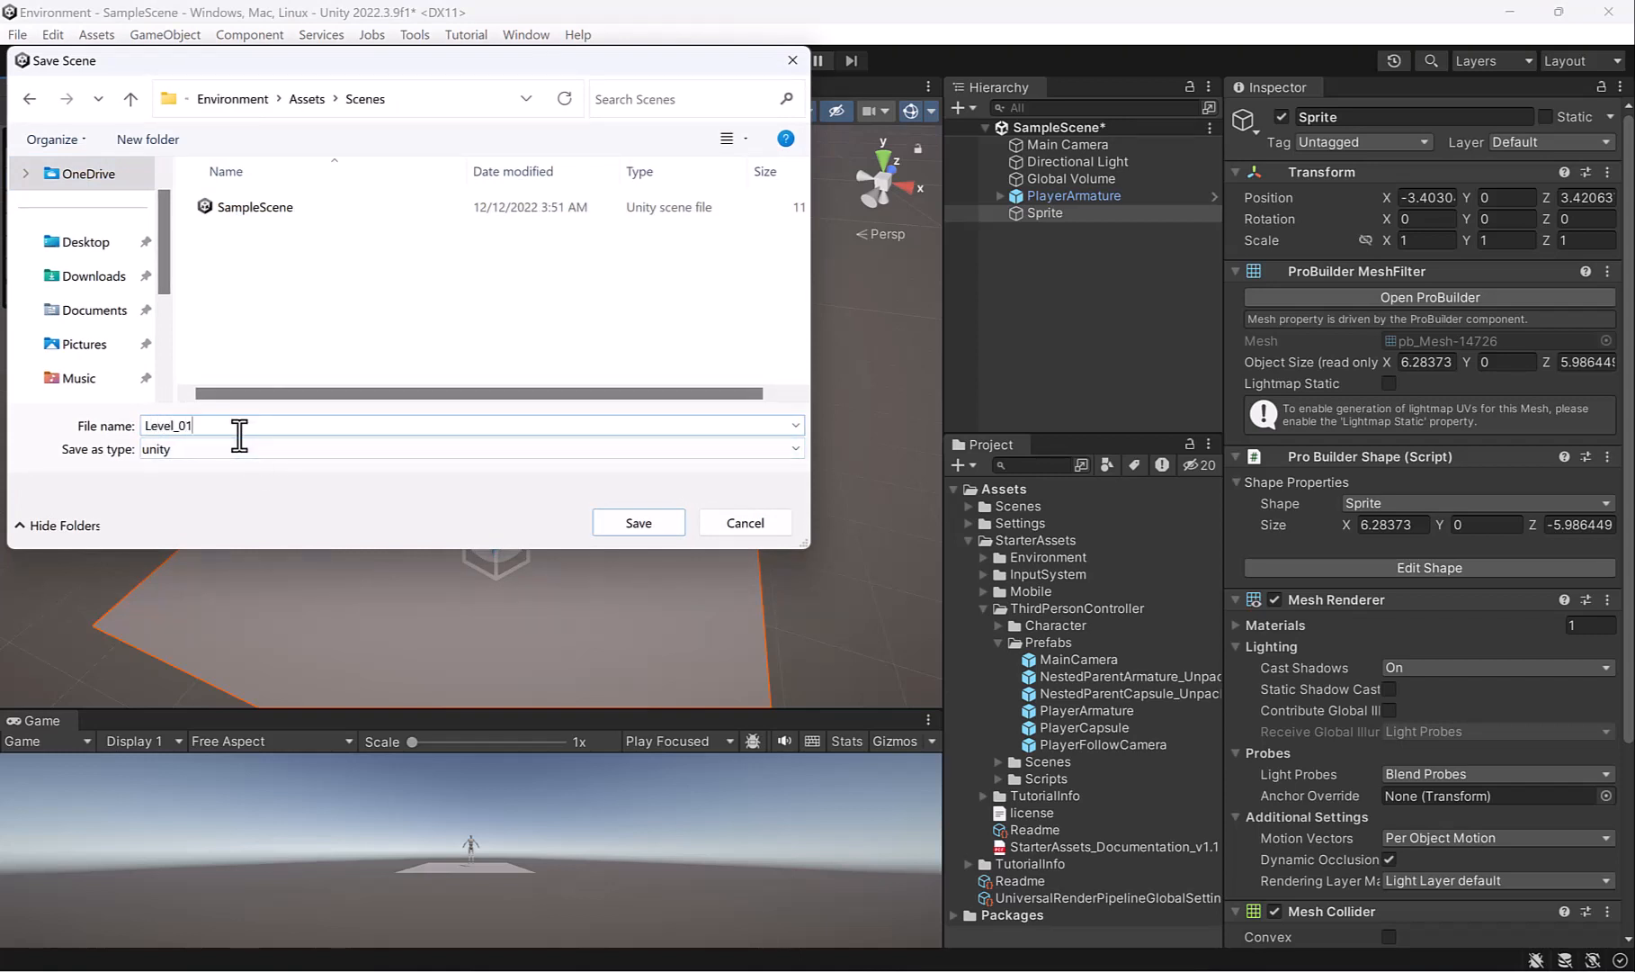
left_click(637, 521)
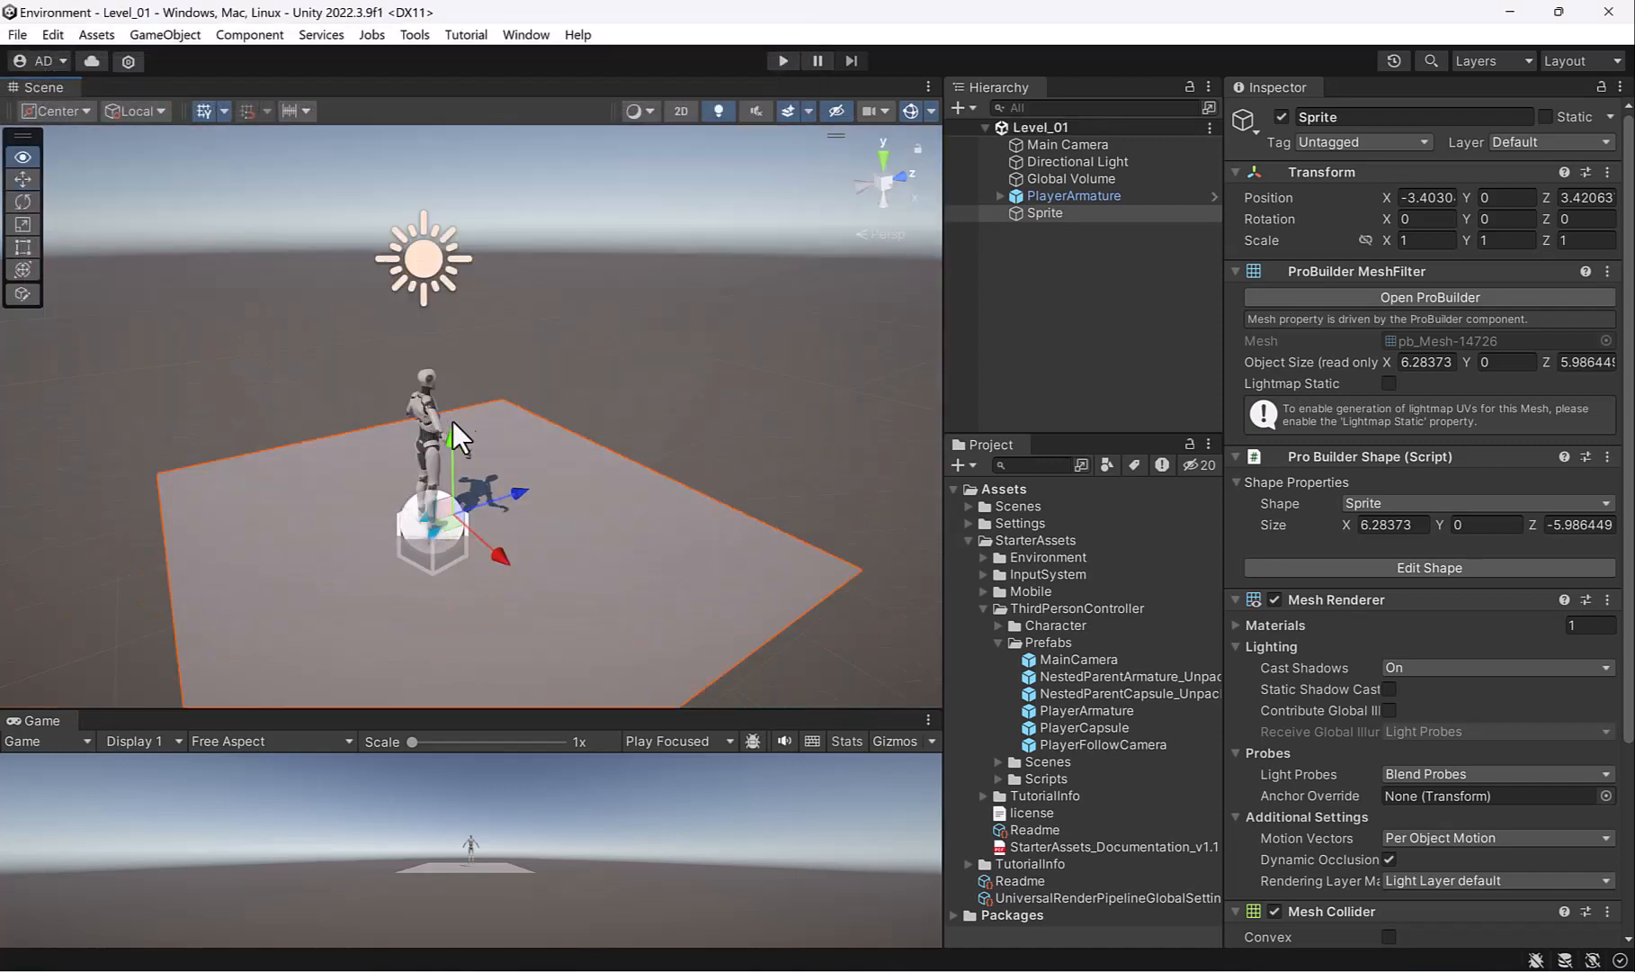
left_click_drag(459, 434, 679, 474)
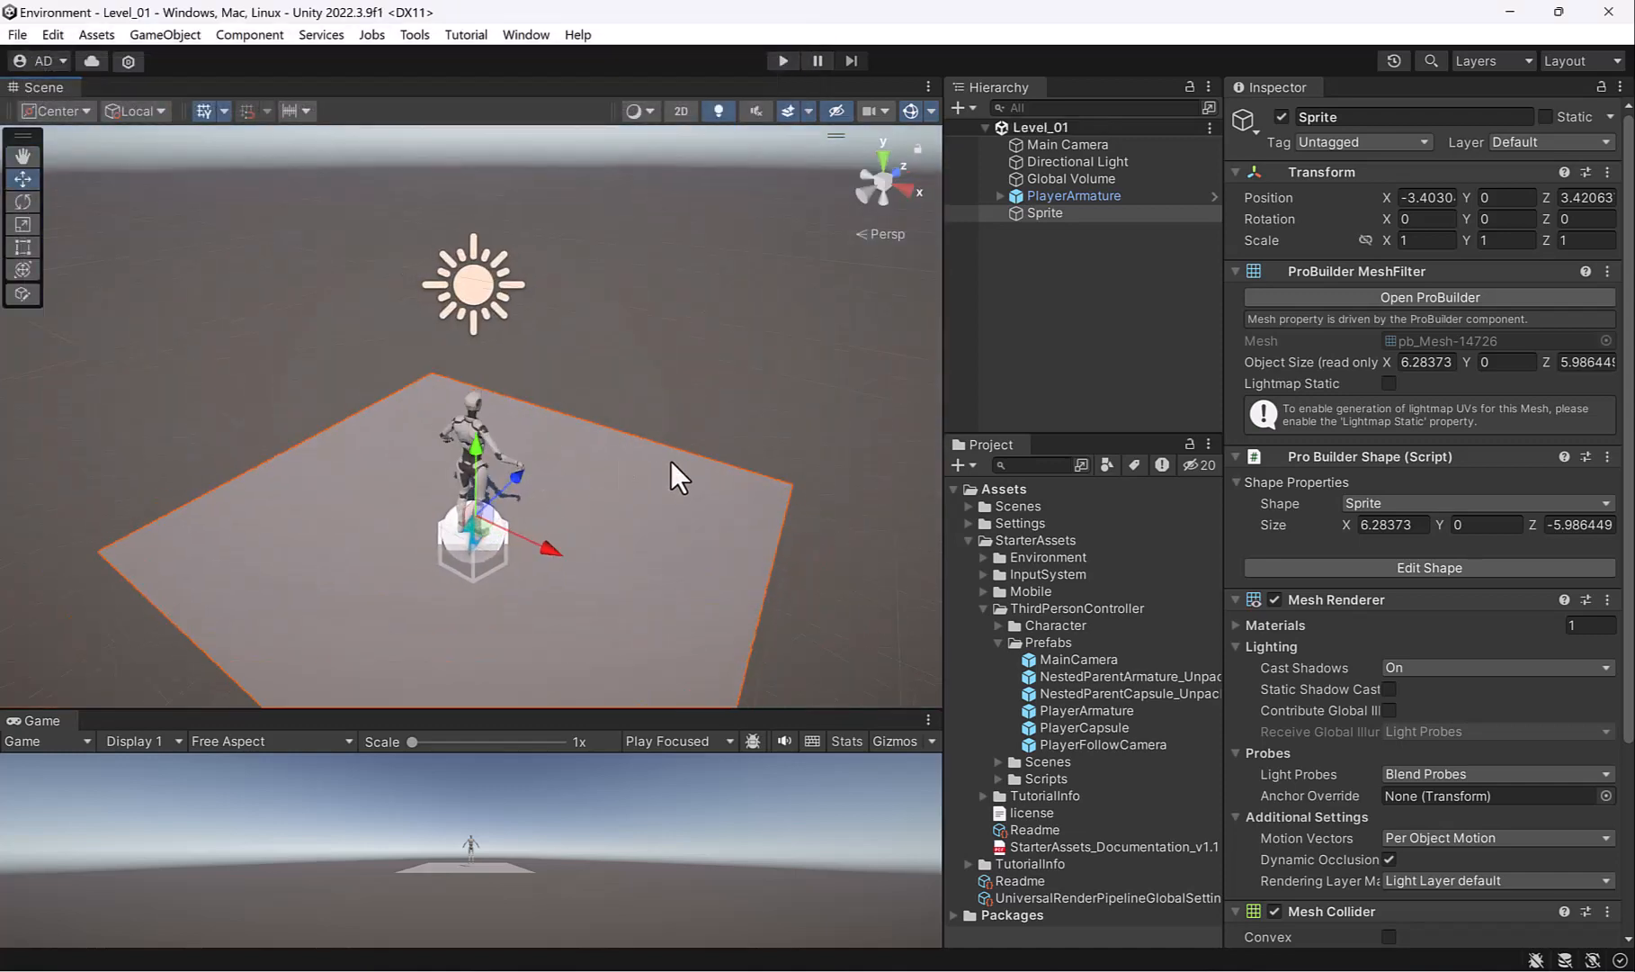
mouse_move(642, 470)
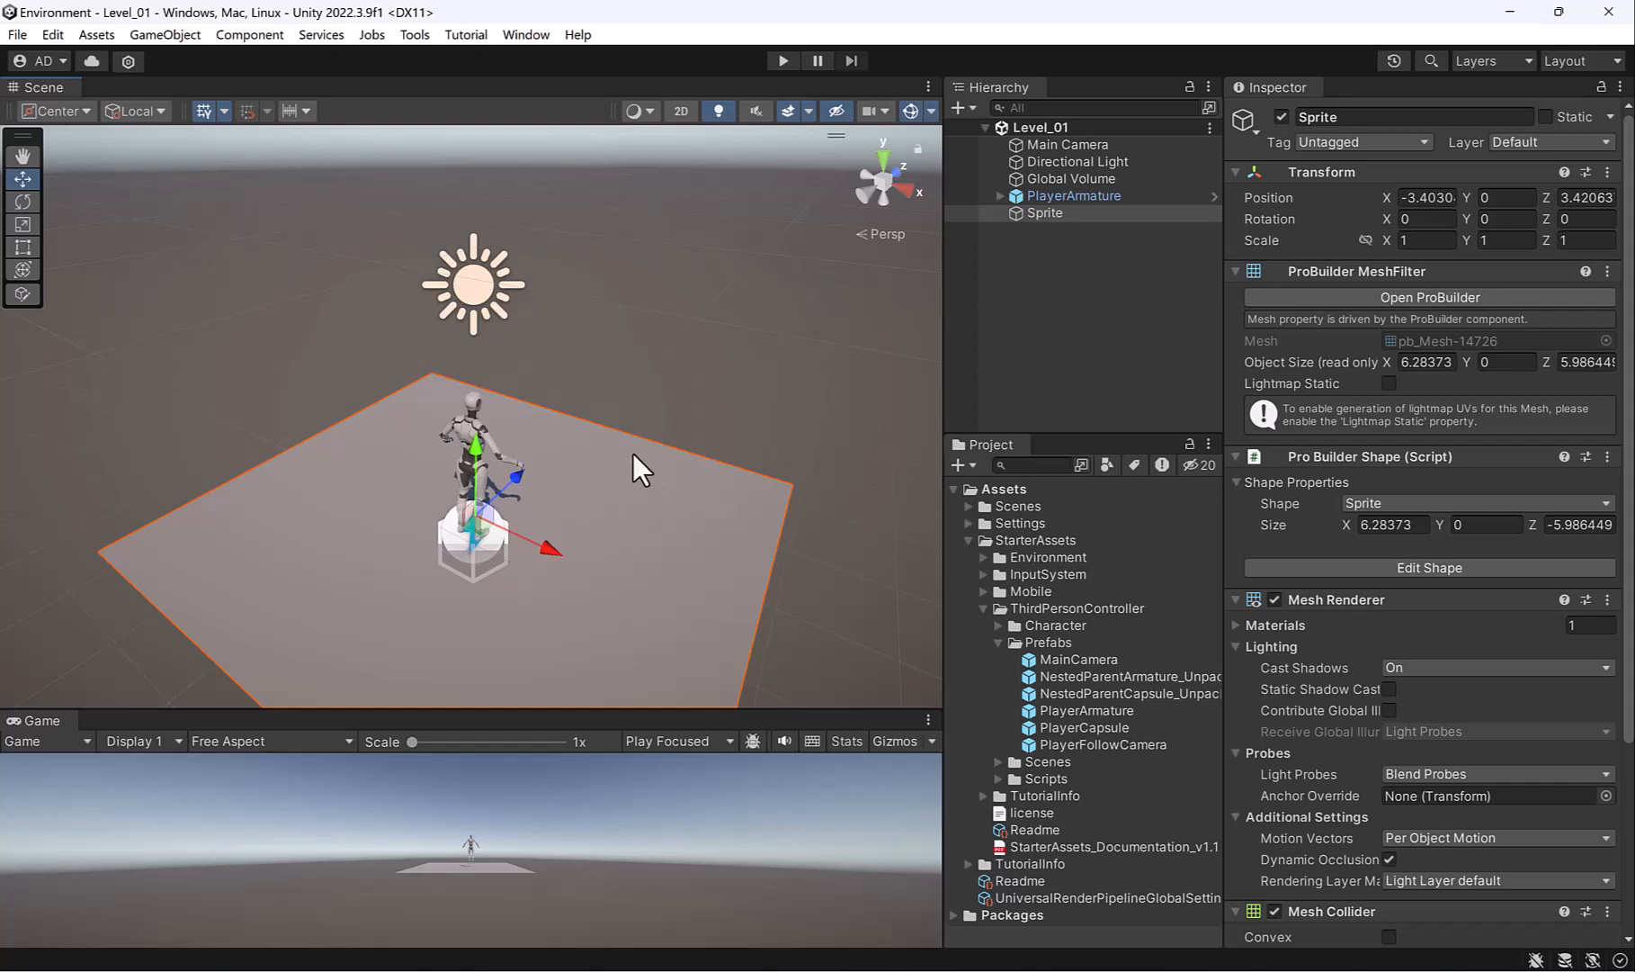
mouse_move(540, 379)
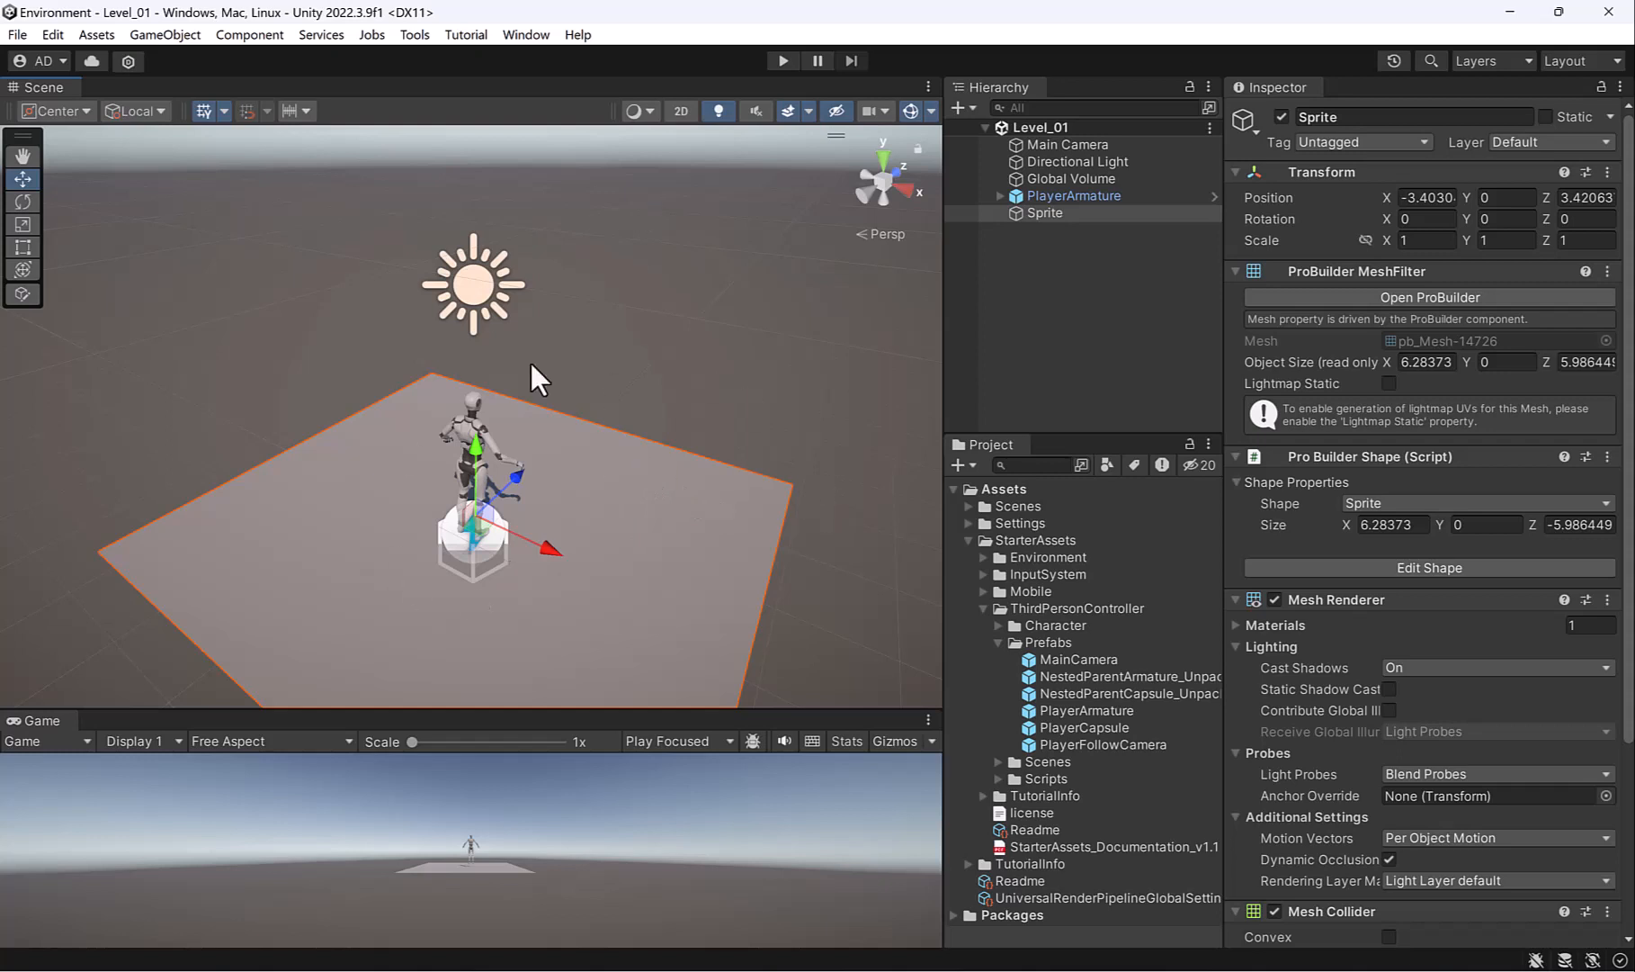
mouse_move(844, 381)
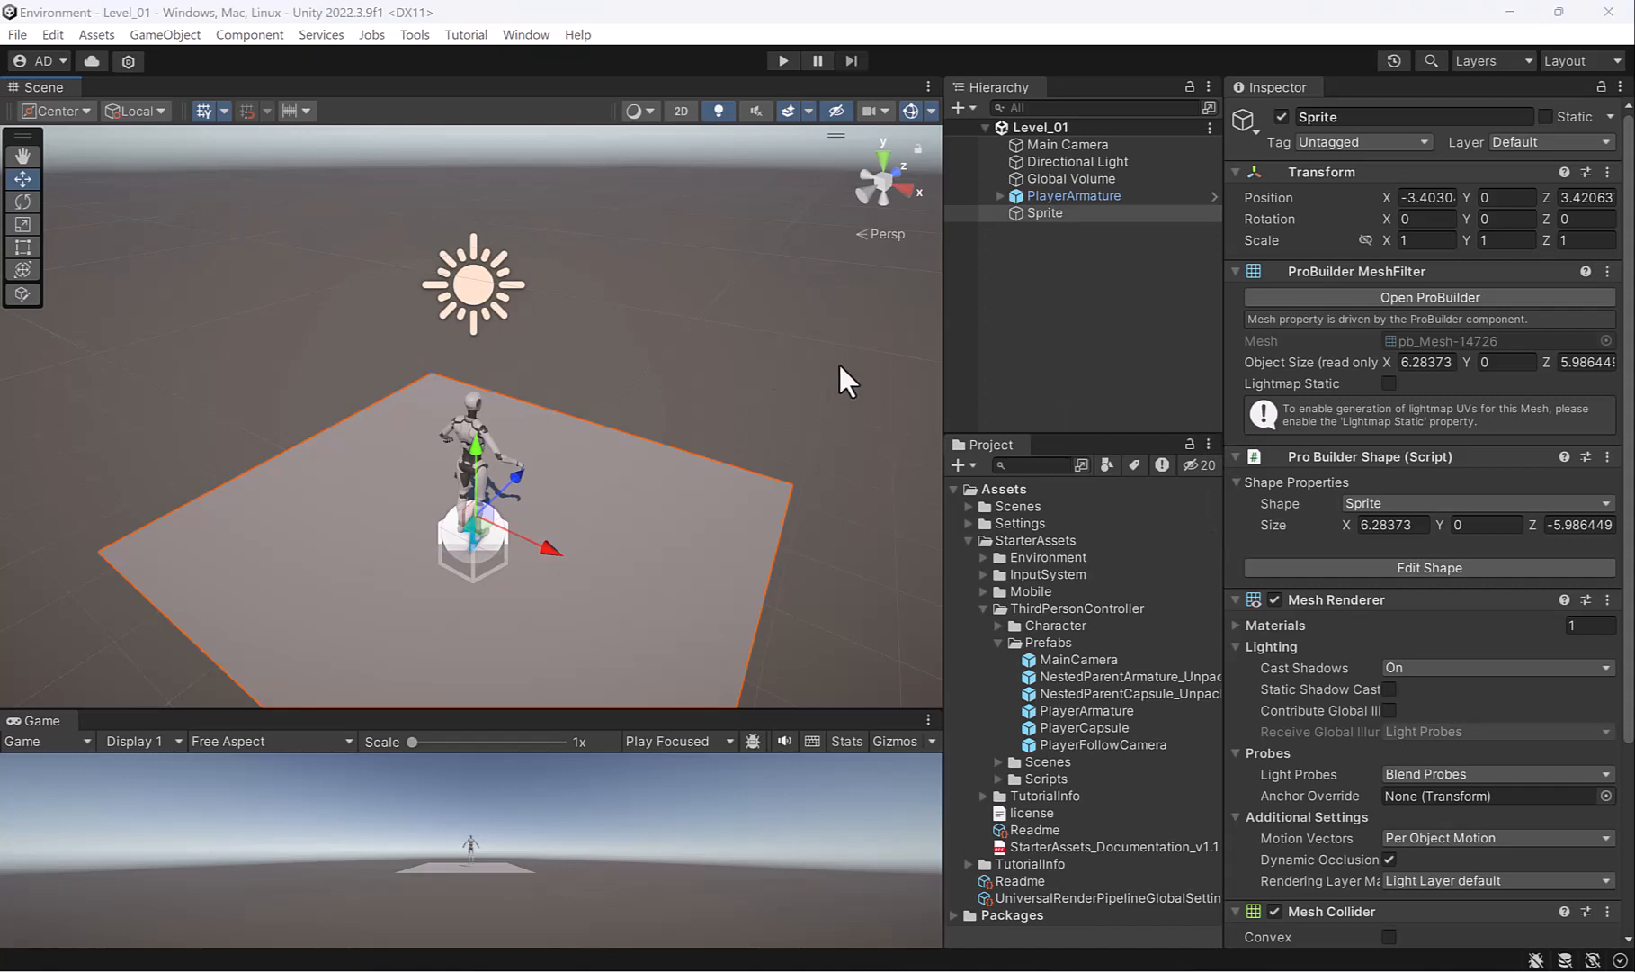